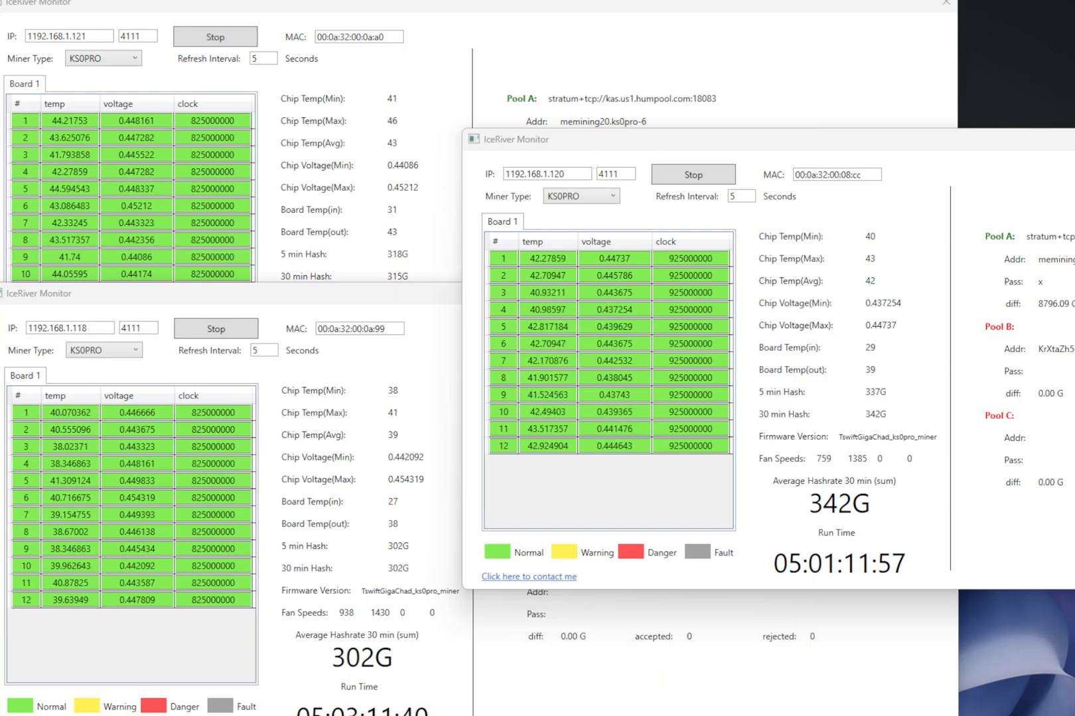
{"action": "mouse_move", "coordinate": [371, 617]}
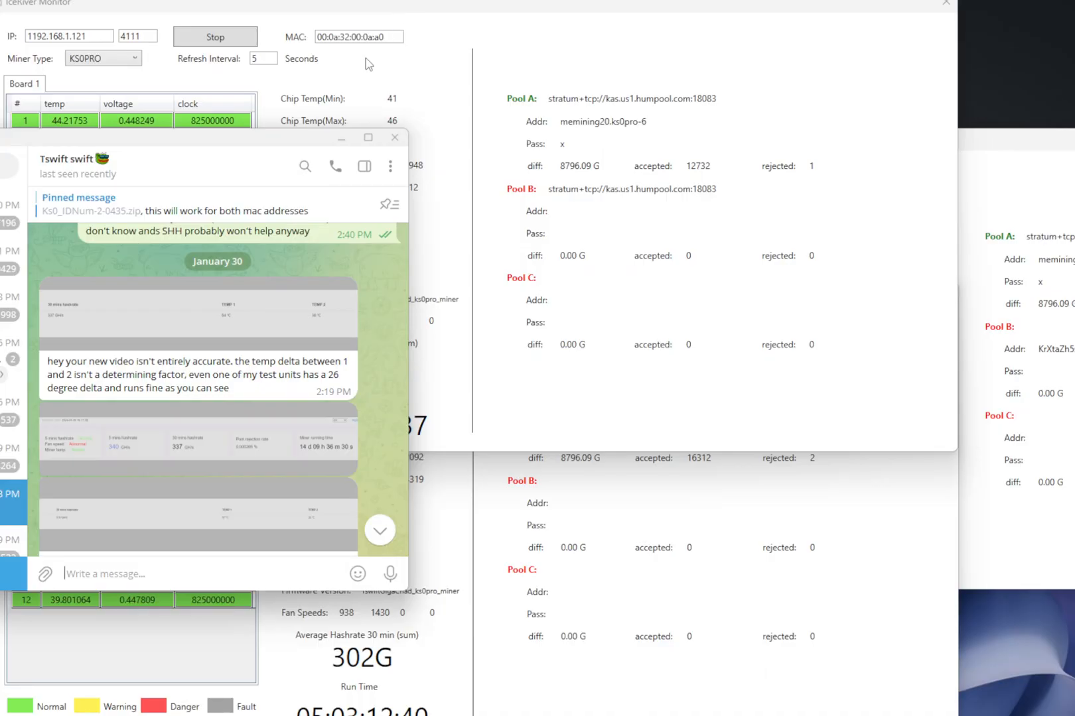
Dismiss the chat to reveal the IceRiver Monitor windows for the .118–.121 miners
{"action": "left_click", "coordinate": [394, 138]}
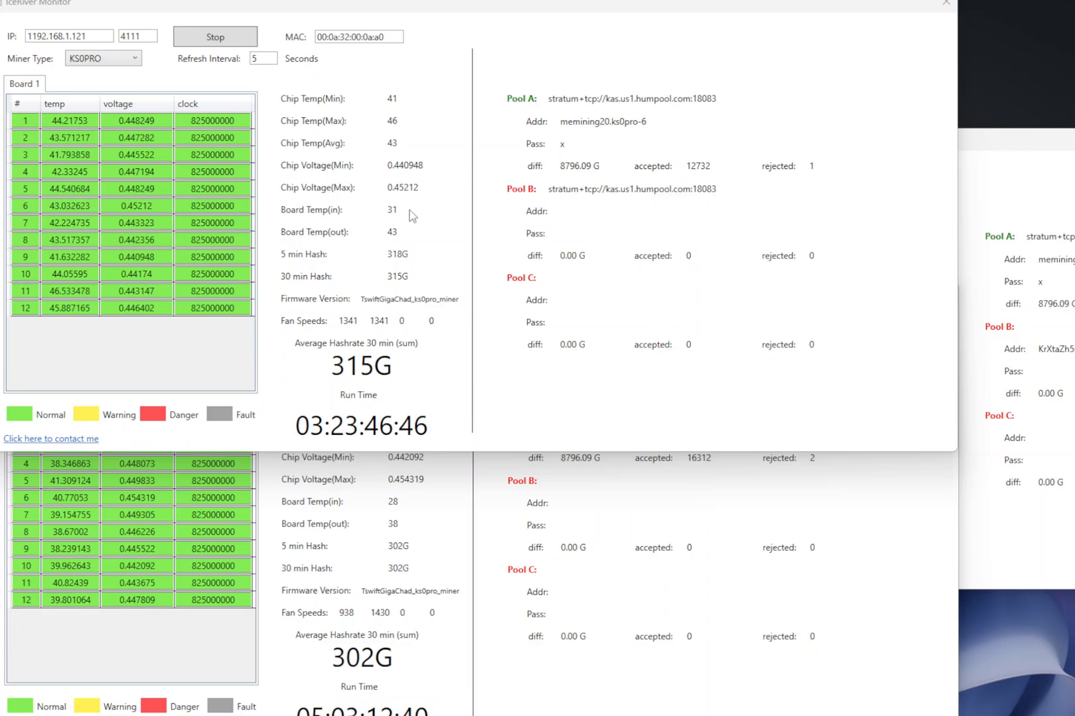
{"action": "mouse_move", "coordinate": [395, 217]}
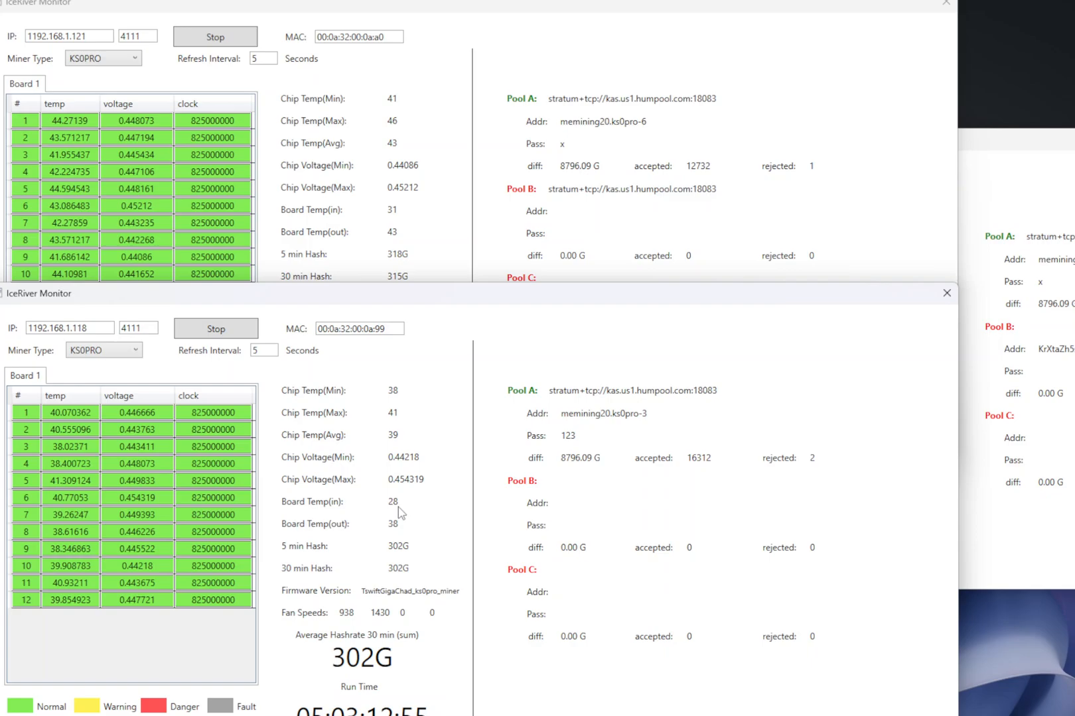
{"action": "mouse_move", "coordinate": [385, 505]}
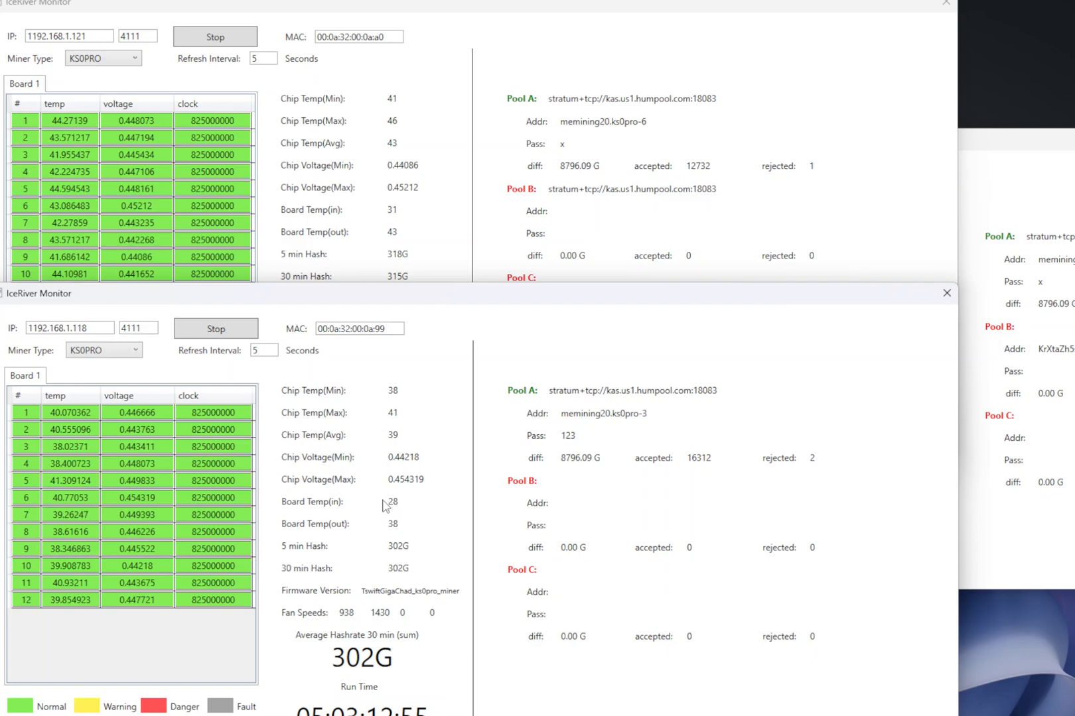
{"action": "mouse_move", "coordinate": [406, 509]}
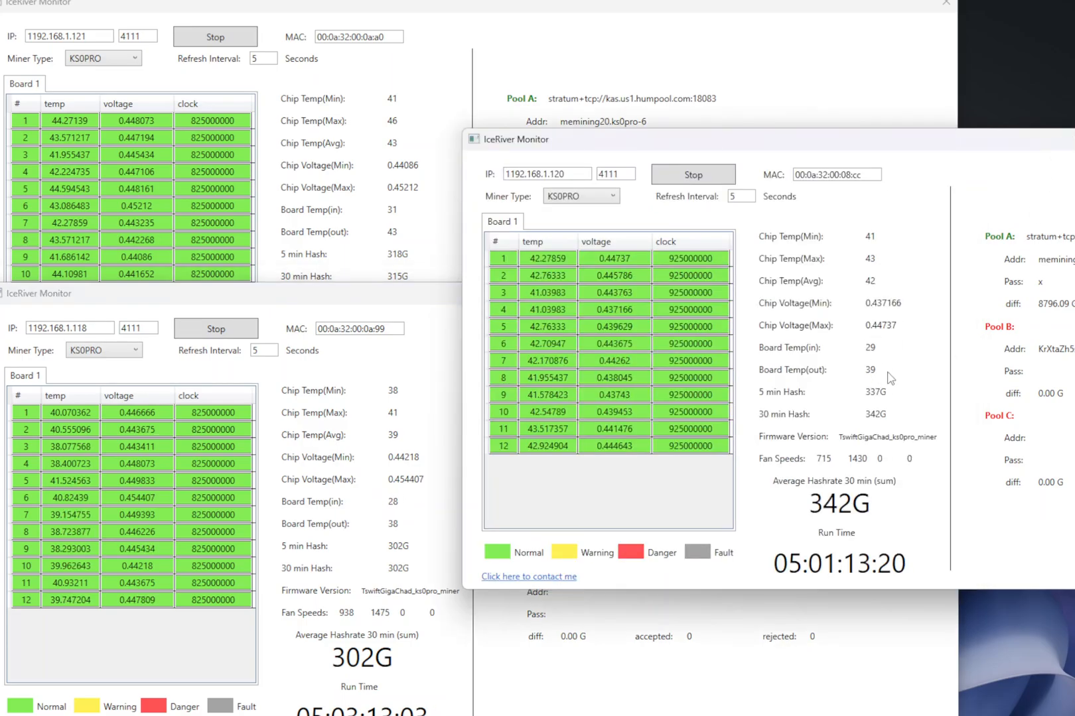
{"action": "mouse_move", "coordinate": [875, 365]}
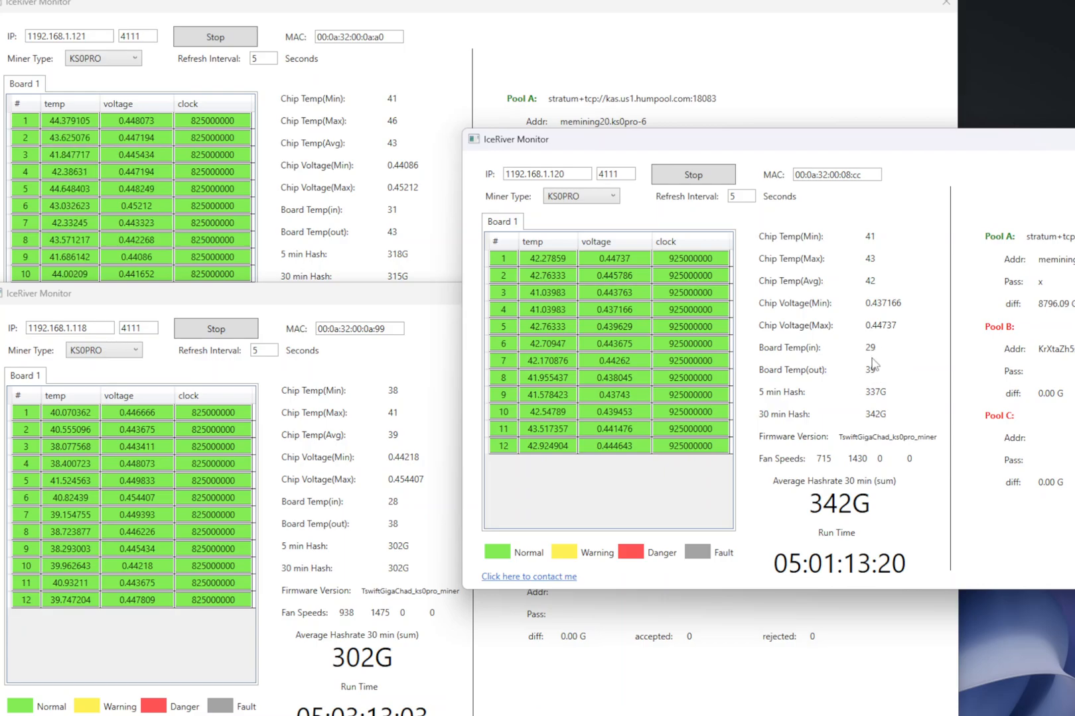
{"action": "mouse_move", "coordinate": [411, 469]}
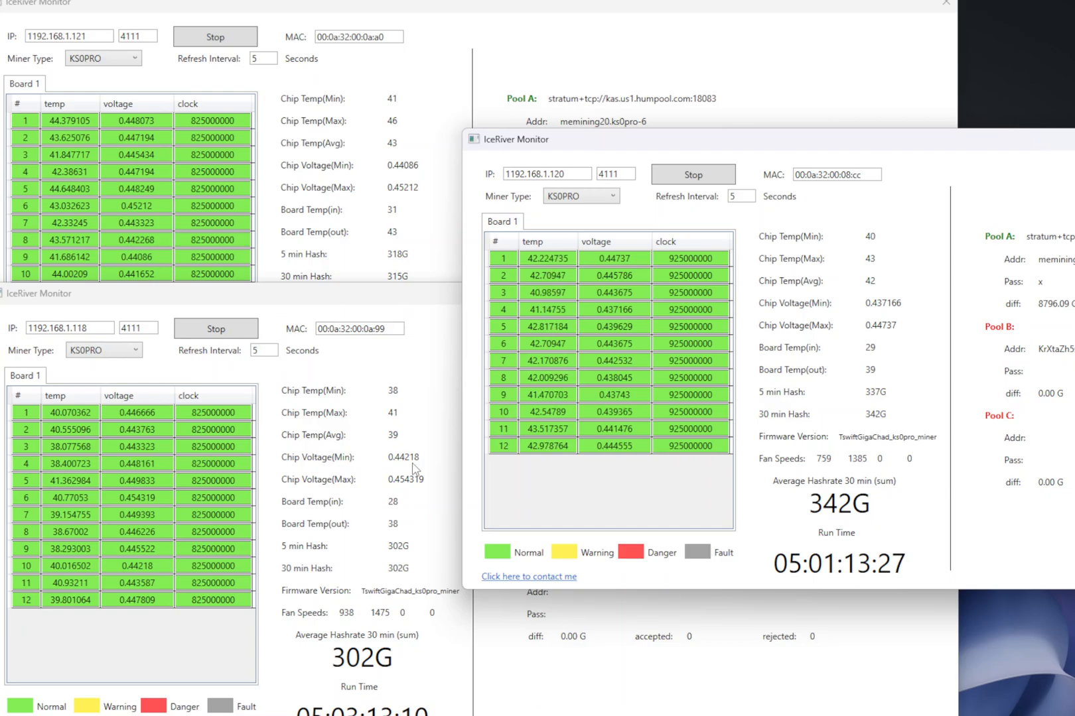
{"action": "mouse_move", "coordinate": [394, 514]}
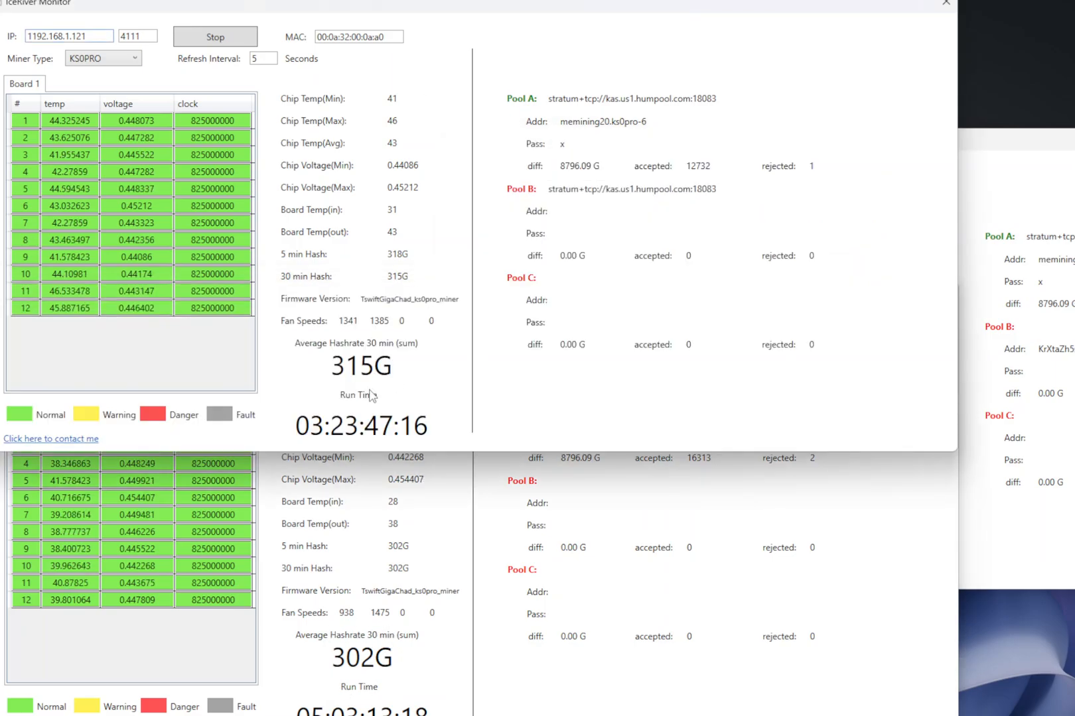
{"action": "mouse_move", "coordinate": [393, 374]}
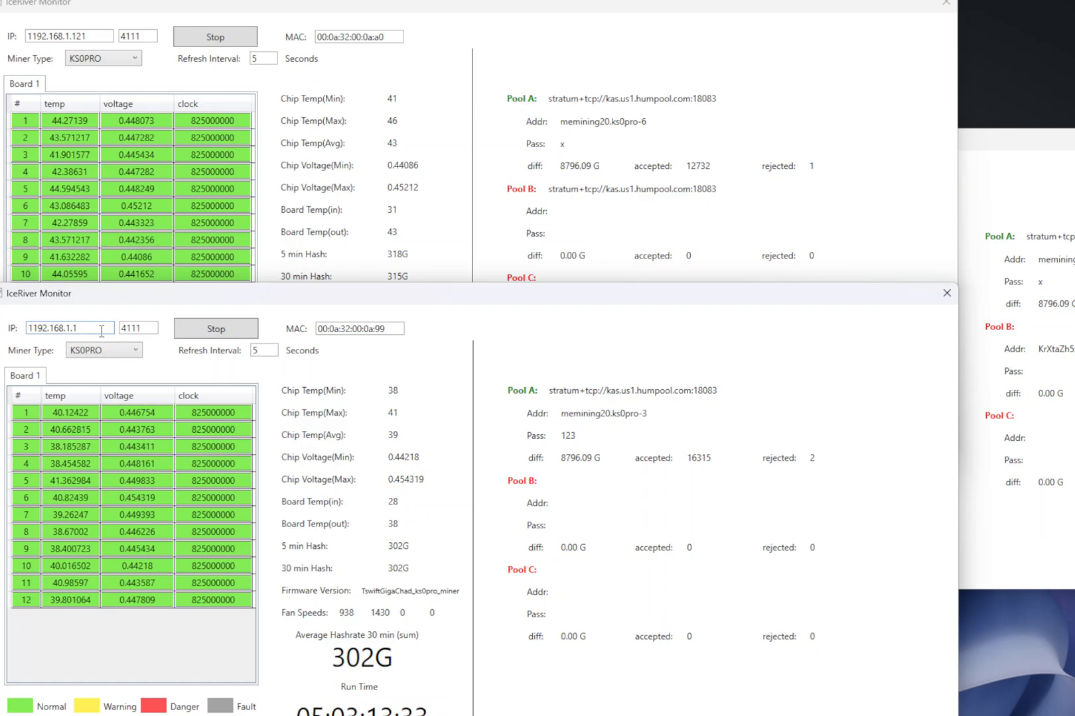
Point the second monitor at 192.168.1.119 and restart reading its KS0PRO stats
{"action": "type", "text": "119"}
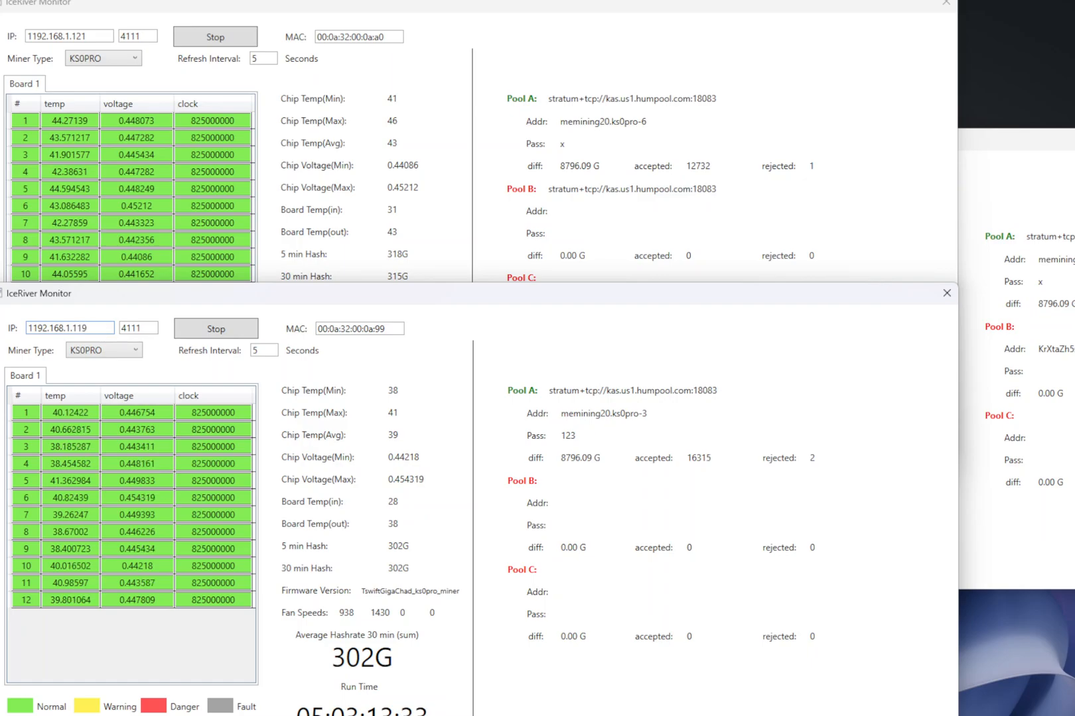
{"action": "left_click", "coordinate": [215, 329]}
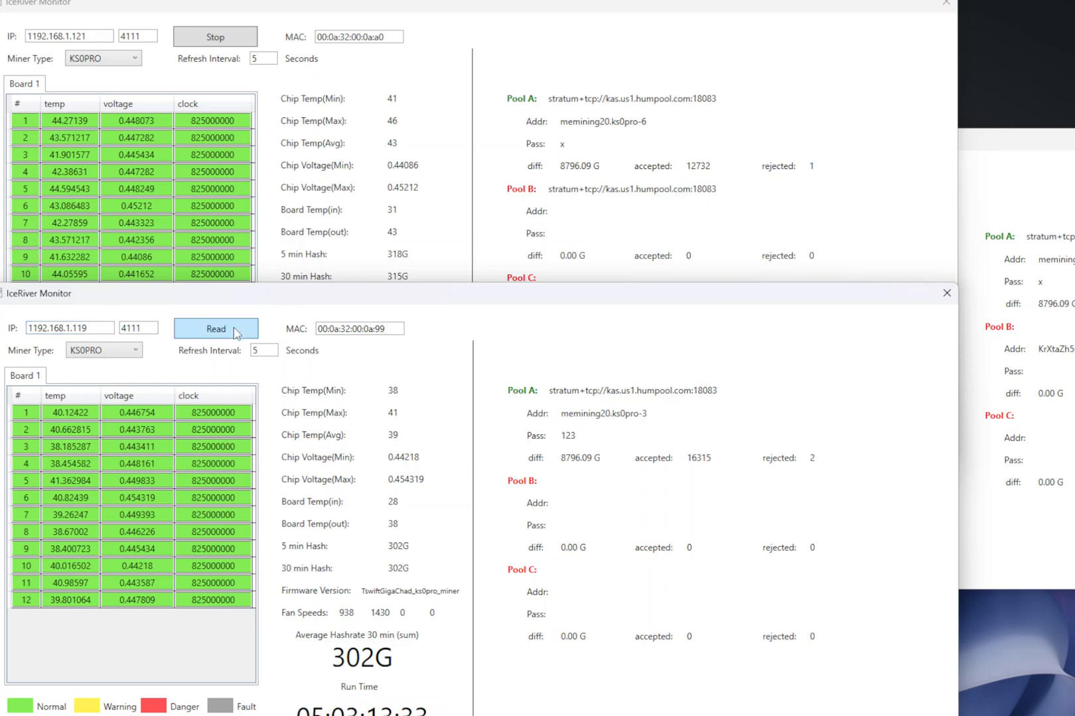
{"action": "left_click", "coordinate": [215, 329]}
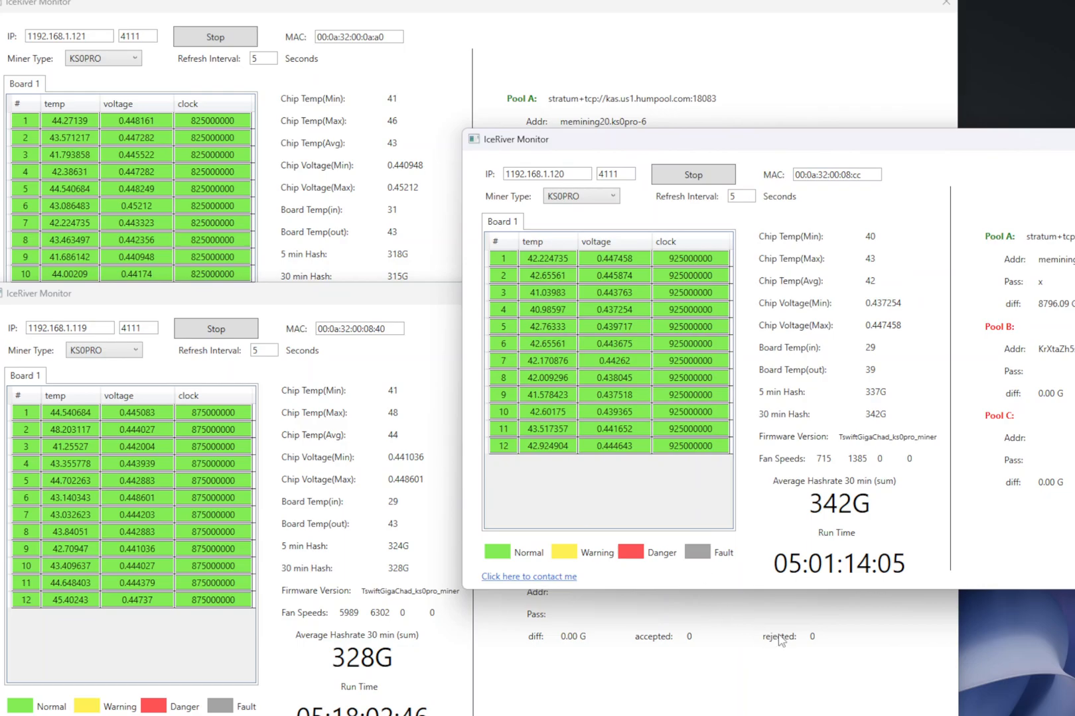
{"action": "mouse_move", "coordinate": [880, 371]}
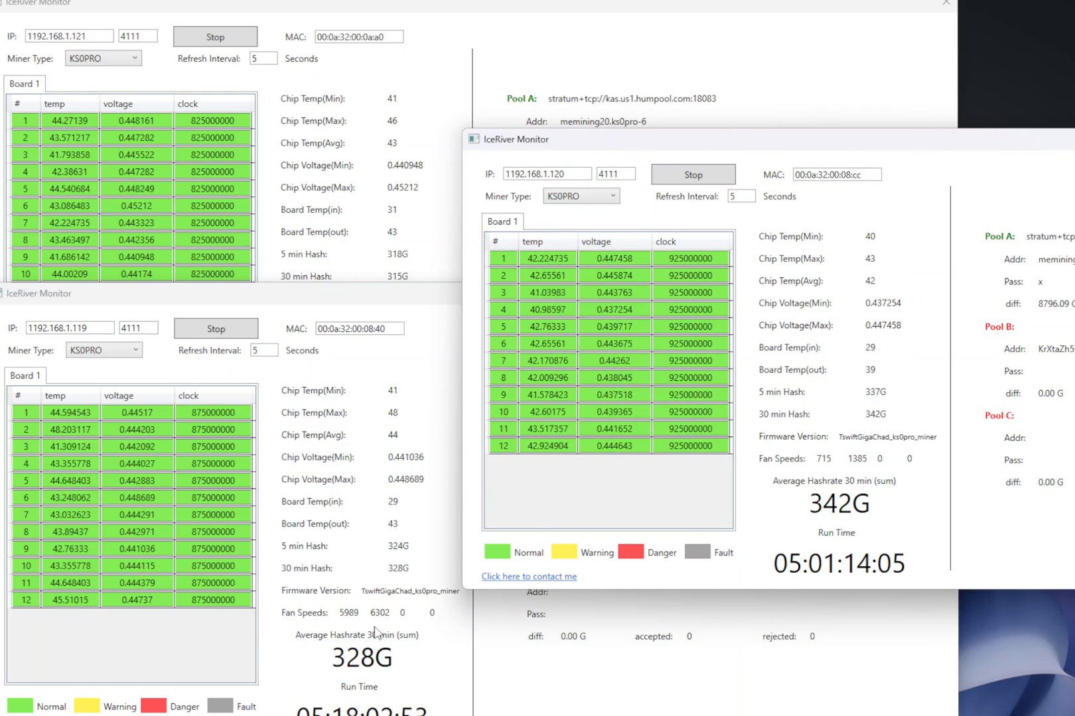
{"action": "mouse_move", "coordinate": [396, 532]}
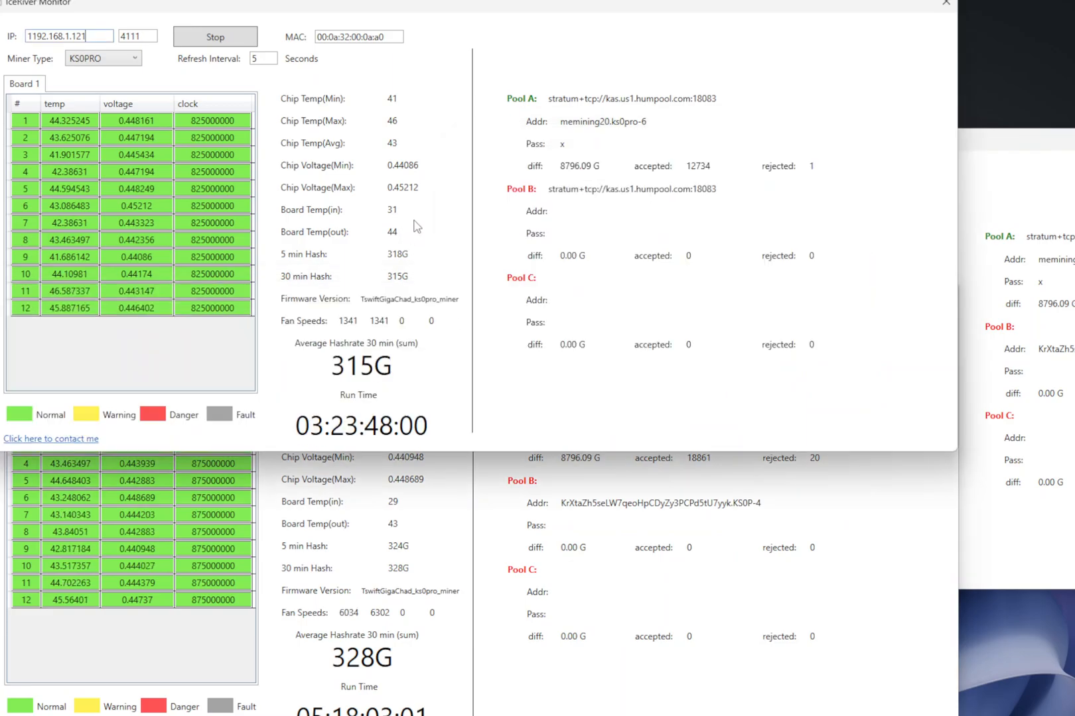
{"action": "mouse_move", "coordinate": [397, 217]}
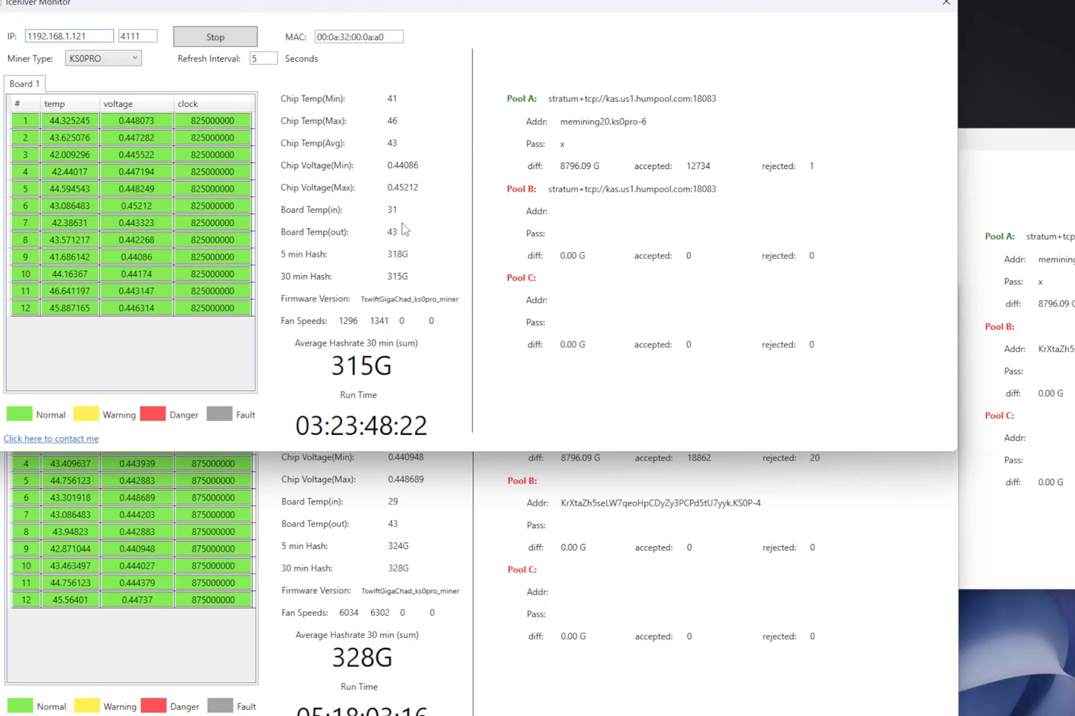
{"action": "mouse_move", "coordinate": [387, 238]}
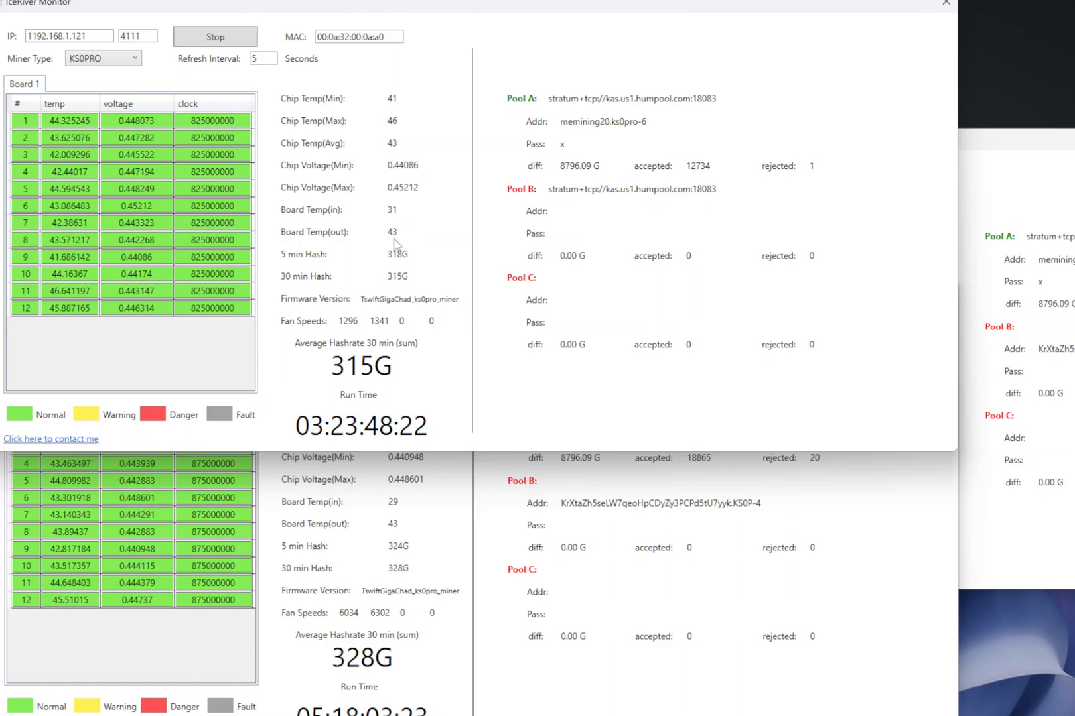
{"action": "mouse_move", "coordinate": [385, 247]}
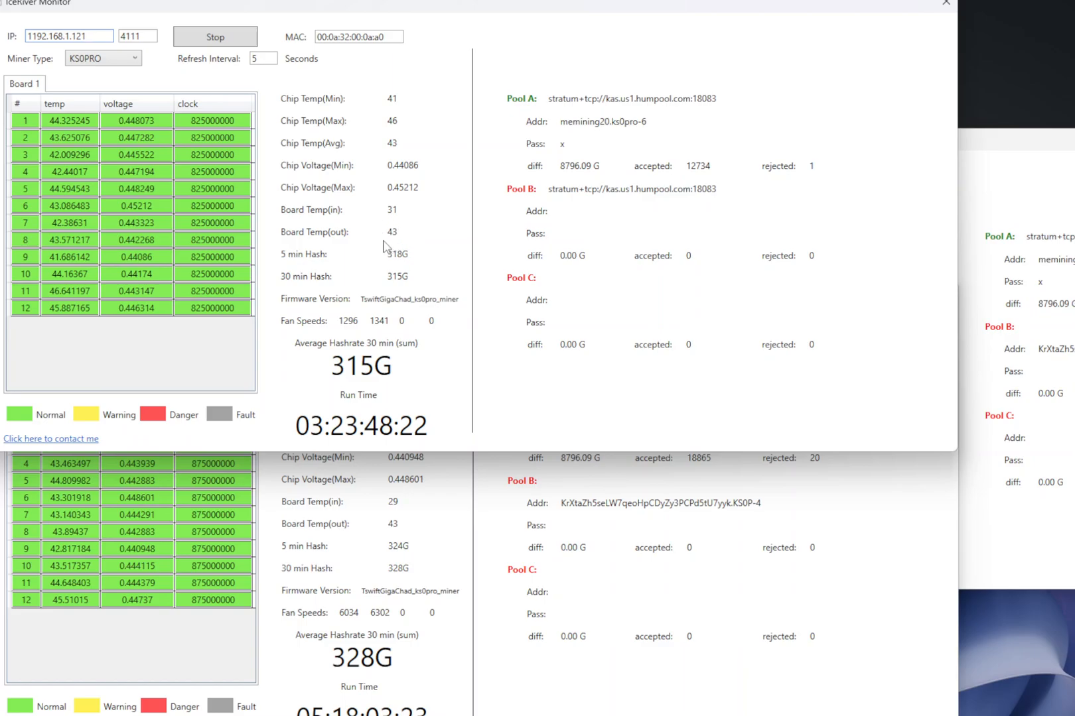
{"action": "mouse_move", "coordinate": [395, 222]}
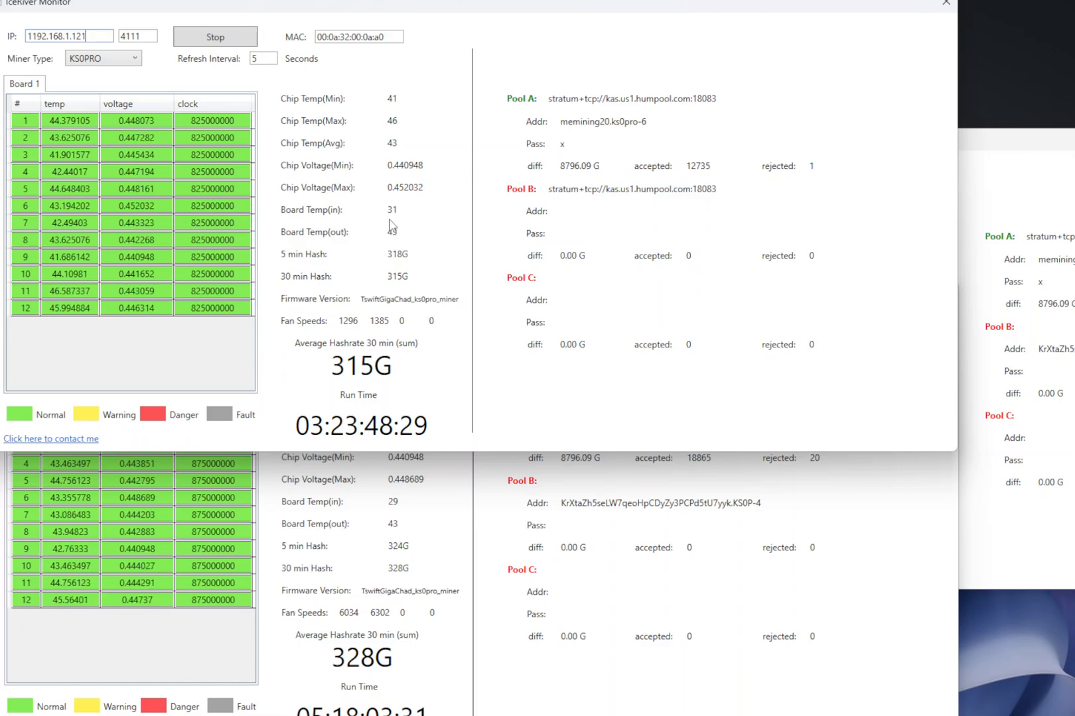
{"action": "mouse_move", "coordinate": [409, 233]}
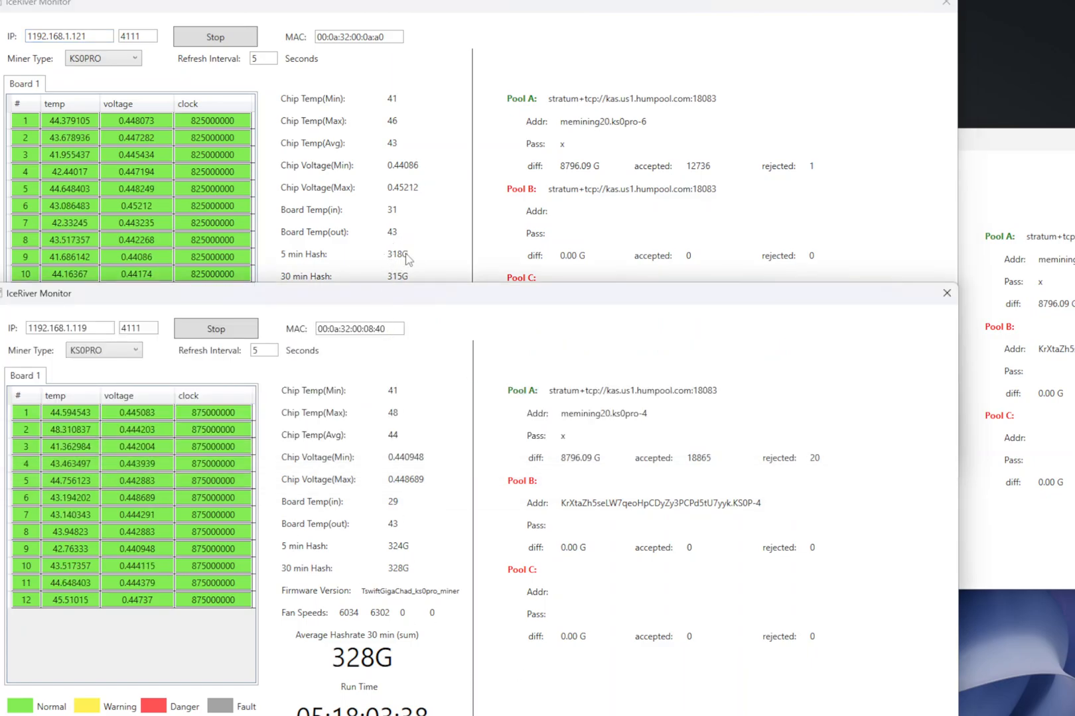
{"action": "mouse_move", "coordinate": [425, 301]}
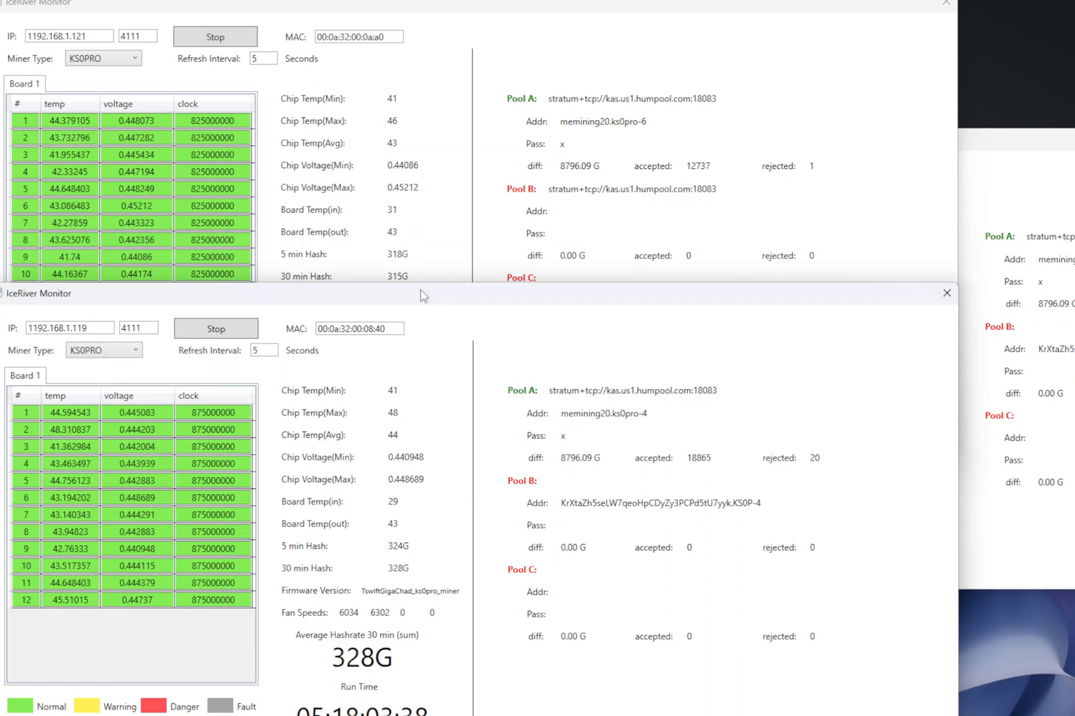
{"action": "mouse_move", "coordinate": [391, 220]}
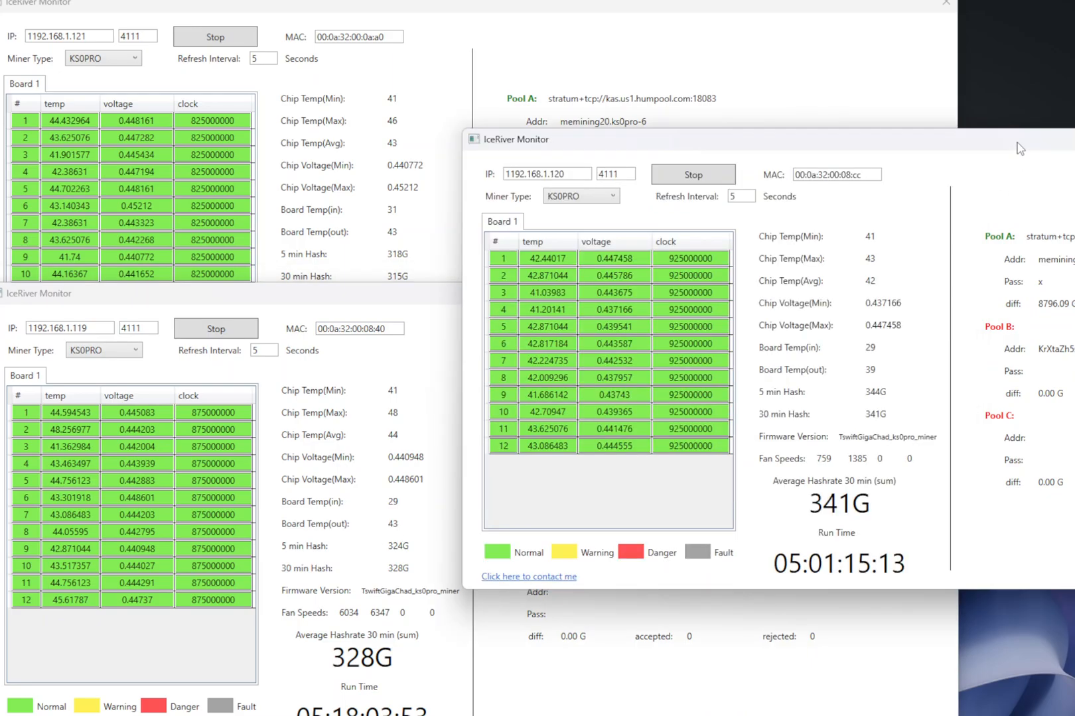
{"action": "mouse_move", "coordinate": [854, 403]}
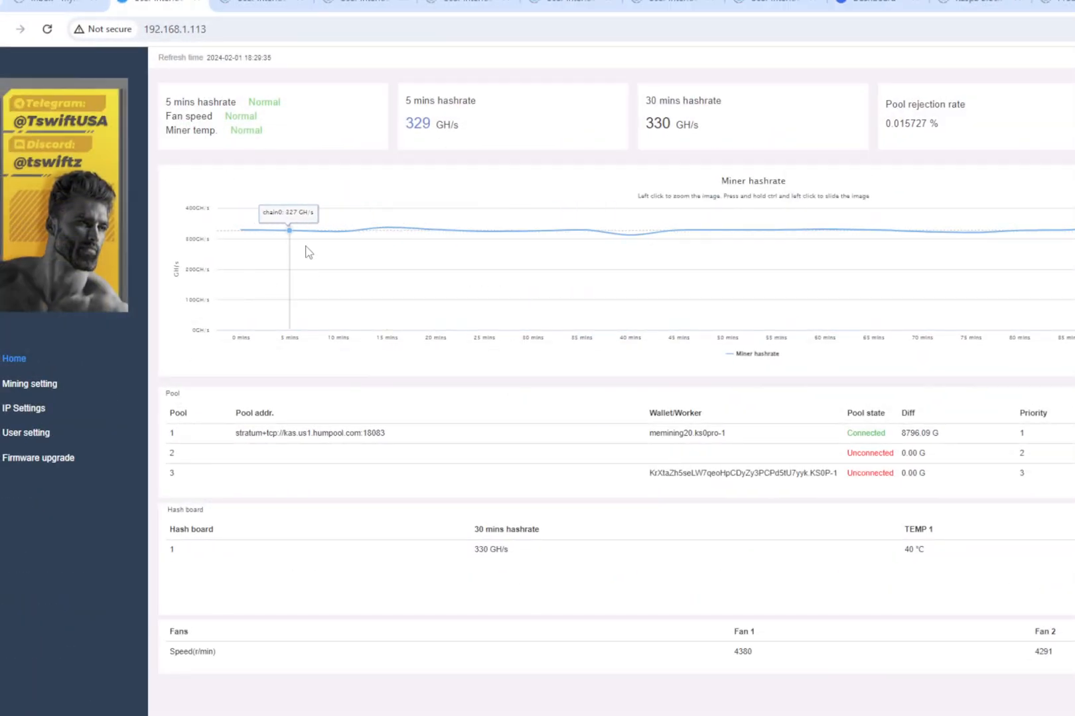
{"action": "mouse_move", "coordinate": [624, 251]}
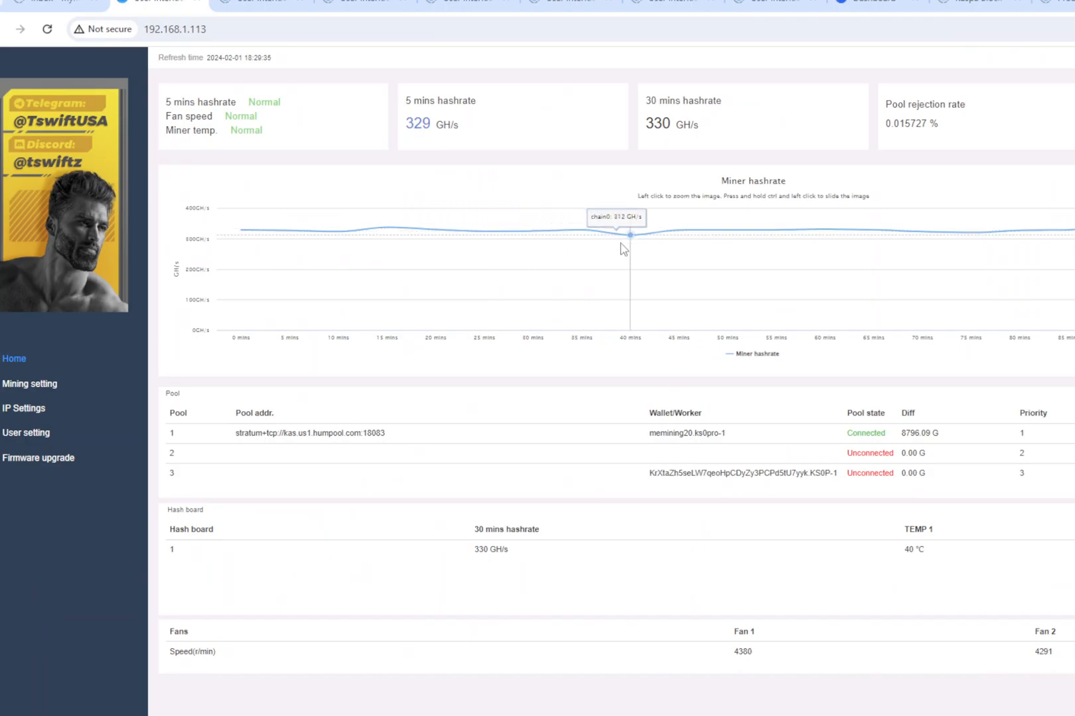
{"action": "mouse_move", "coordinate": [336, 327]}
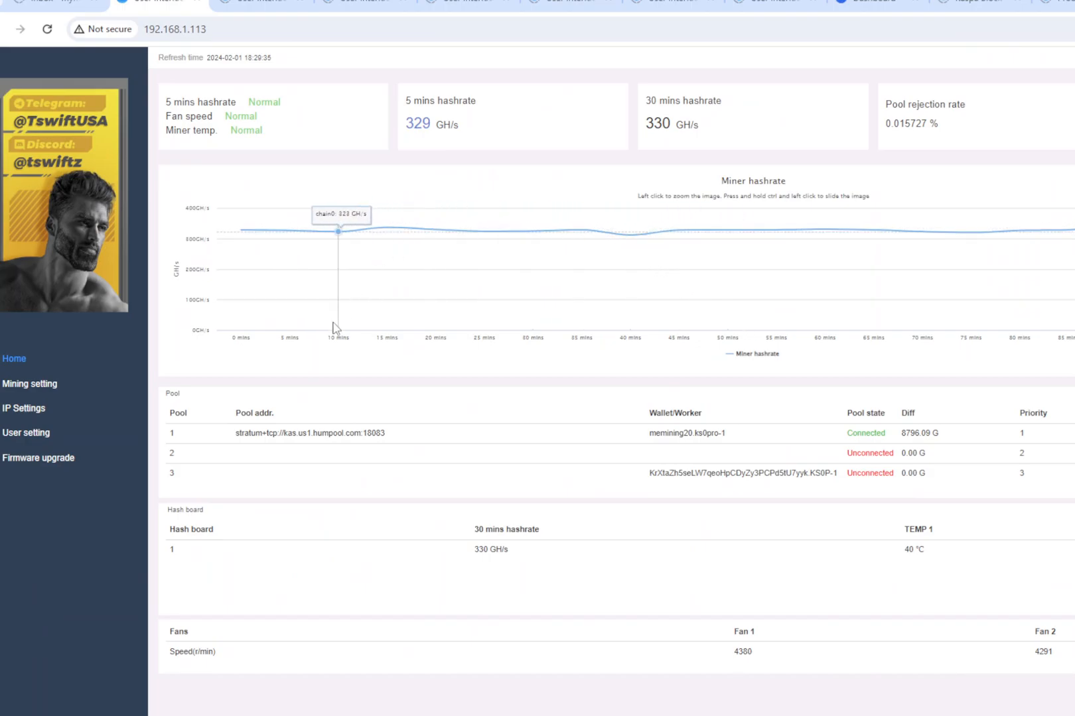
{"action": "mouse_move", "coordinate": [1061, 230]}
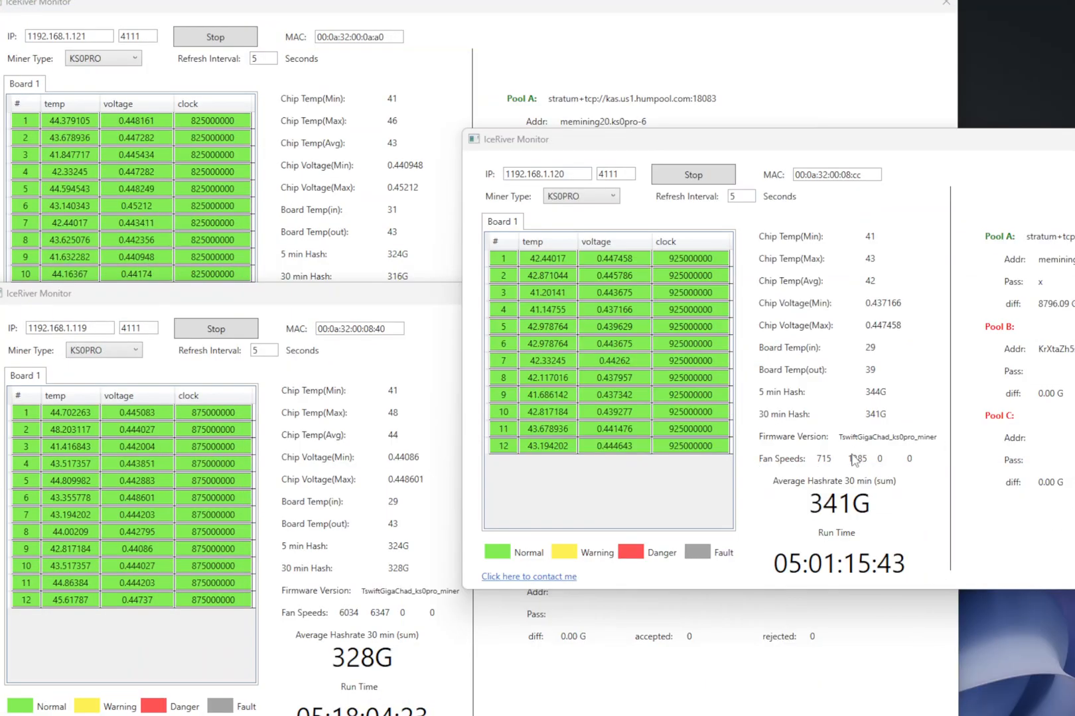
{"action": "mouse_move", "coordinate": [855, 485]}
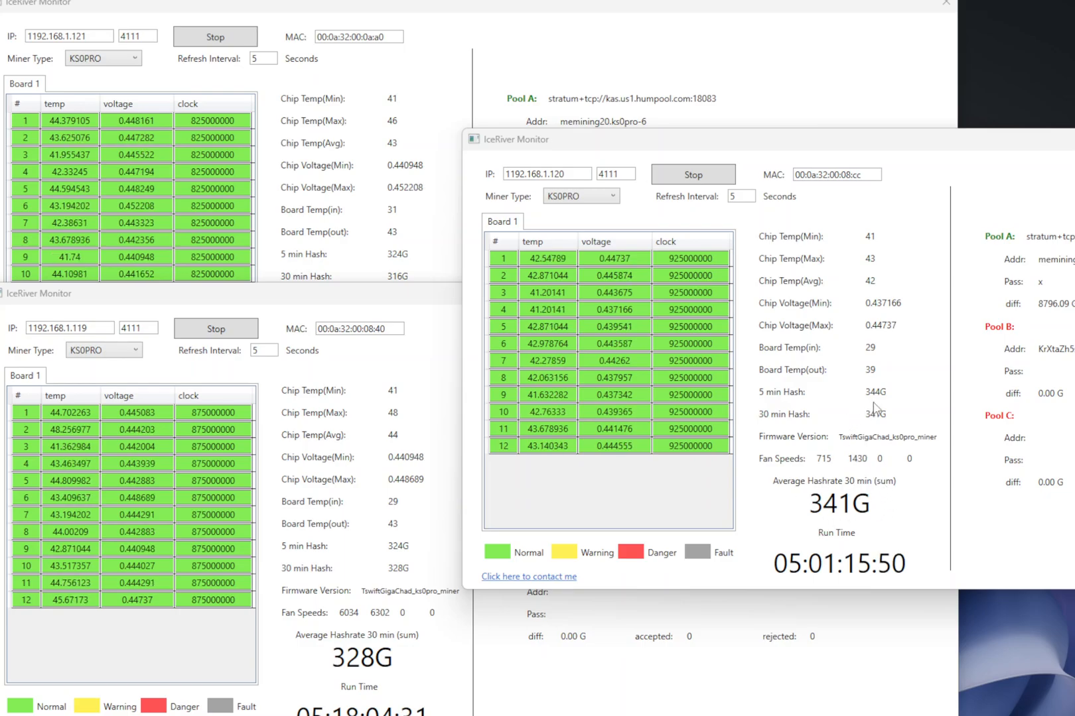
{"action": "mouse_move", "coordinate": [921, 457]}
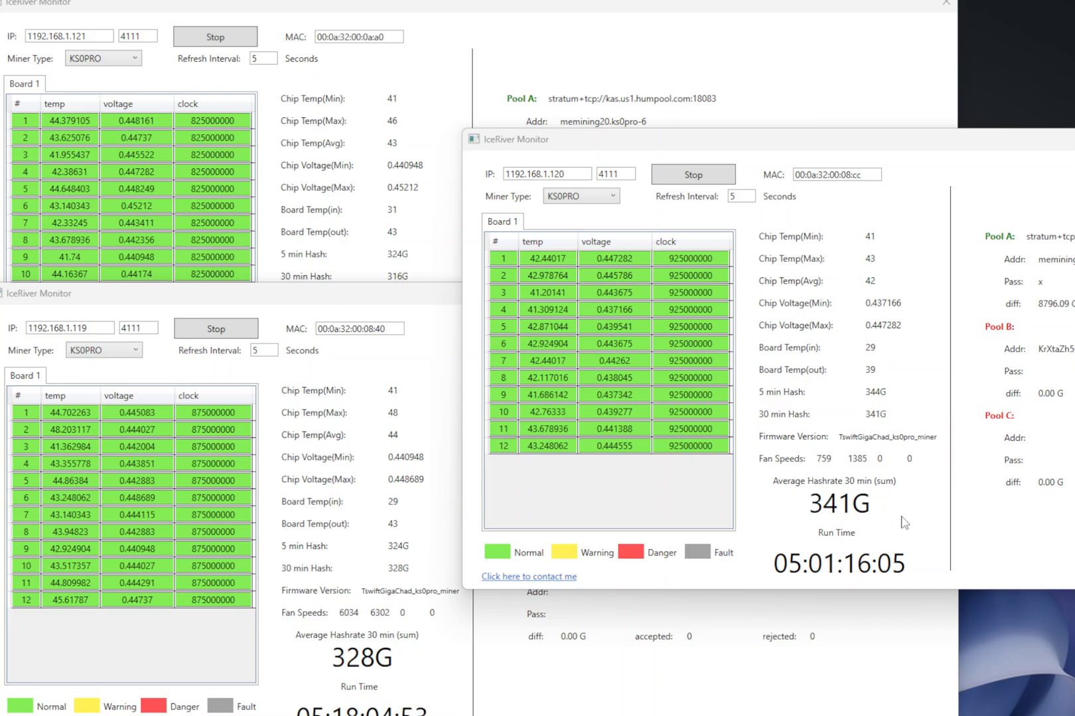
{"action": "mouse_move", "coordinate": [857, 372]}
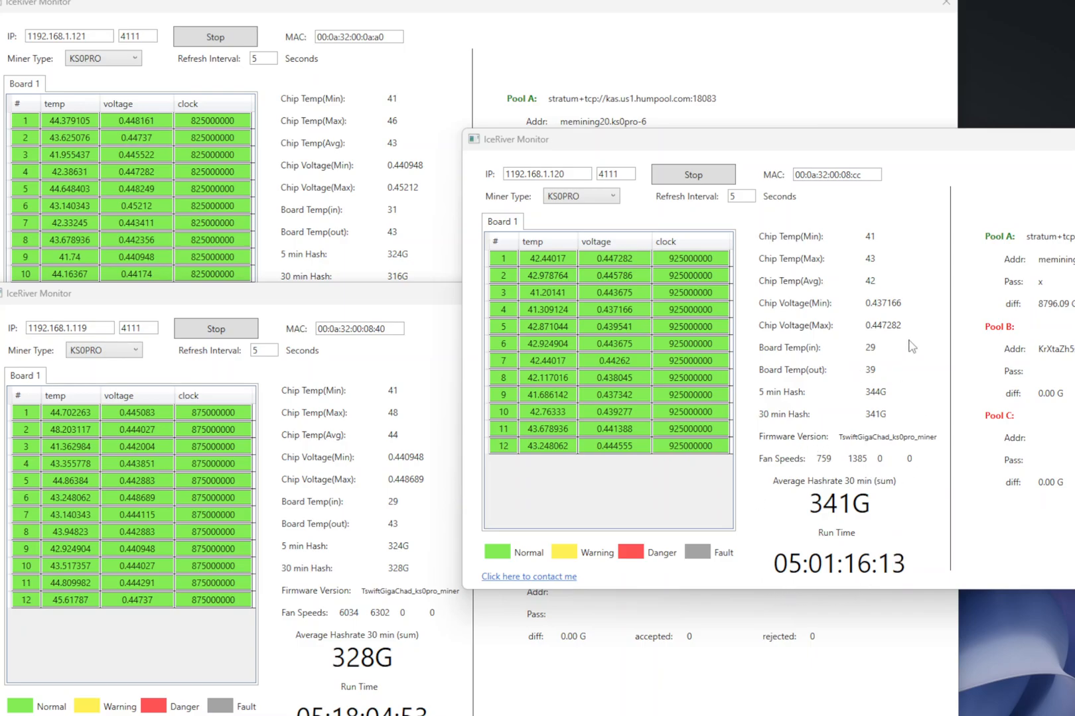
{"action": "mouse_move", "coordinate": [803, 320]}
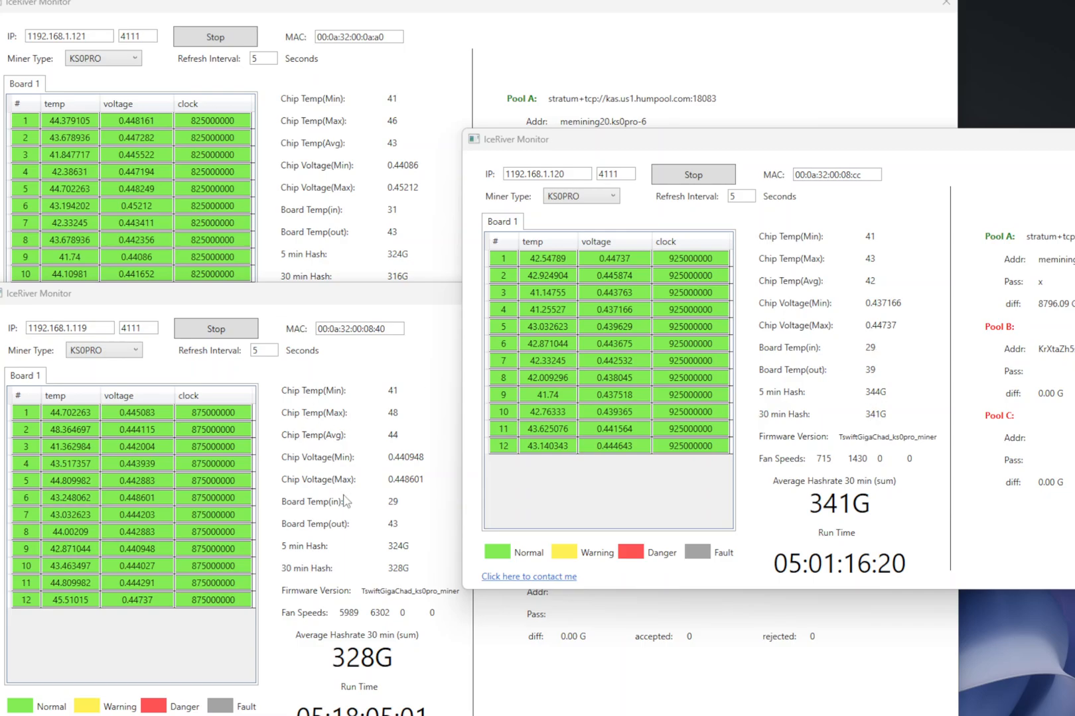
{"action": "mouse_move", "coordinate": [609, 638]}
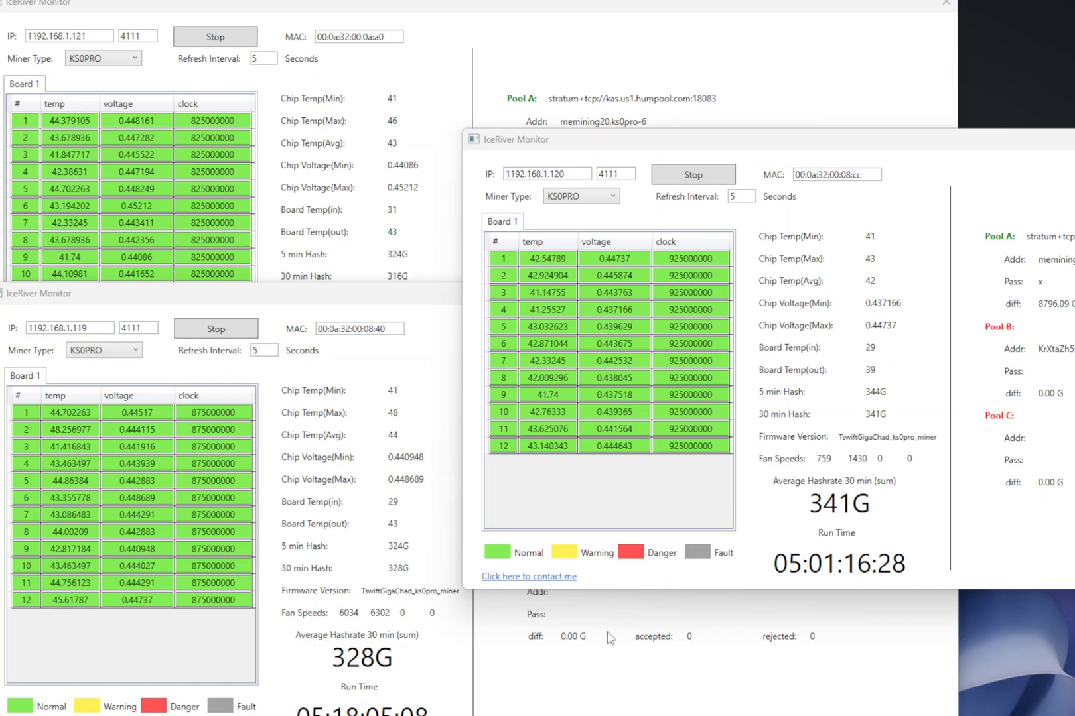
{"action": "mouse_move", "coordinate": [380, 540]}
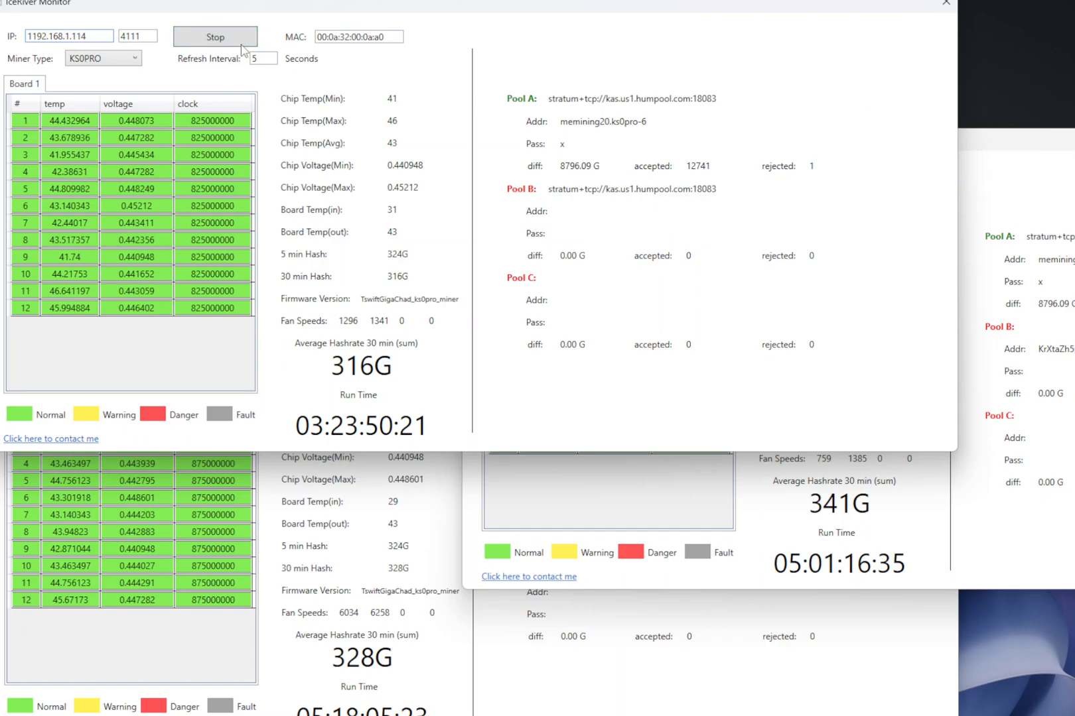
Stop the first monitor and restart it reading the .114 ks0pro-2 miner's stats
{"action": "left_click", "coordinate": [215, 37]}
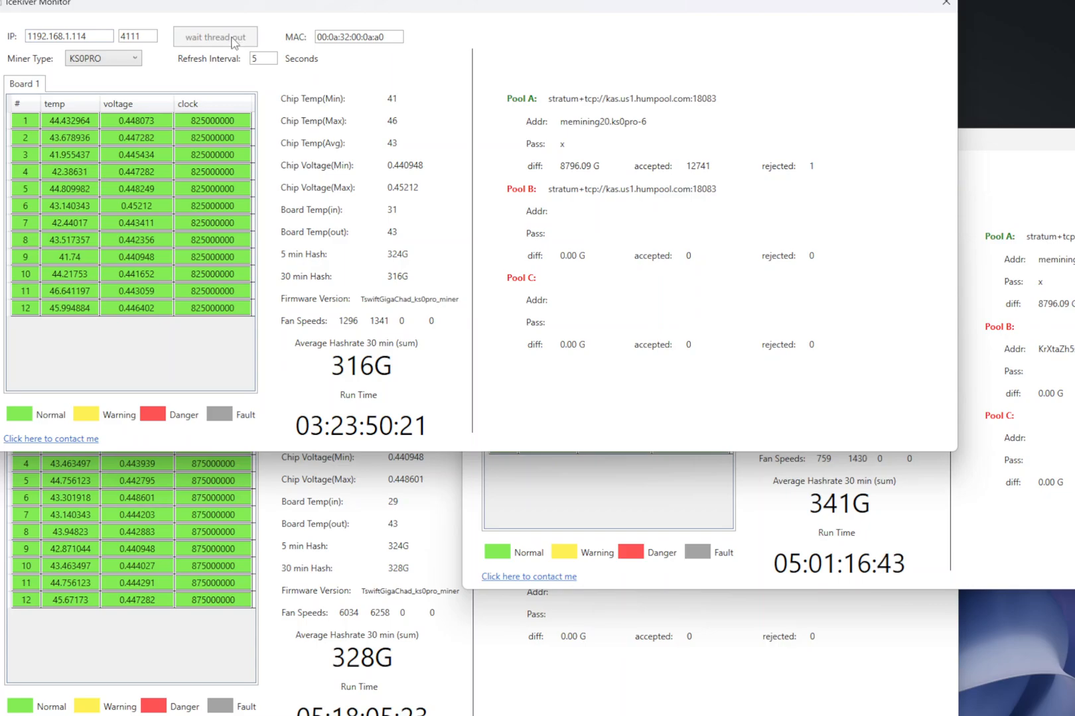
{"action": "left_click", "coordinate": [215, 37]}
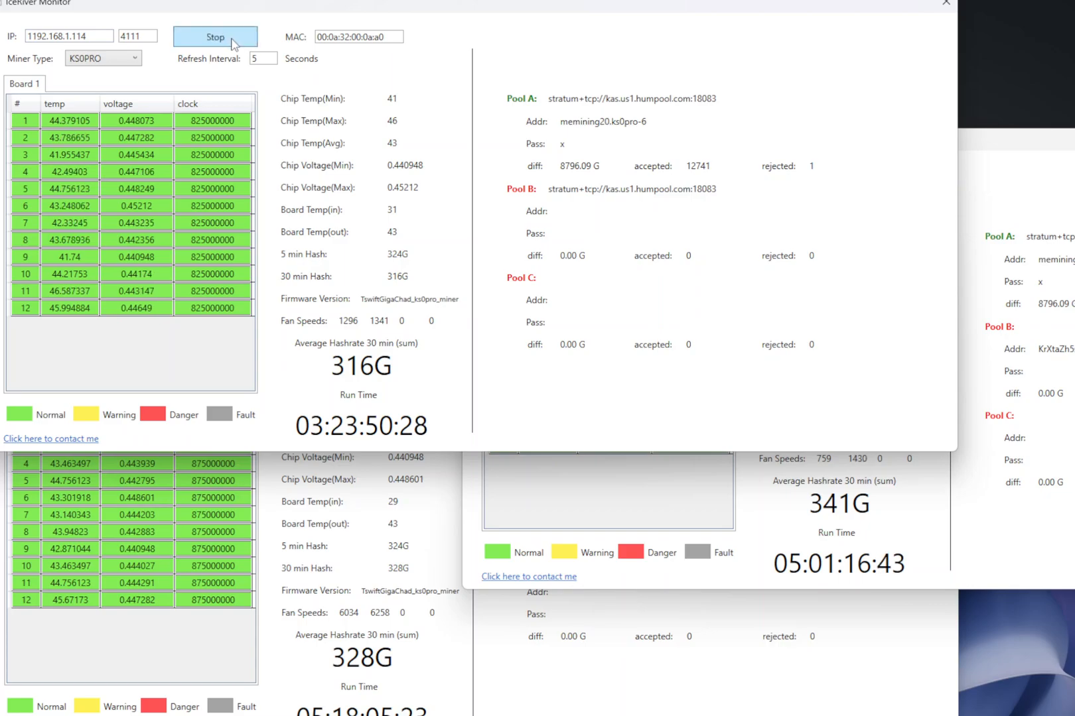
{"action": "left_click", "coordinate": [214, 37]}
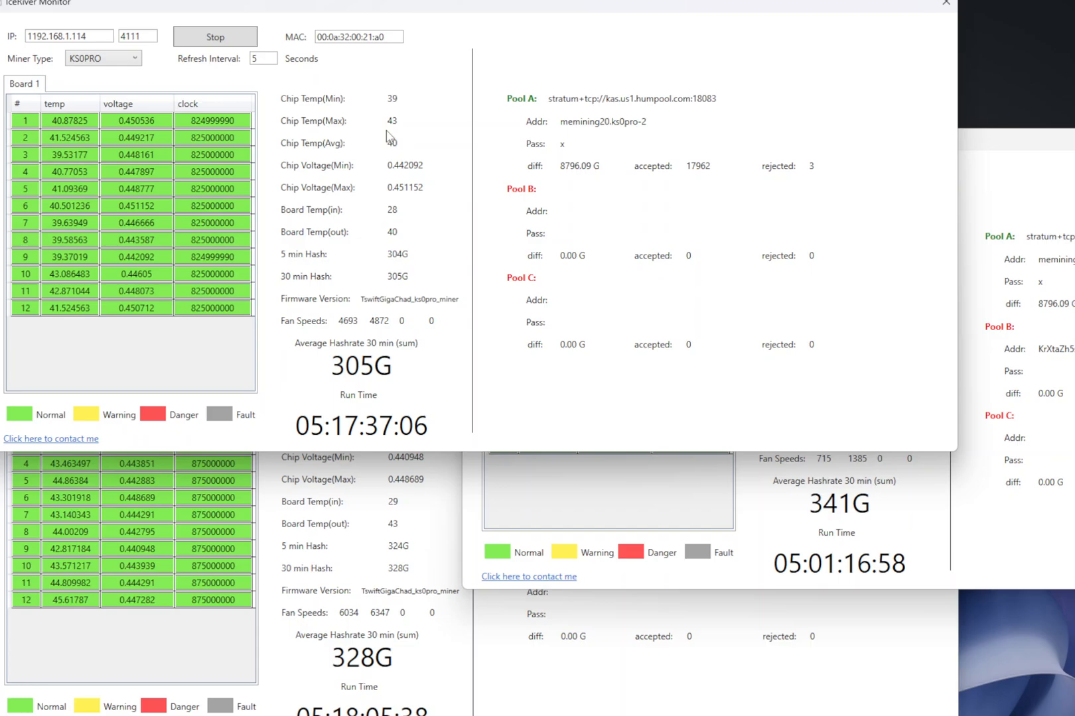
{"action": "mouse_move", "coordinate": [411, 249]}
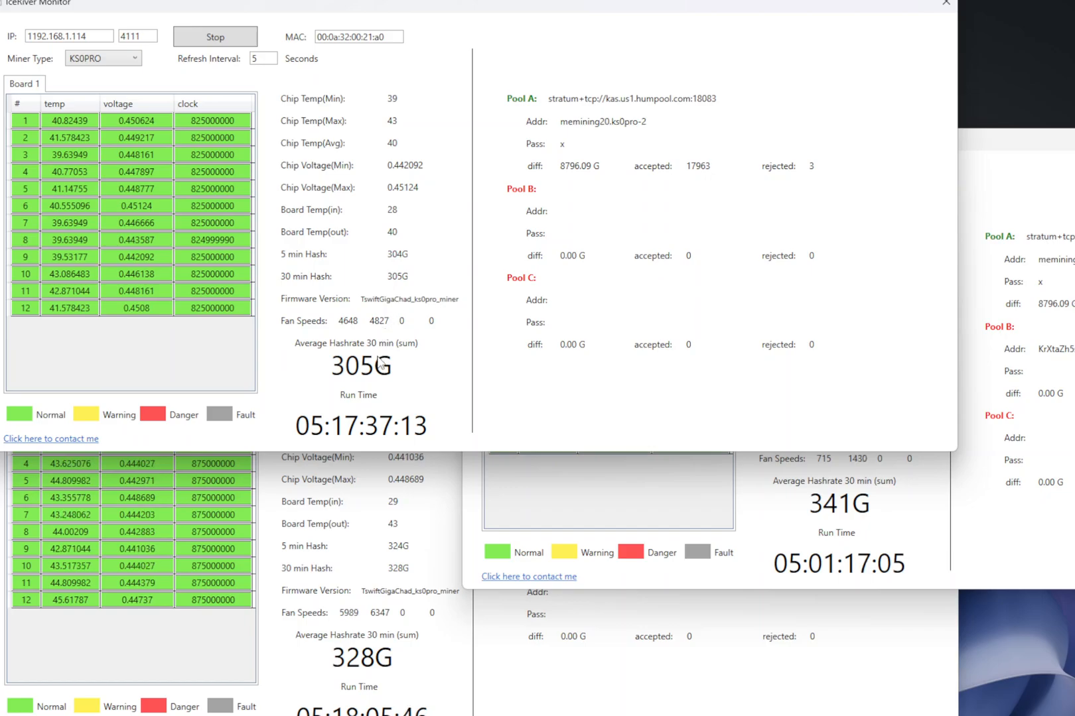
{"action": "mouse_move", "coordinate": [376, 329]}
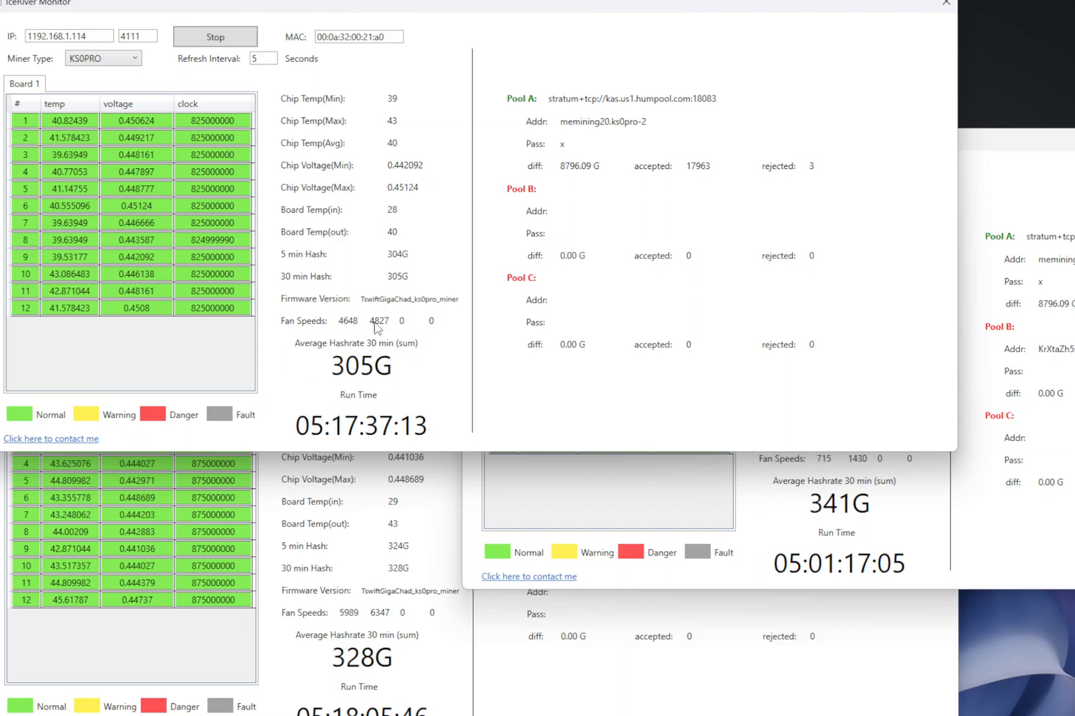
{"action": "mouse_move", "coordinate": [403, 262]}
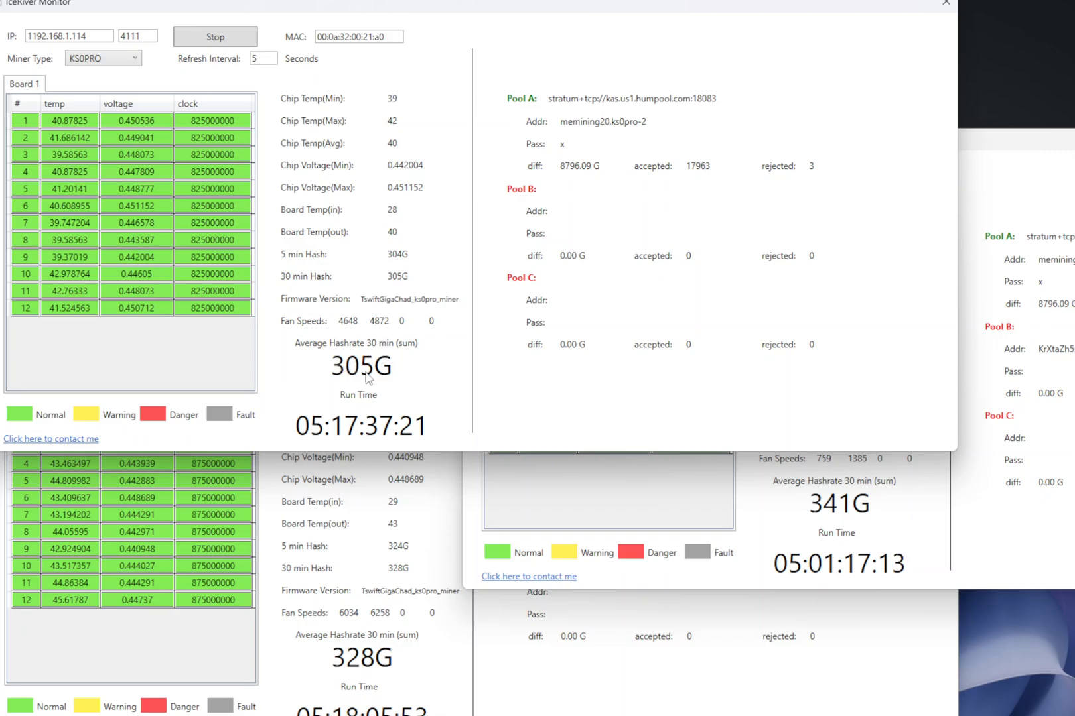
{"action": "mouse_move", "coordinate": [383, 385]}
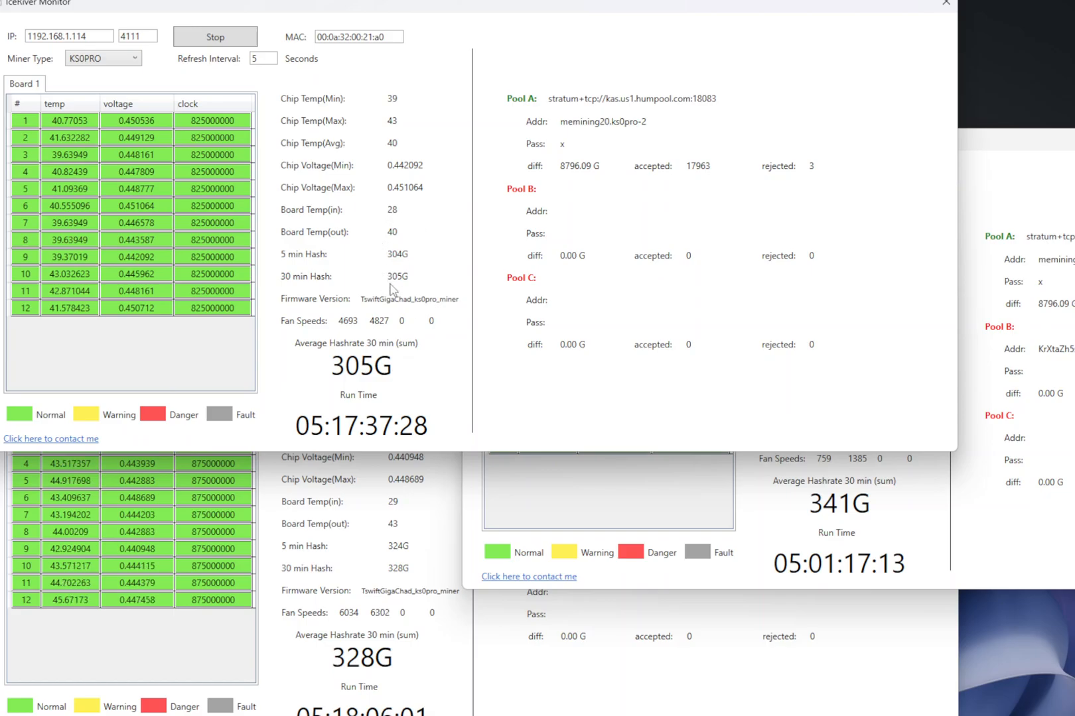
{"action": "mouse_move", "coordinate": [406, 232]}
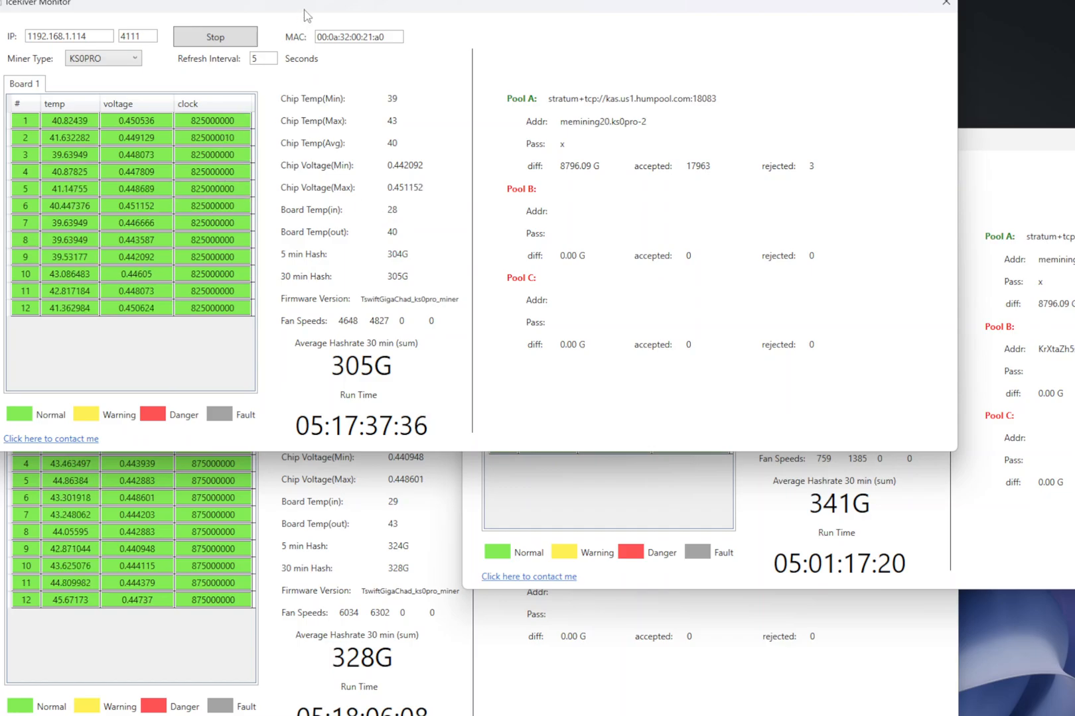
{"action": "mouse_move", "coordinate": [126, 32]}
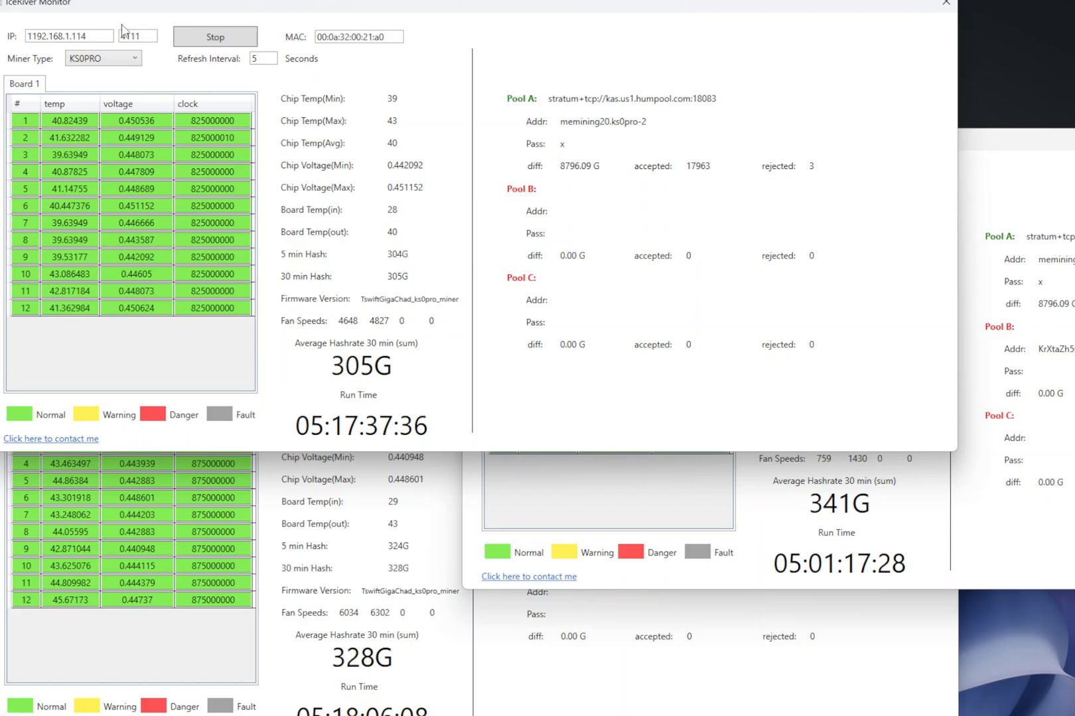
{"action": "left_click", "coordinate": [95, 35]}
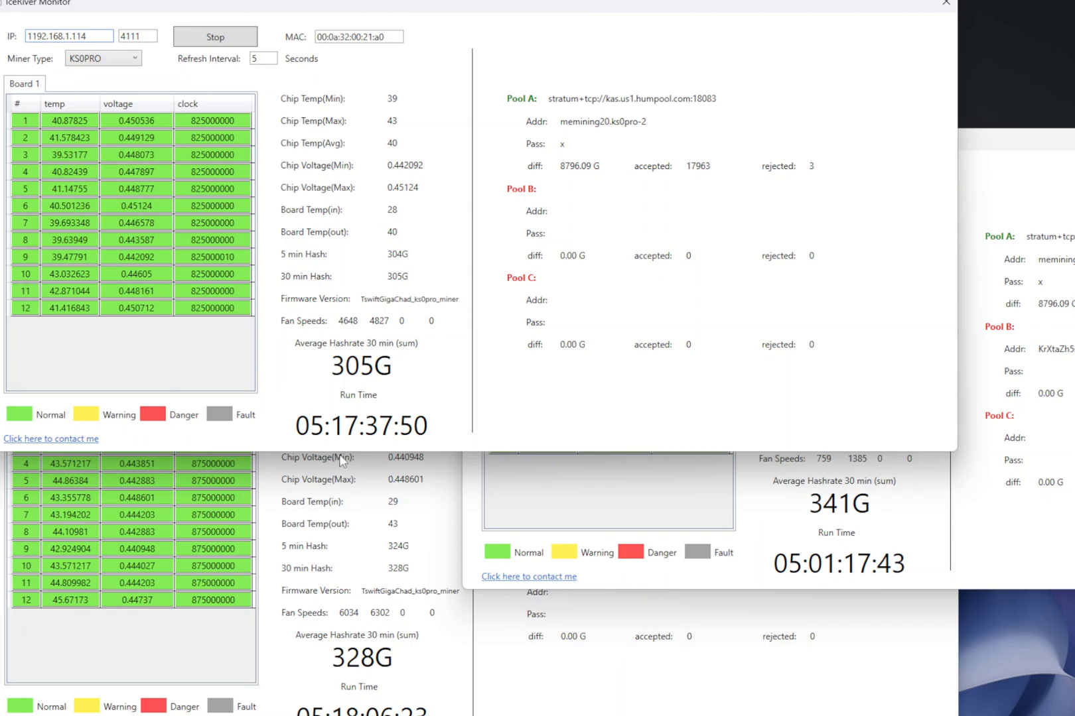
{"action": "mouse_move", "coordinate": [816, 176]}
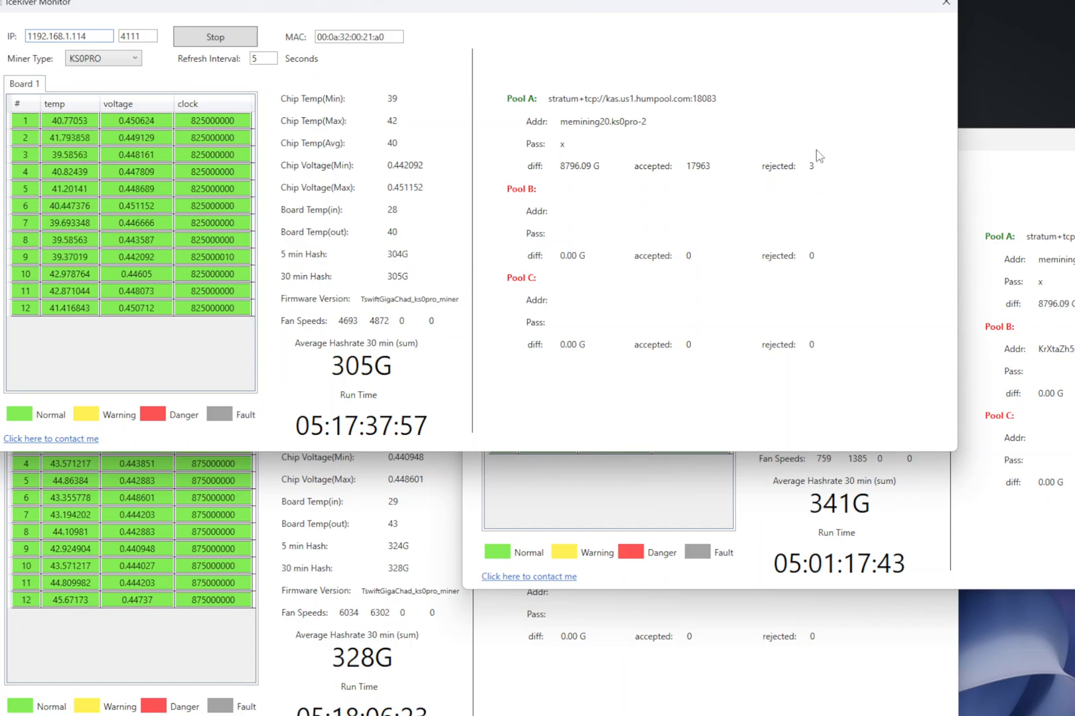
{"action": "mouse_move", "coordinate": [809, 192]}
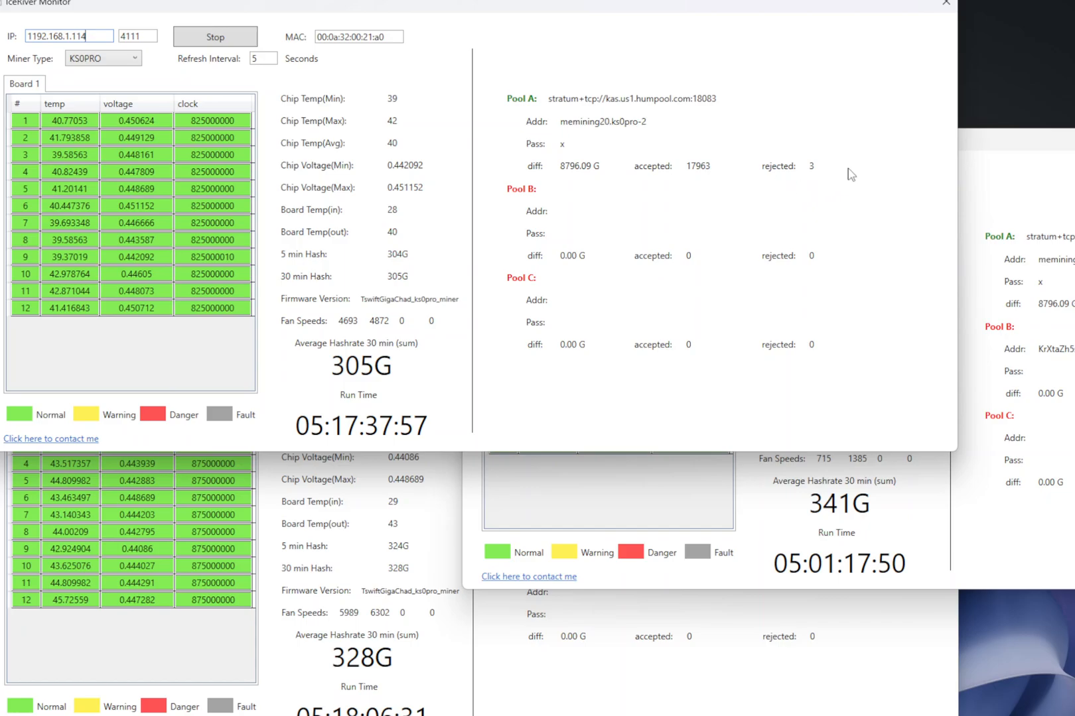
{"action": "mouse_move", "coordinate": [706, 164]}
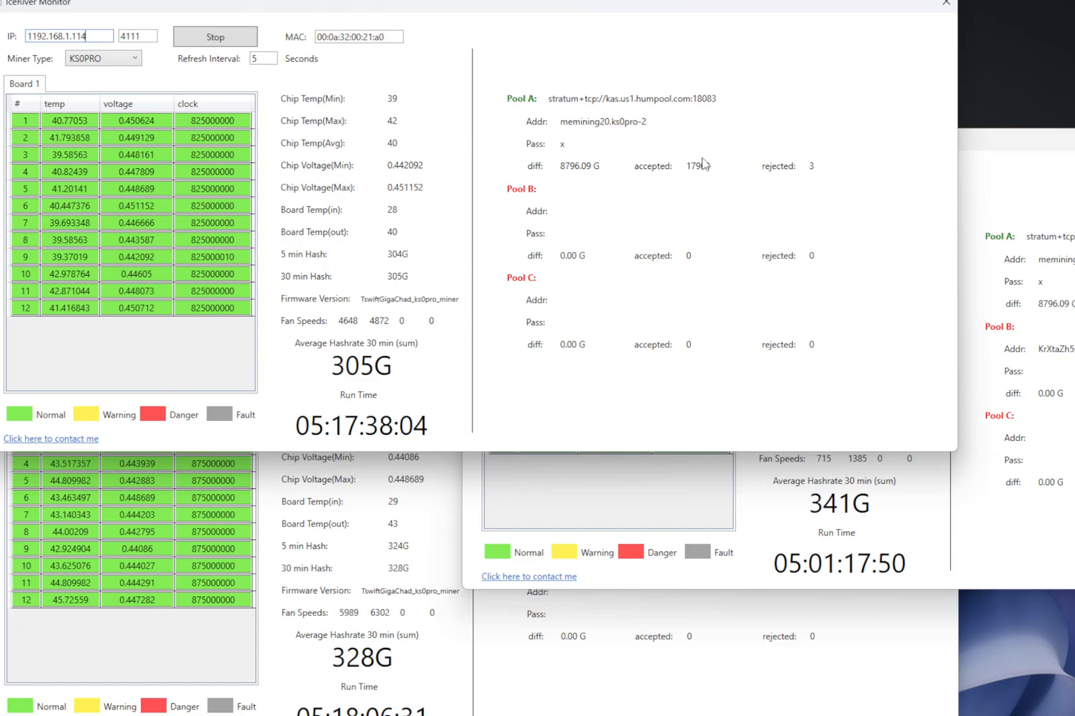
{"action": "mouse_move", "coordinate": [466, 580]}
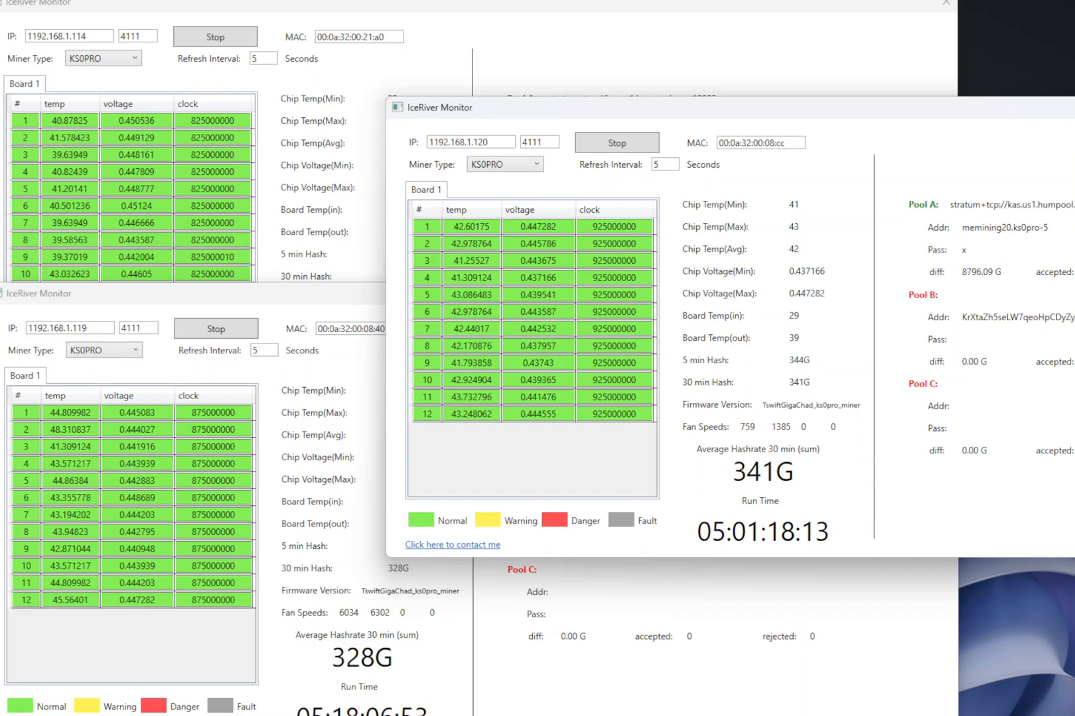
{"action": "mouse_move", "coordinate": [772, 483]}
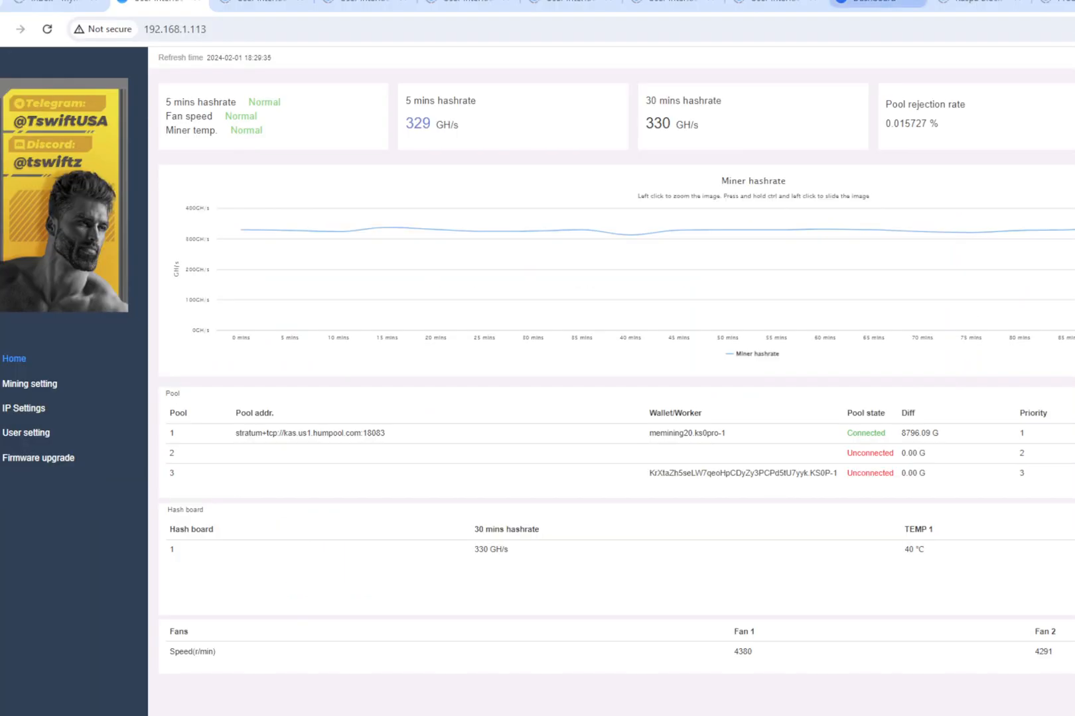
Switch to the HumPool dashboard and show its Worker list with ks0pro hashrates
{"action": "left_click", "coordinate": [865, 3]}
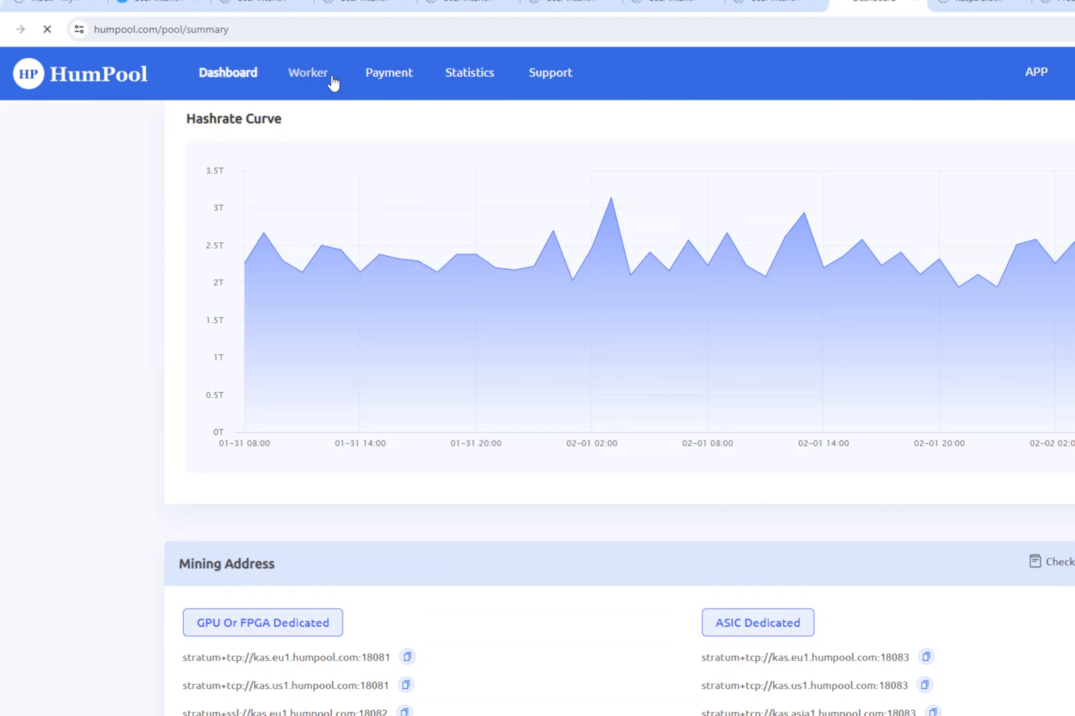
{"action": "left_click", "coordinate": [308, 73]}
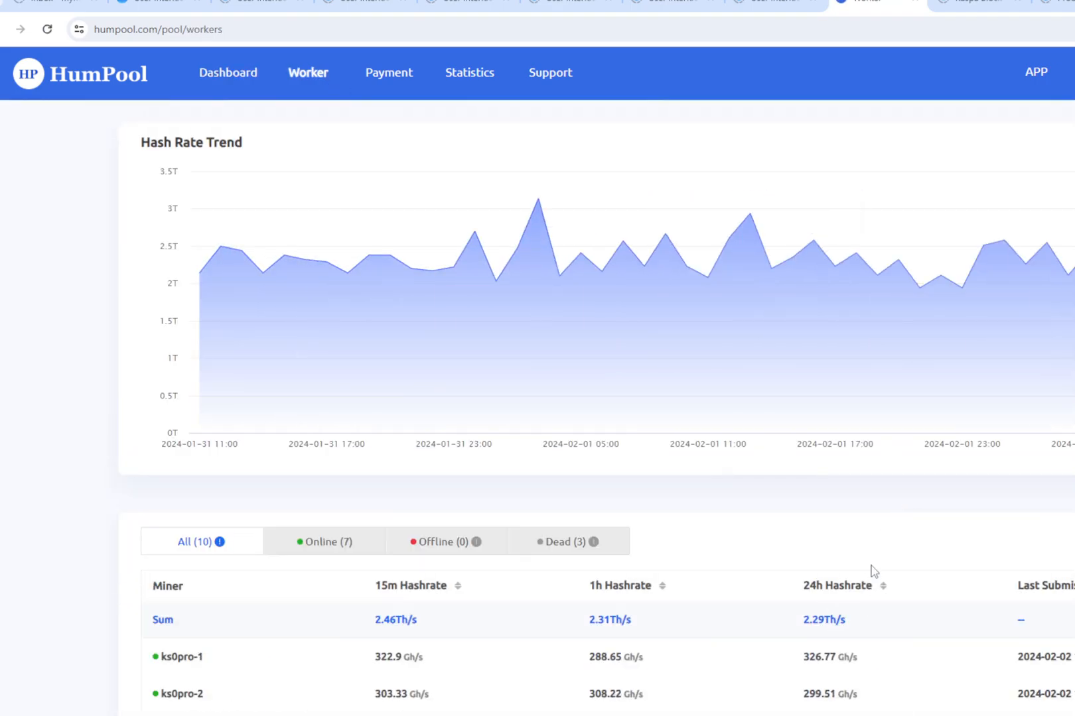
Scroll down to the worker table listing all ten ks0/ks0pro miners' hashrates
{"action": "scroll", "scroll_direction": "down", "scroll_amount": 3}
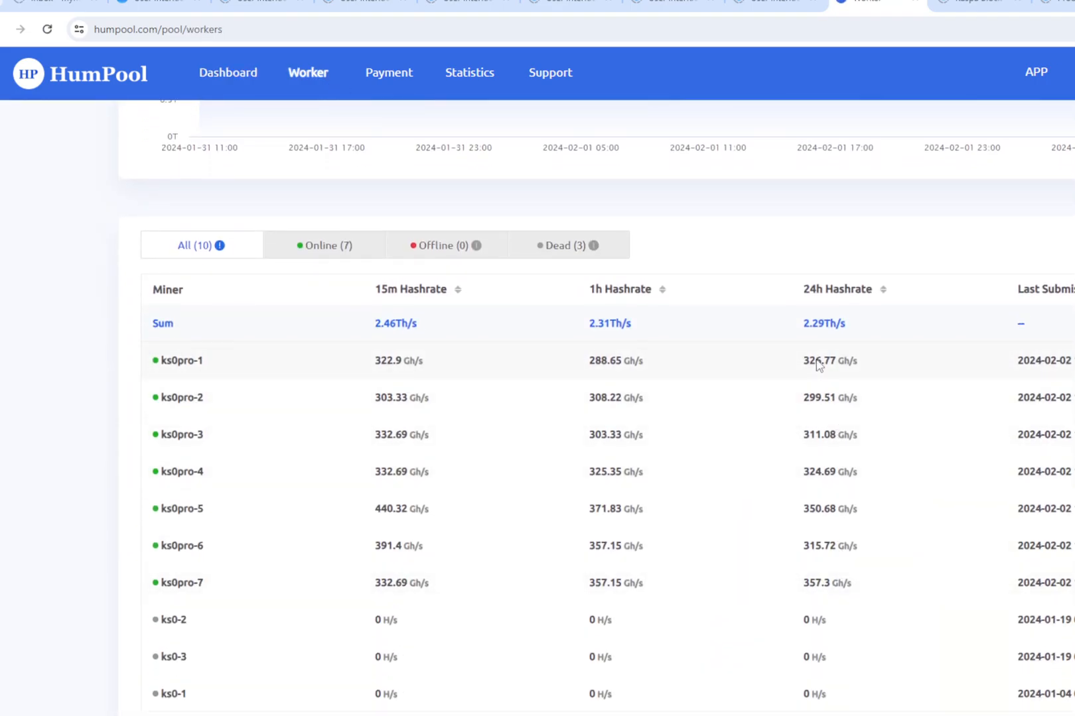
{"action": "mouse_move", "coordinate": [768, 331]}
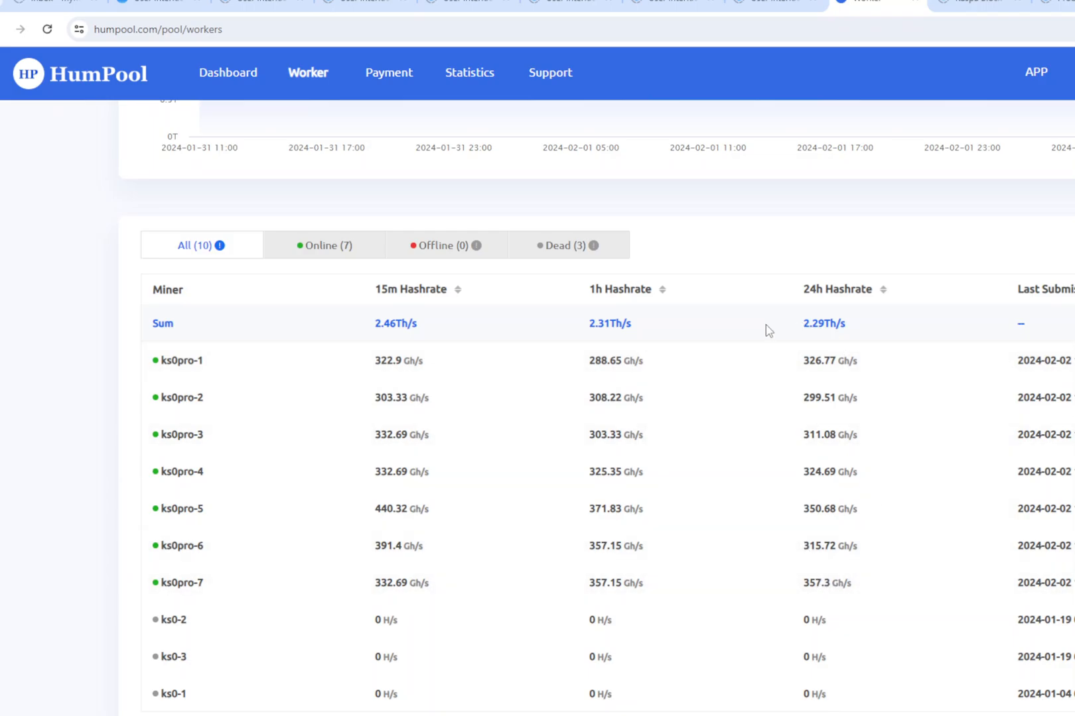
{"action": "mouse_move", "coordinate": [840, 369]}
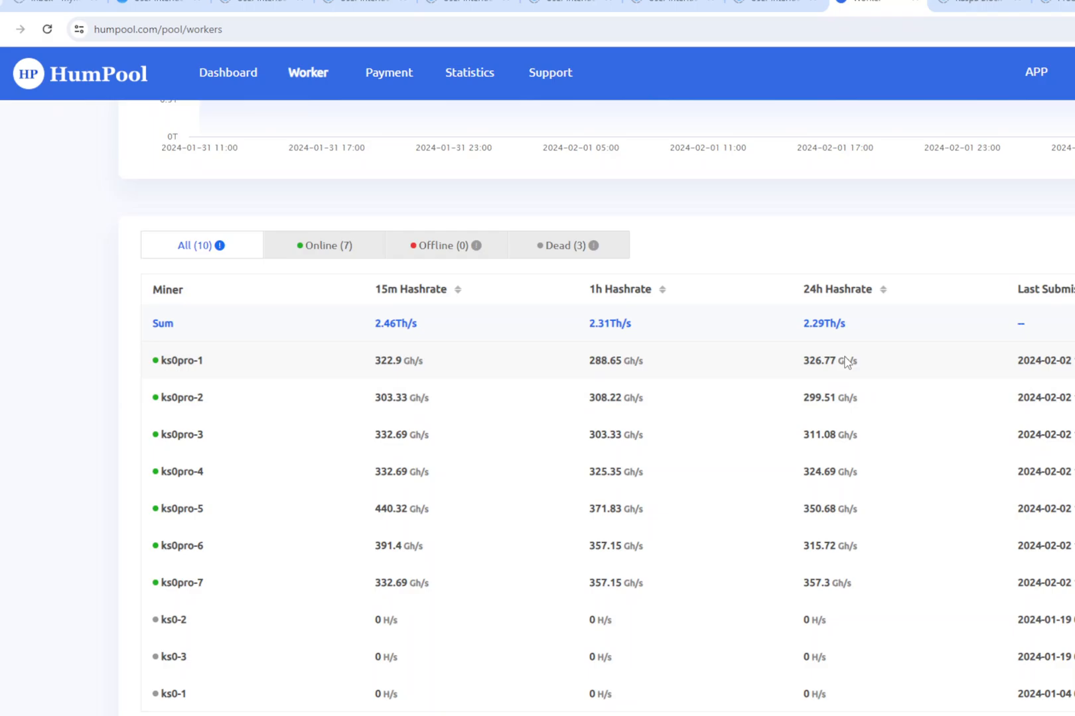
{"action": "mouse_move", "coordinate": [812, 398]}
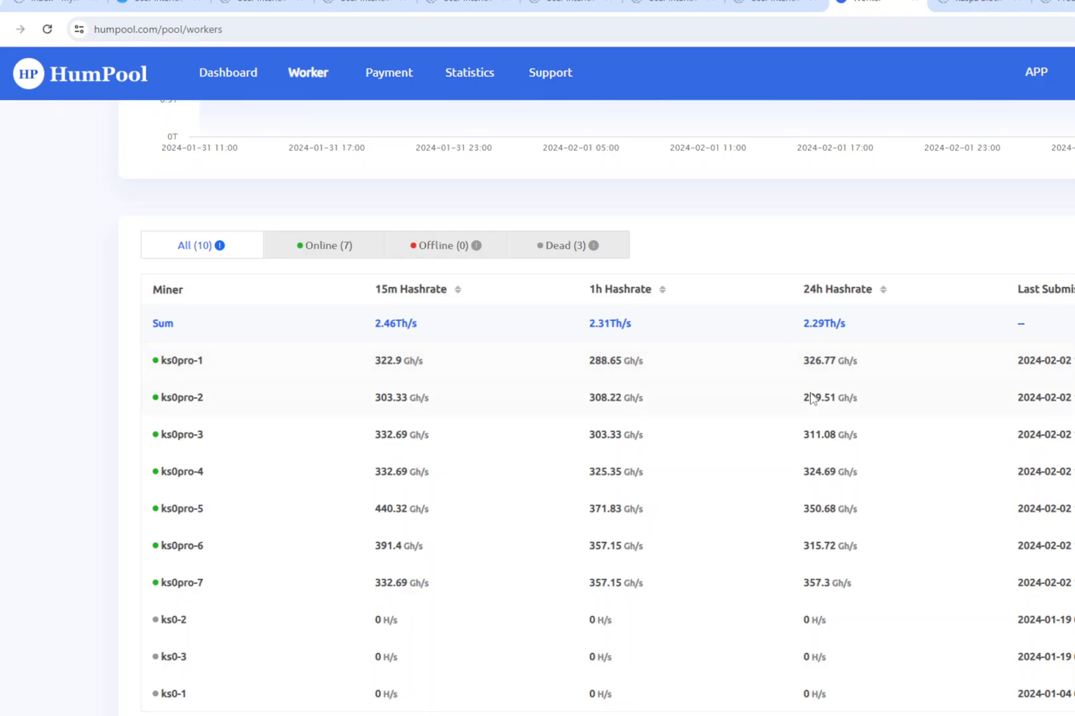
{"action": "mouse_move", "coordinate": [849, 382]}
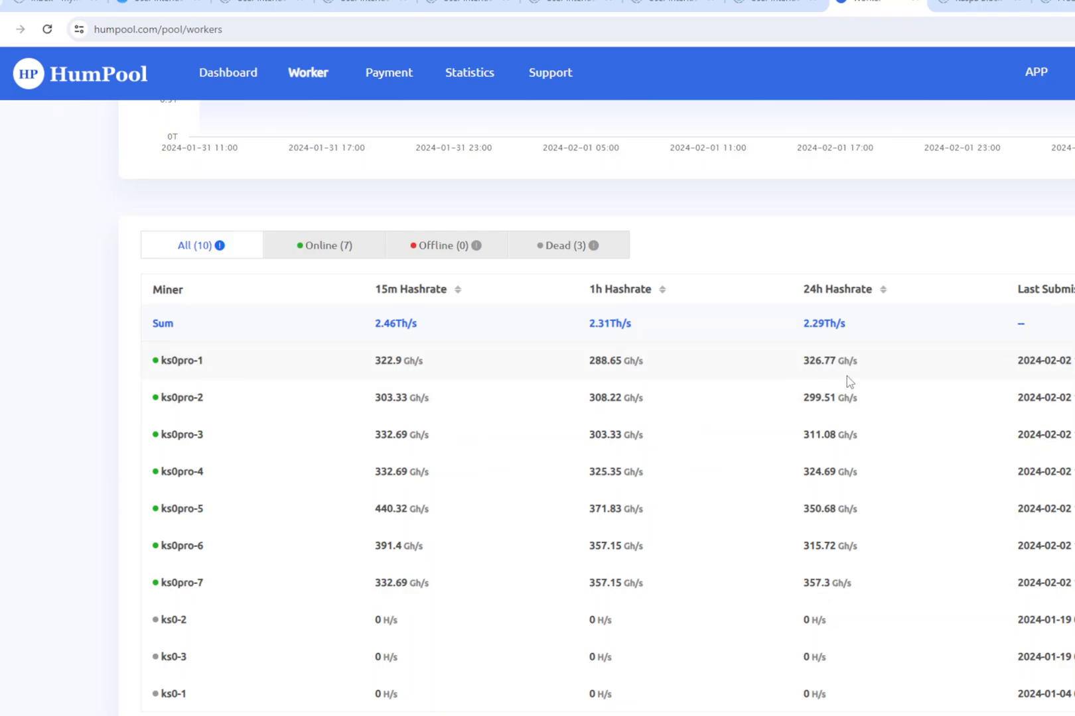
{"action": "mouse_move", "coordinate": [846, 426]}
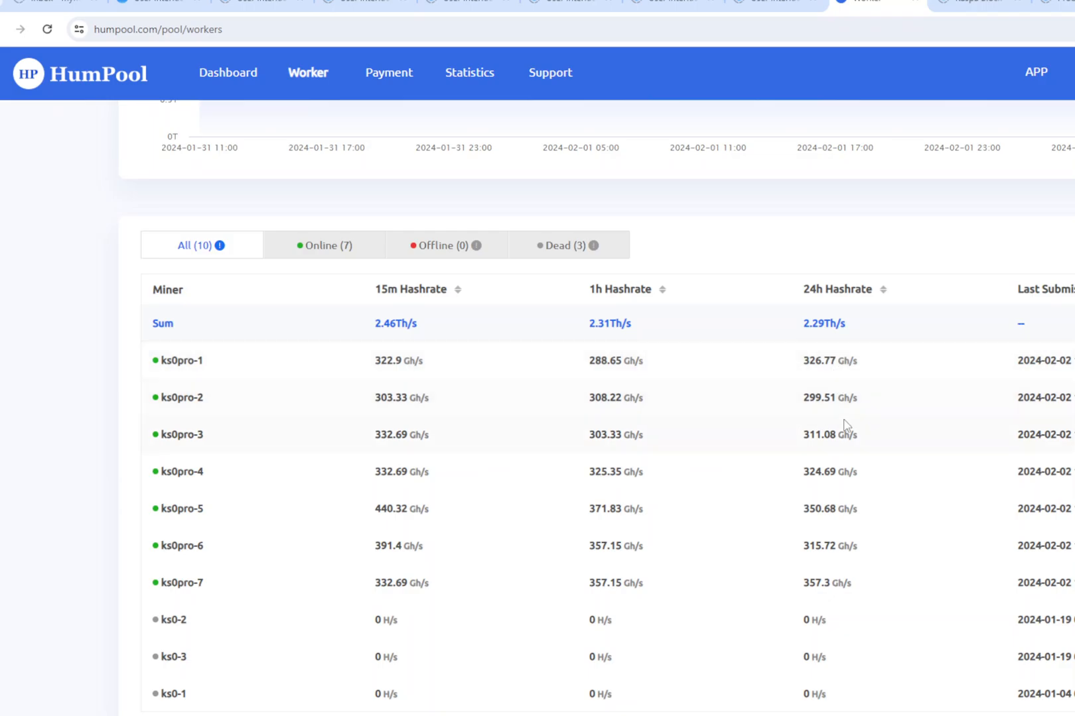
{"action": "mouse_move", "coordinate": [863, 415]}
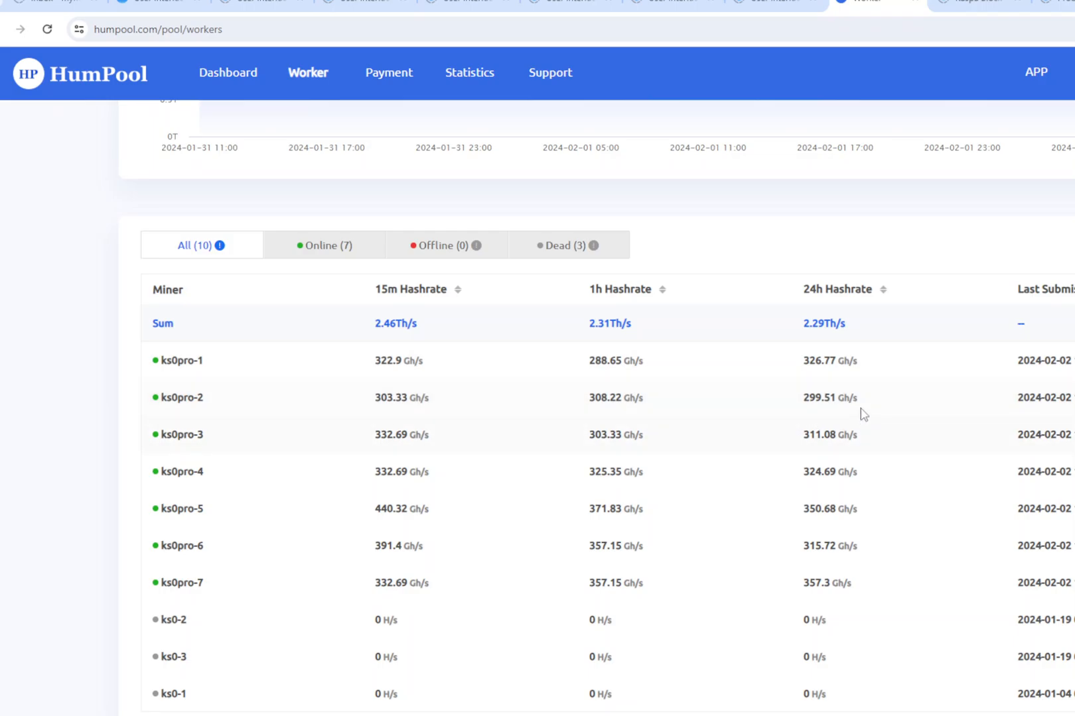
{"action": "mouse_move", "coordinate": [804, 413]}
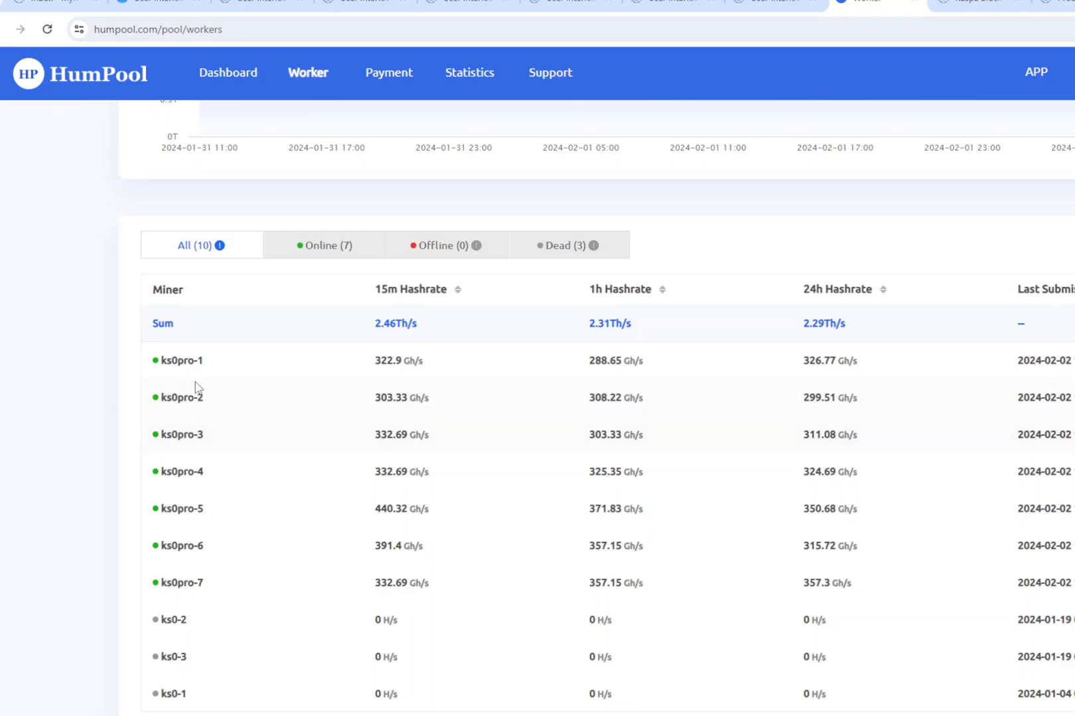
{"action": "mouse_move", "coordinate": [587, 453]}
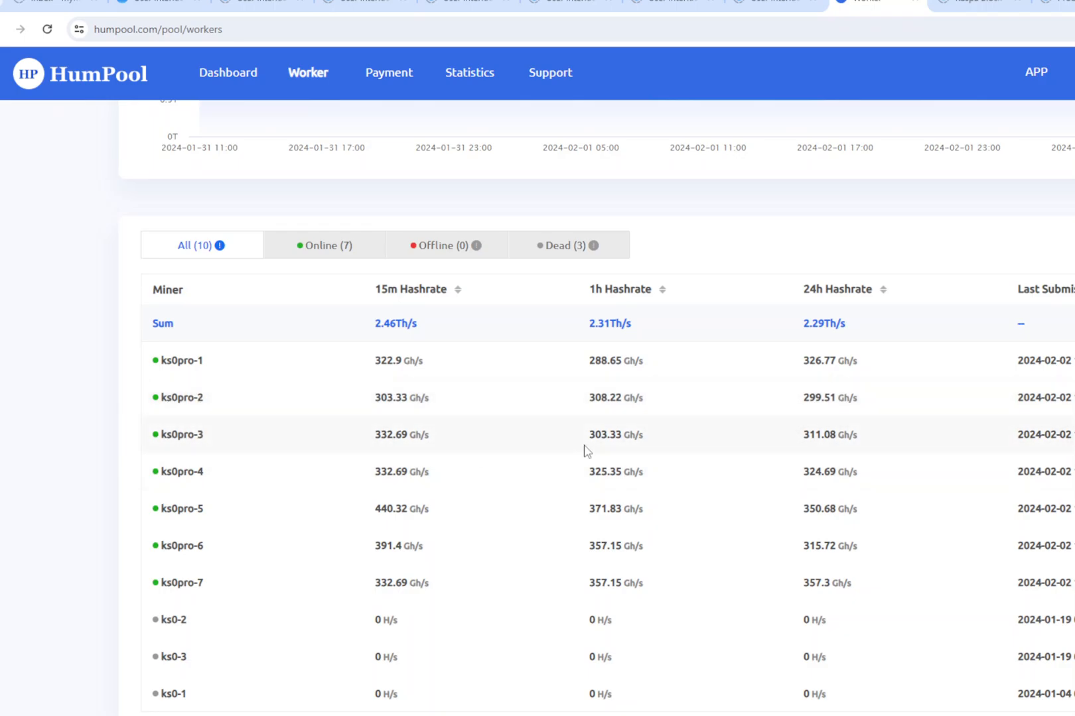
{"action": "mouse_move", "coordinate": [851, 444]}
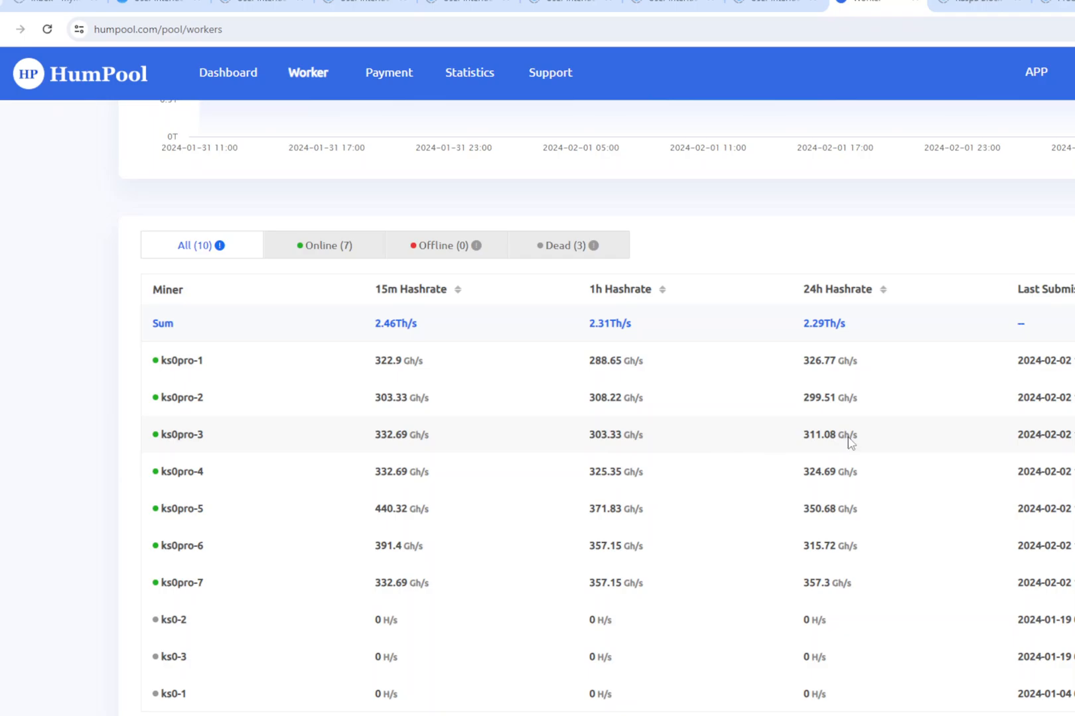
{"action": "mouse_move", "coordinate": [274, 438]}
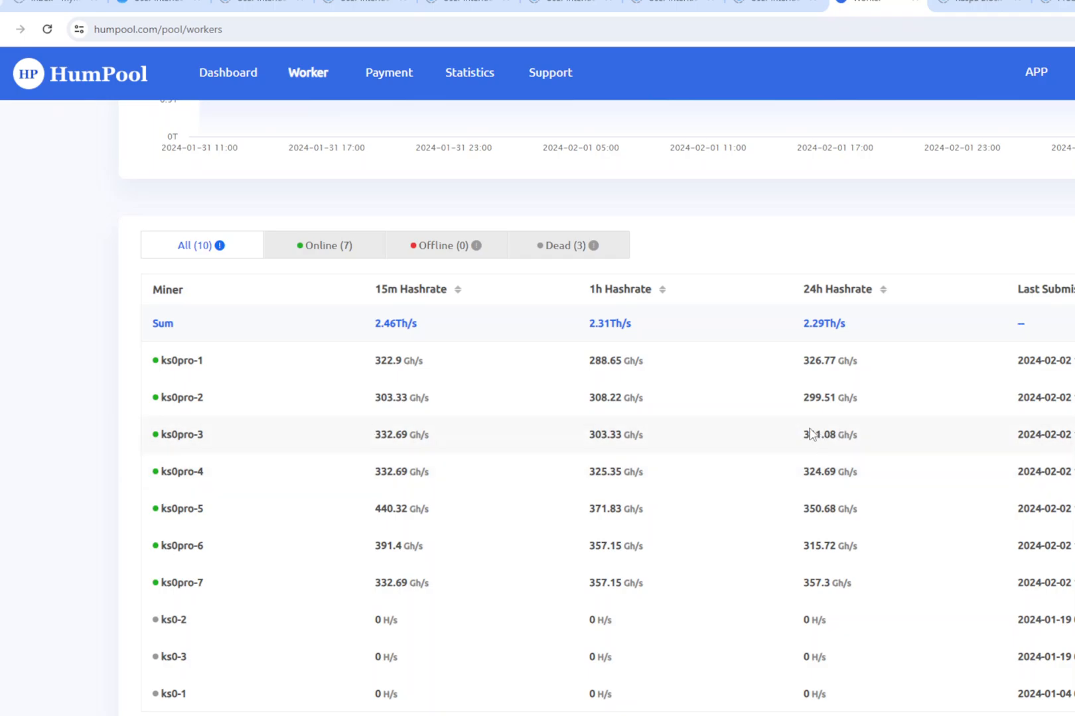
{"action": "mouse_move", "coordinate": [809, 458]}
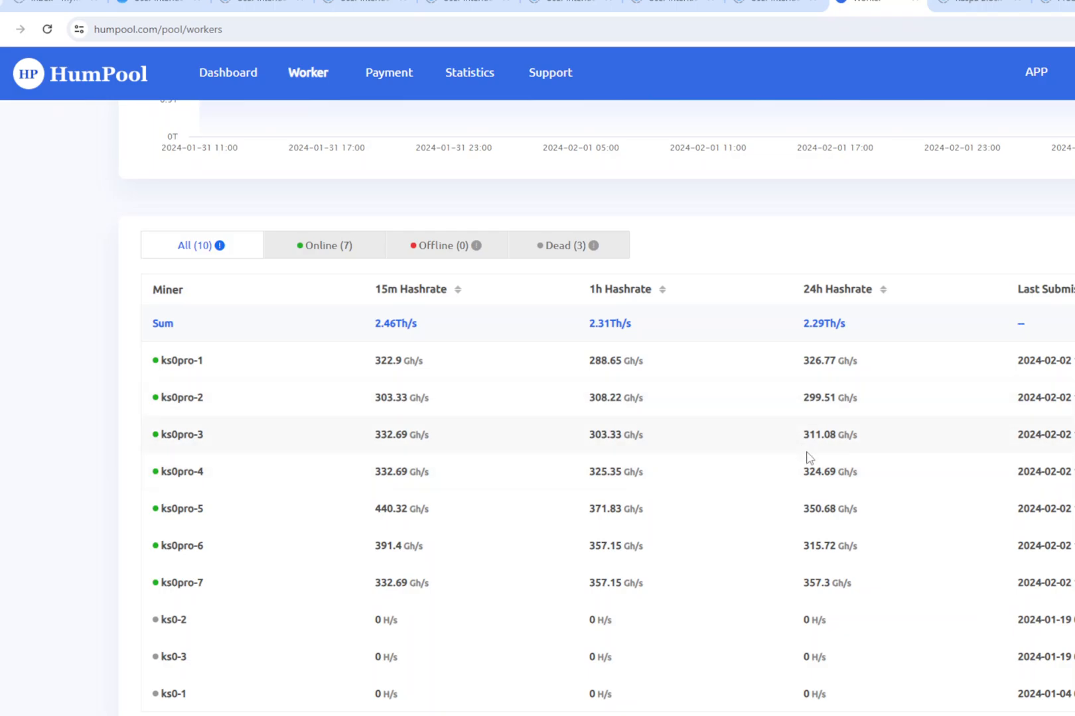
{"action": "mouse_move", "coordinate": [847, 471]}
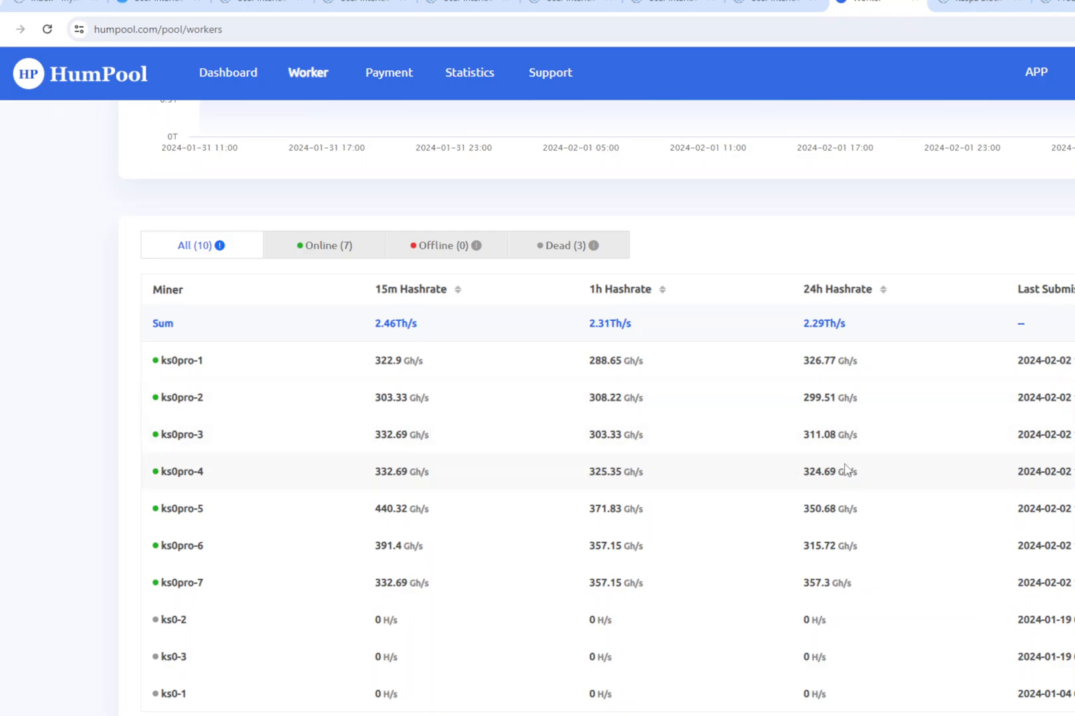
{"action": "mouse_move", "coordinate": [775, 477]}
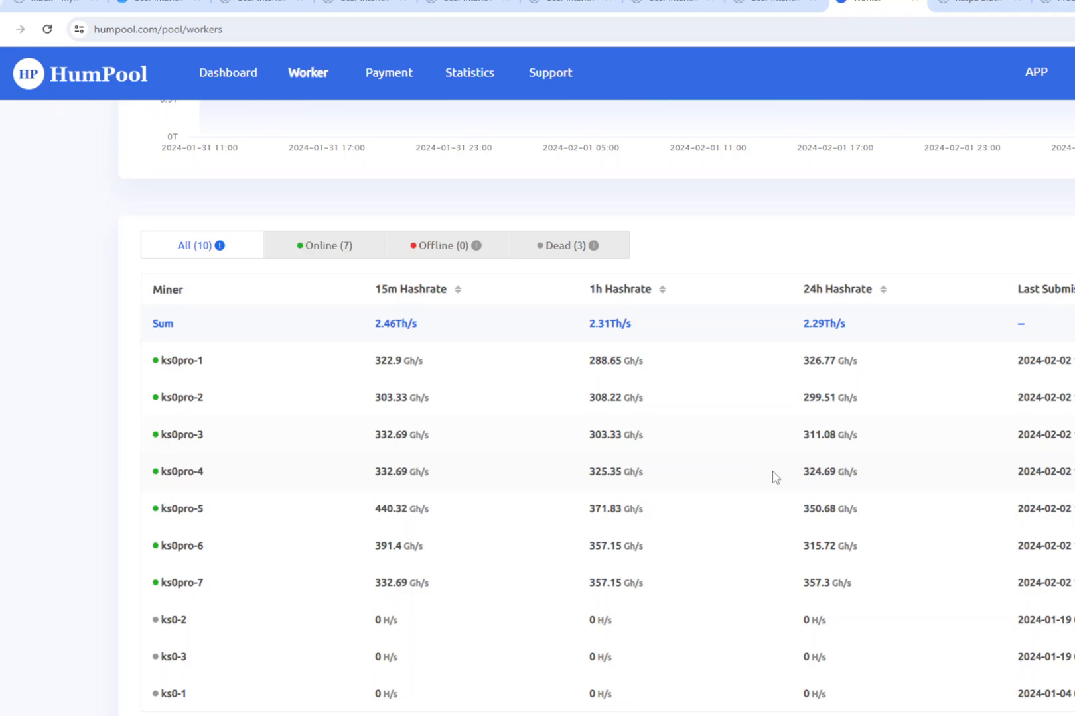
{"action": "mouse_move", "coordinate": [837, 520]}
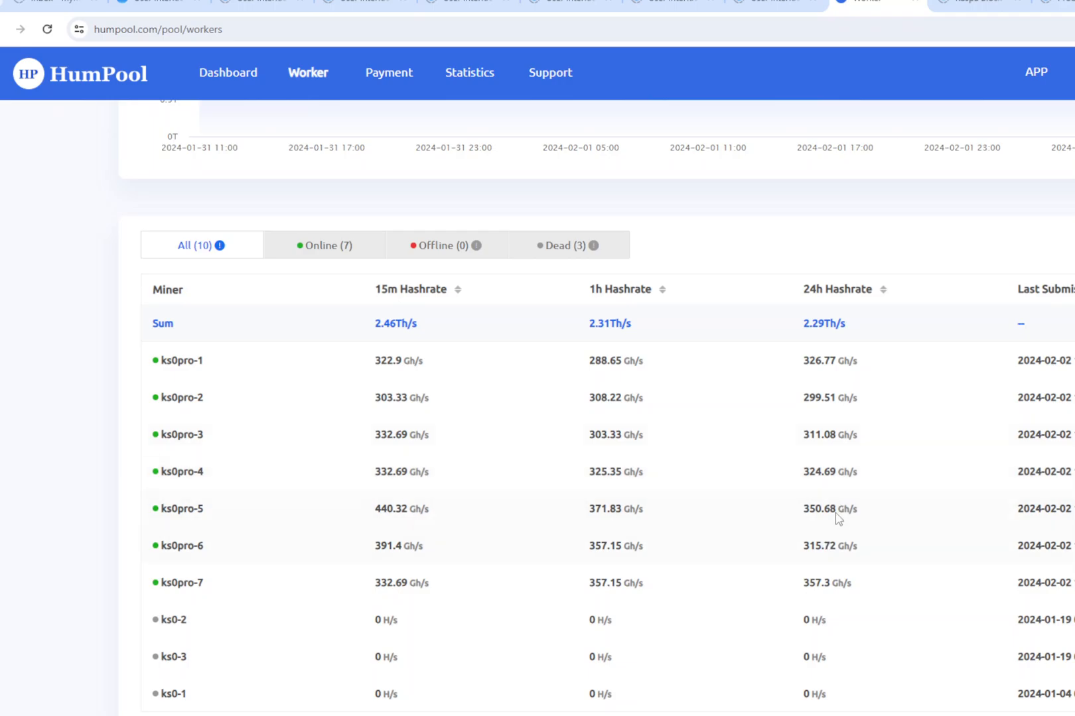
{"action": "mouse_move", "coordinate": [838, 553]}
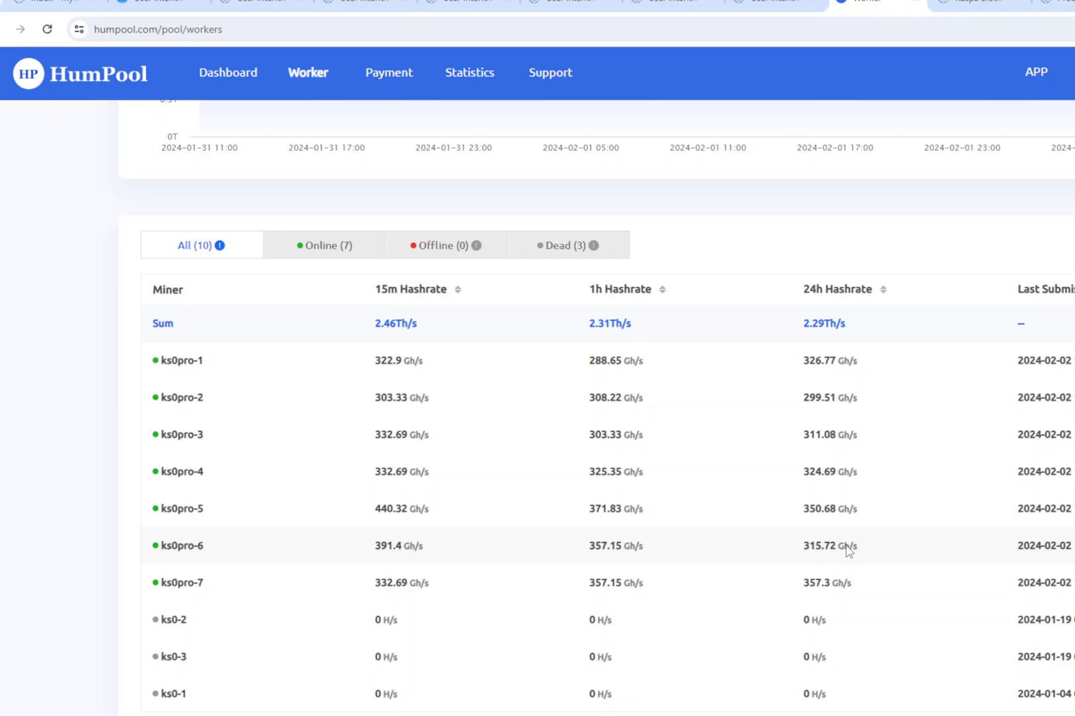
{"action": "mouse_move", "coordinate": [801, 592]}
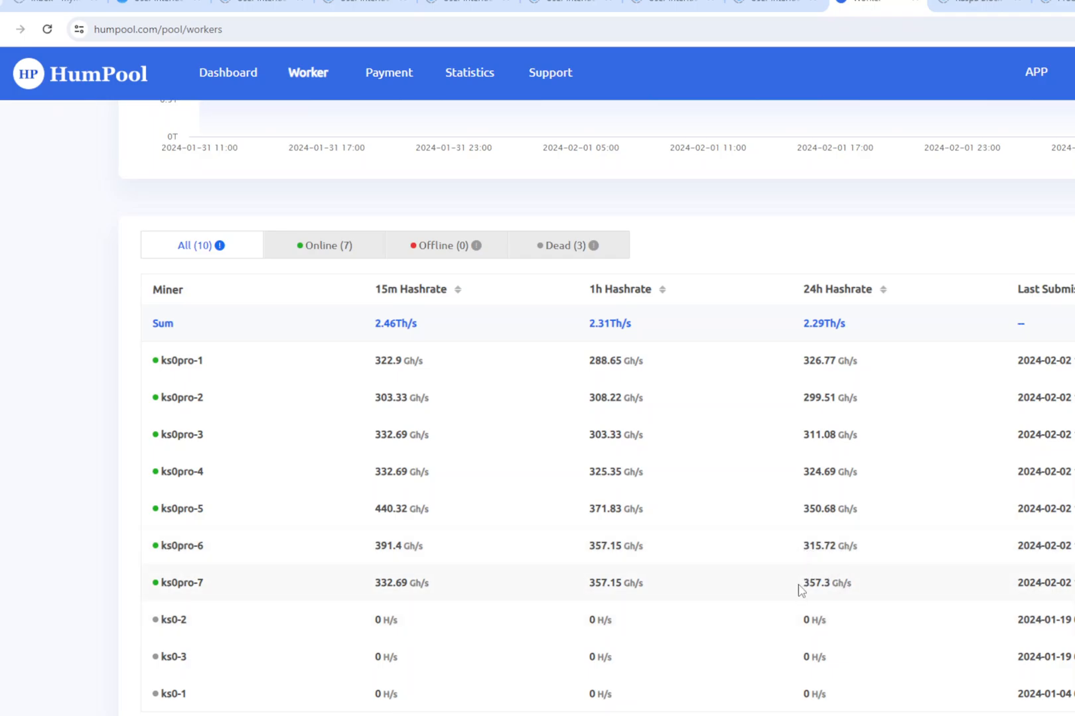
{"action": "mouse_move", "coordinate": [836, 605]}
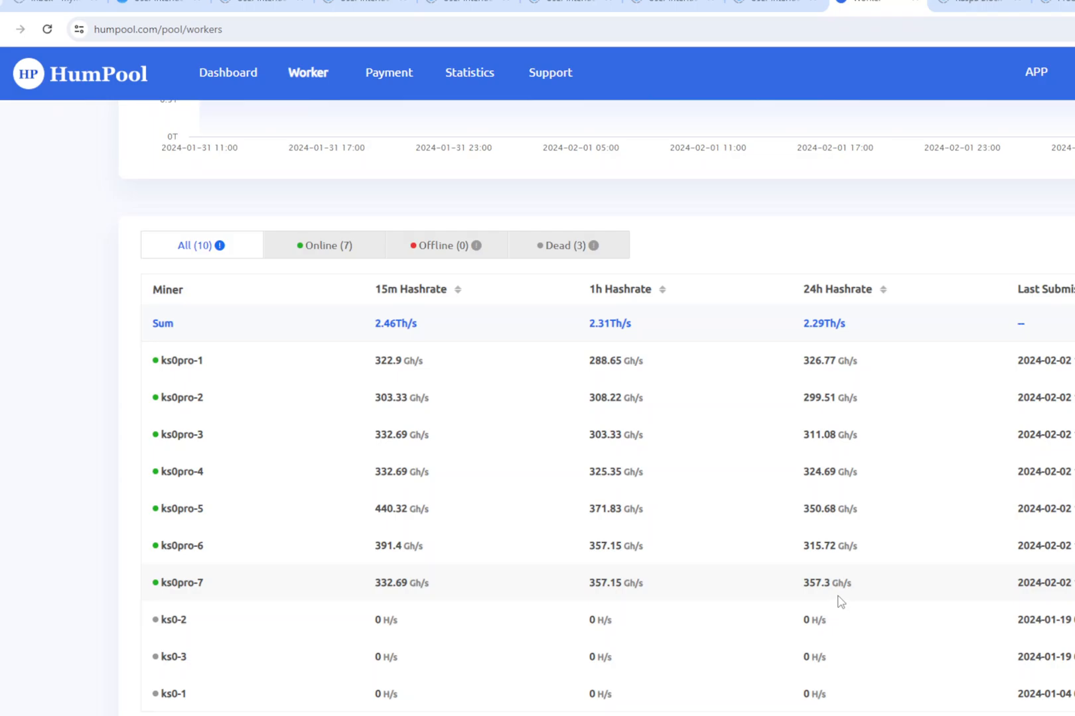
{"action": "mouse_move", "coordinate": [801, 310]}
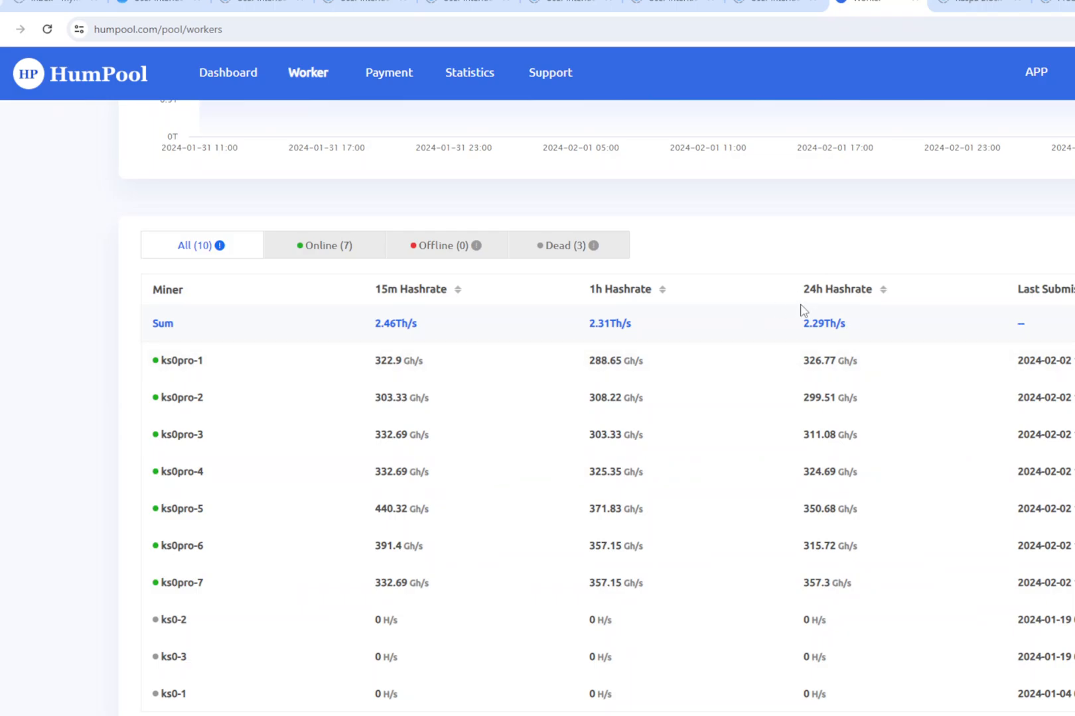
{"action": "mouse_move", "coordinate": [818, 334]}
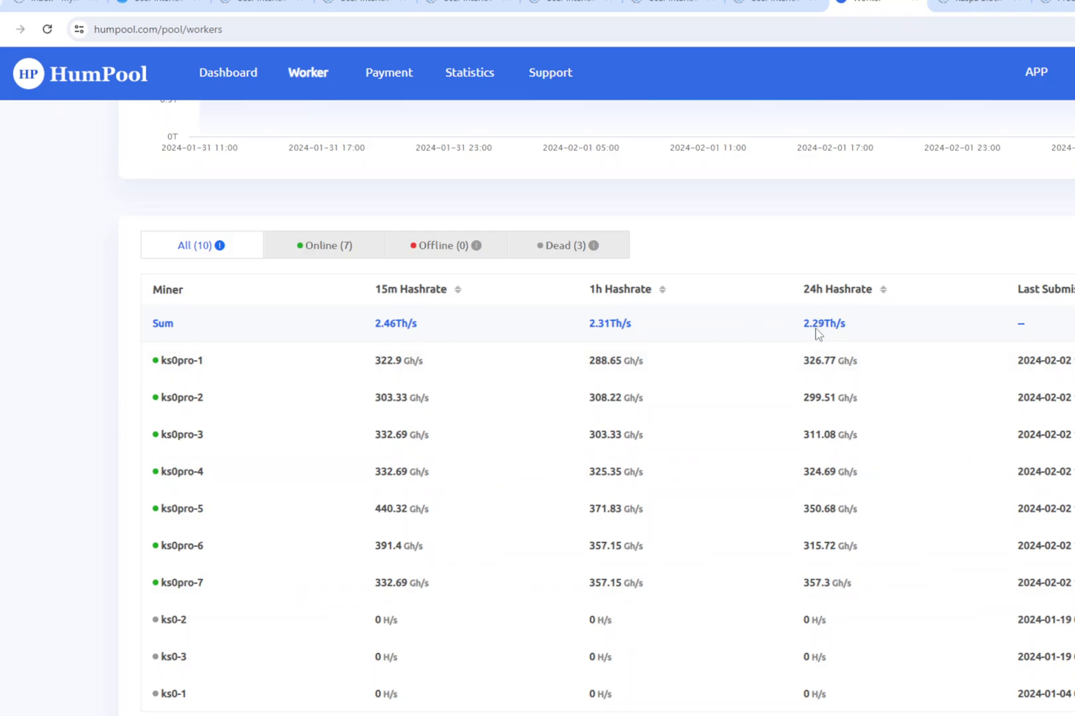
{"action": "mouse_move", "coordinate": [828, 334]}
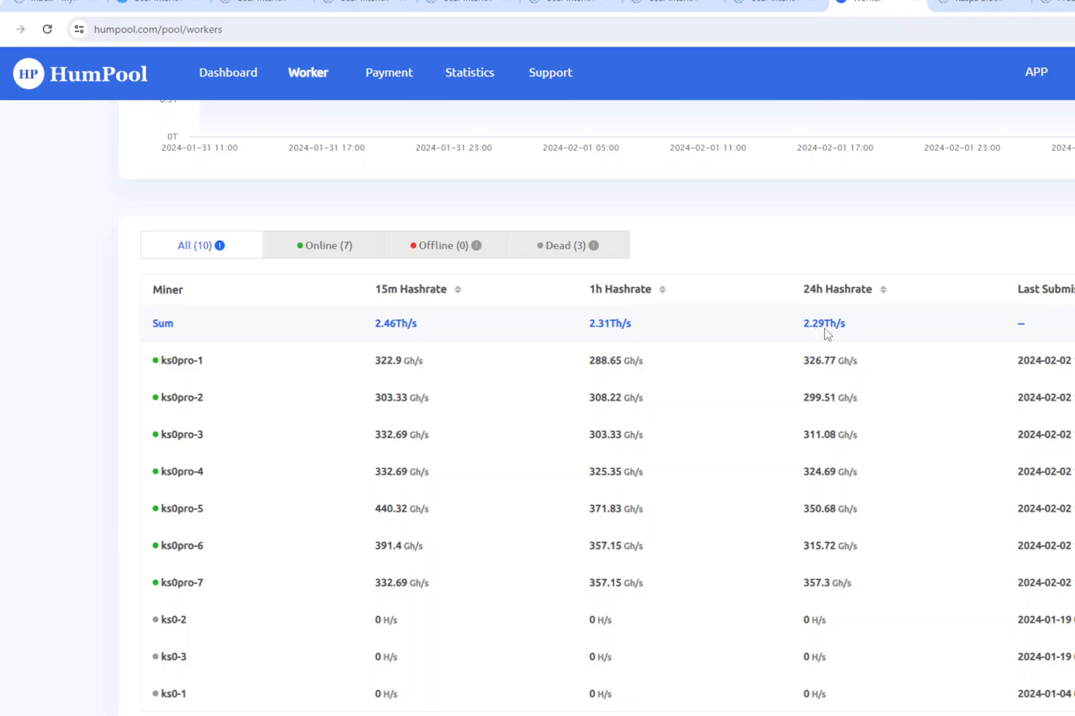
{"action": "mouse_move", "coordinate": [846, 414]}
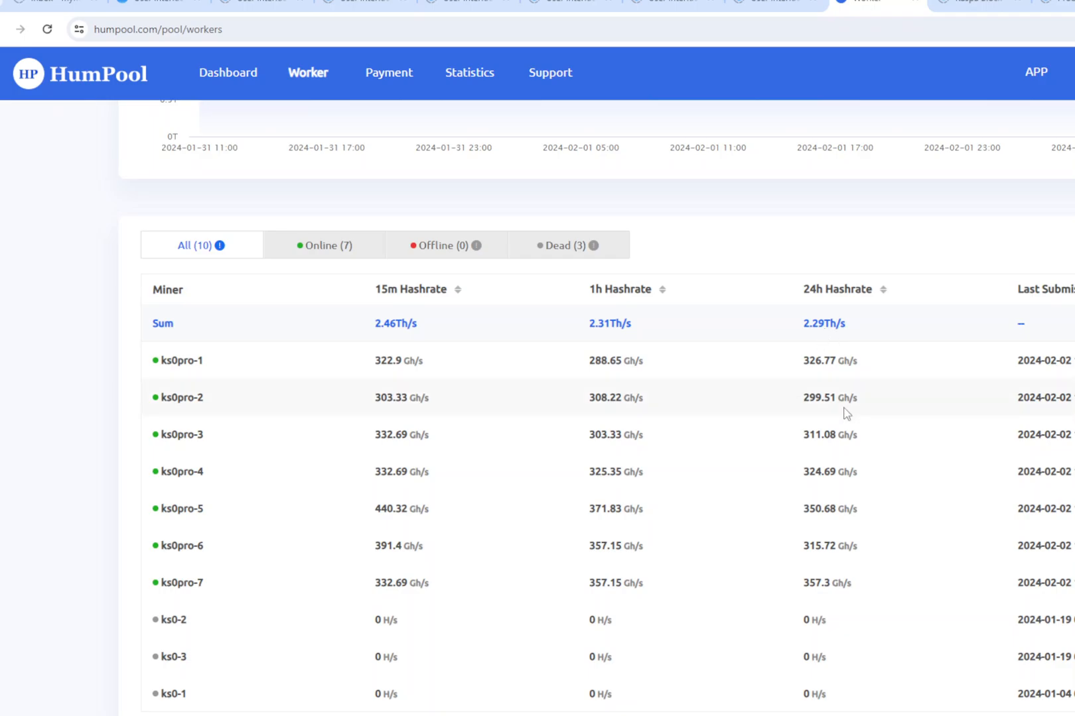
{"action": "mouse_move", "coordinate": [861, 637]}
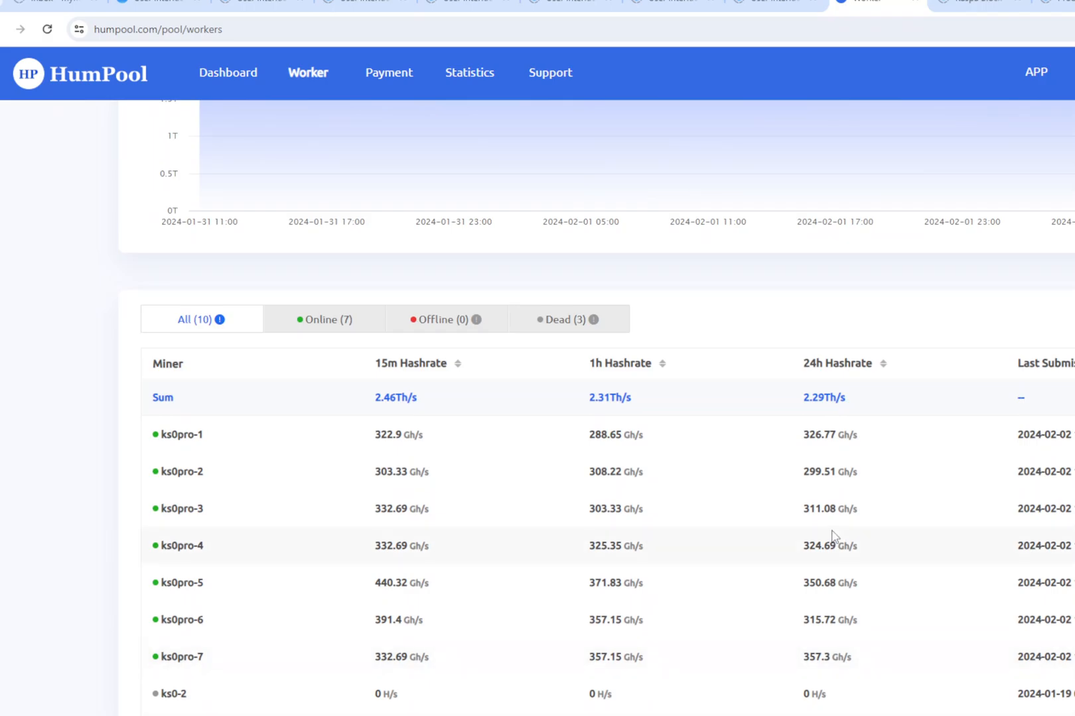
{"action": "scroll", "scroll_direction": "down", "scroll_amount": 3}
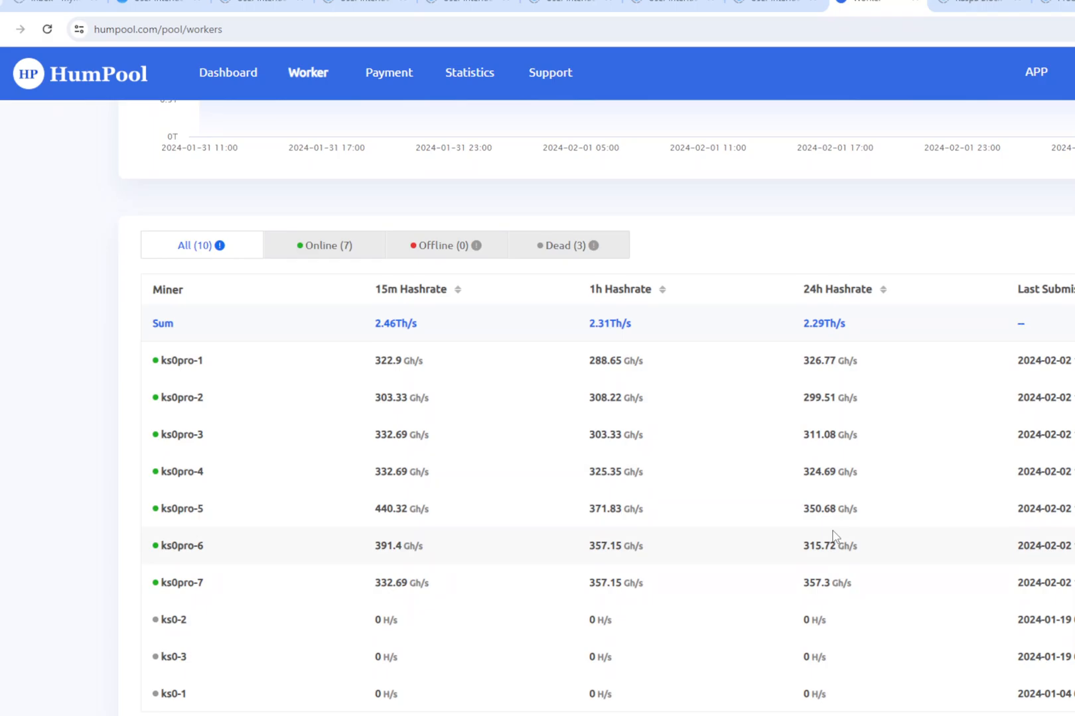
{"action": "mouse_move", "coordinate": [171, 361]}
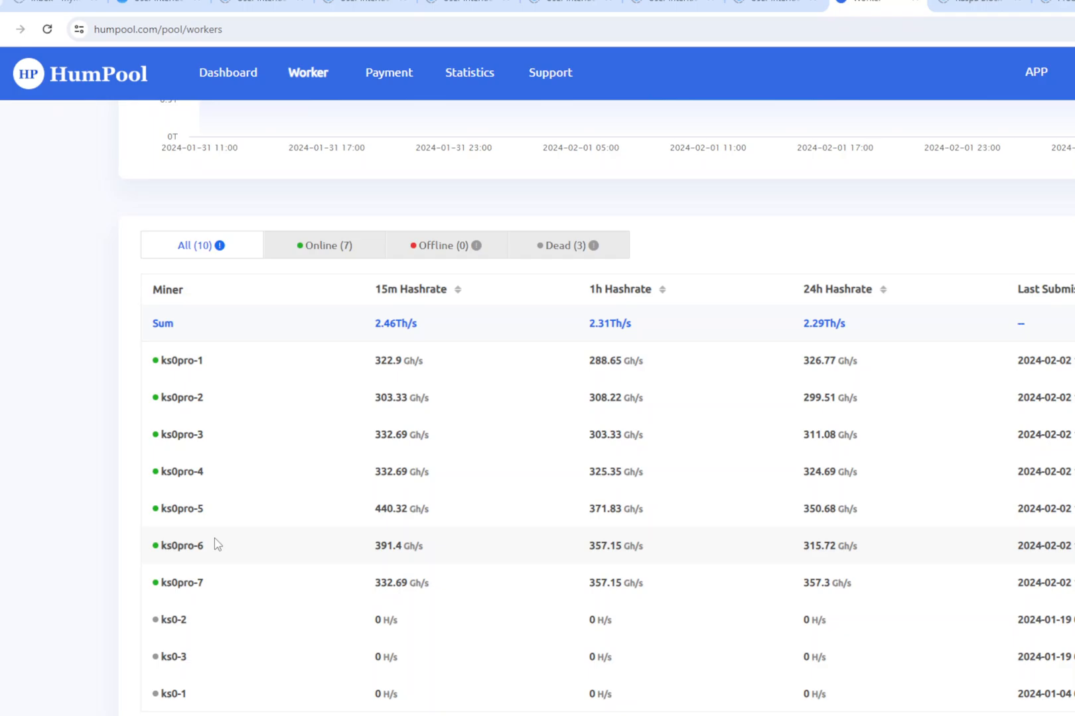
{"action": "mouse_move", "coordinate": [688, 364]}
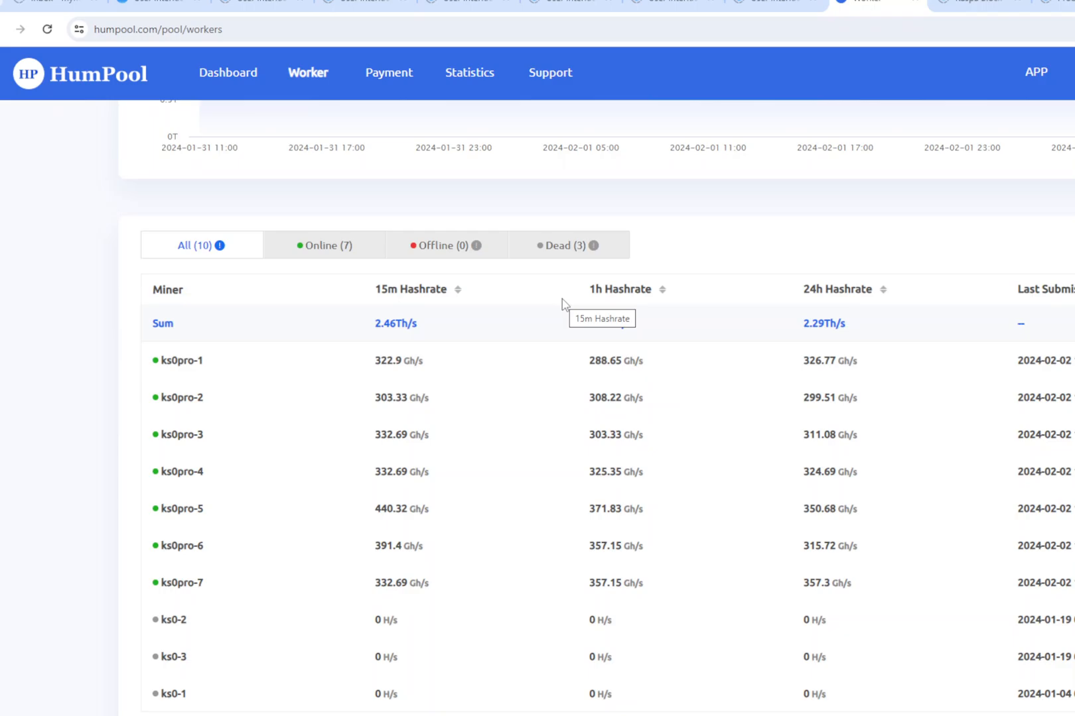
{"action": "mouse_move", "coordinate": [744, 306]}
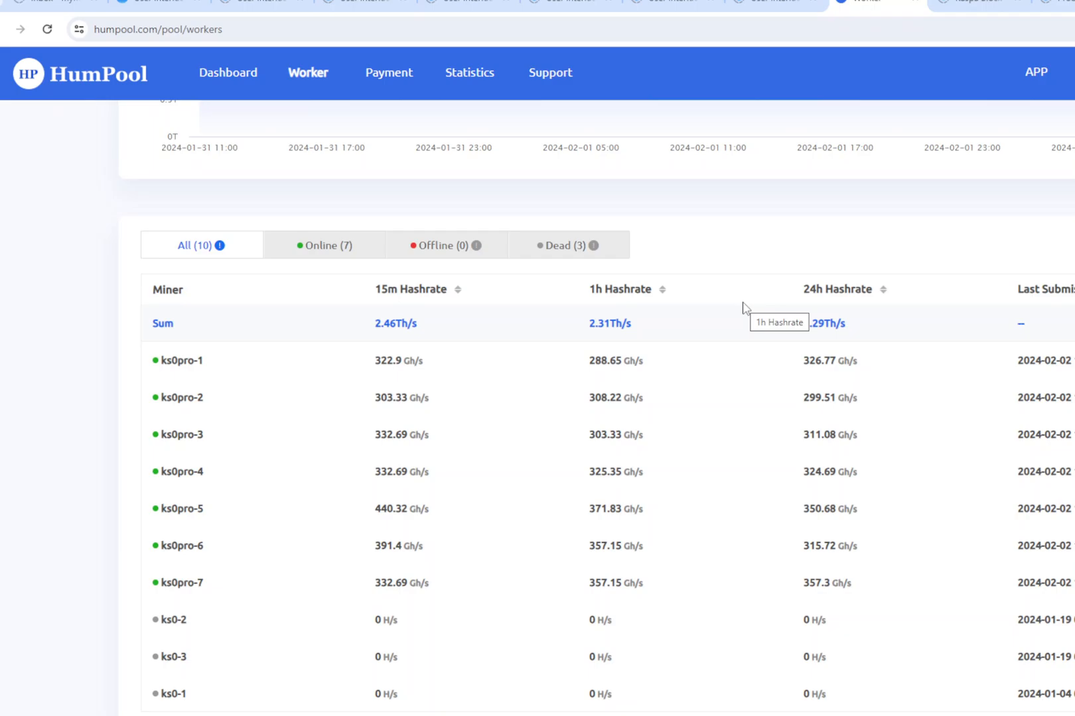
{"action": "mouse_move", "coordinate": [843, 361]}
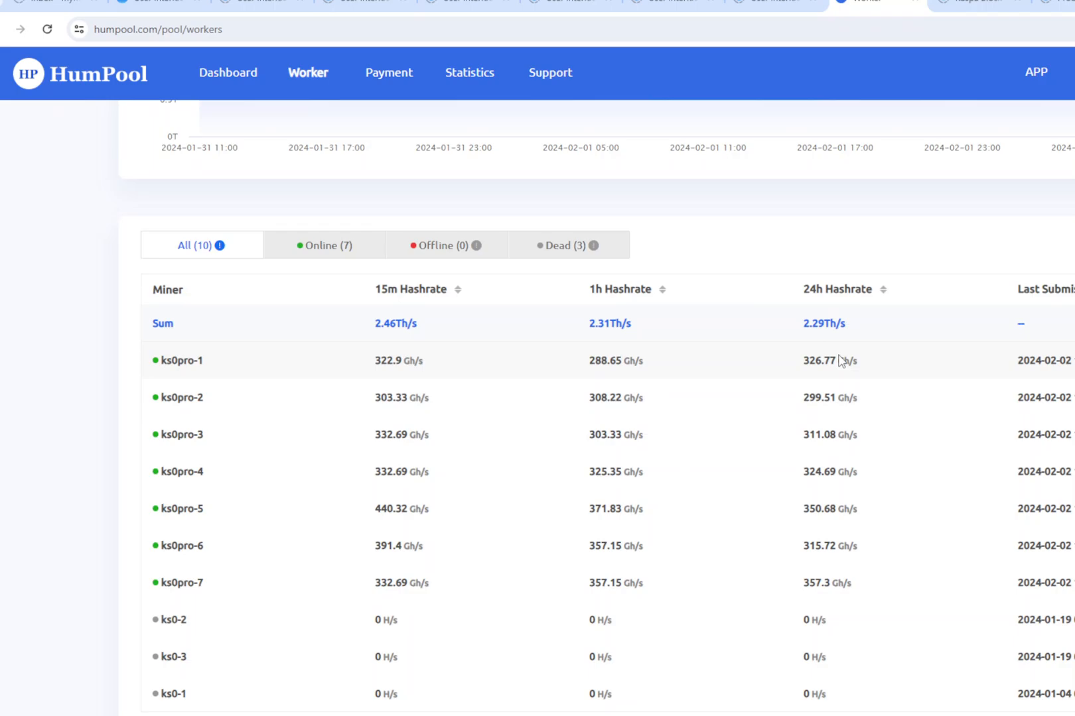
{"action": "mouse_move", "coordinate": [841, 362]}
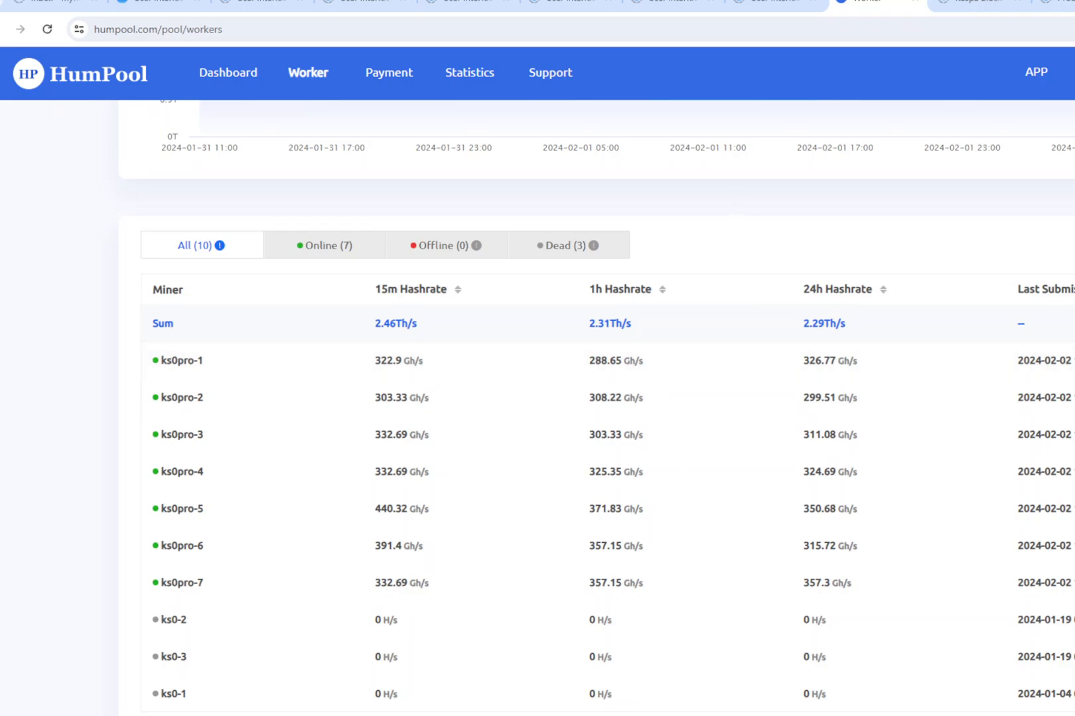
{"action": "left_click", "coordinate": [970, 3]}
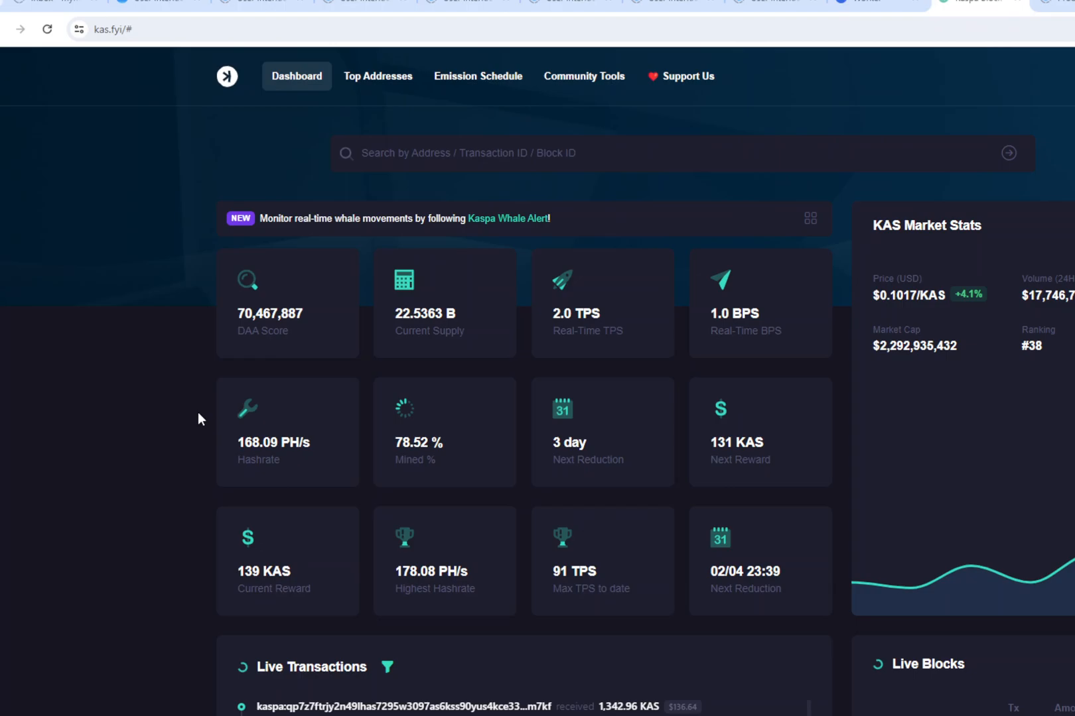
{"action": "mouse_move", "coordinate": [254, 370]}
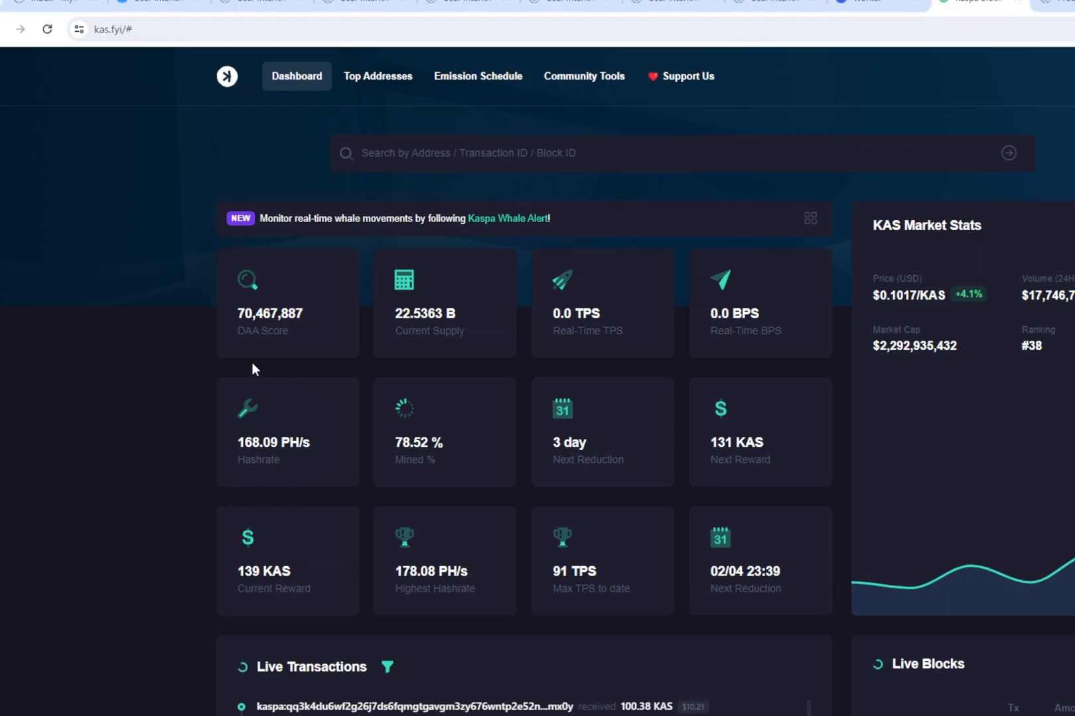
{"action": "mouse_move", "coordinate": [248, 510]}
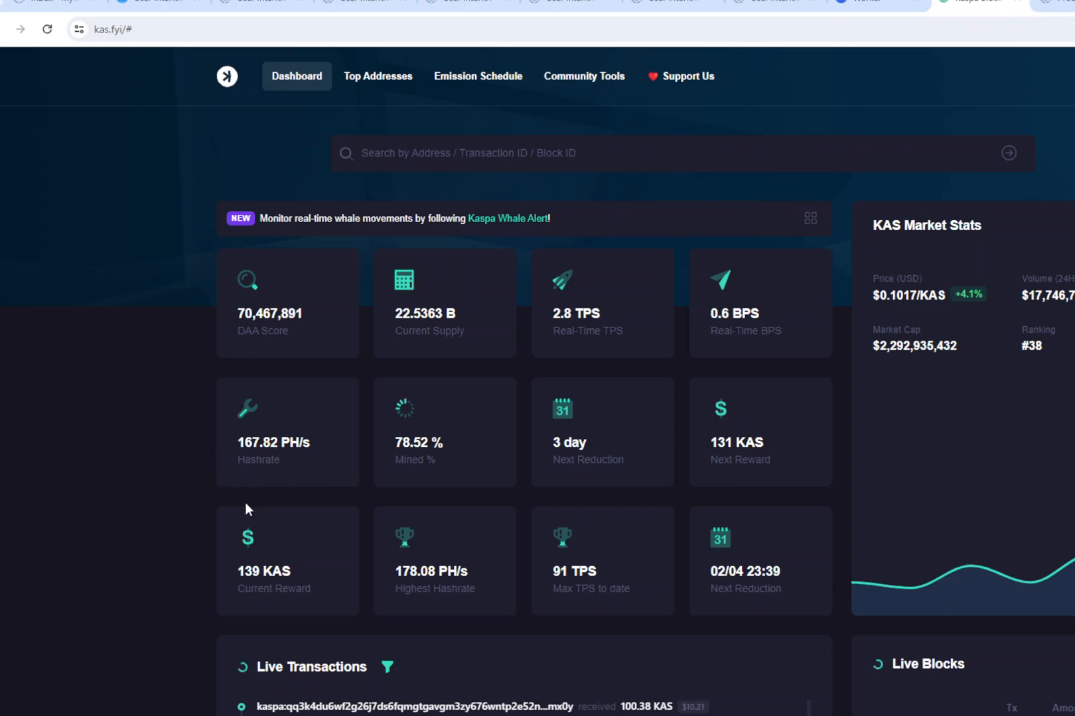
{"action": "mouse_move", "coordinate": [497, 585]}
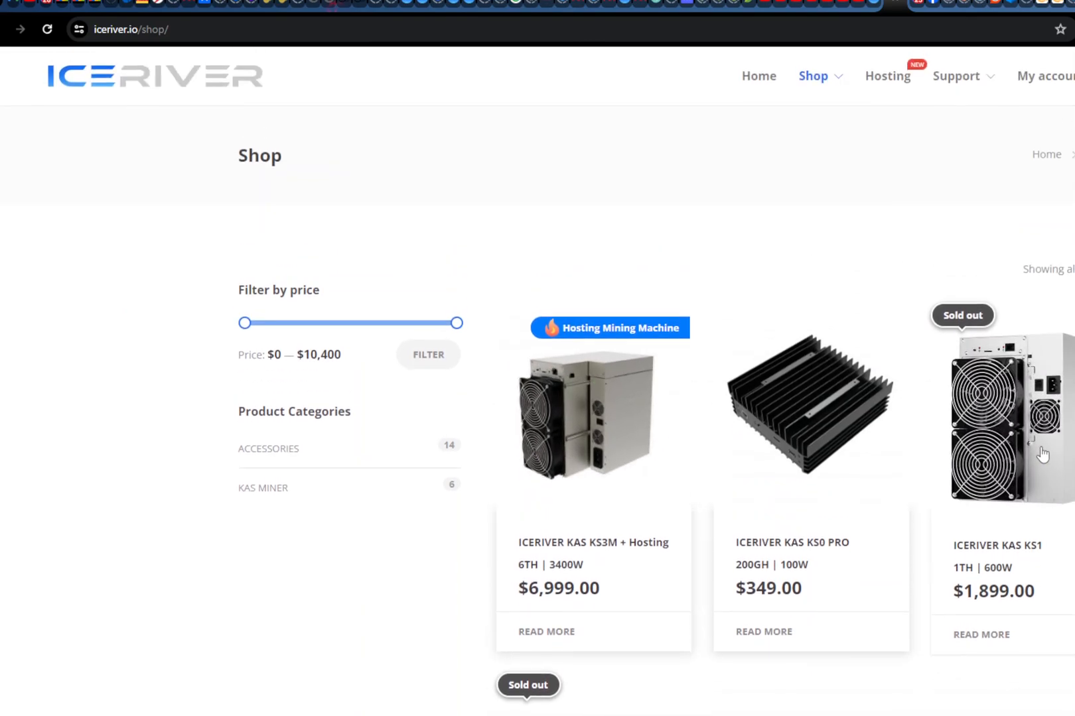
Scroll through the iceriver.io shop to review KS0 PRO–KS3 prices, hashrates and power
{"action": "scroll", "scroll_direction": "down", "scroll_amount": 3}
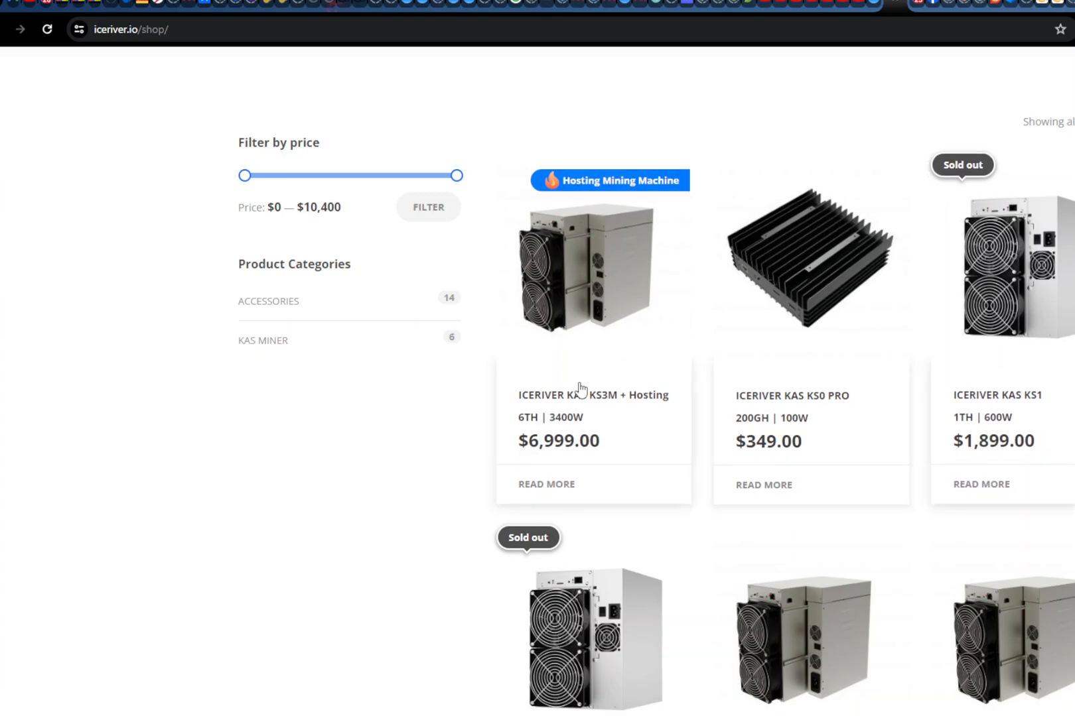
{"action": "scroll", "scroll_direction": "down", "scroll_amount": 3}
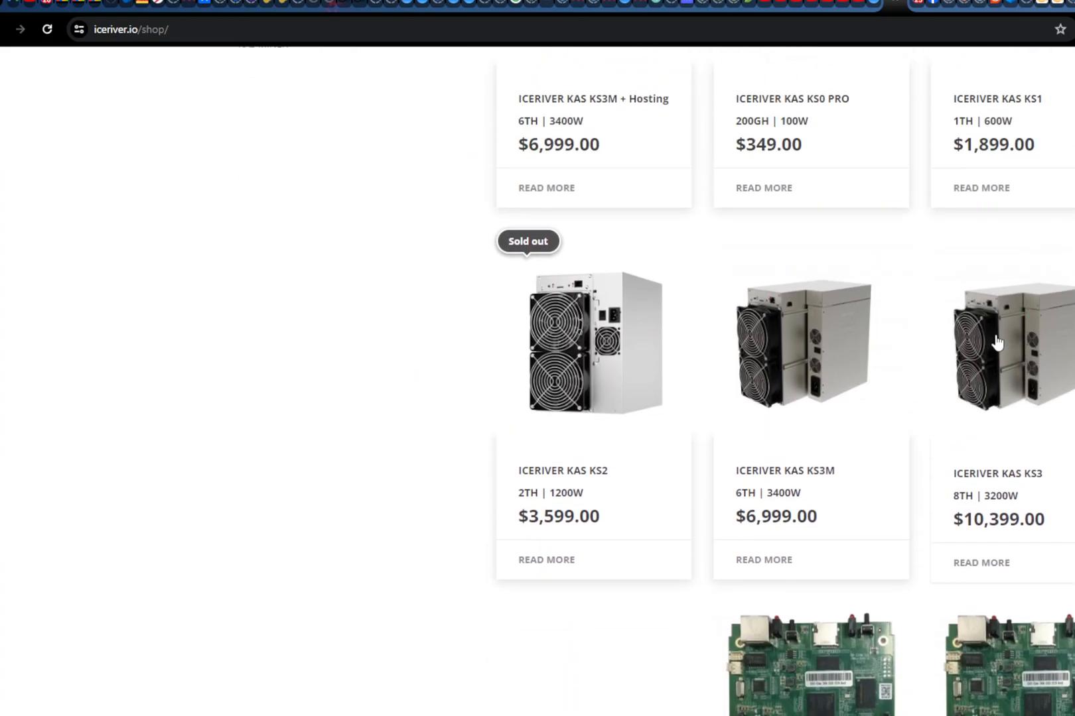
{"action": "mouse_move", "coordinate": [1053, 591]}
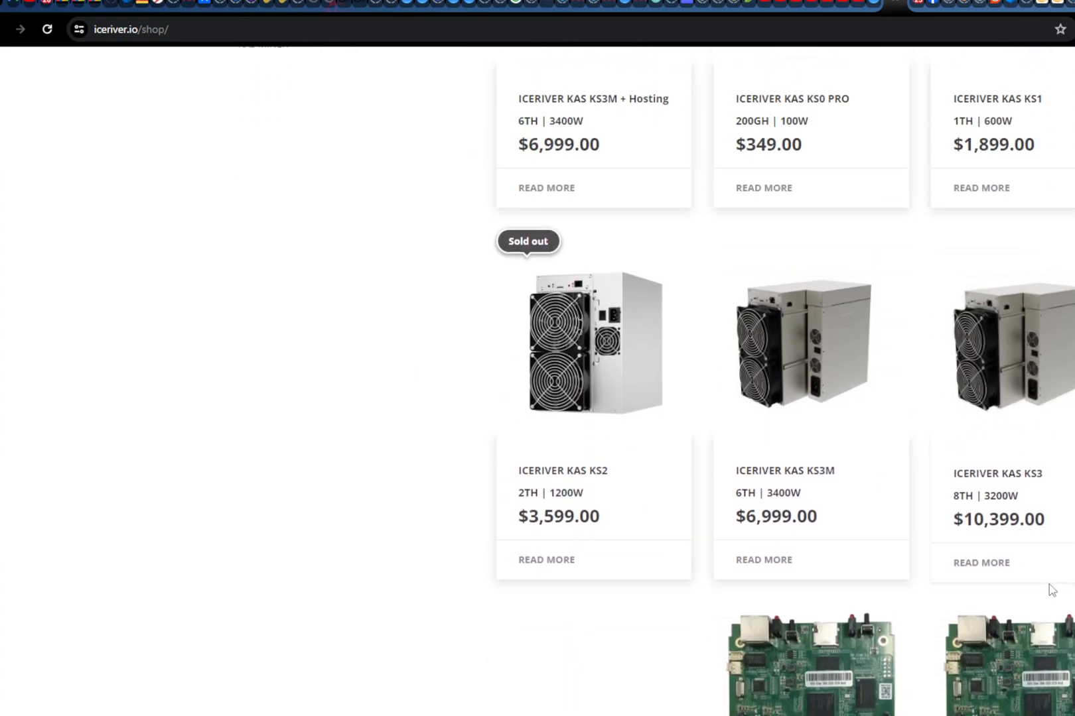
{"action": "mouse_move", "coordinate": [738, 492]}
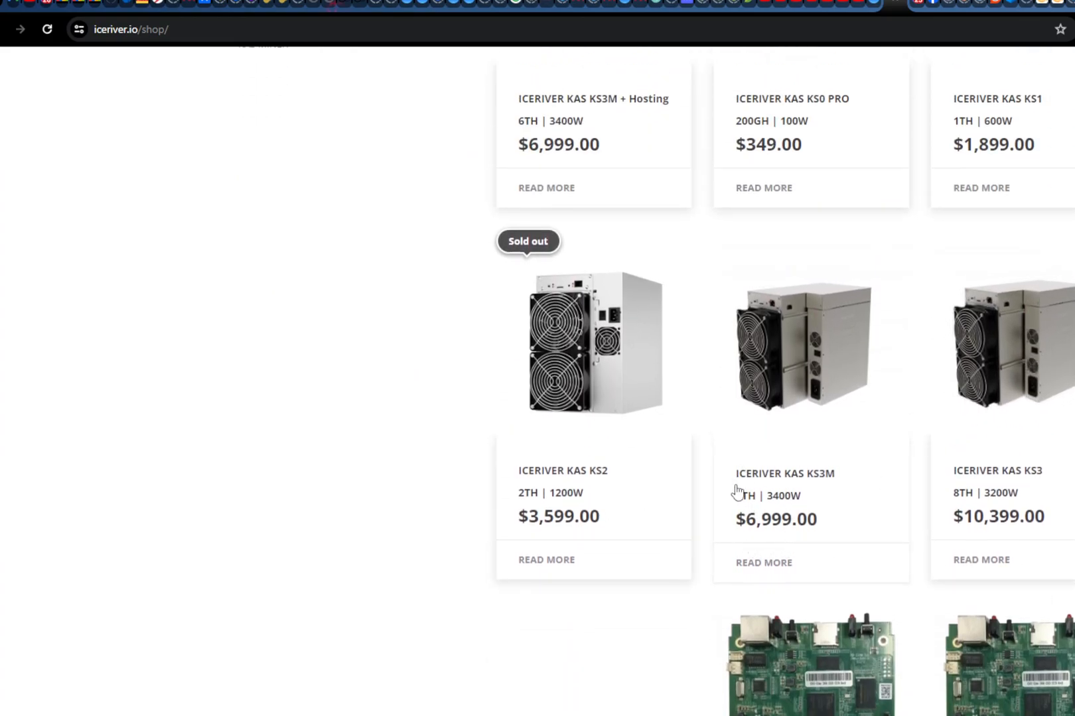
{"action": "mouse_move", "coordinate": [840, 511]}
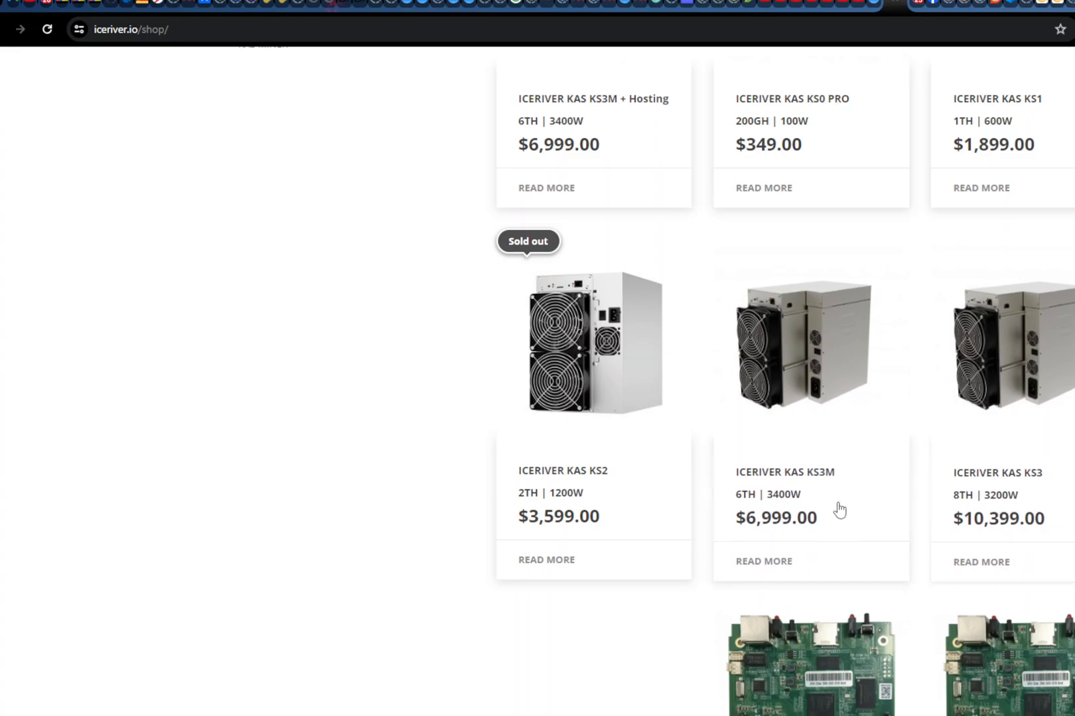
{"action": "mouse_move", "coordinate": [997, 539]}
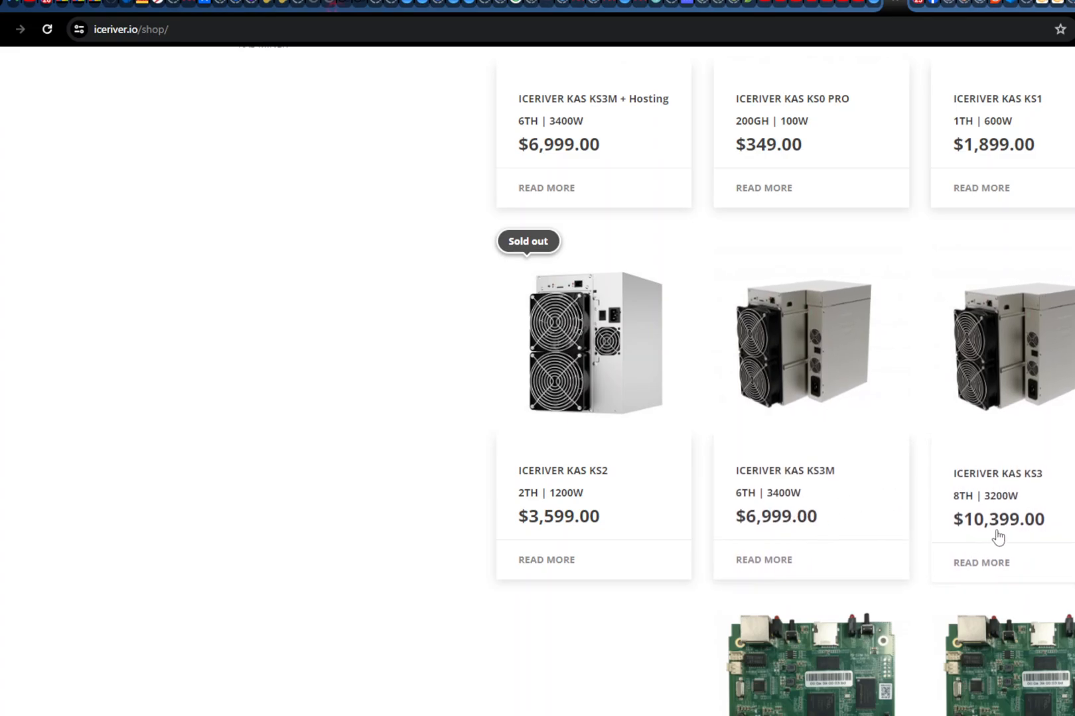
{"action": "mouse_move", "coordinate": [947, 539]}
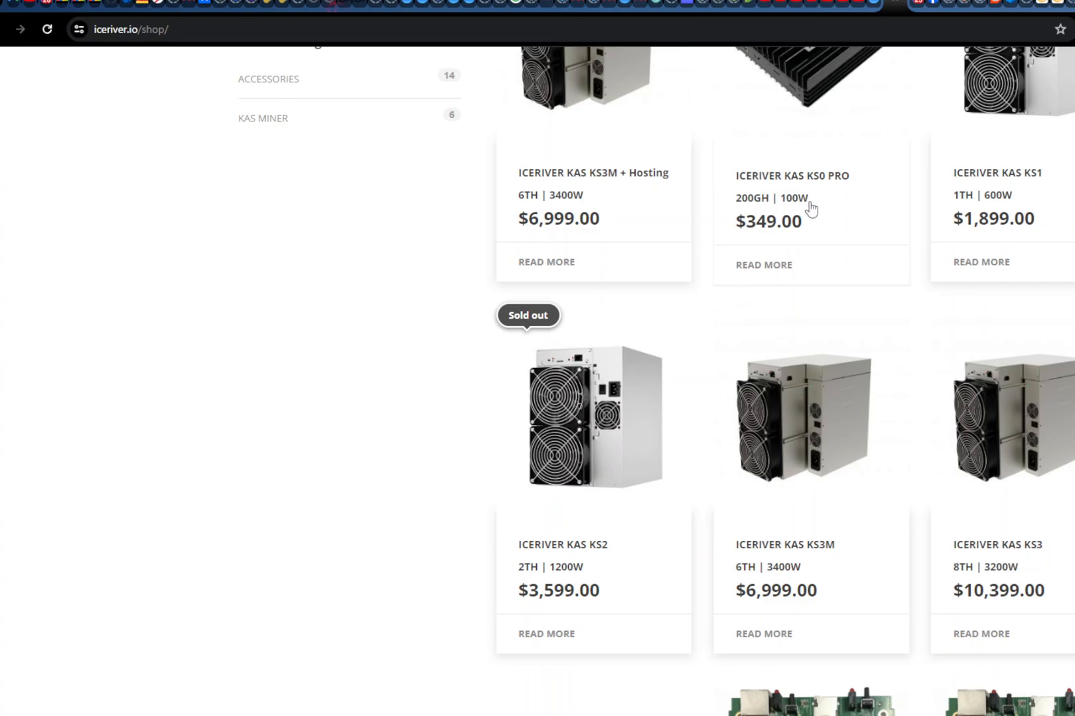
{"action": "mouse_move", "coordinate": [767, 242]}
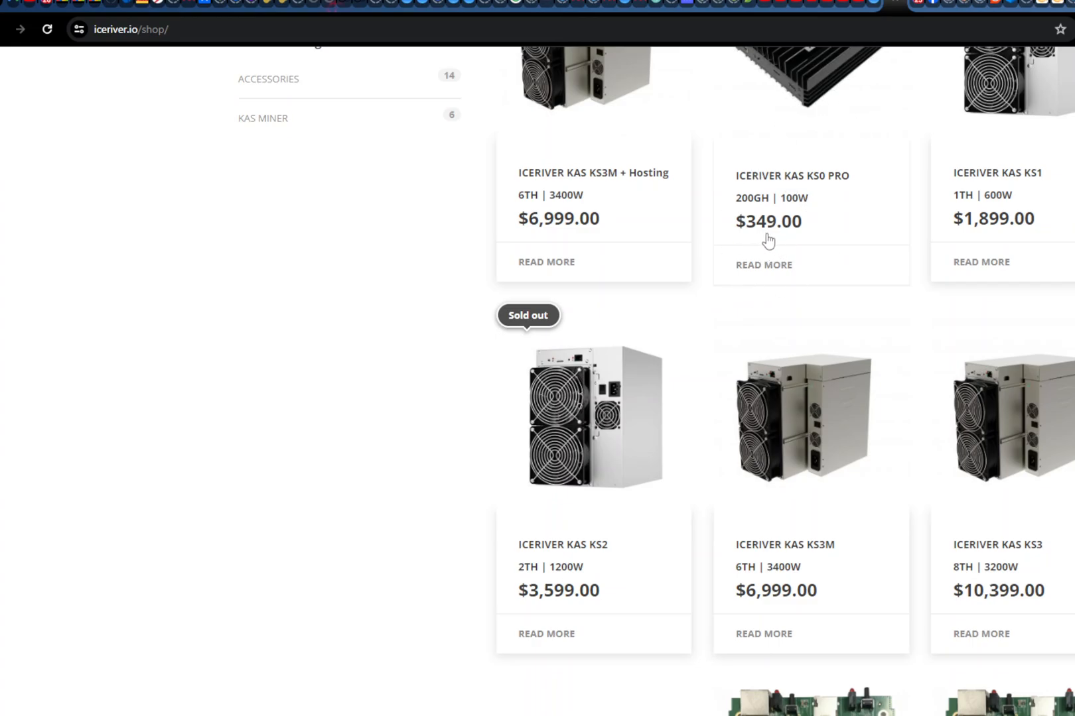
{"action": "mouse_move", "coordinate": [841, 171]}
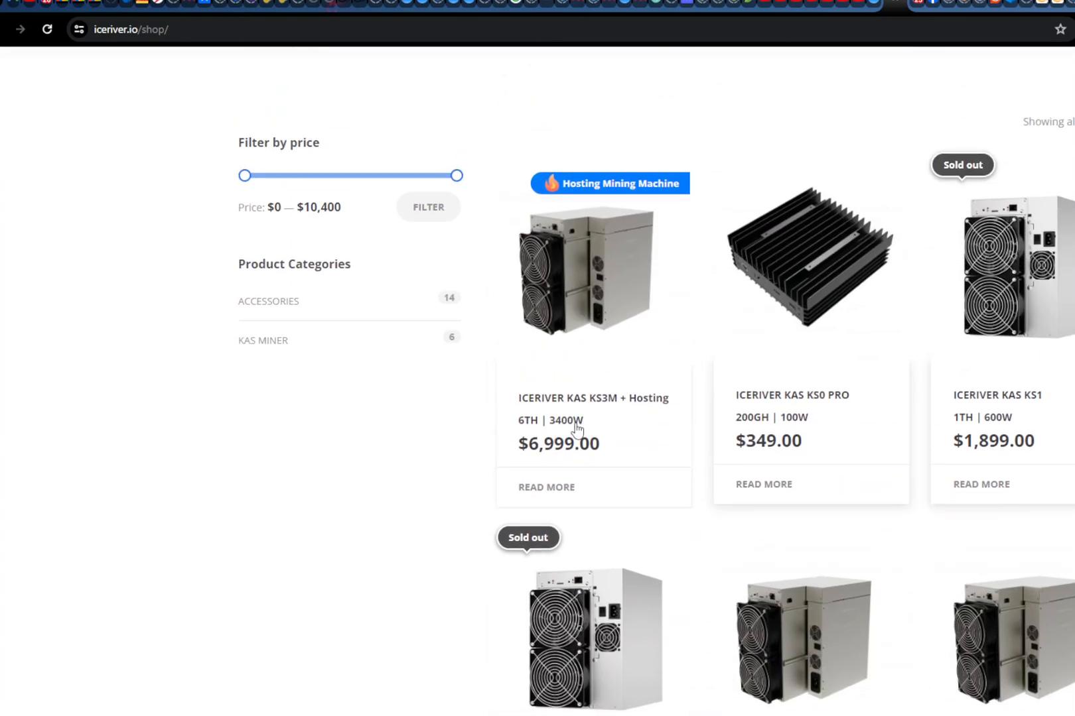
{"action": "scroll", "scroll_direction": "down", "scroll_amount": 3}
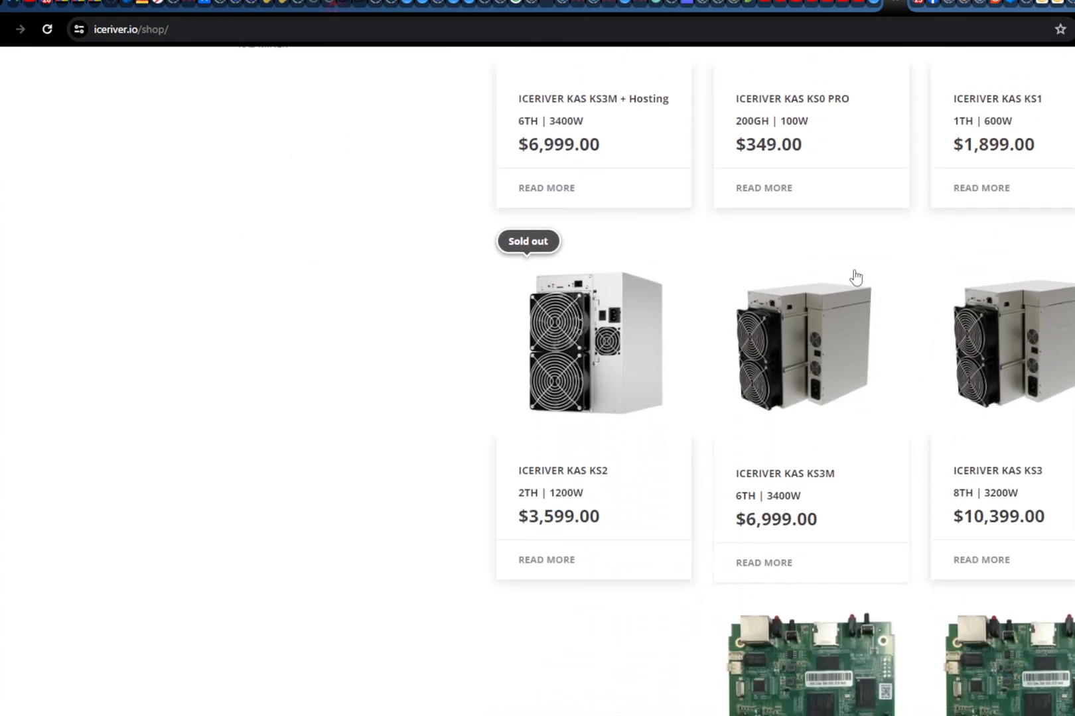
{"action": "scroll", "scroll_direction": "up", "scroll_amount": 3}
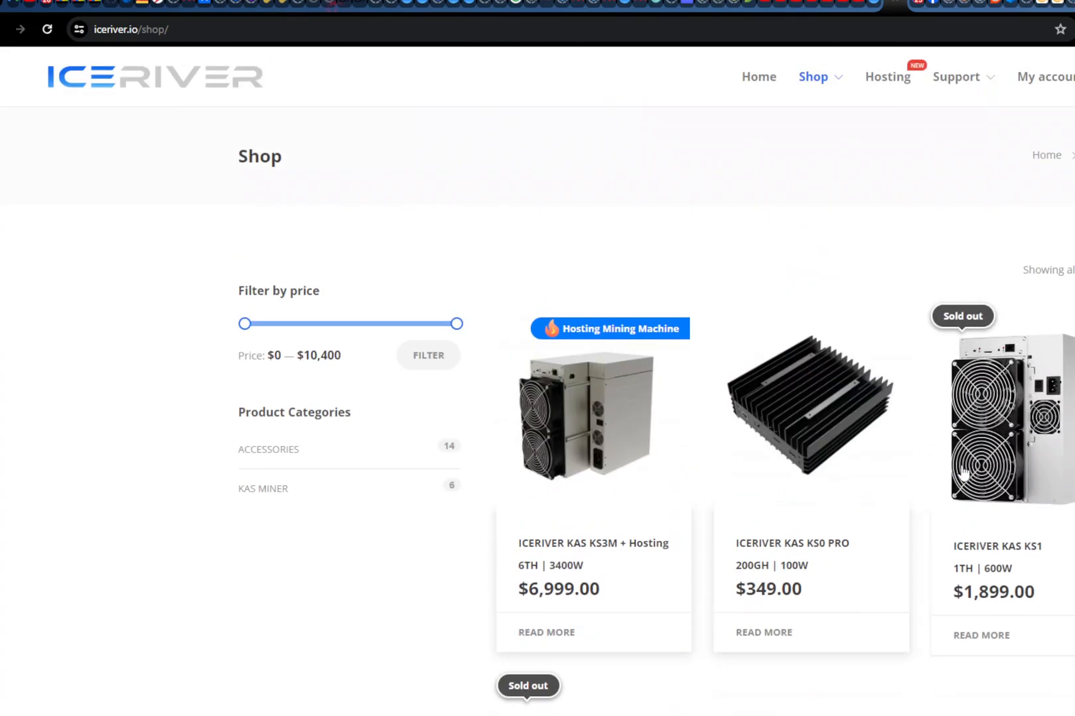
{"action": "scroll", "scroll_direction": "down", "scroll_amount": 3}
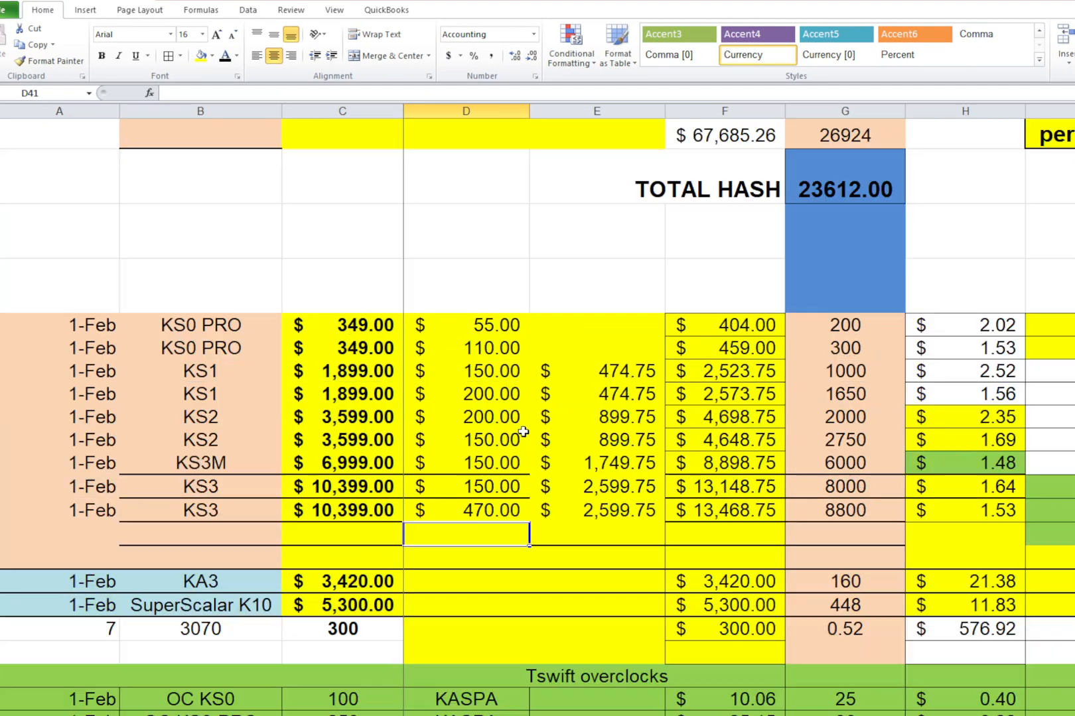
Check the KS0 PRO hashrates 200 and 300, its shipping amount, and the KS1 25% fees formula
{"action": "scroll", "scroll_direction": "down", "scroll_amount": 3}
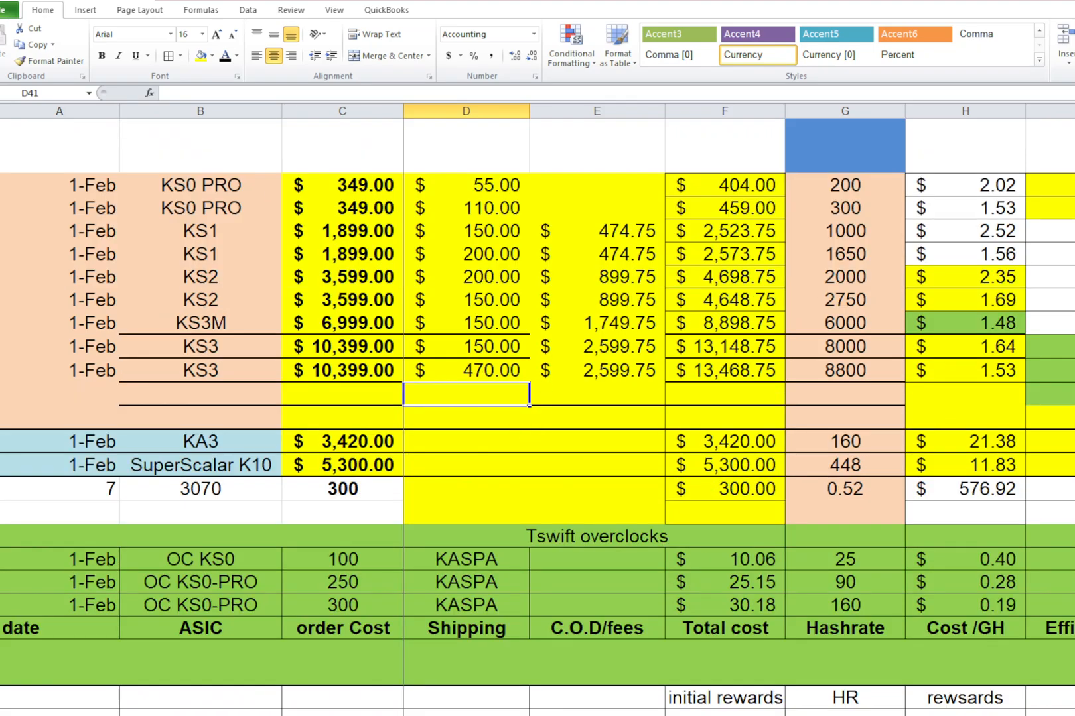
{"action": "mouse_move", "coordinate": [518, 314]}
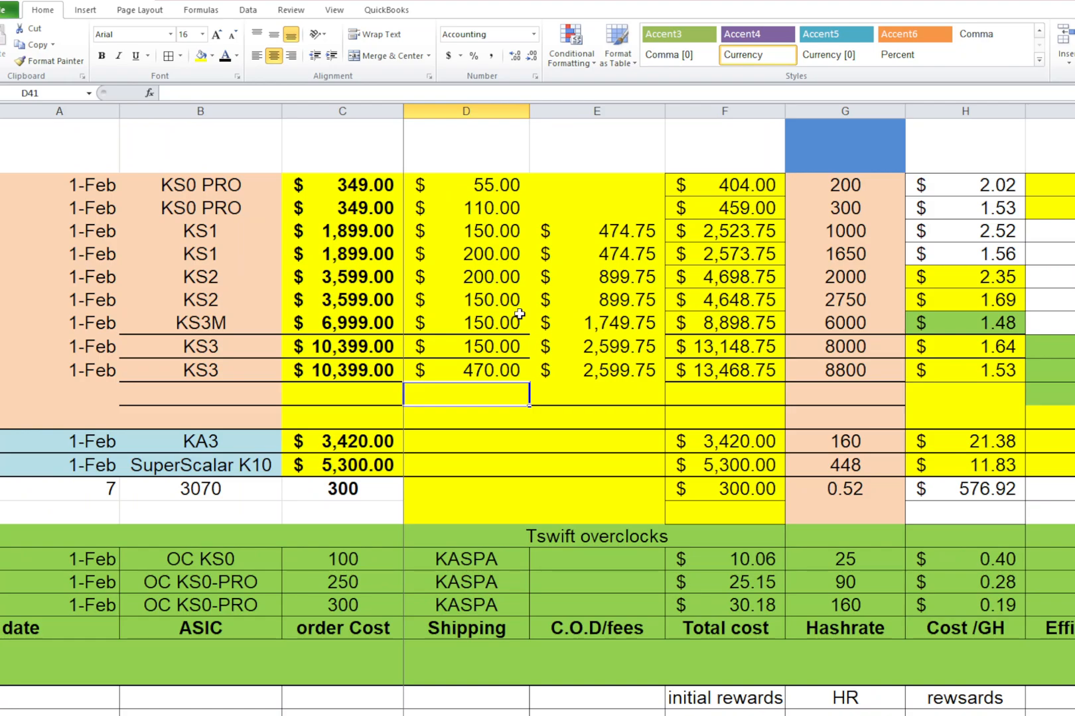
{"action": "mouse_move", "coordinate": [998, 173]}
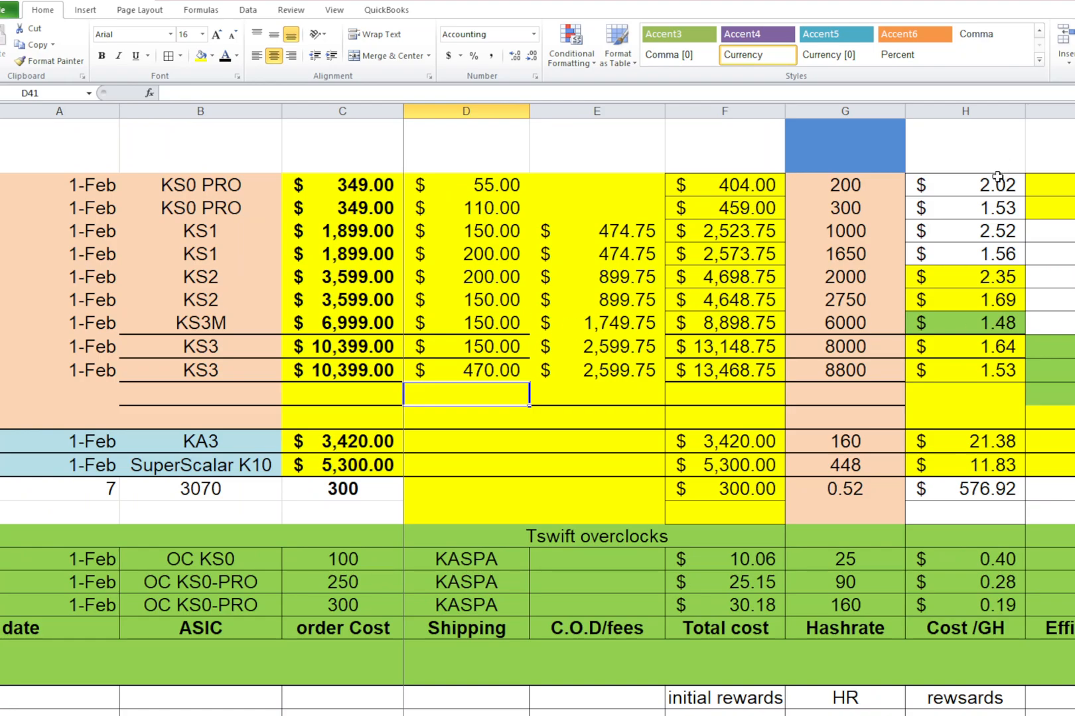
{"action": "mouse_move", "coordinate": [316, 209]}
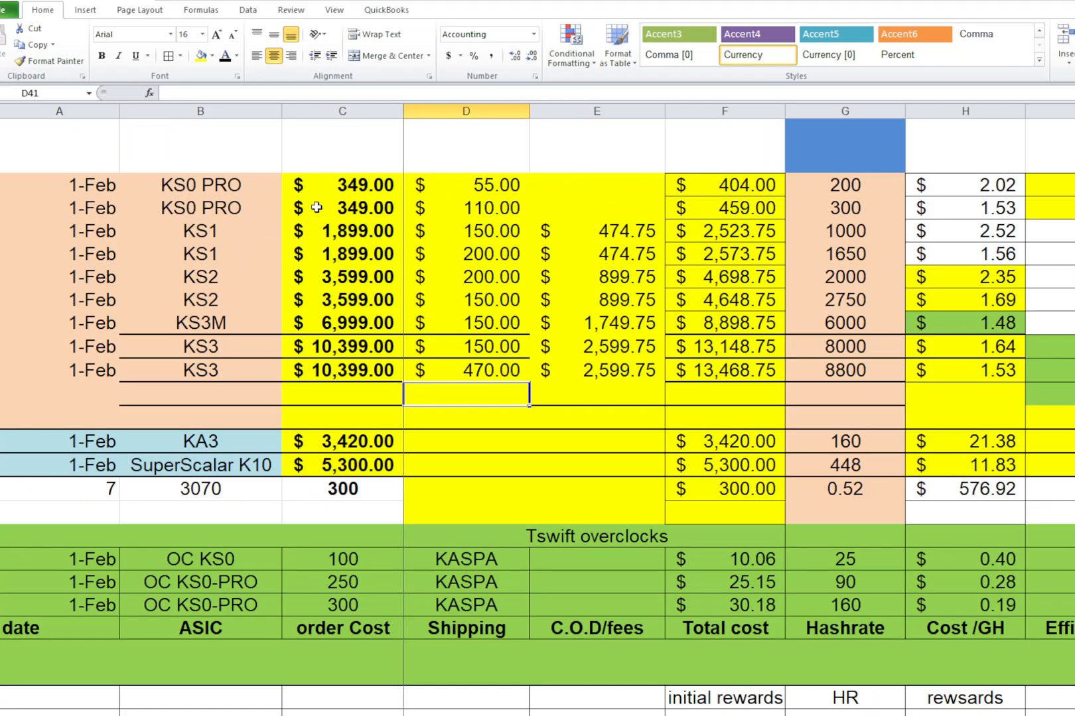
{"action": "left_click", "coordinate": [843, 186]}
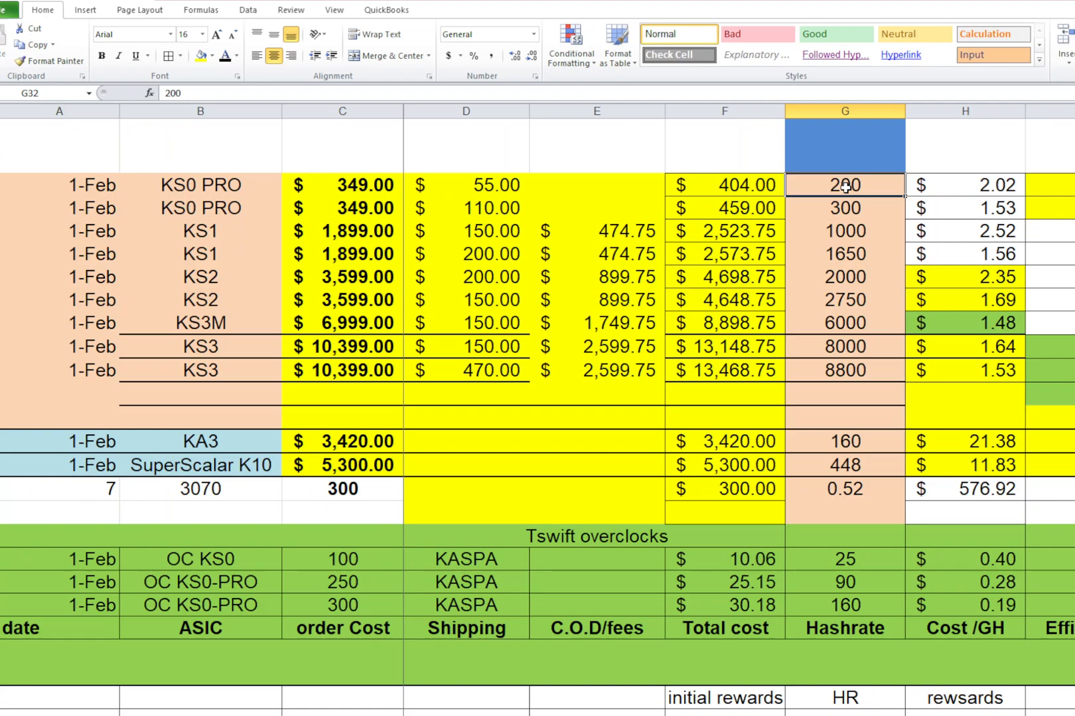
{"action": "left_click", "coordinate": [844, 208]}
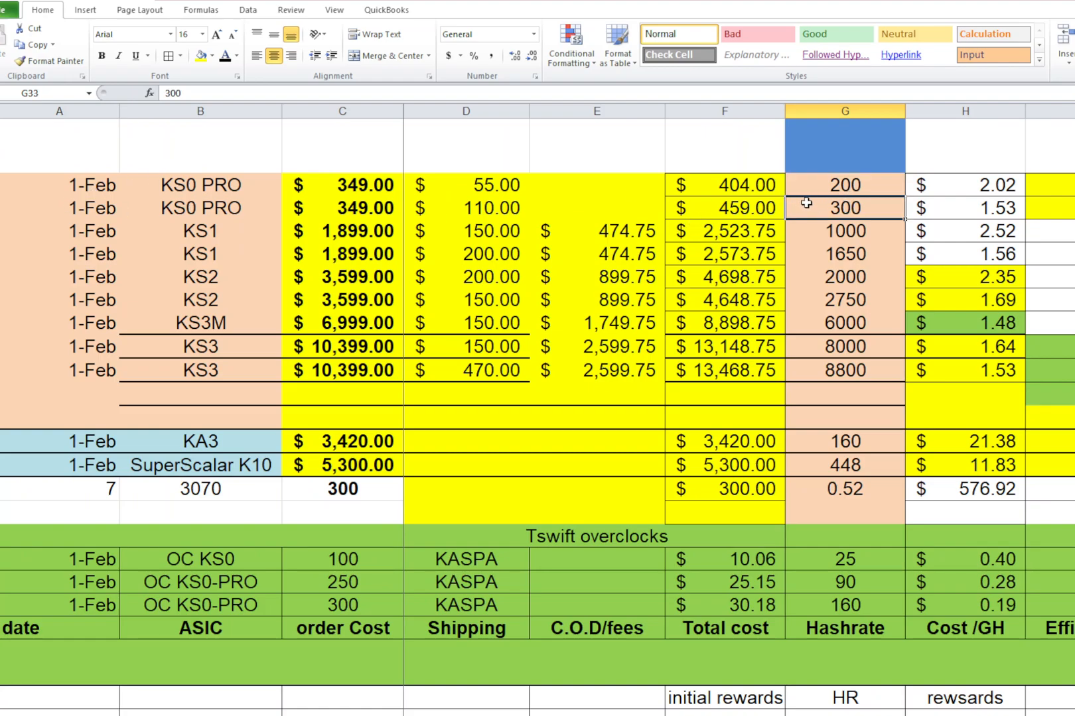
{"action": "left_click", "coordinate": [475, 208]}
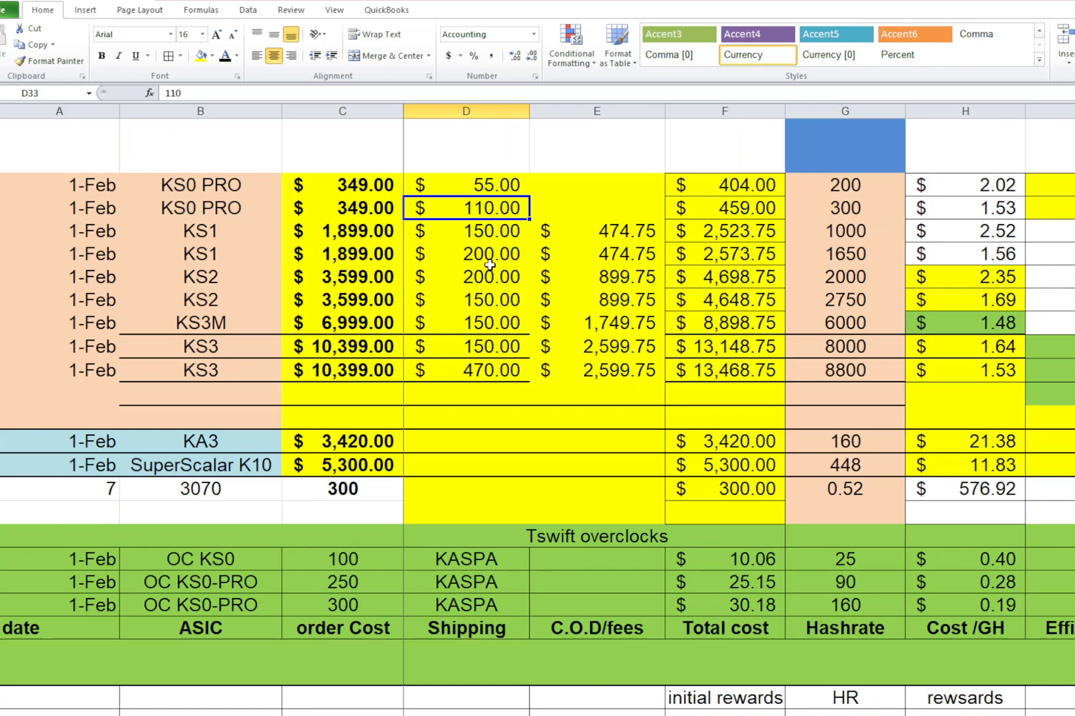
{"action": "mouse_move", "coordinate": [499, 241]}
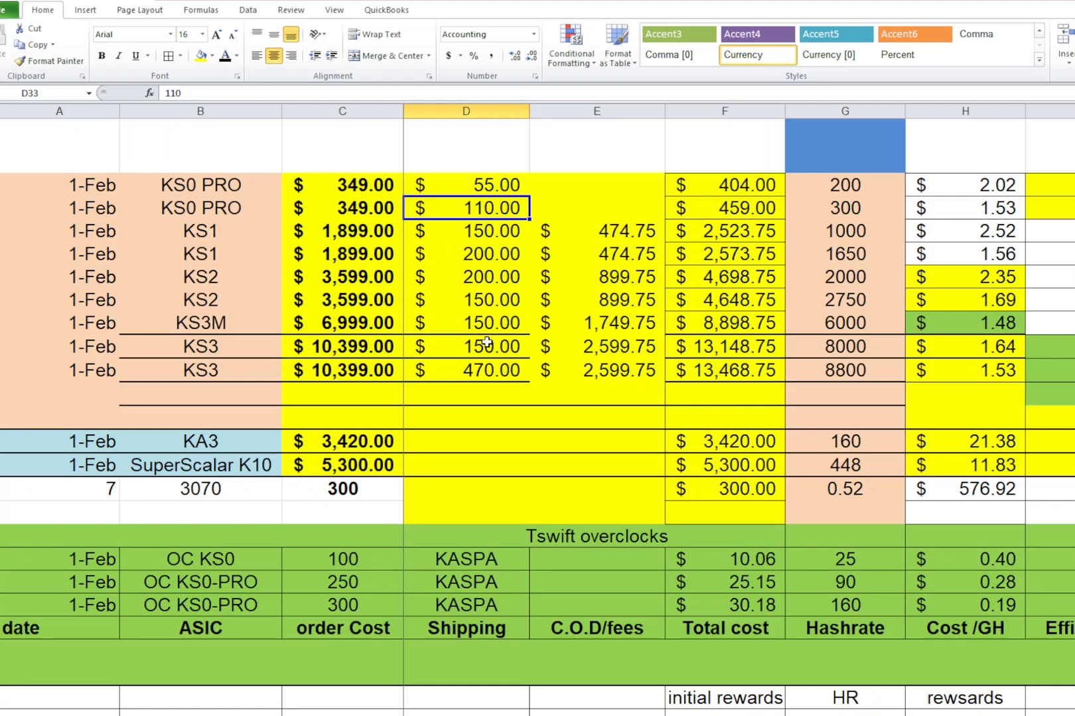
{"action": "left_click", "coordinate": [595, 231]}
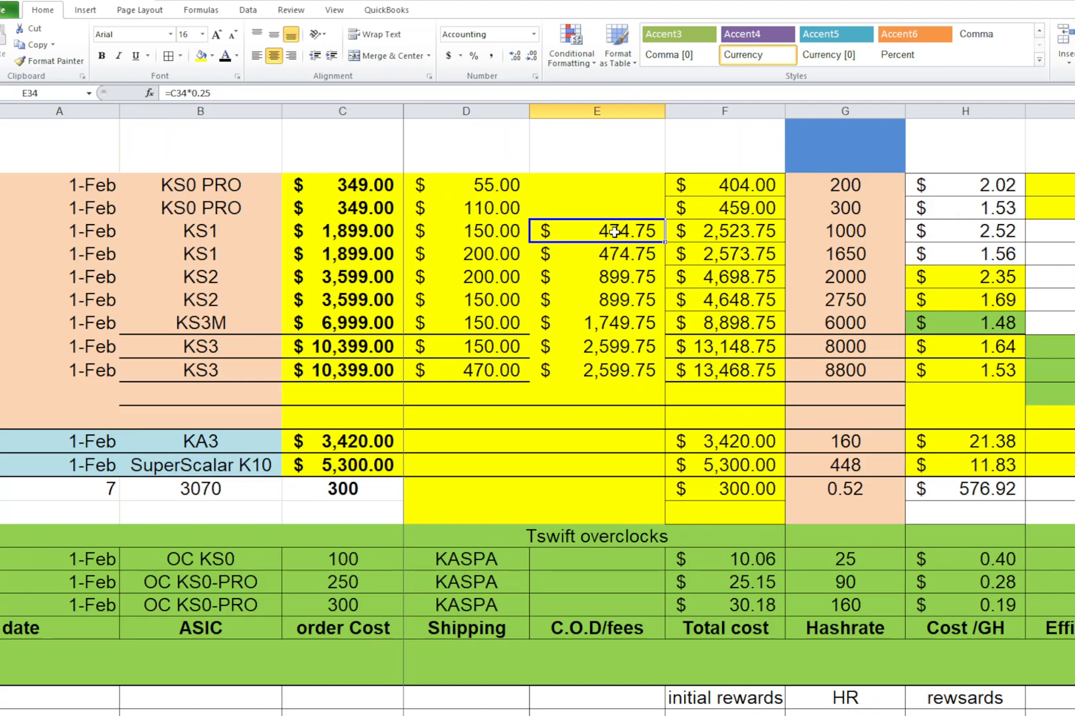
{"action": "mouse_move", "coordinate": [617, 255]}
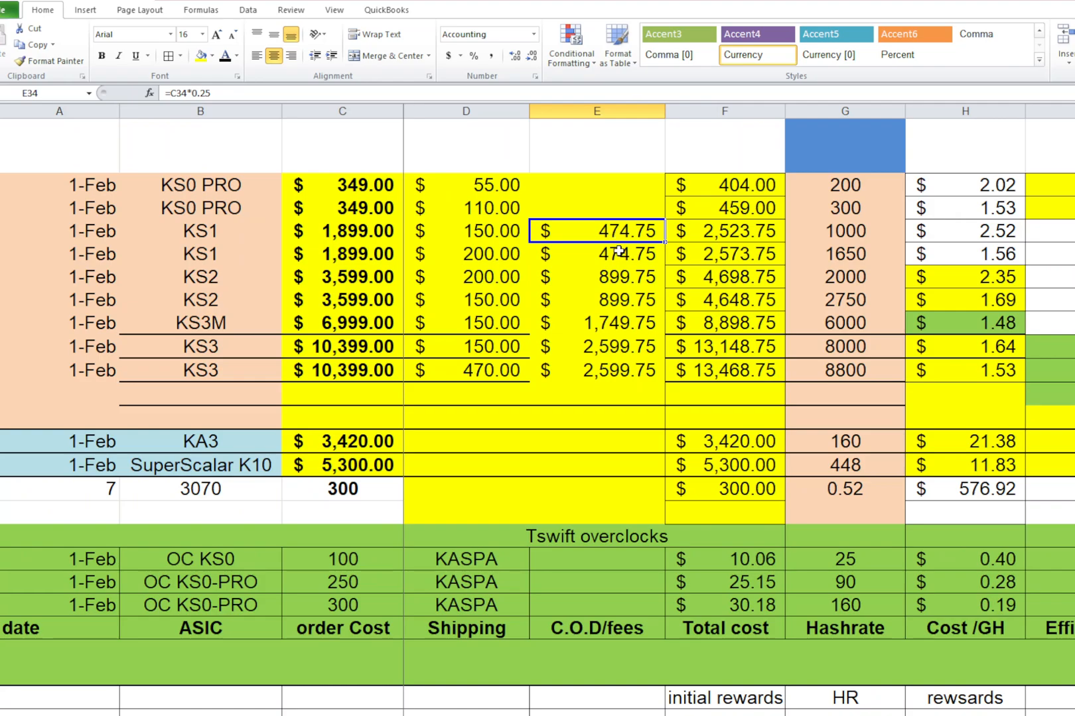
{"action": "left_click", "coordinate": [597, 277]}
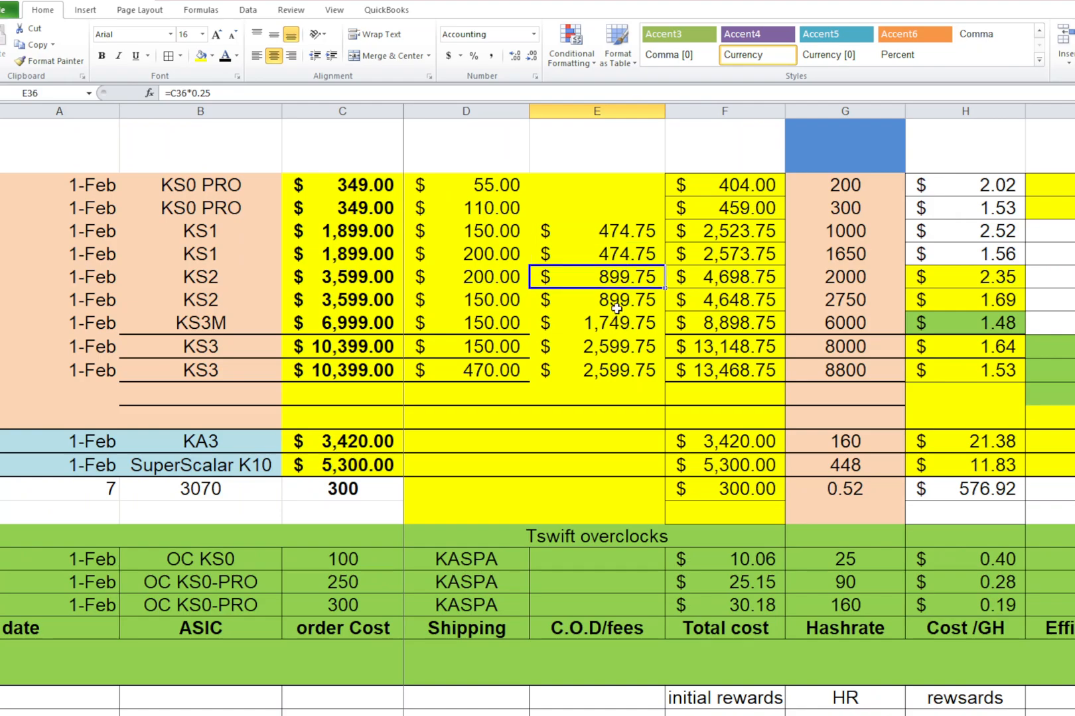
{"action": "left_click", "coordinate": [597, 348]}
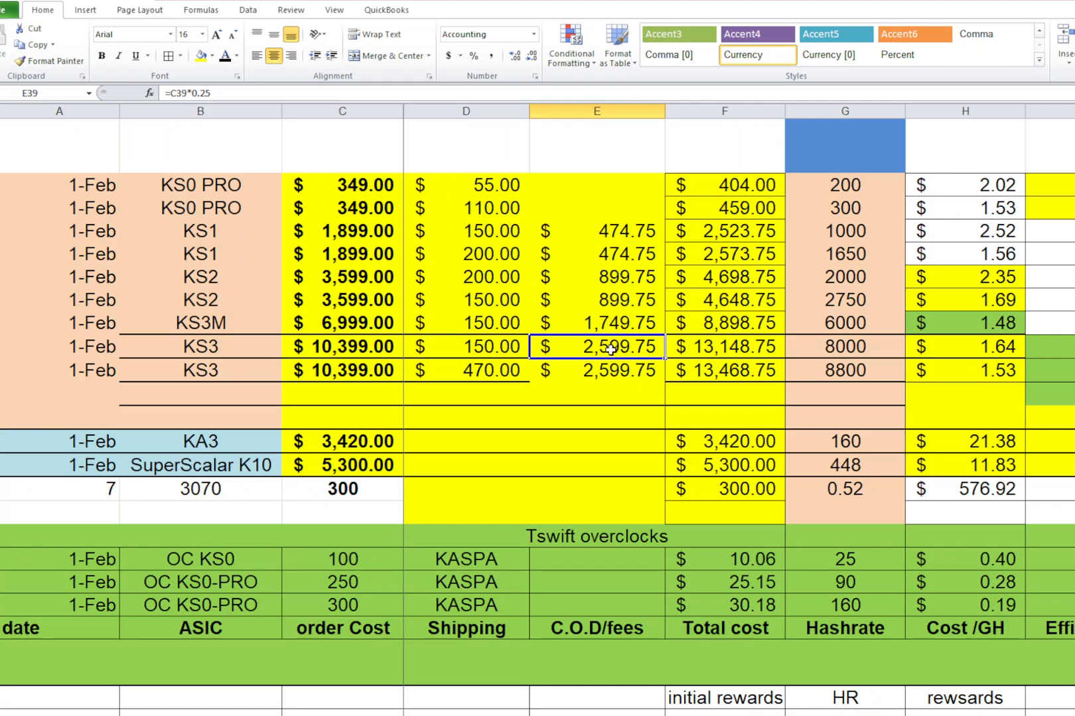
{"action": "left_click", "coordinate": [596, 370]}
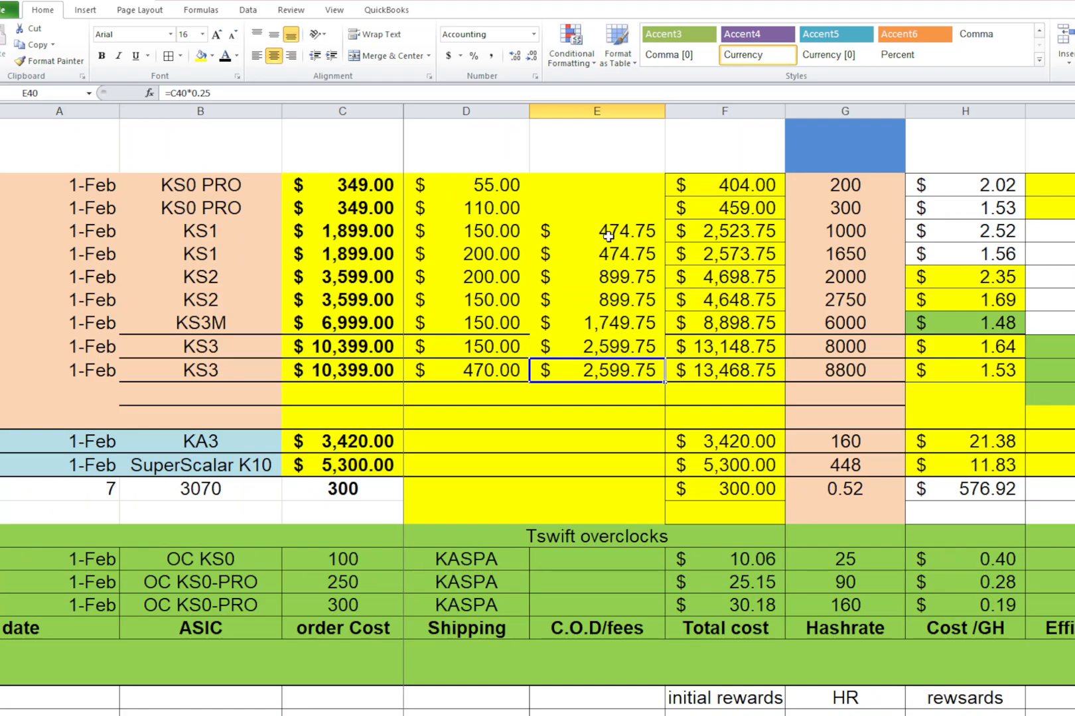
{"action": "mouse_move", "coordinate": [346, 187]}
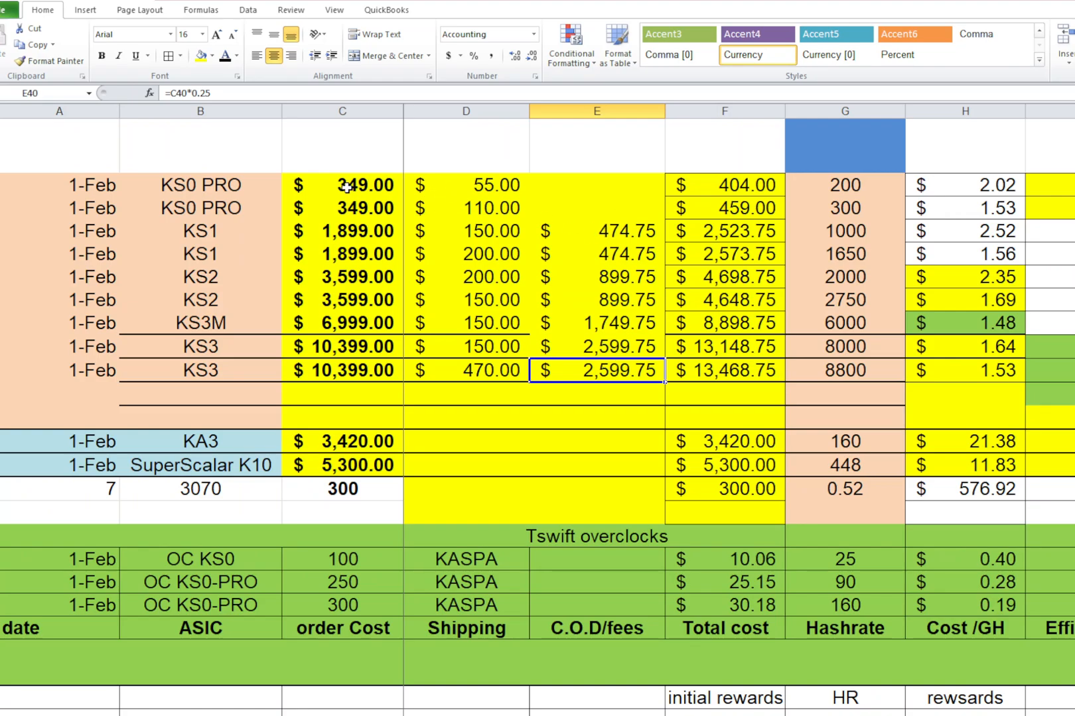
{"action": "mouse_move", "coordinate": [340, 187]}
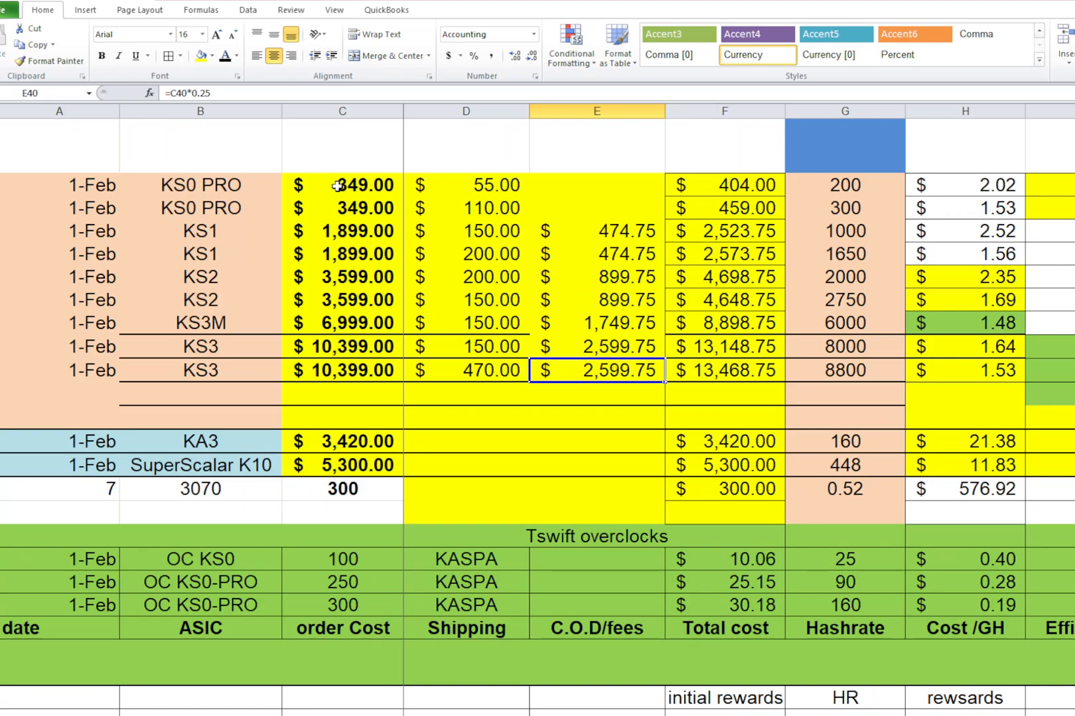
{"action": "mouse_move", "coordinate": [491, 231]}
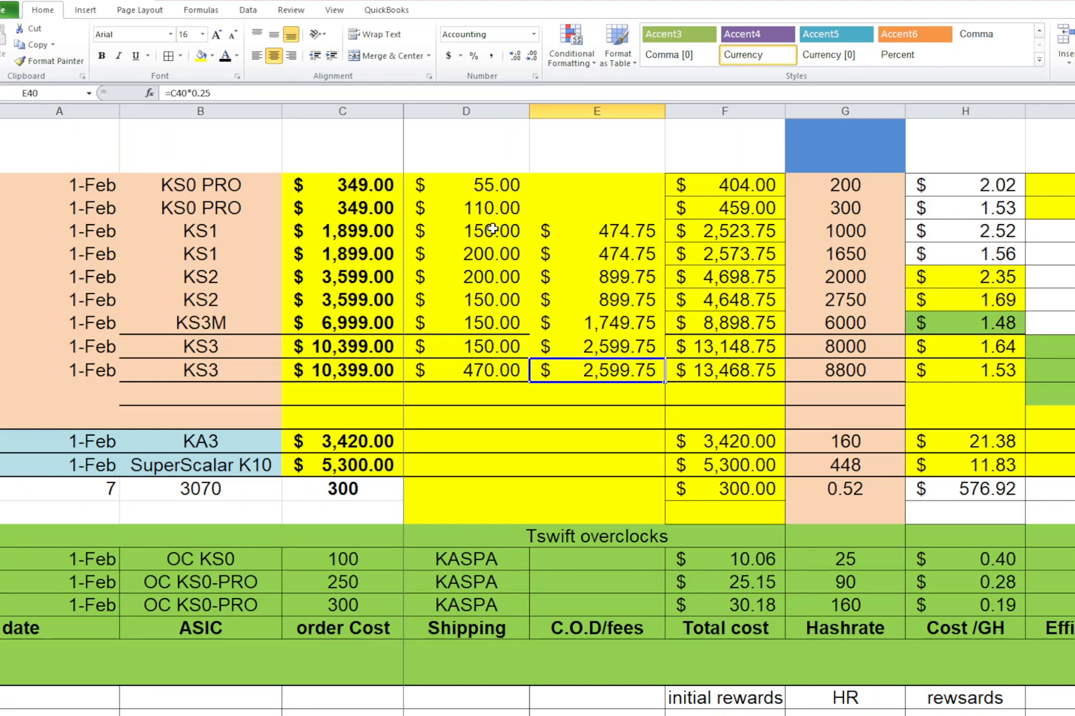
{"action": "left_click", "coordinate": [597, 231]}
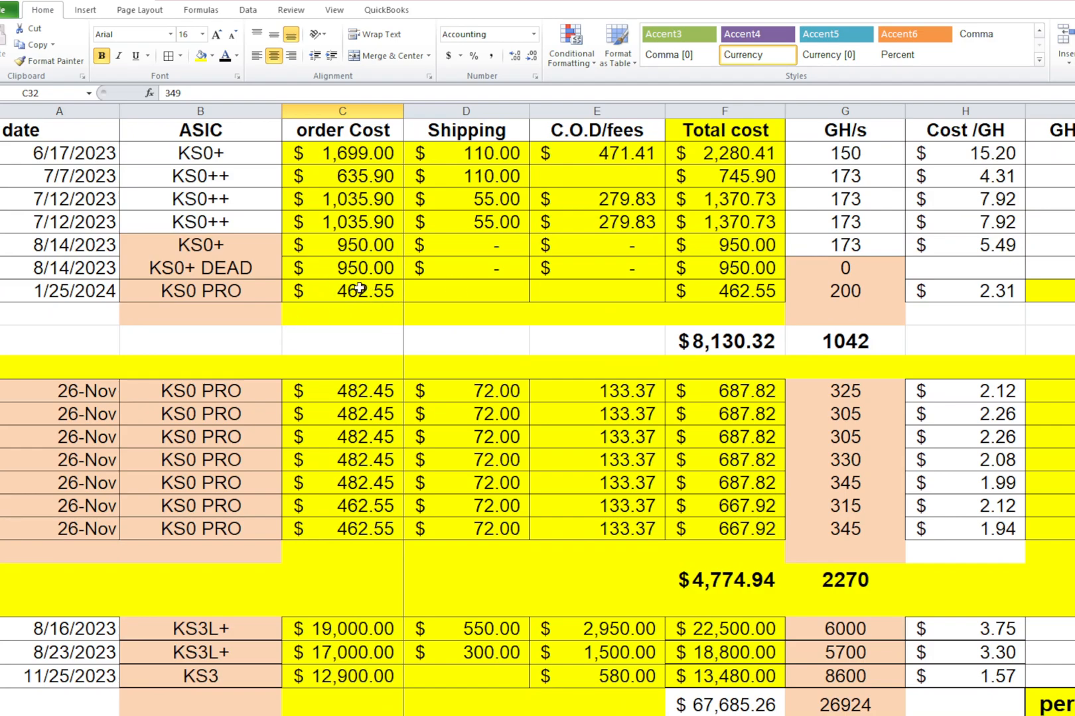
{"action": "left_click", "coordinate": [597, 291]}
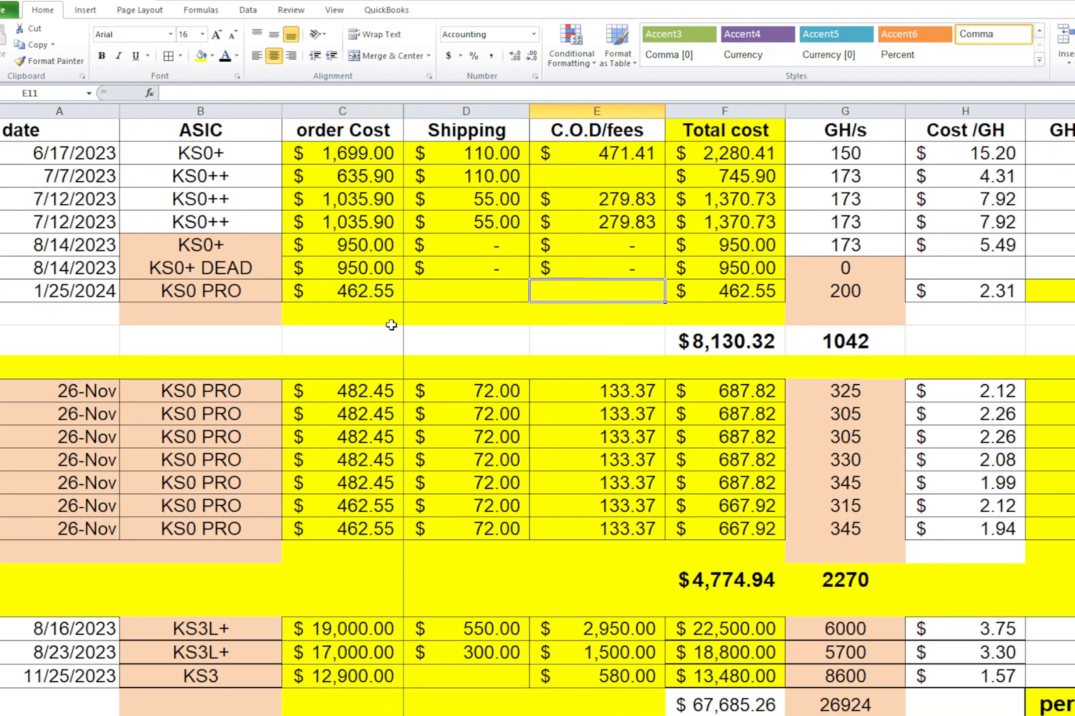
{"action": "scroll", "scroll_direction": "down", "scroll_amount": 3}
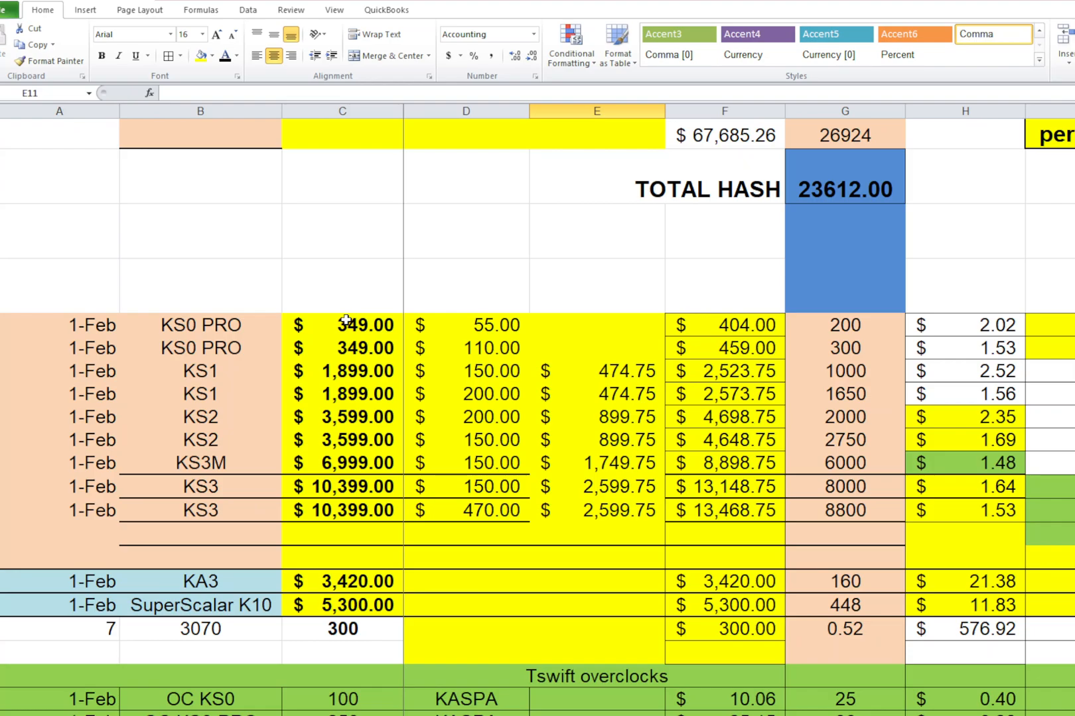
{"action": "left_click", "coordinate": [597, 326]}
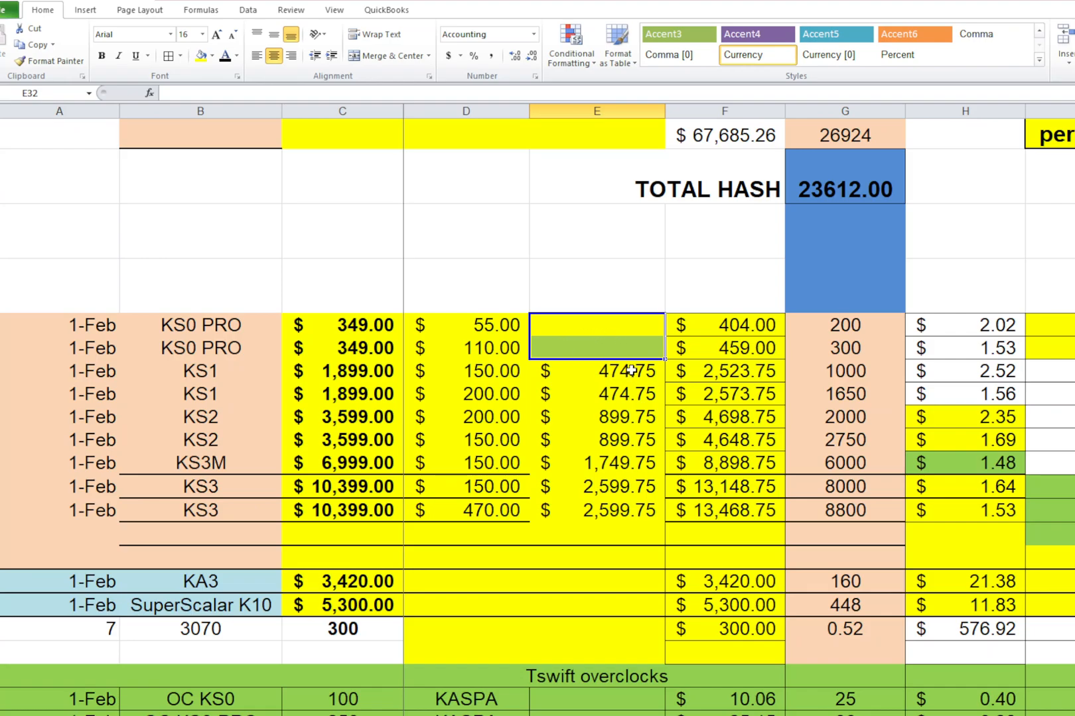
{"action": "mouse_move", "coordinate": [222, 335]}
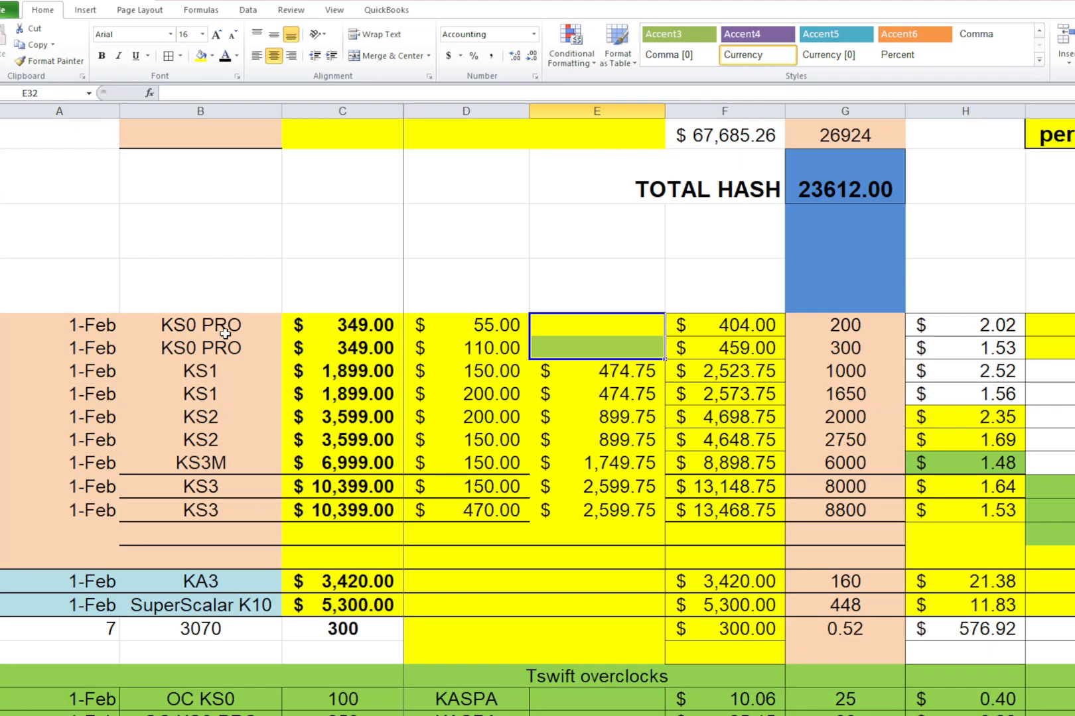
{"action": "left_click", "coordinate": [342, 325]}
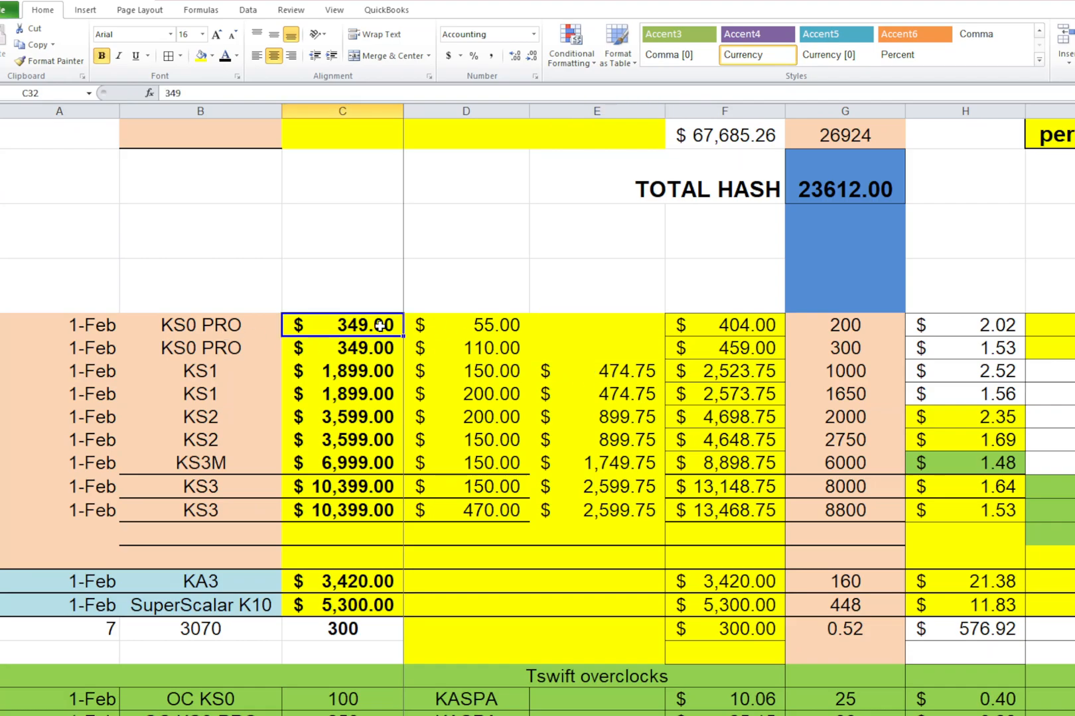
{"action": "mouse_move", "coordinate": [573, 320]}
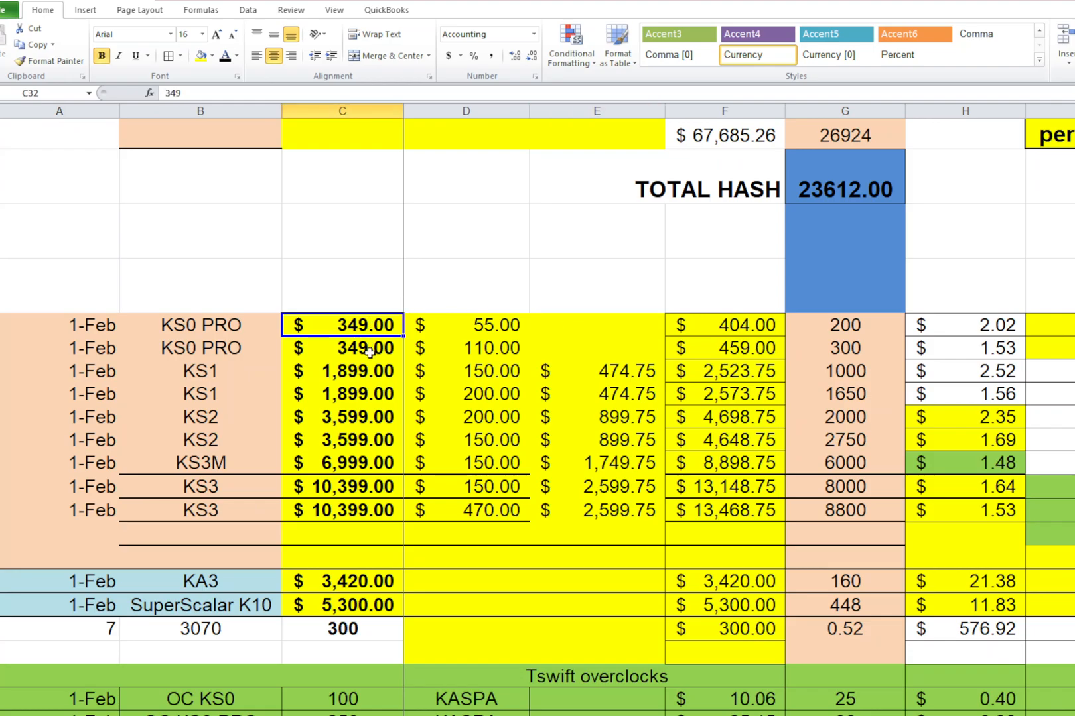
{"action": "mouse_move", "coordinate": [348, 478]}
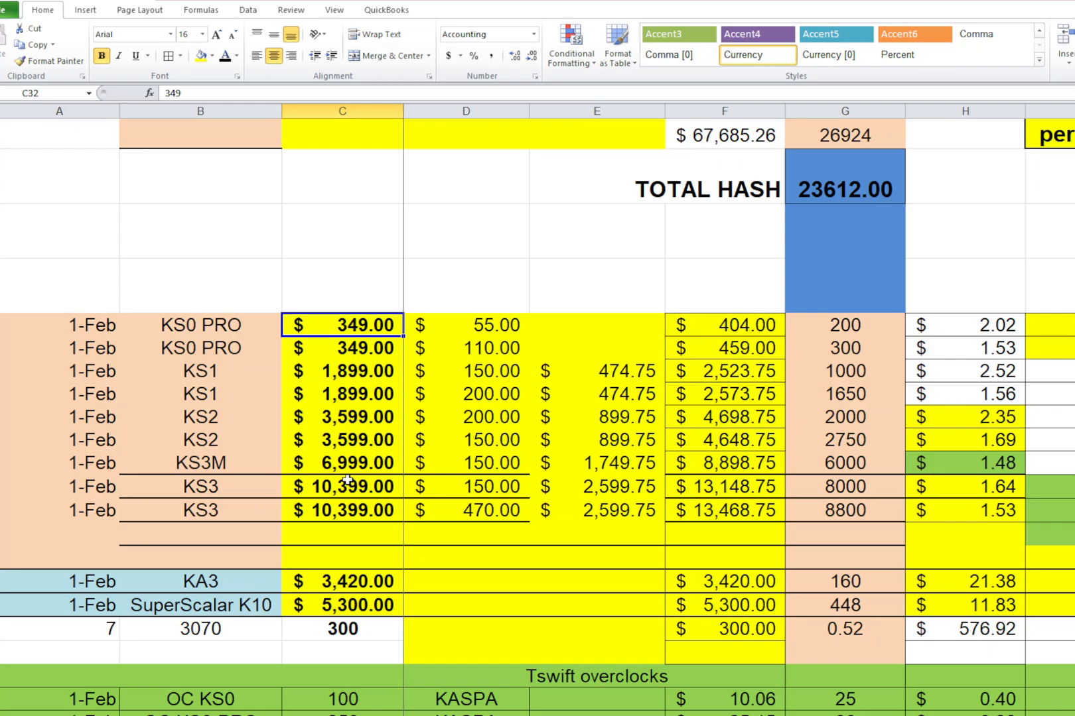
{"action": "mouse_move", "coordinate": [359, 472]}
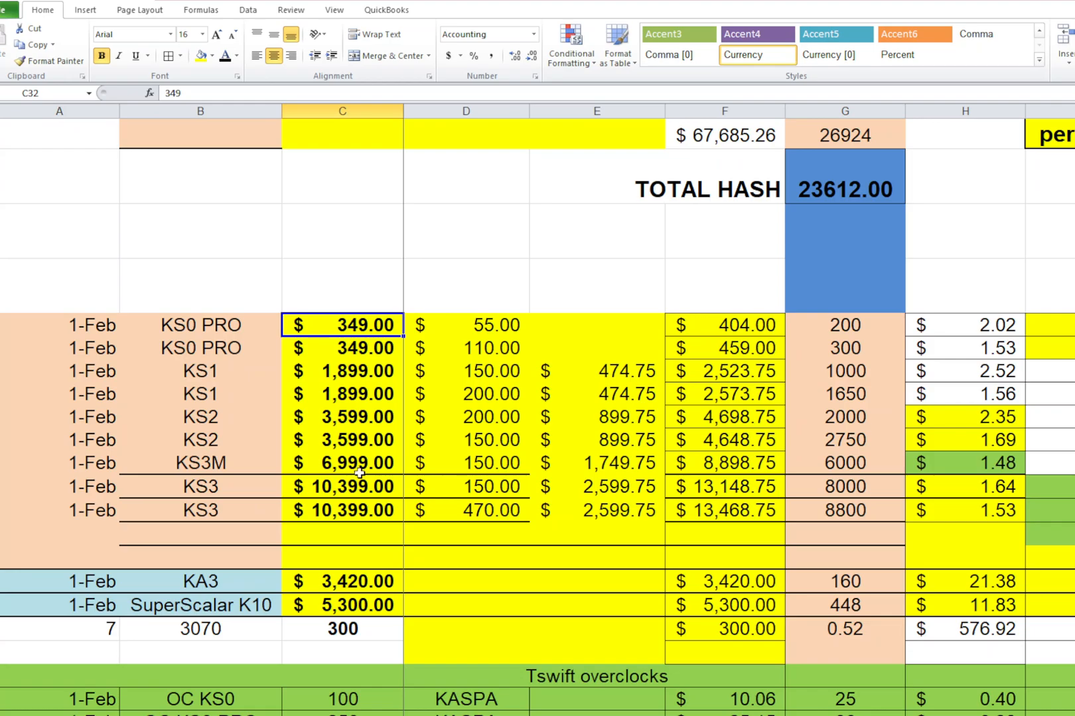
{"action": "mouse_move", "coordinate": [335, 455]}
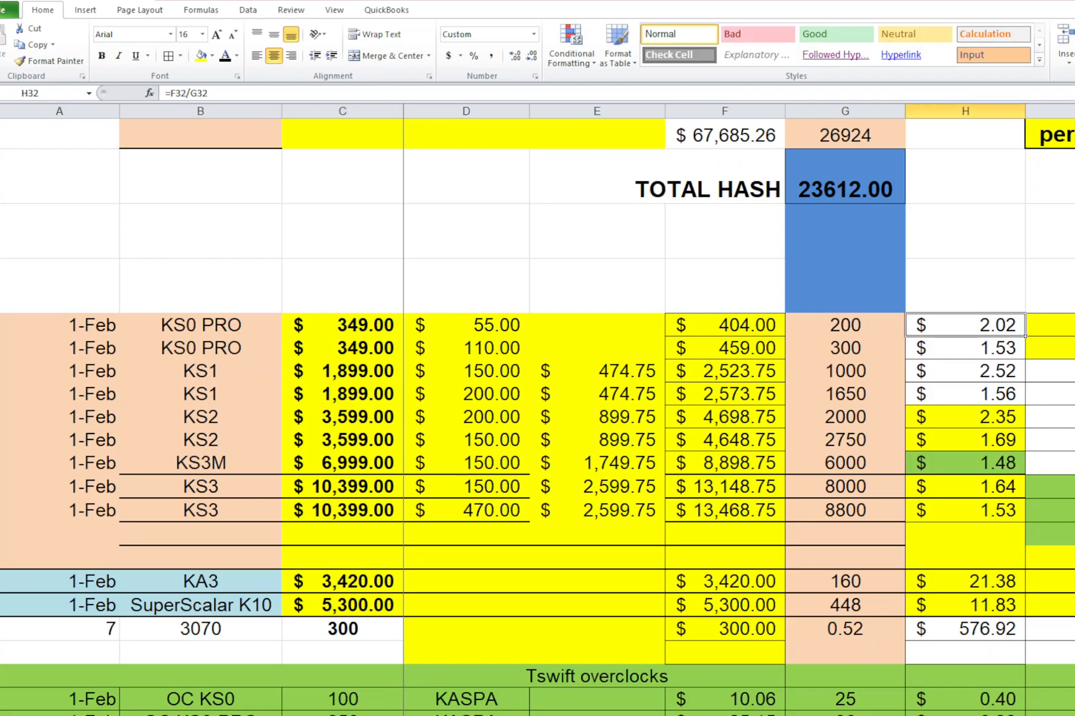
{"action": "mouse_move", "coordinate": [985, 449]}
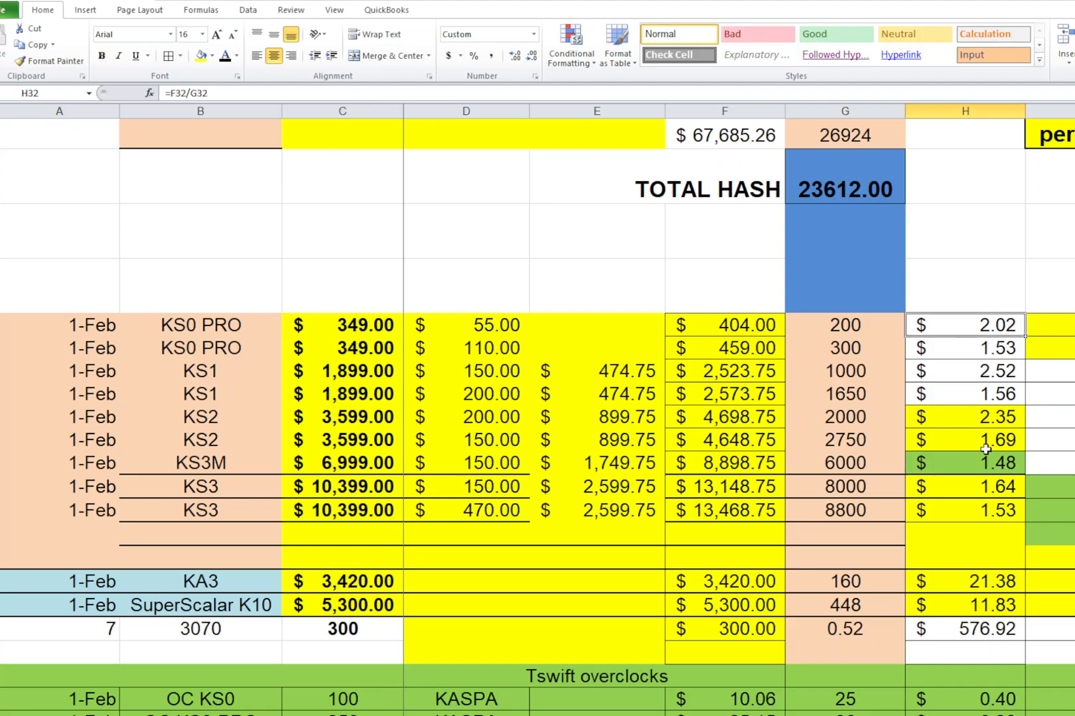
{"action": "left_click", "coordinate": [966, 463]}
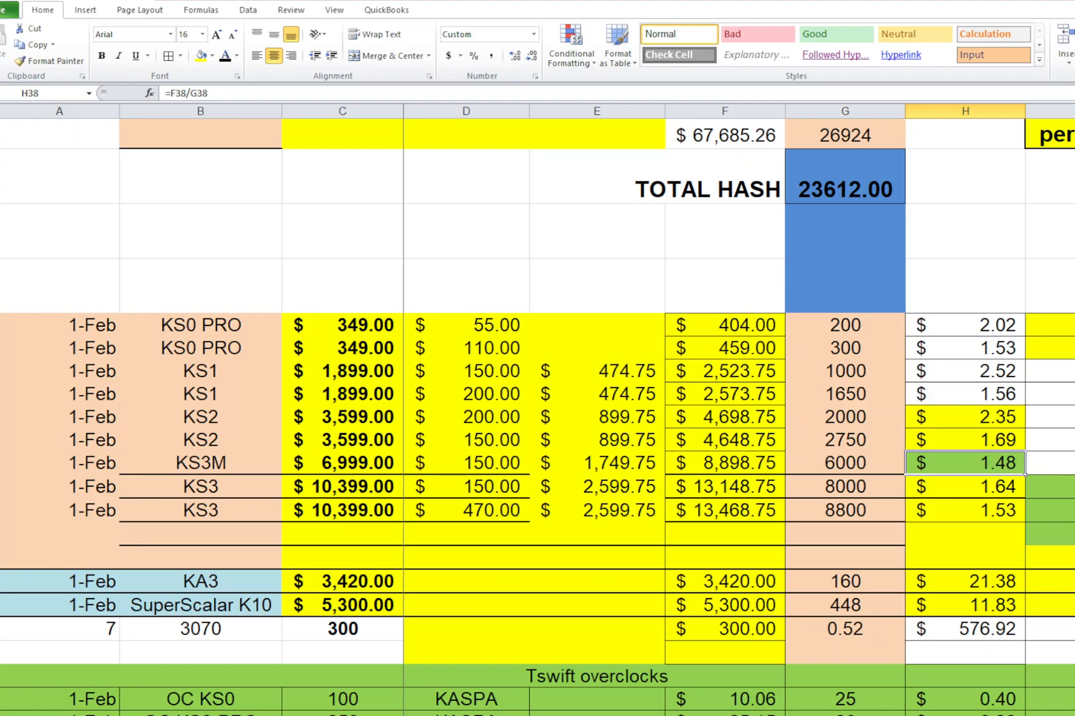
{"action": "mouse_move", "coordinate": [1019, 464]}
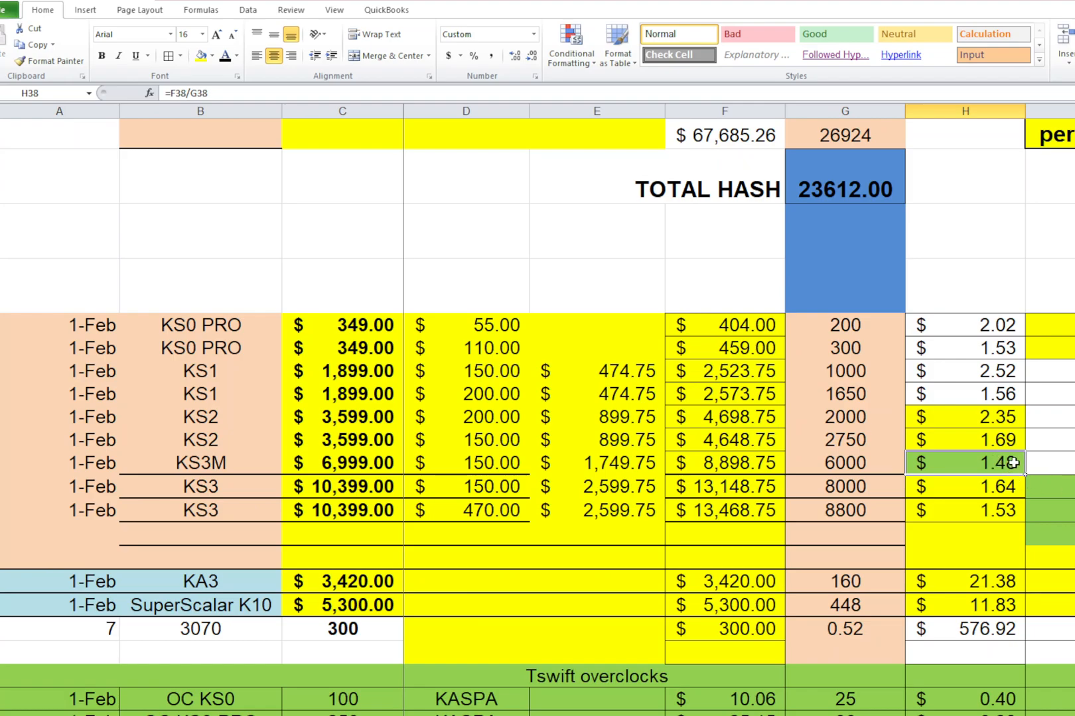
{"action": "mouse_move", "coordinate": [140, 472]}
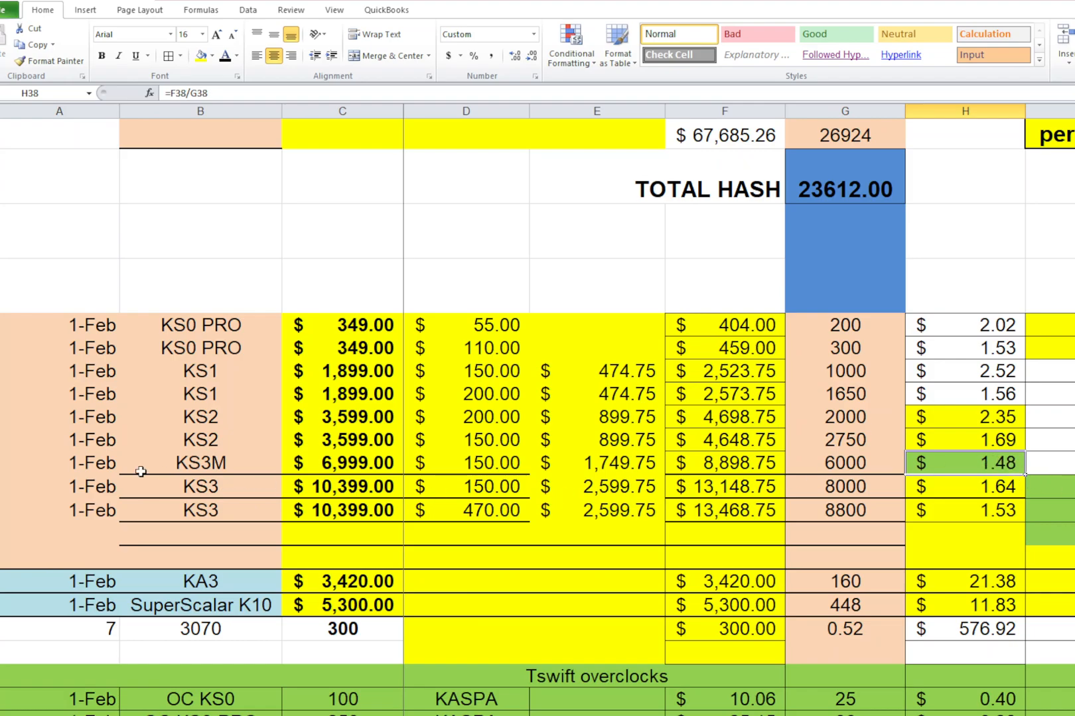
{"action": "left_click", "coordinate": [199, 463]}
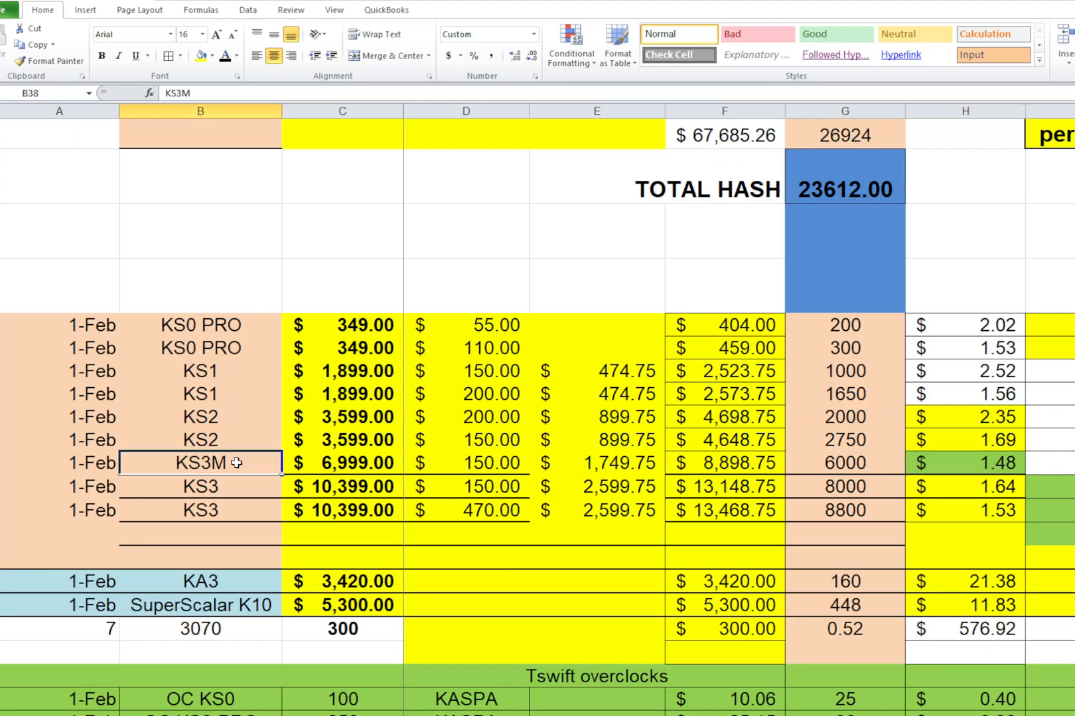
{"action": "left_click", "coordinate": [974, 463]}
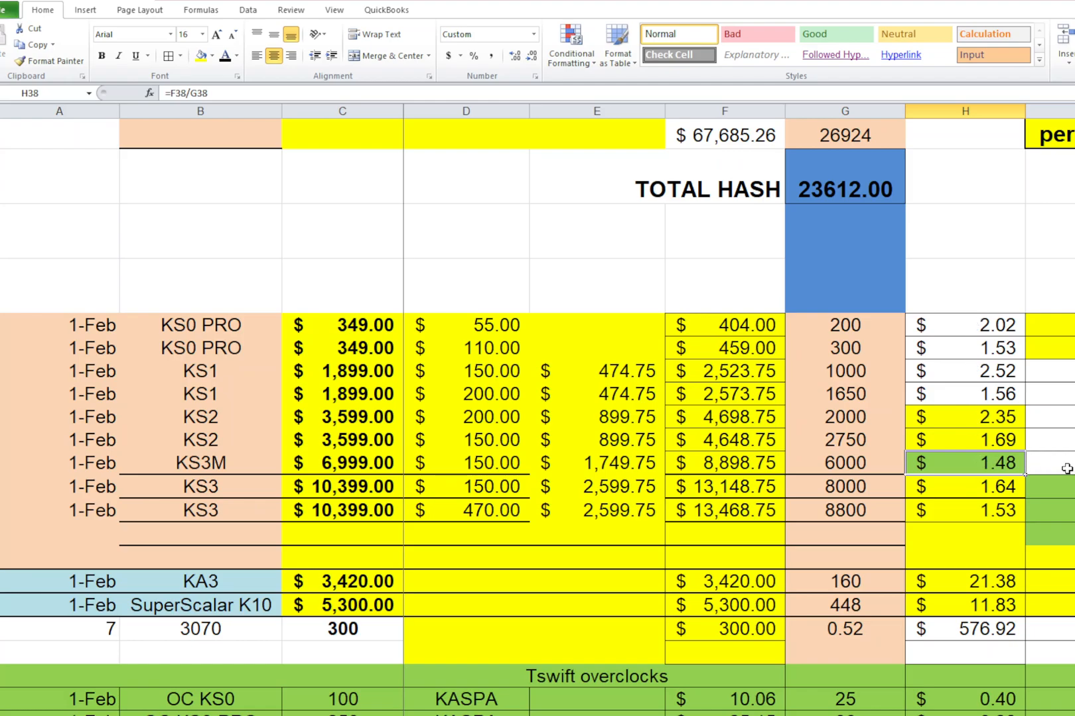
{"action": "mouse_move", "coordinate": [1048, 467]}
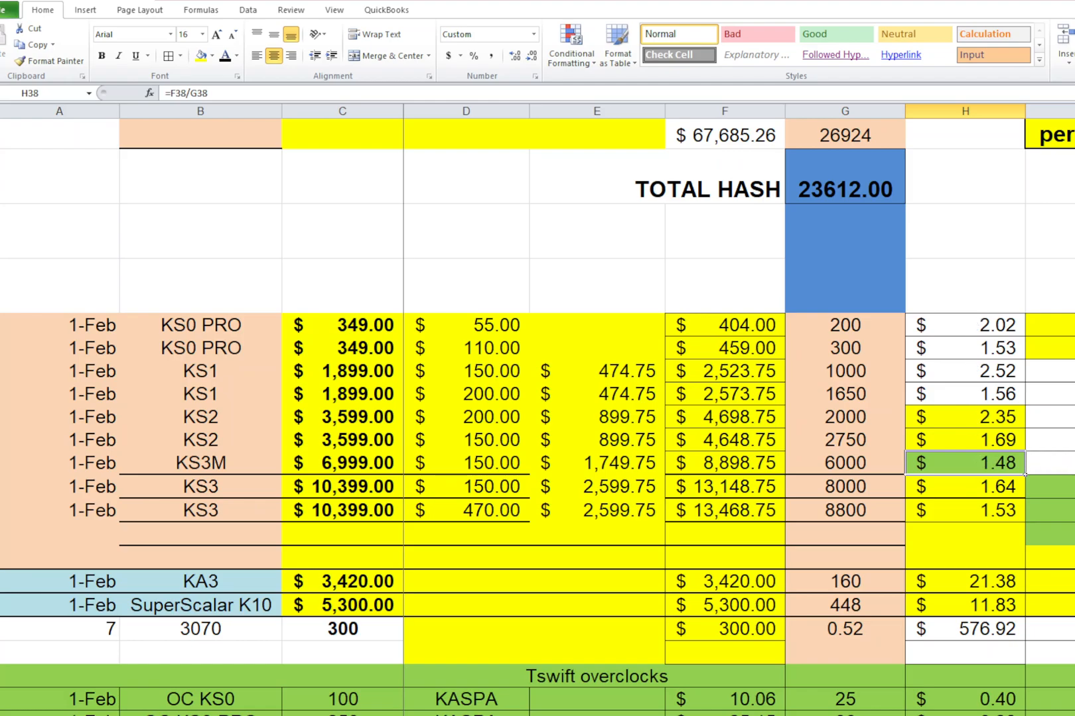
Revise the KS3 power consumption to 3650 so its efficiency recalculates to about 2.42
{"action": "scroll", "scroll_direction": "down", "scroll_amount": 3}
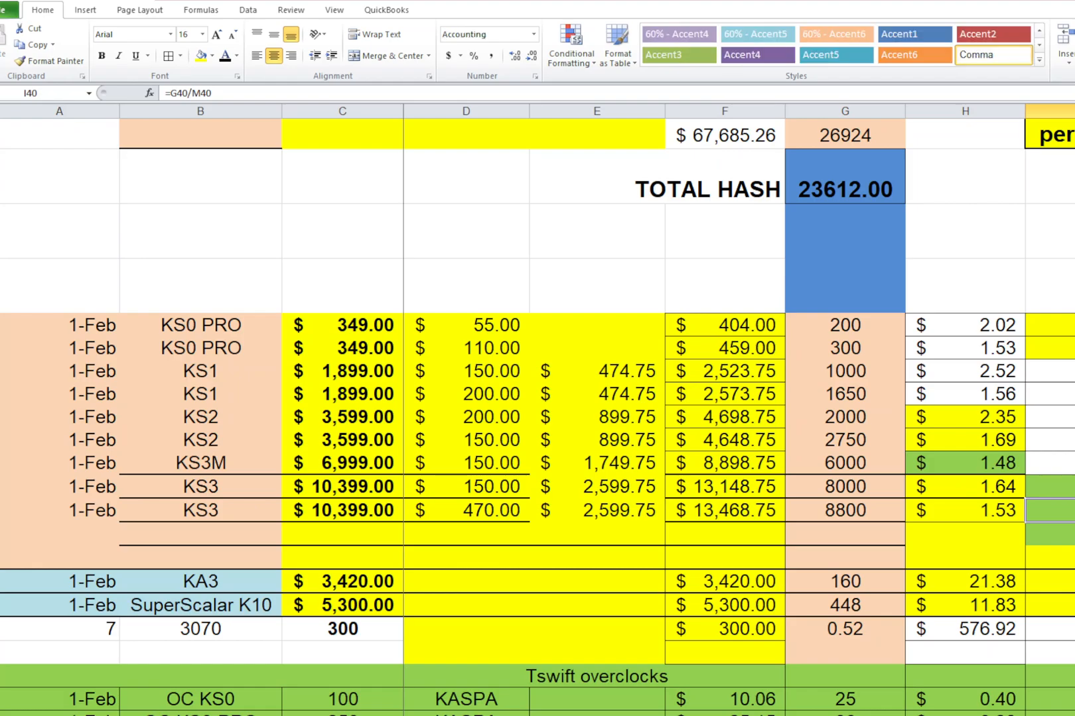
{"action": "mouse_move", "coordinate": [260, 531]}
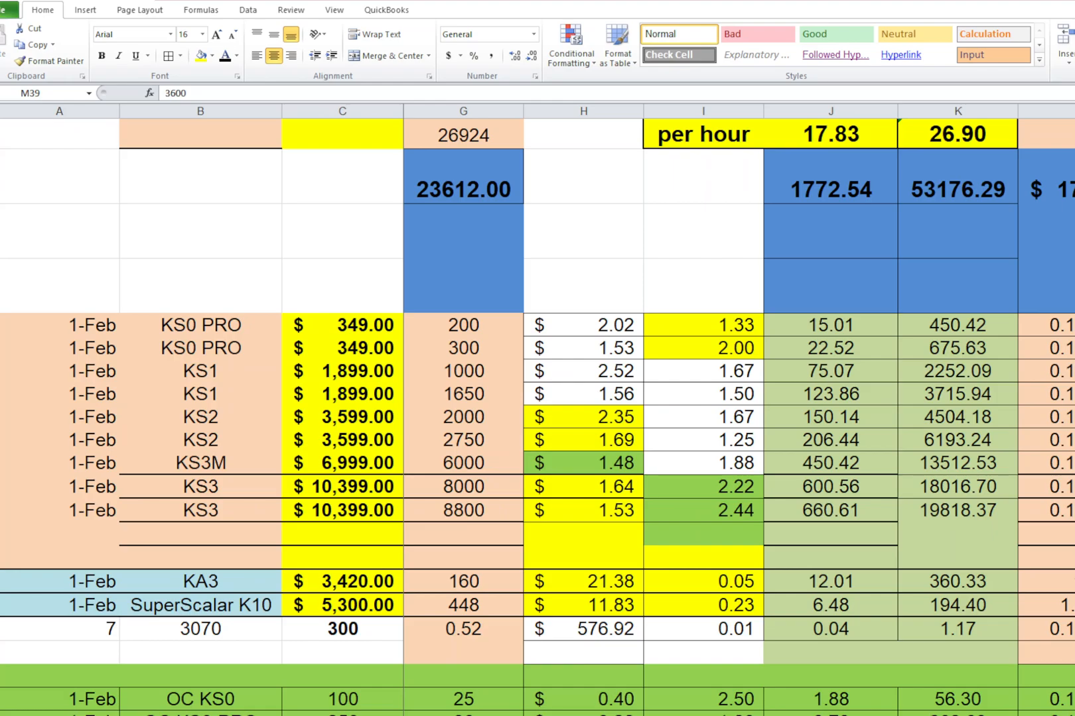
{"action": "type", "text": "3650"}
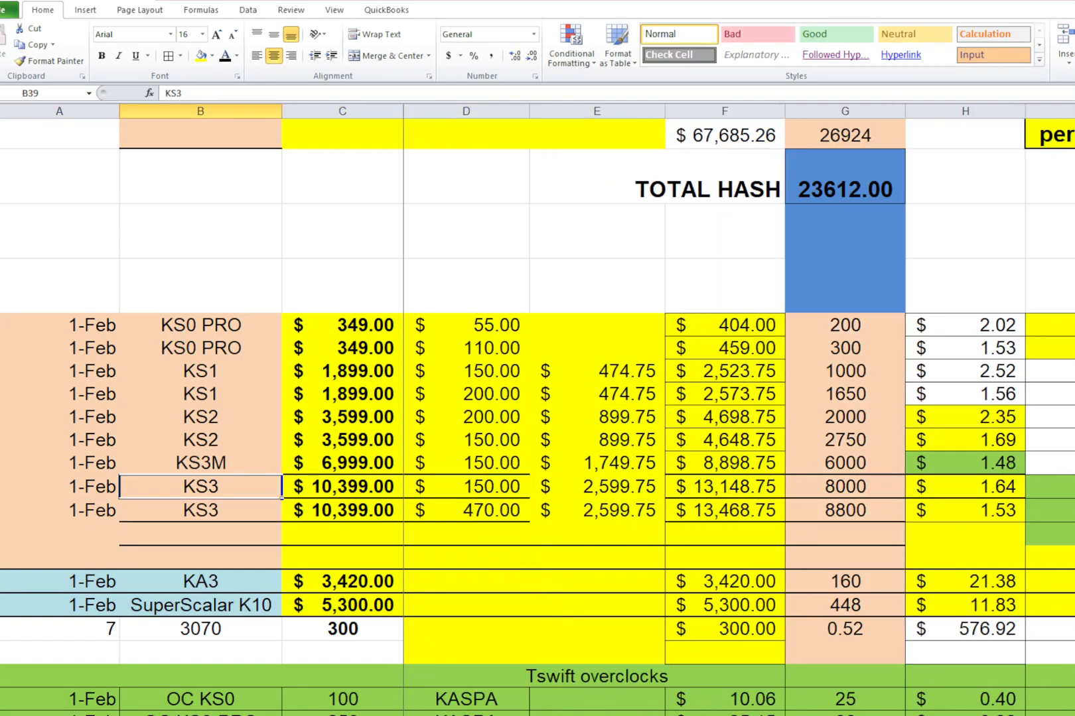
{"action": "left_click", "coordinate": [1049, 487]}
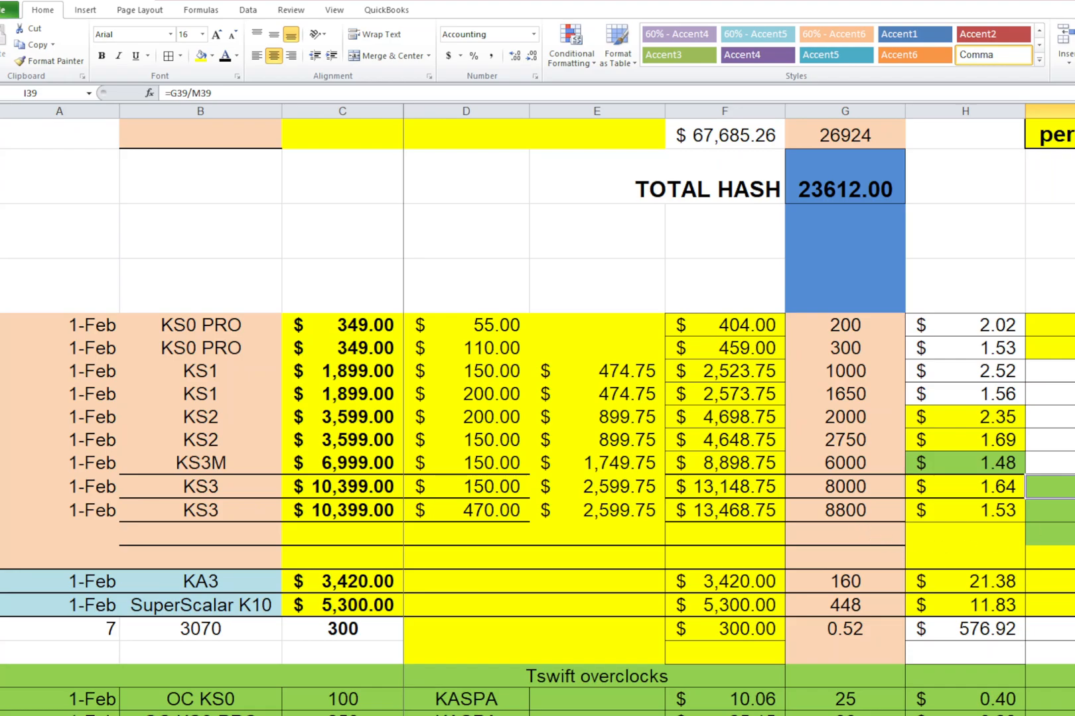
{"action": "mouse_move", "coordinate": [454, 290]}
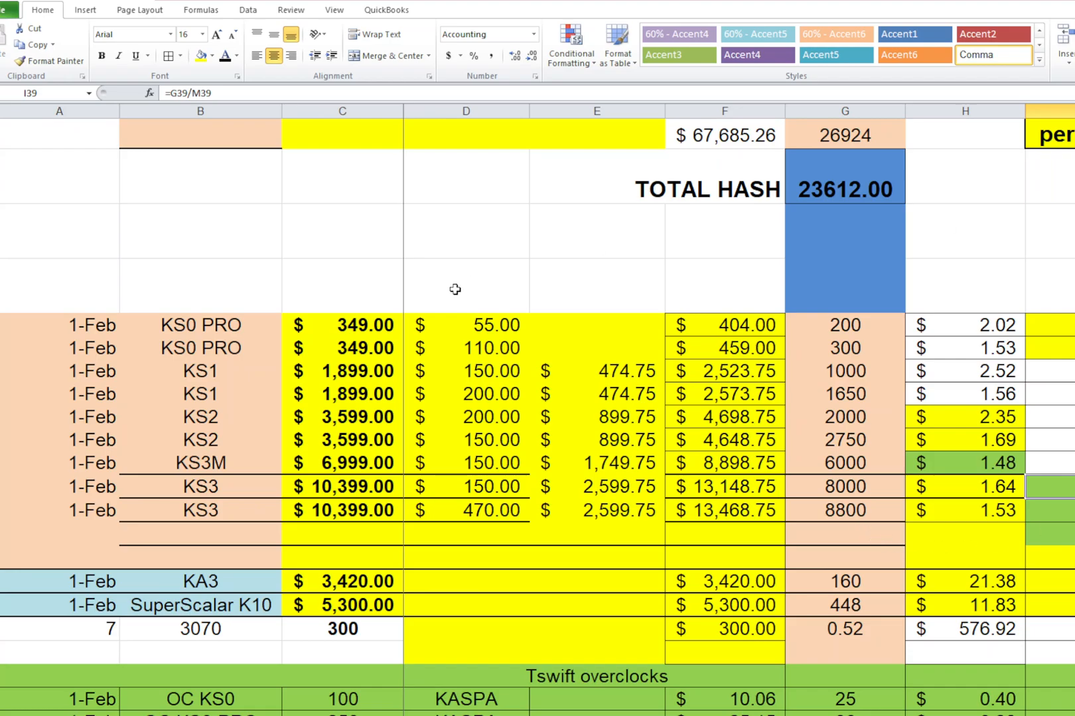
{"action": "mouse_move", "coordinate": [1066, 348]}
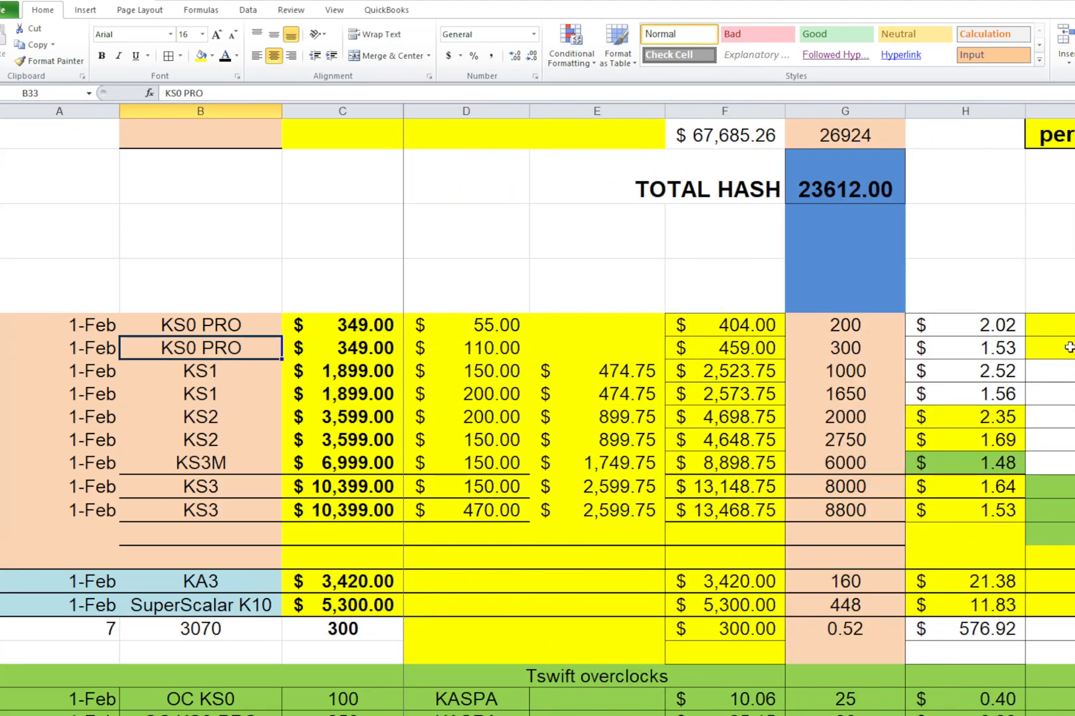
Review the second KS0 PRO efficiency figure and the KS3M 6000 GH/s hashrate
{"action": "left_click", "coordinate": [1070, 349]}
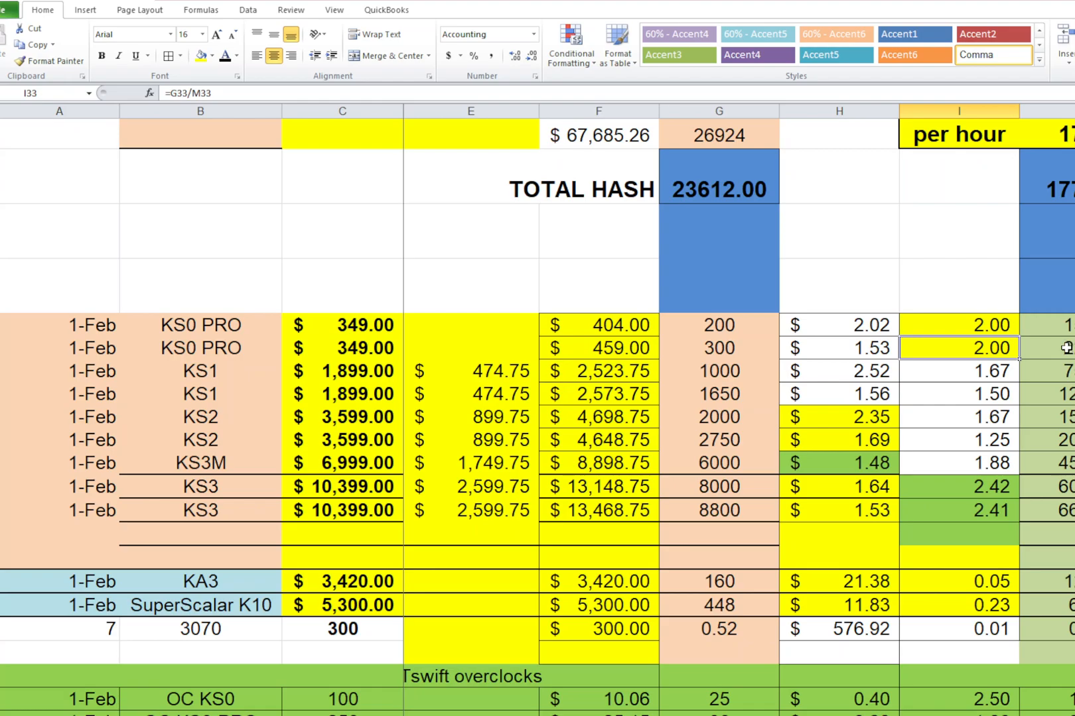
{"action": "mouse_move", "coordinate": [1023, 361]}
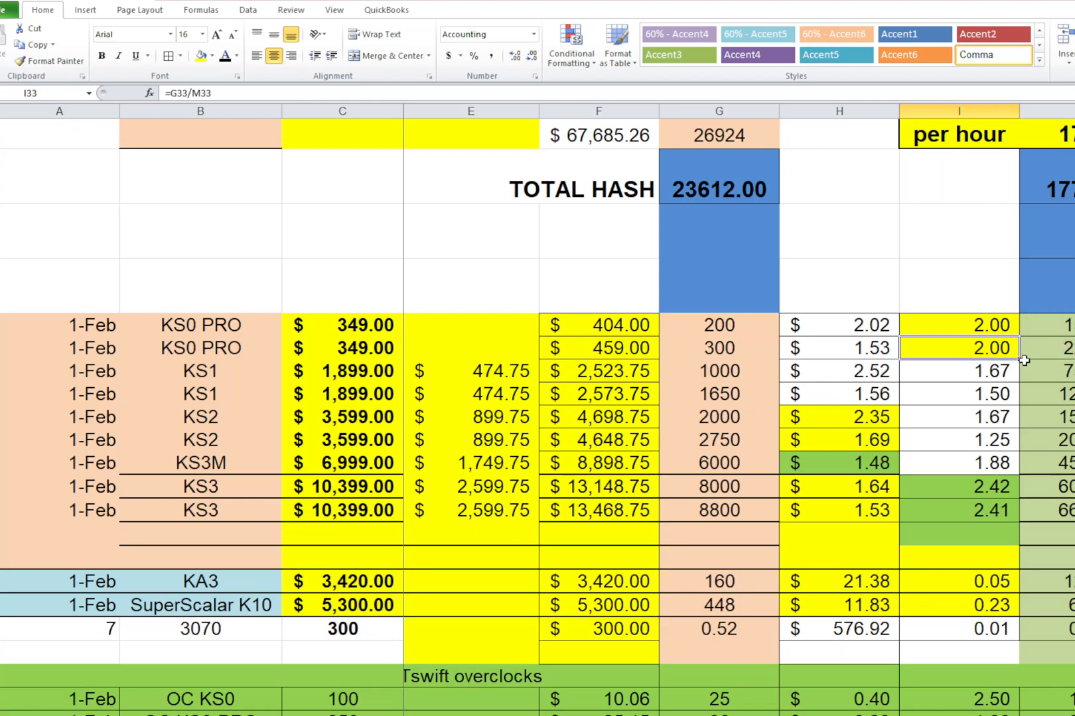
{"action": "left_click", "coordinate": [960, 463]}
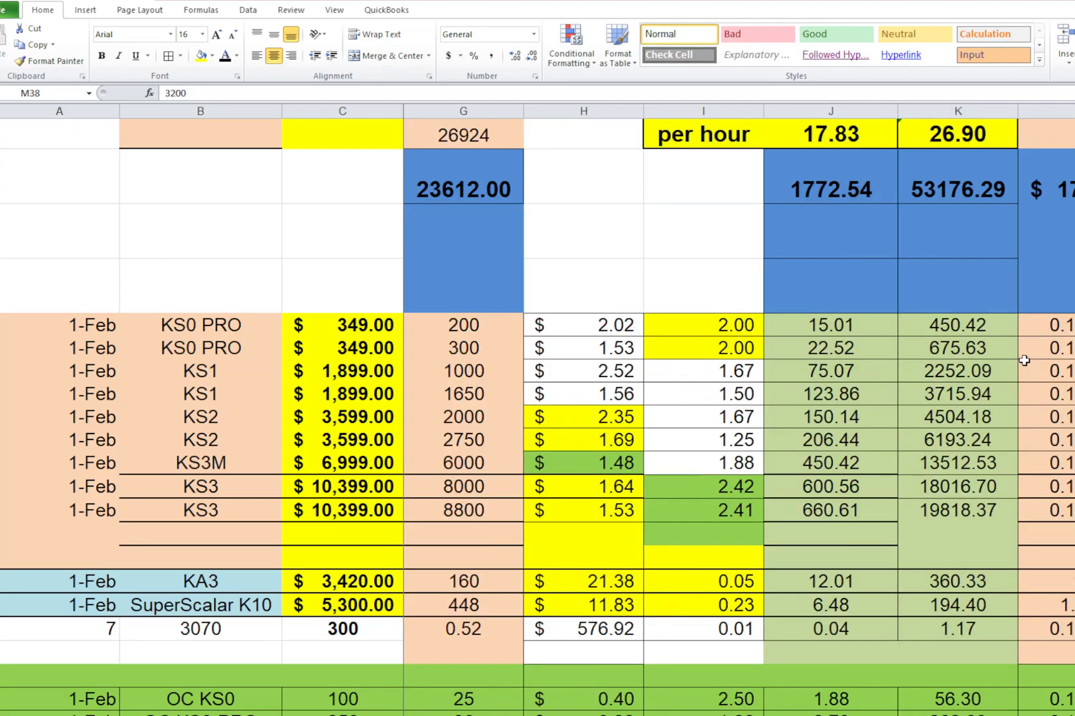
{"action": "left_click", "coordinate": [1048, 445]}
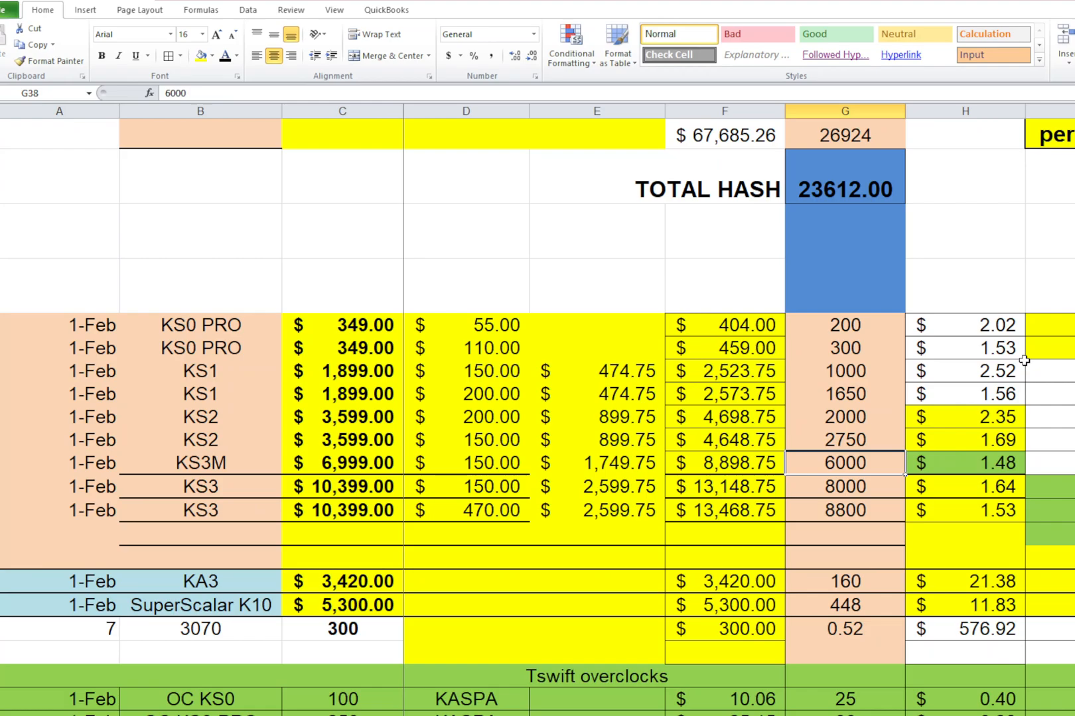
{"action": "mouse_move", "coordinate": [1052, 542]}
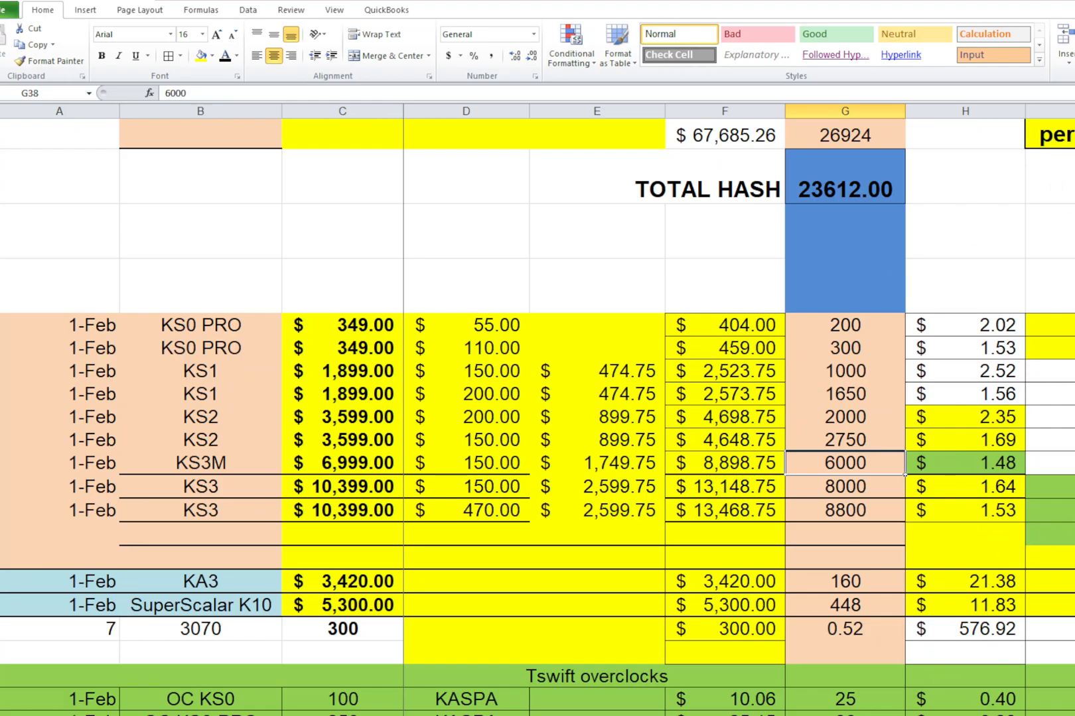
{"action": "scroll", "scroll_direction": "right", "scroll_amount": 3}
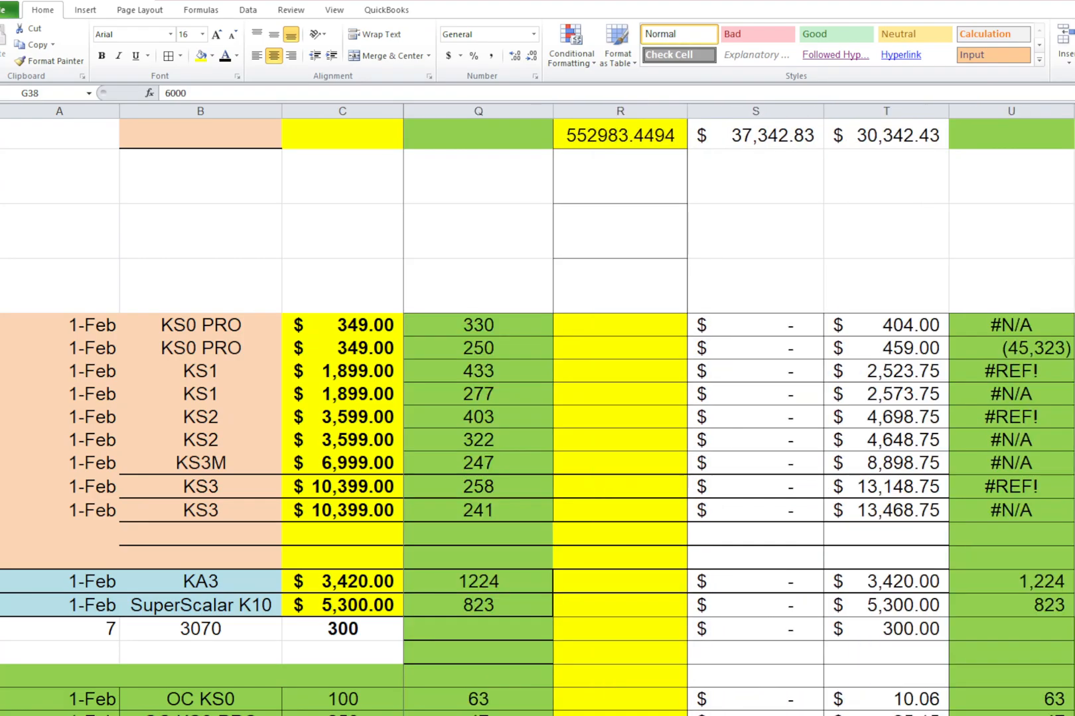
{"action": "left_click", "coordinate": [1024, 349]}
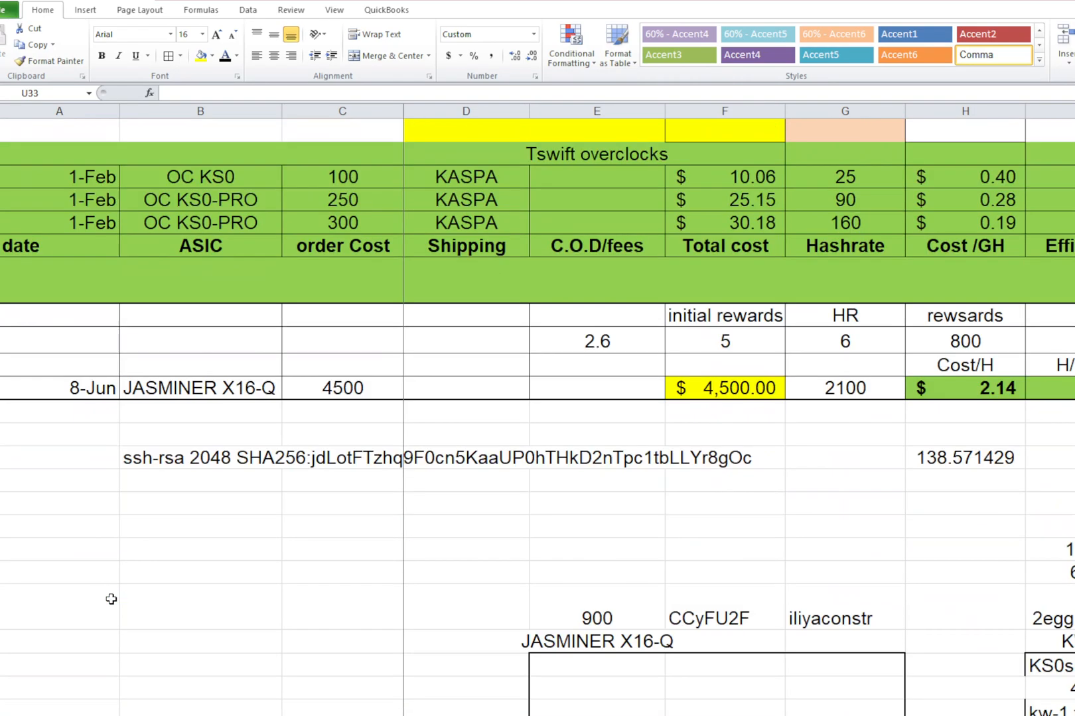
Set the KaspaKAS price cell B87 to 0.15 so the miner table's Kaspa $ column follows
{"action": "scroll", "scroll_direction": "down", "scroll_amount": 3}
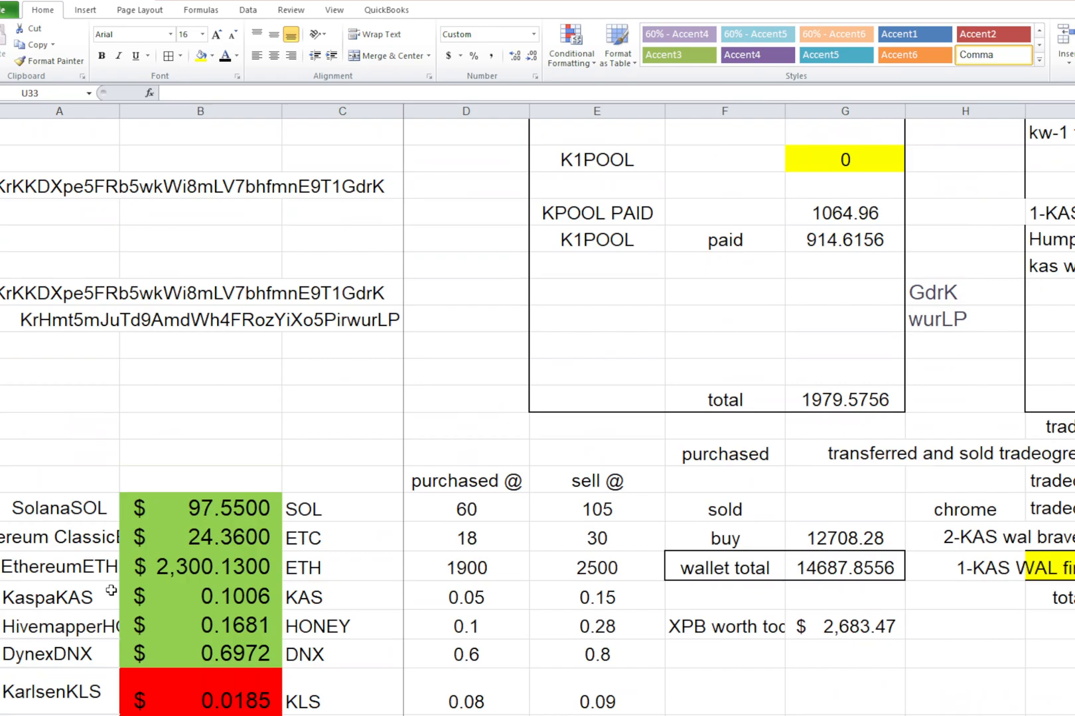
{"action": "left_click", "coordinate": [197, 598]}
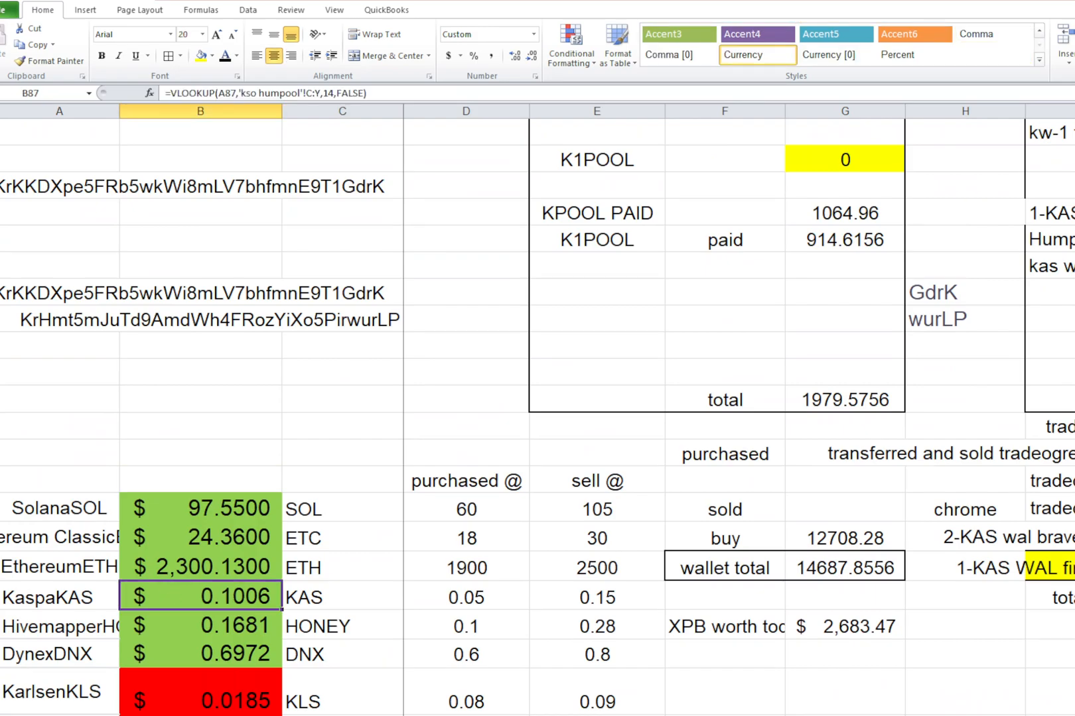
{"action": "type", "text": ".15"}
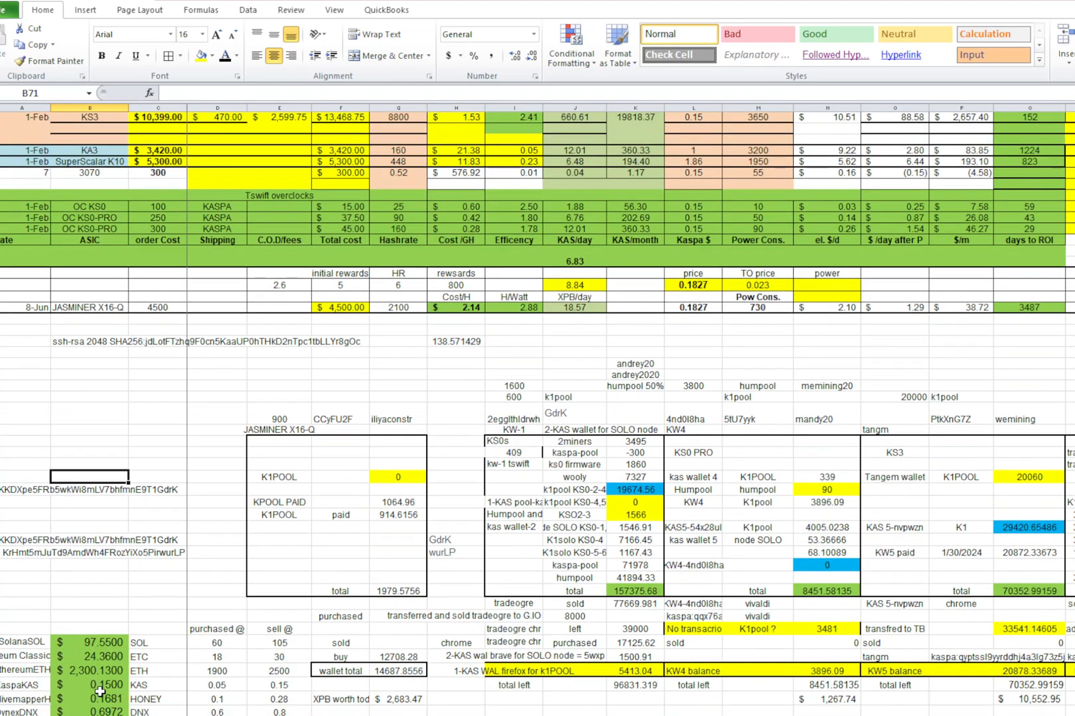
Raise the KAS price from 0.16 to 0.2 and view the recalculated Kaspa $ and days-to-ROI figures
{"action": "type", "text": ".16"}
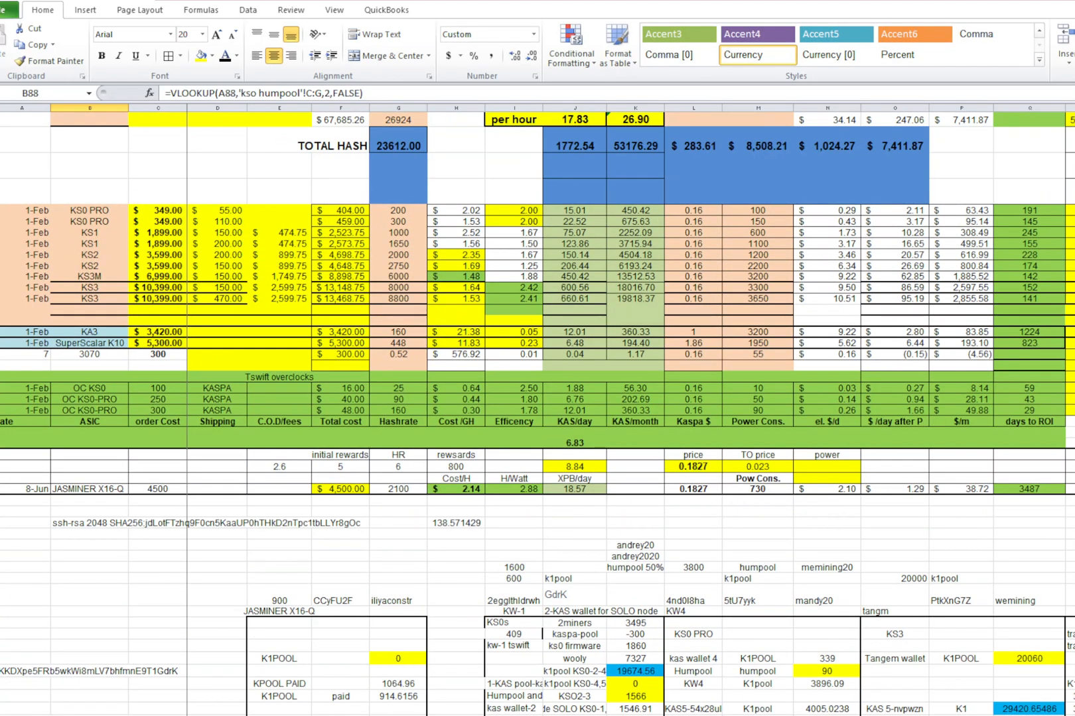
{"action": "scroll", "scroll_direction": "down", "scroll_amount": 3}
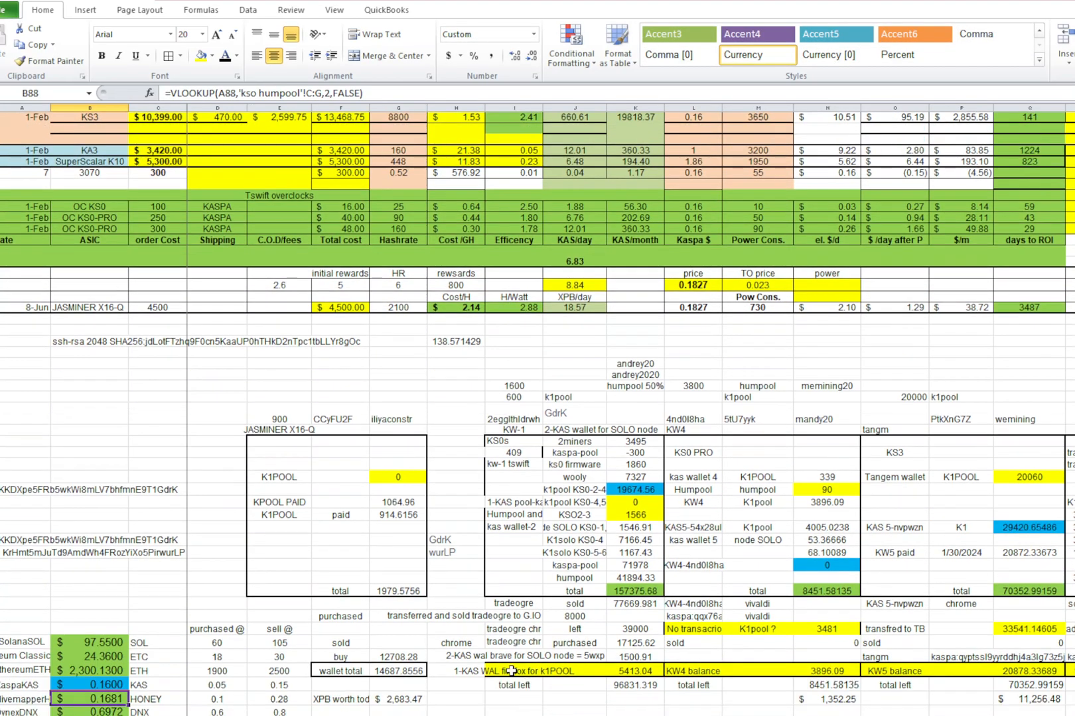
{"action": "left_click", "coordinate": [98, 685]}
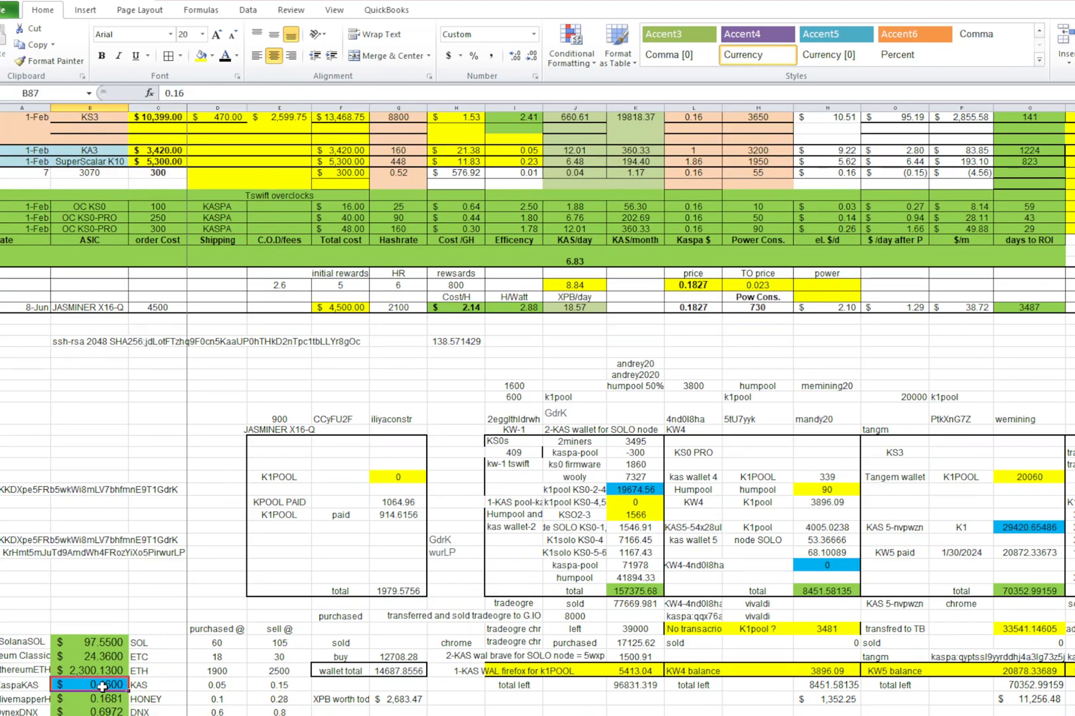
{"action": "type", "text": "1"}
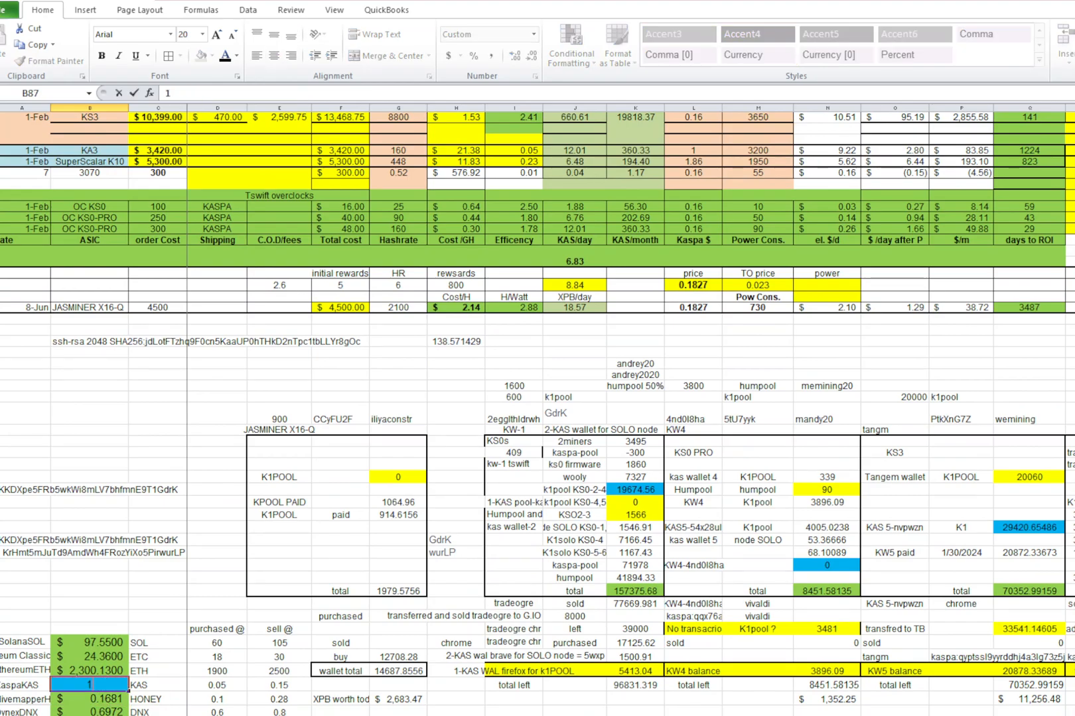
{"action": "type", "text": "."}
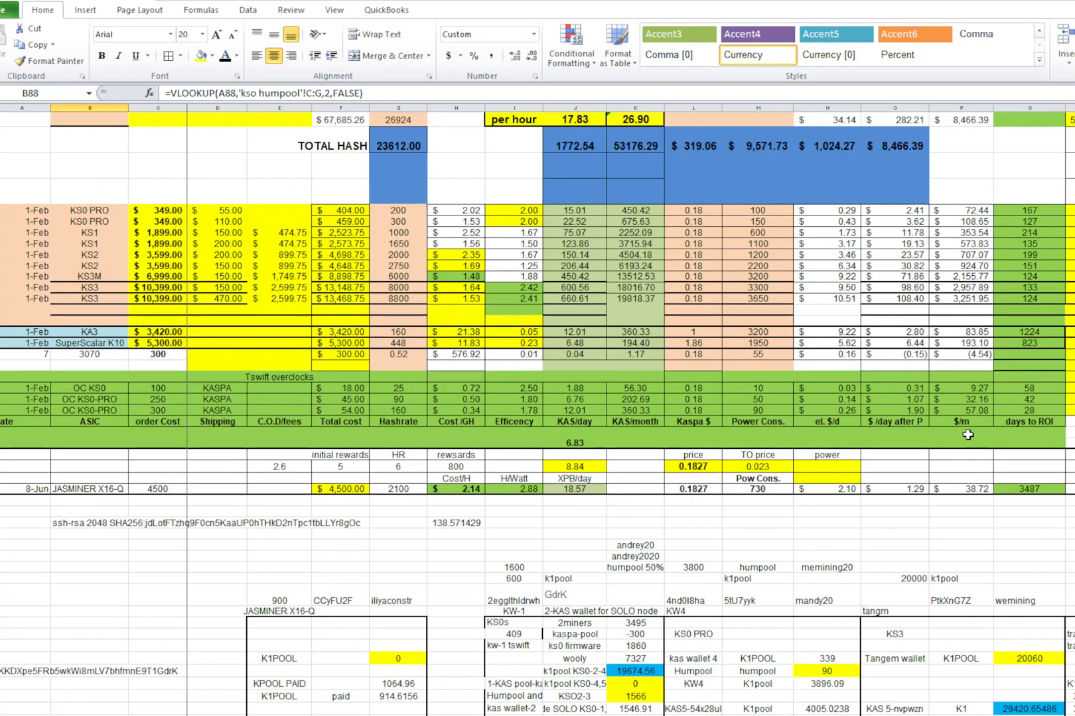
{"action": "scroll", "scroll_direction": "down", "scroll_amount": 3}
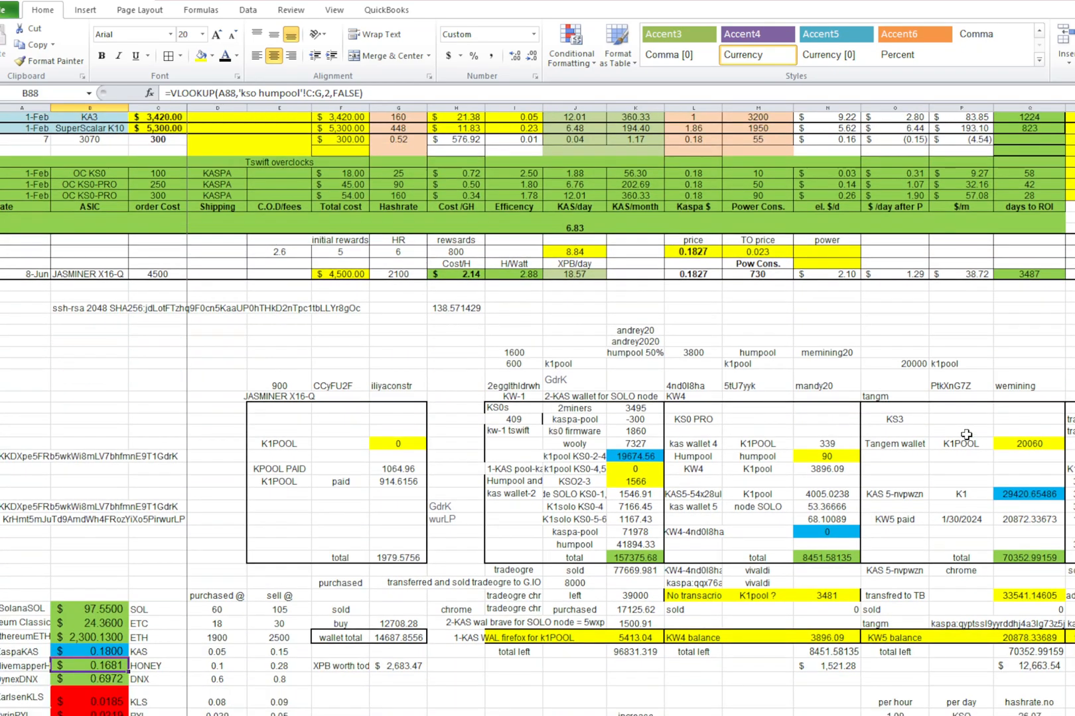
{"action": "scroll", "scroll_direction": "down", "scroll_amount": 3}
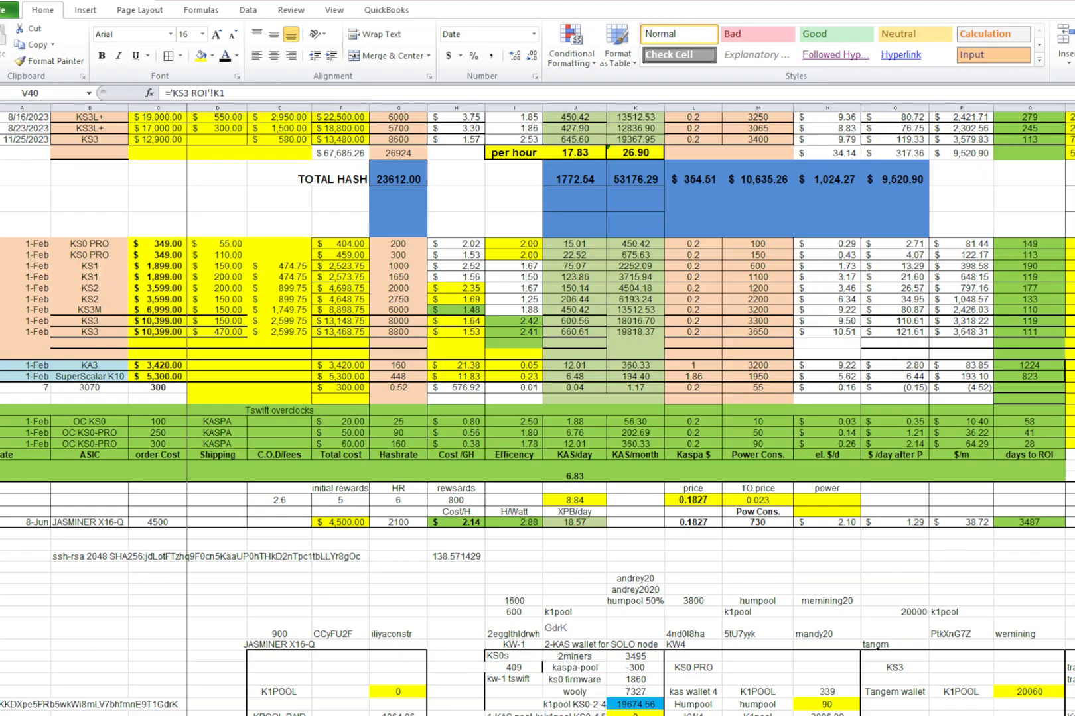
Check the total cost cell, then switch to the daily ROI projection worksheet
{"action": "left_click", "coordinate": [398, 333]}
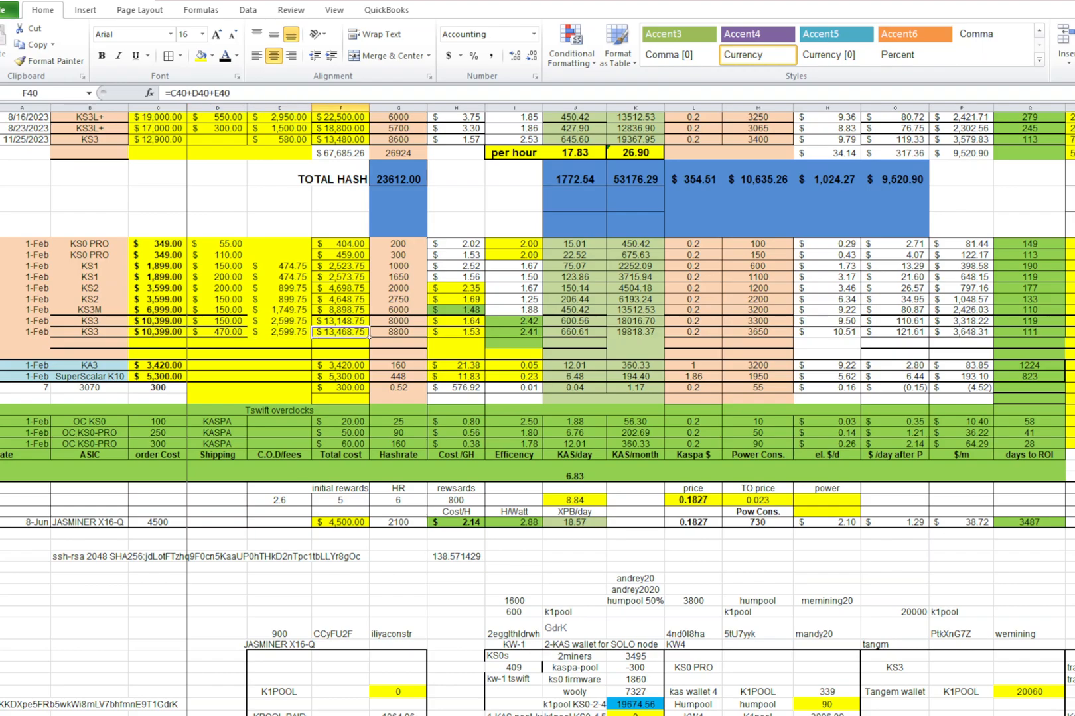
{"action": "left_click", "coordinate": [398, 333]}
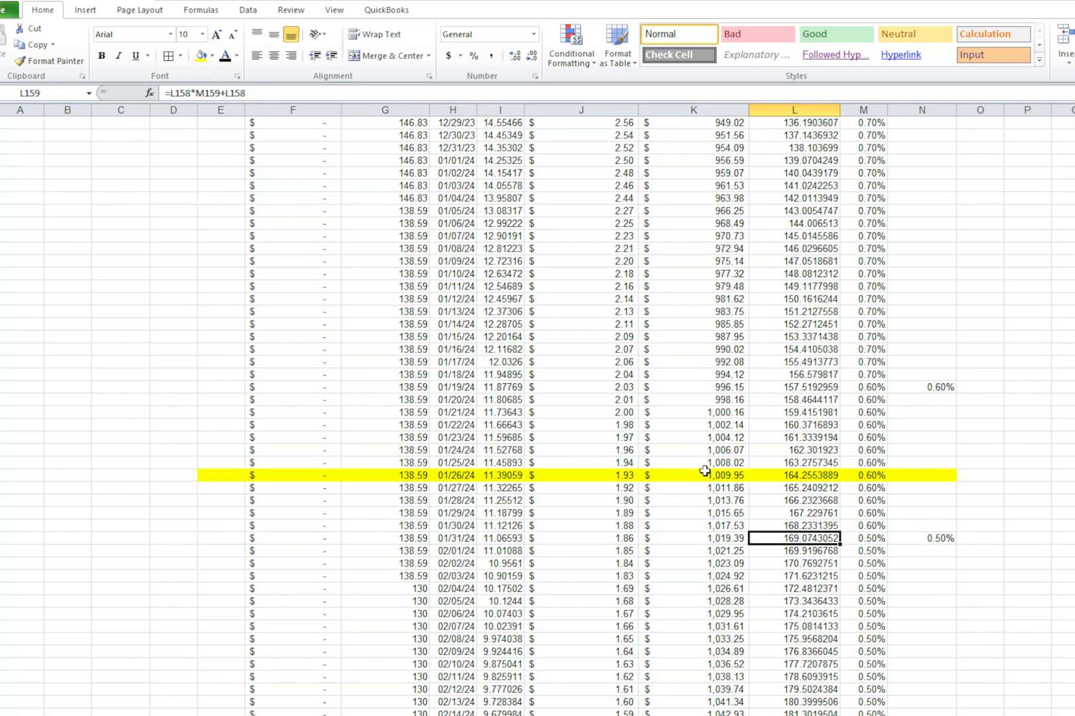
Scroll the KS0 ROI projection down through later dates to review the daily compounding rows
{"action": "scroll", "scroll_direction": "up", "scroll_amount": 3}
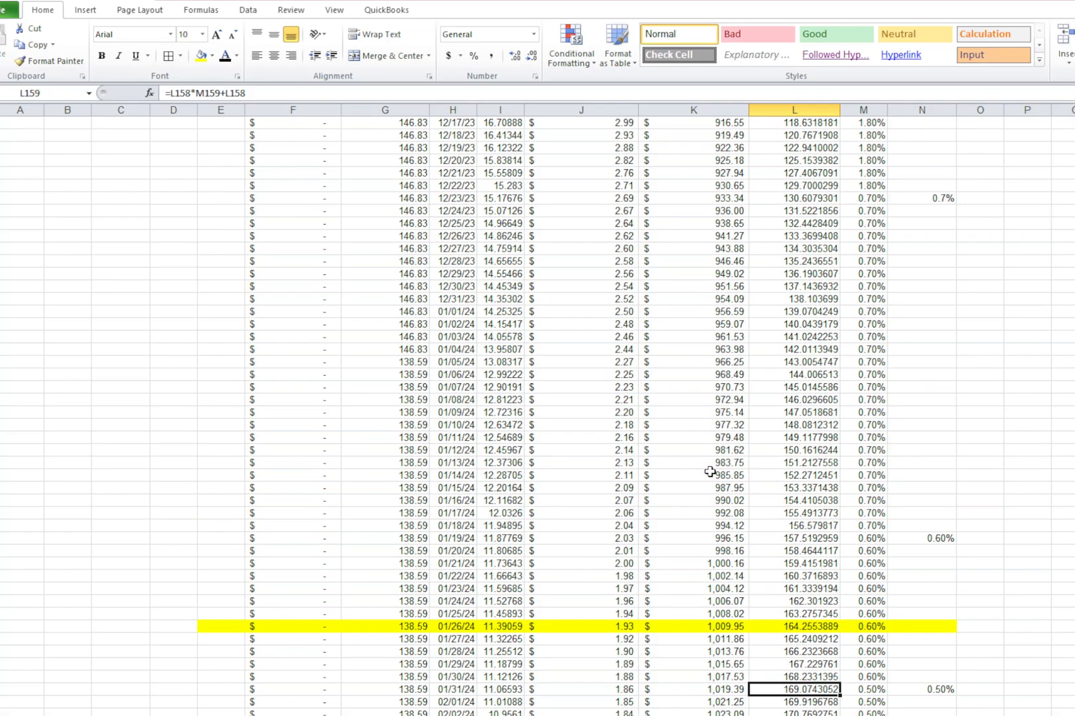
{"action": "scroll", "scroll_direction": "down", "scroll_amount": 3}
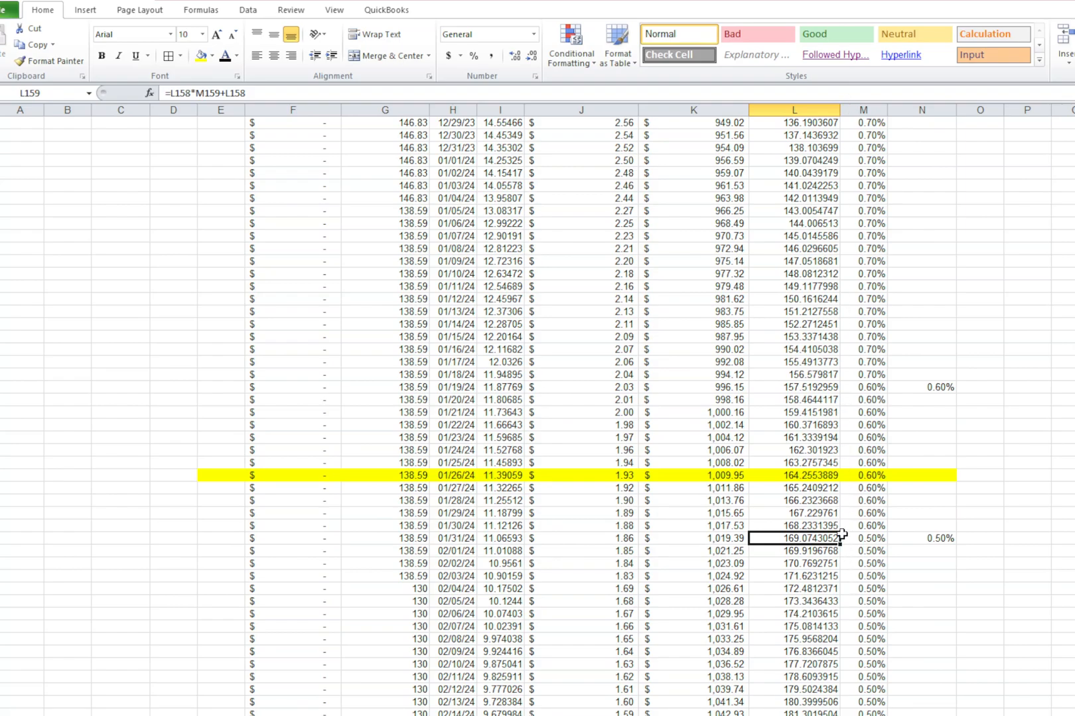
{"action": "mouse_move", "coordinate": [911, 449]}
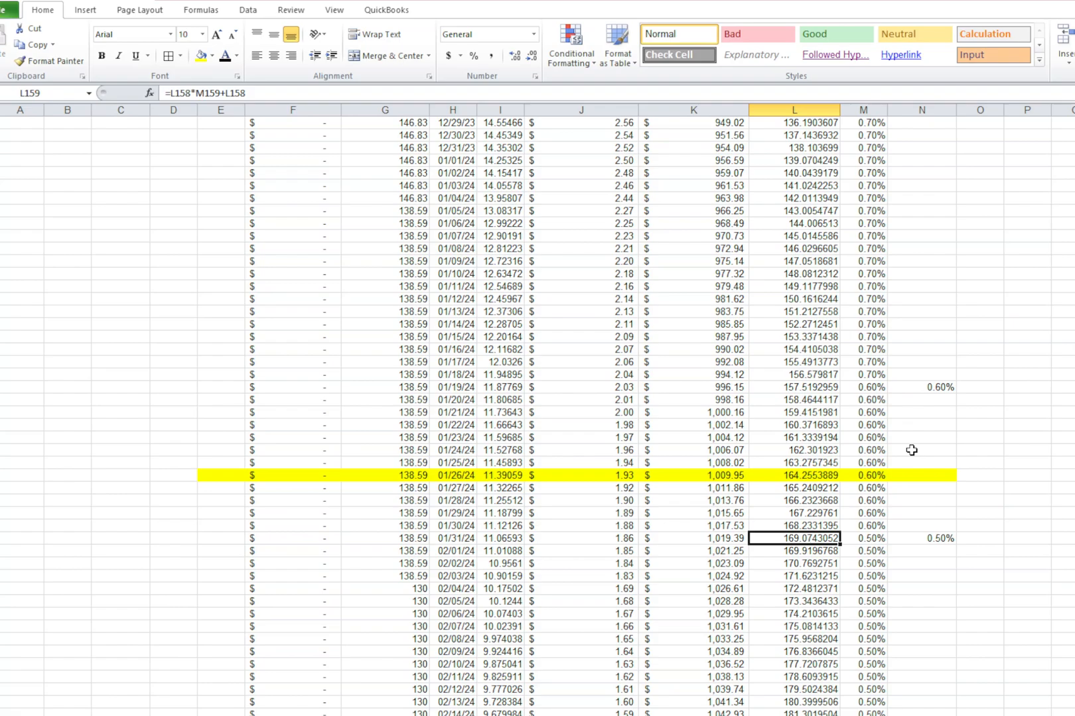
{"action": "mouse_move", "coordinate": [844, 415]}
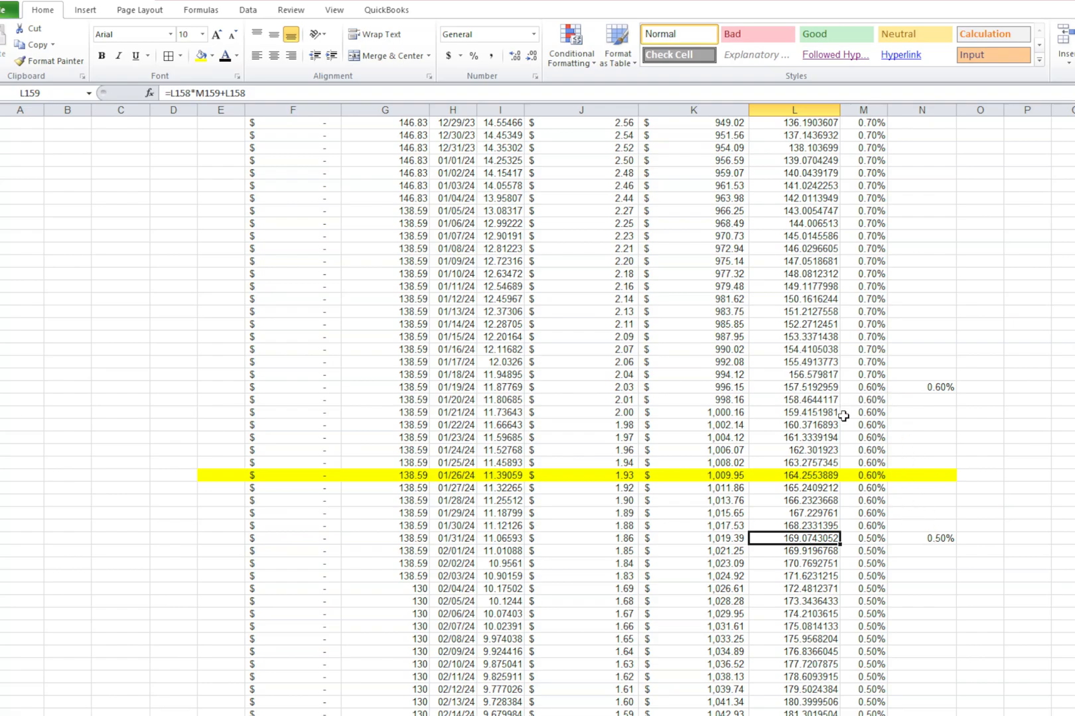
{"action": "scroll", "scroll_direction": "down", "scroll_amount": 3}
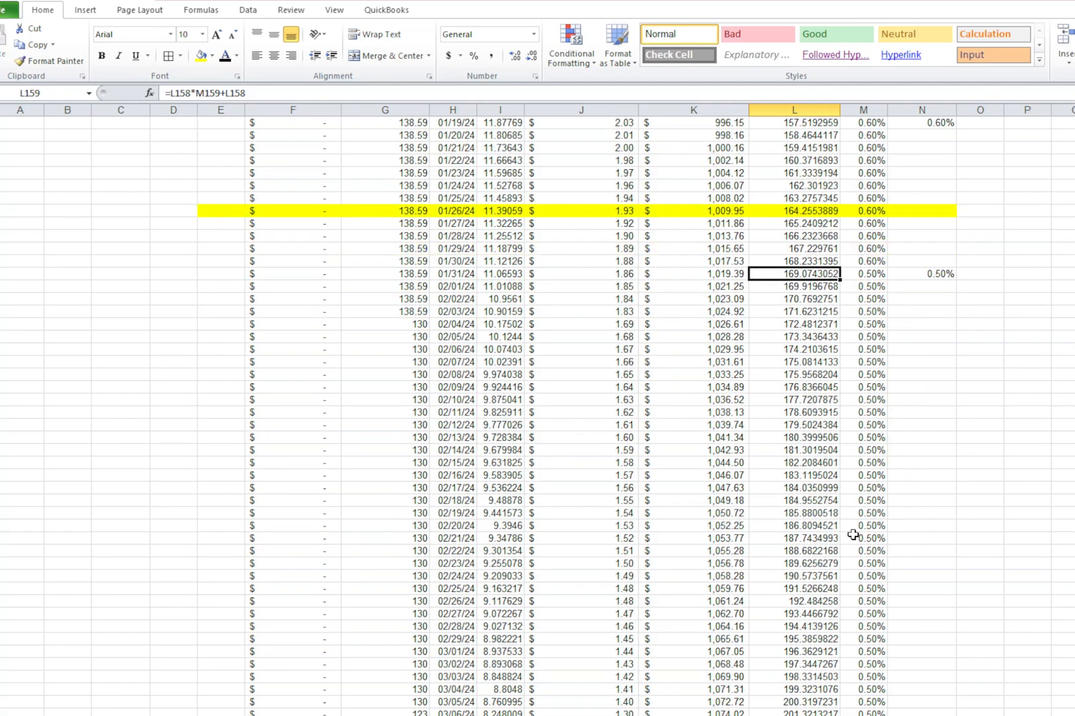
{"action": "scroll", "scroll_direction": "down", "scroll_amount": 3}
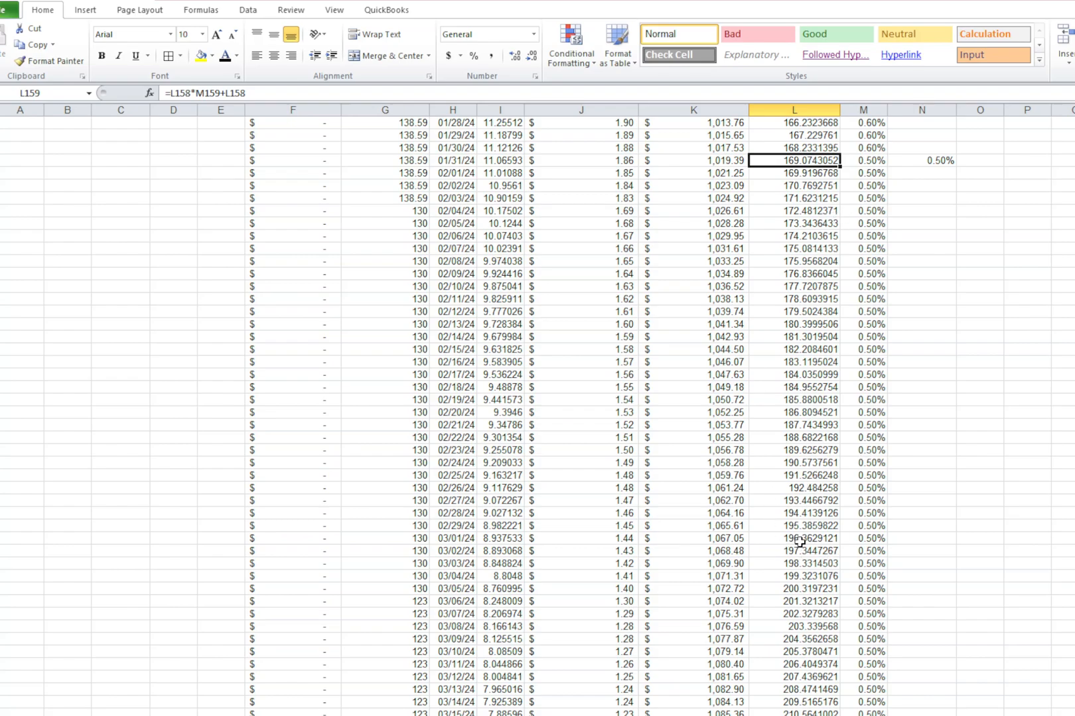
{"action": "scroll", "scroll_direction": "down", "scroll_amount": 3}
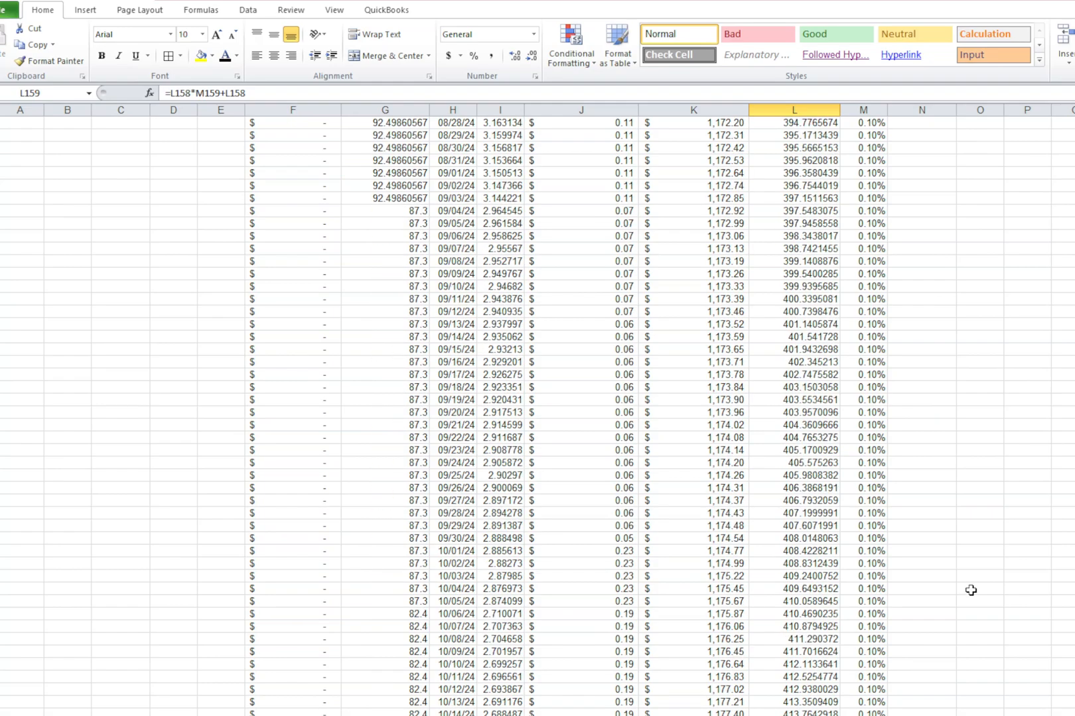
{"action": "scroll", "scroll_direction": "down", "scroll_amount": 3}
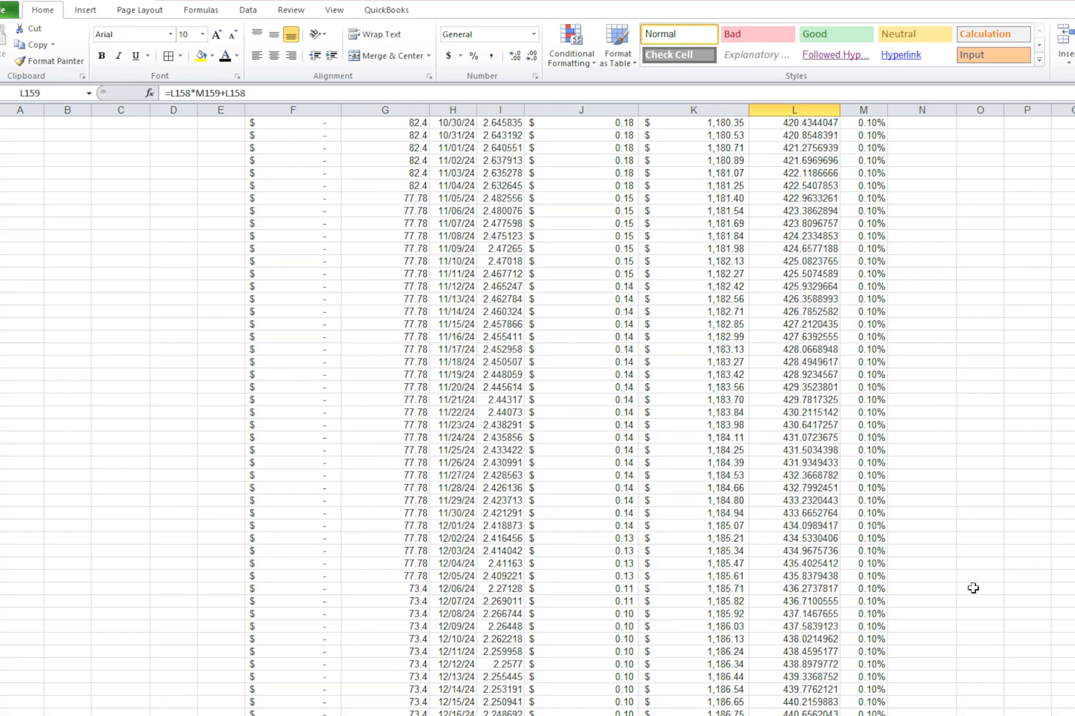
{"action": "scroll", "scroll_direction": "down", "scroll_amount": 3}
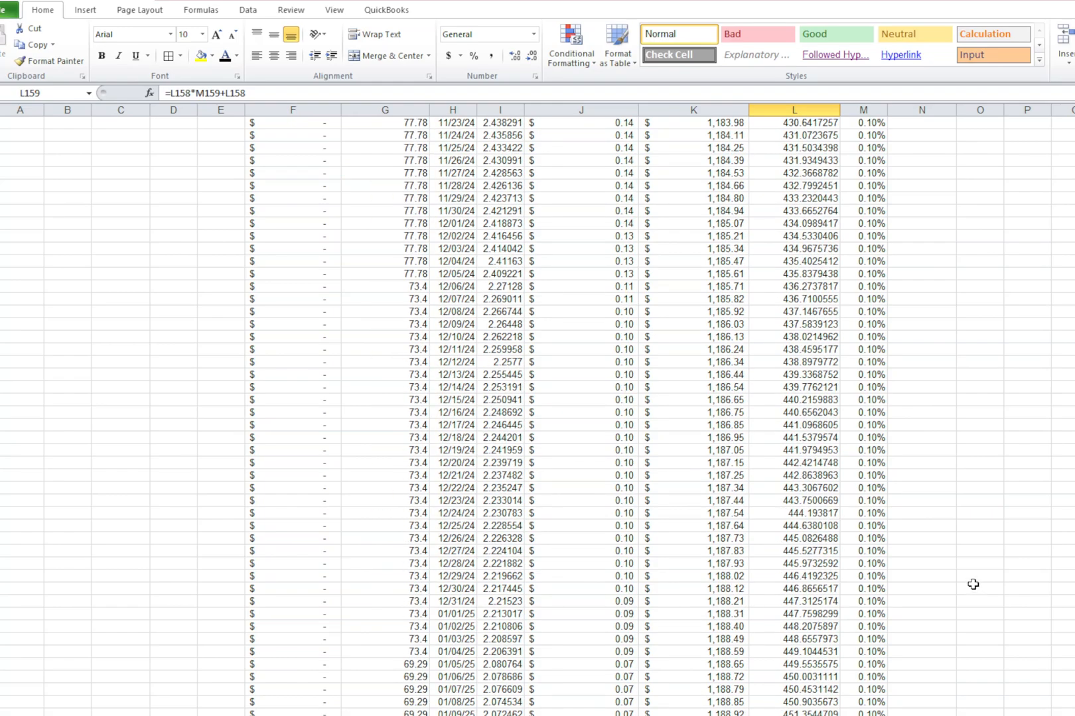
{"action": "scroll", "scroll_direction": "down", "scroll_amount": 3}
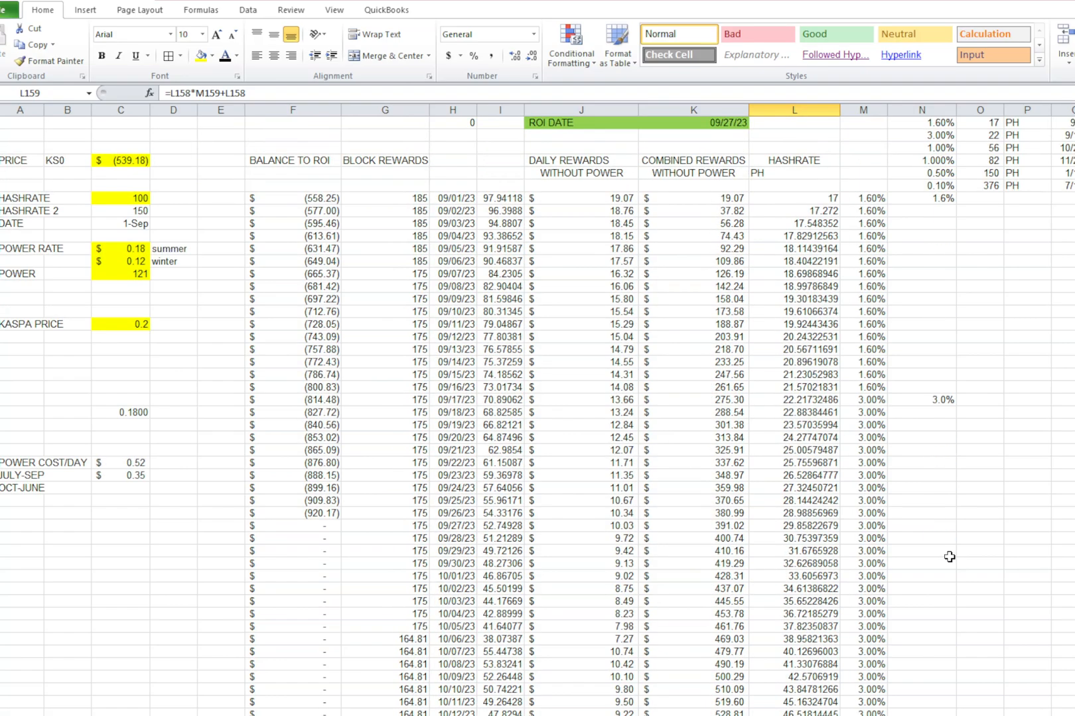
{"action": "mouse_move", "coordinate": [870, 585]}
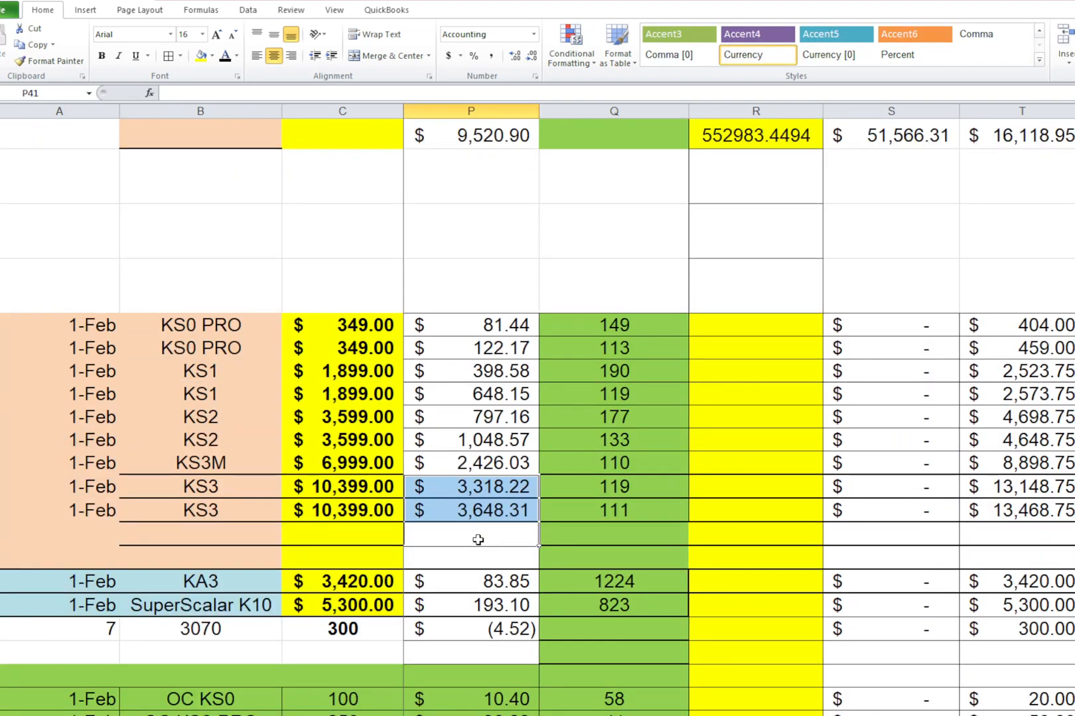
{"action": "mouse_move", "coordinate": [518, 545]}
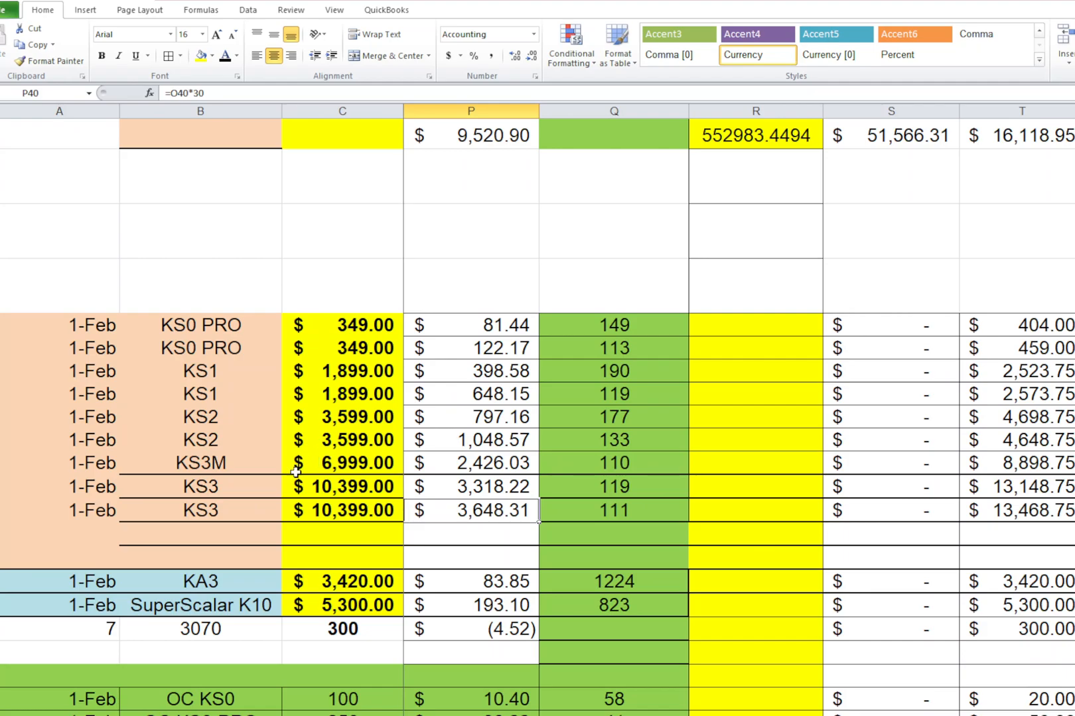
Review the monthly and daily earnings formulas, then select the KS3 C.O.D. fee cell for clearing
{"action": "left_click", "coordinate": [499, 487]}
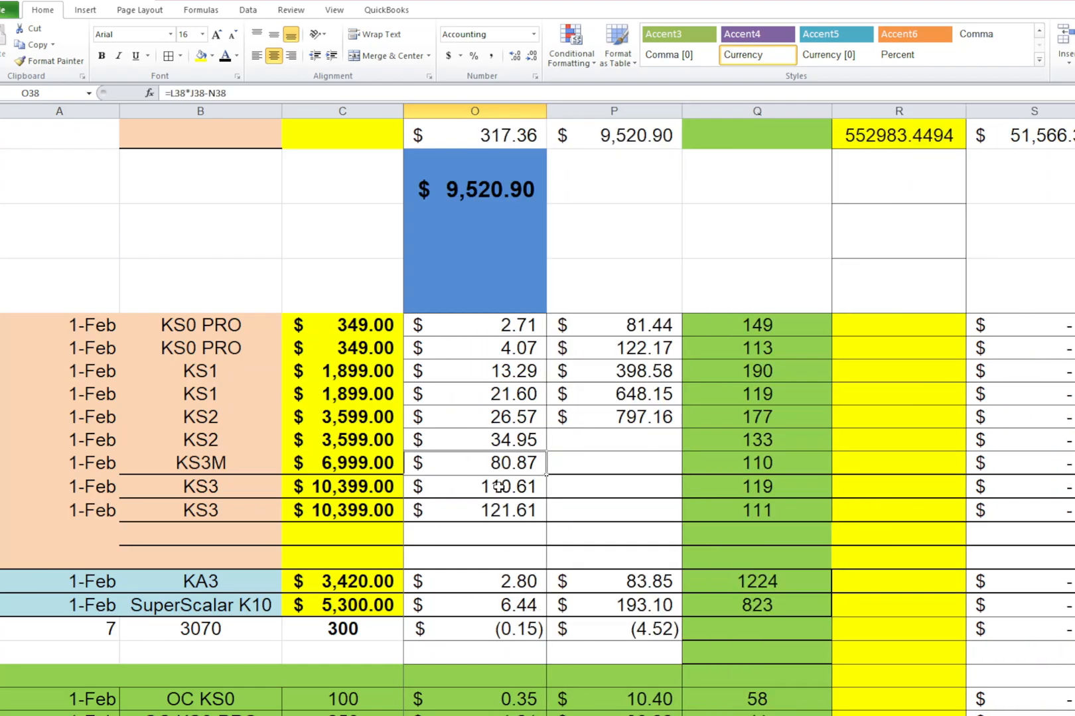
{"action": "left_click", "coordinate": [616, 416]}
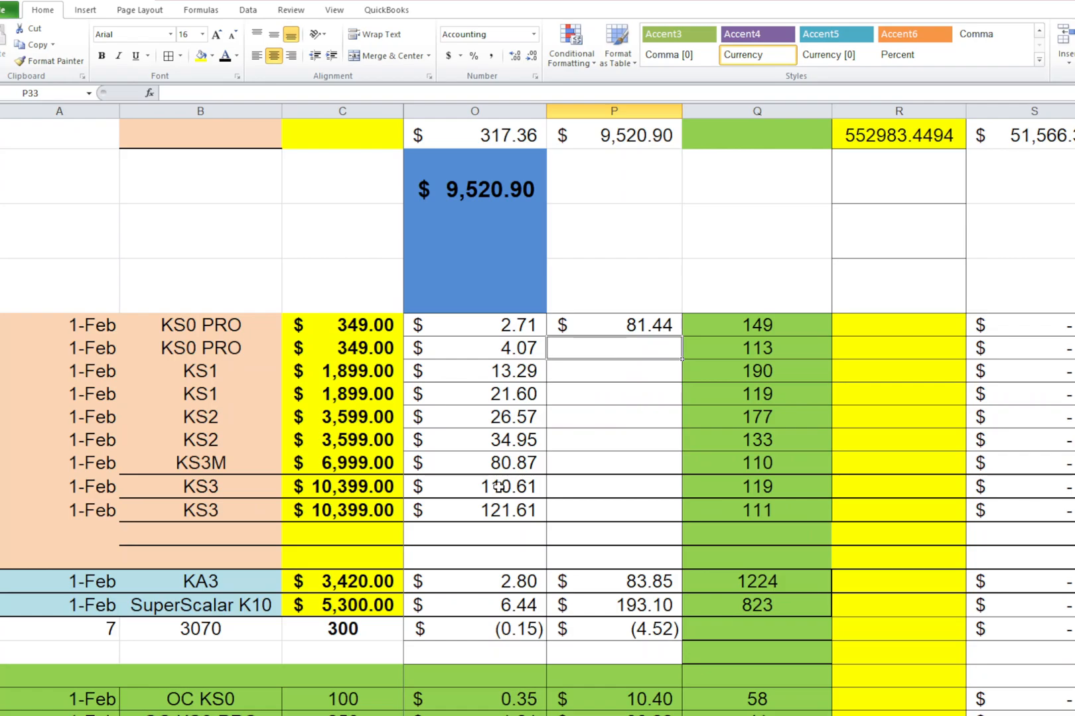
{"action": "left_click", "coordinate": [616, 511]}
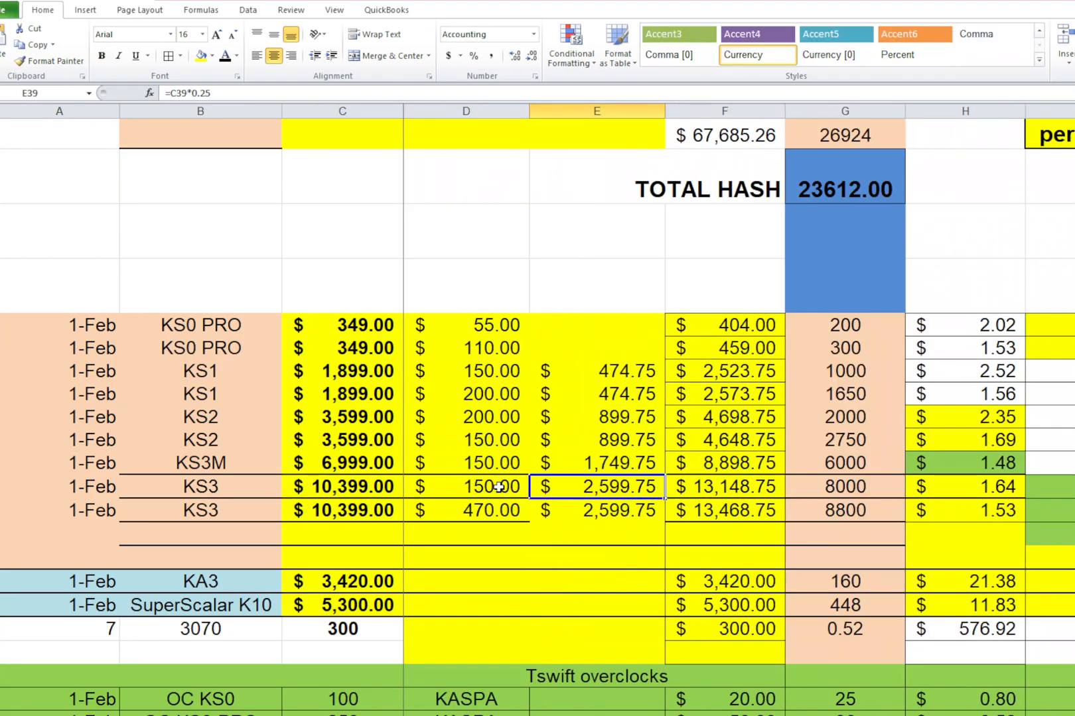
{"action": "left_click", "coordinate": [595, 394]}
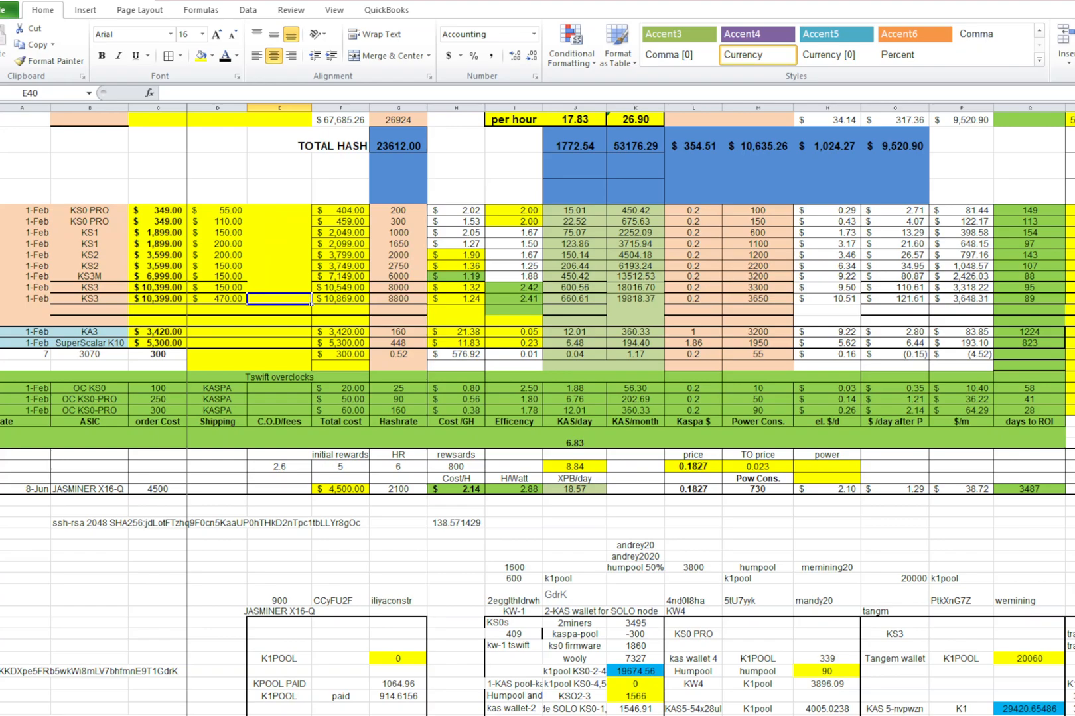
{"action": "mouse_move", "coordinate": [50, 617]}
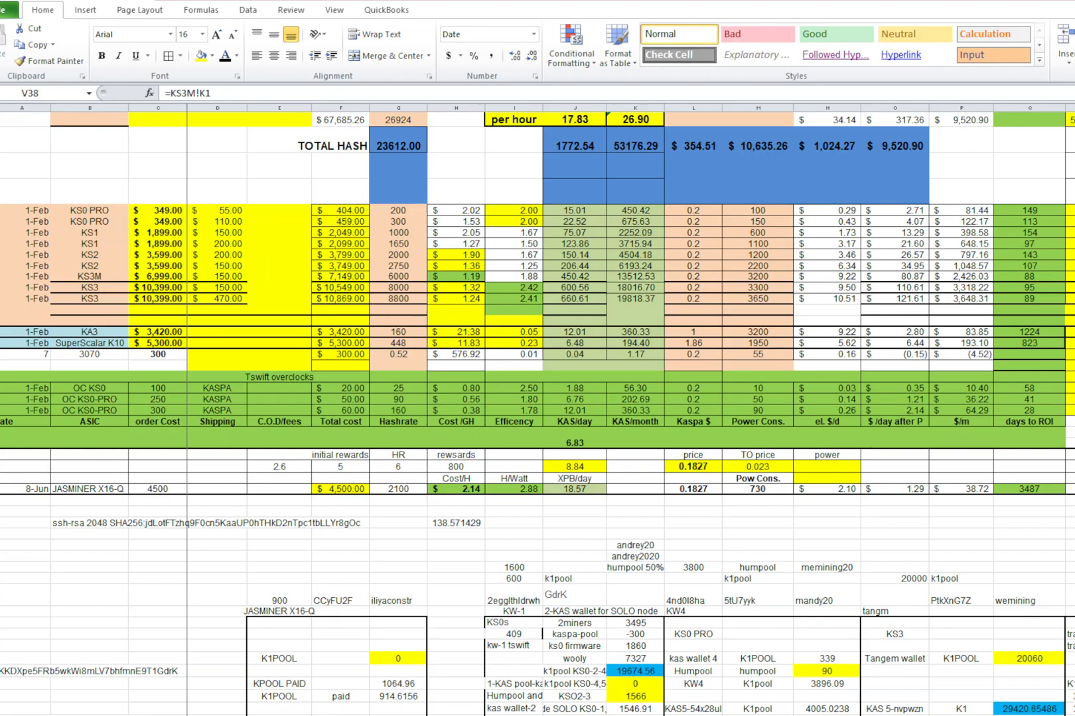
{"action": "scroll", "scroll_direction": "down", "scroll_amount": 3}
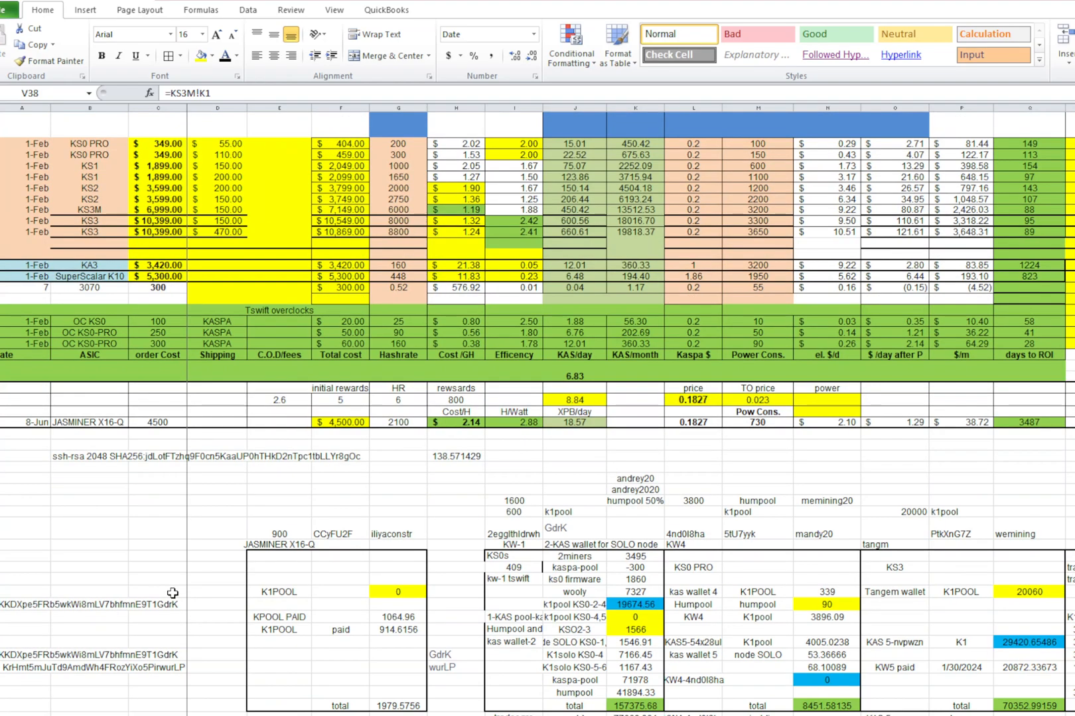
{"action": "scroll", "scroll_direction": "down", "scroll_amount": 3}
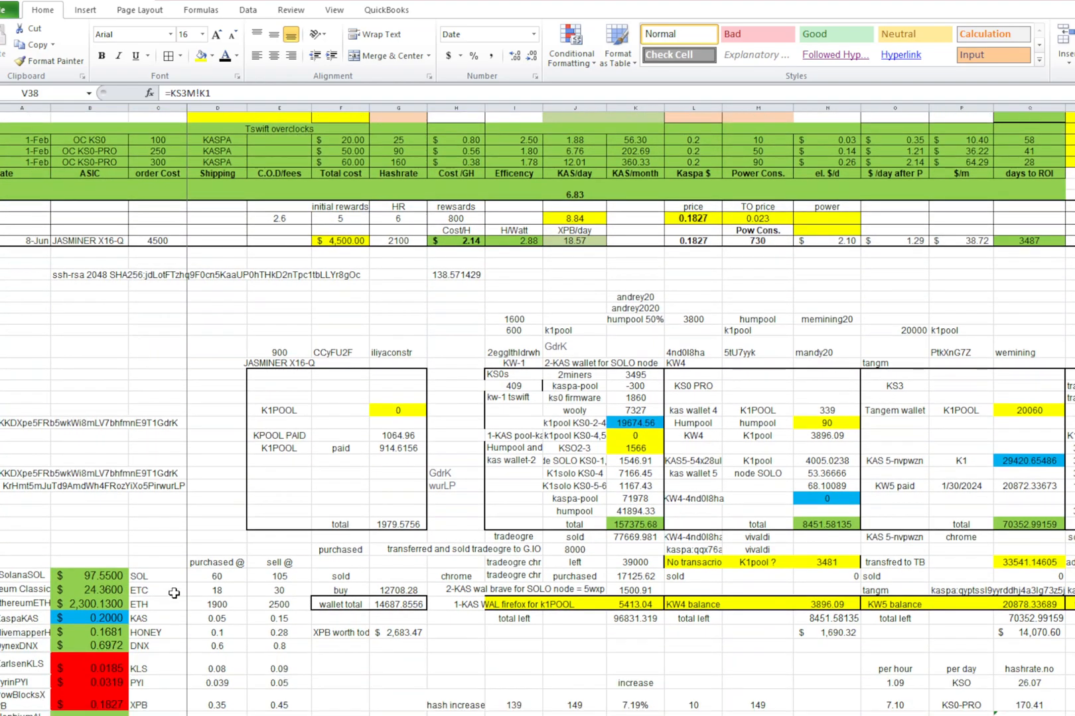
{"action": "left_click", "coordinate": [99, 618]}
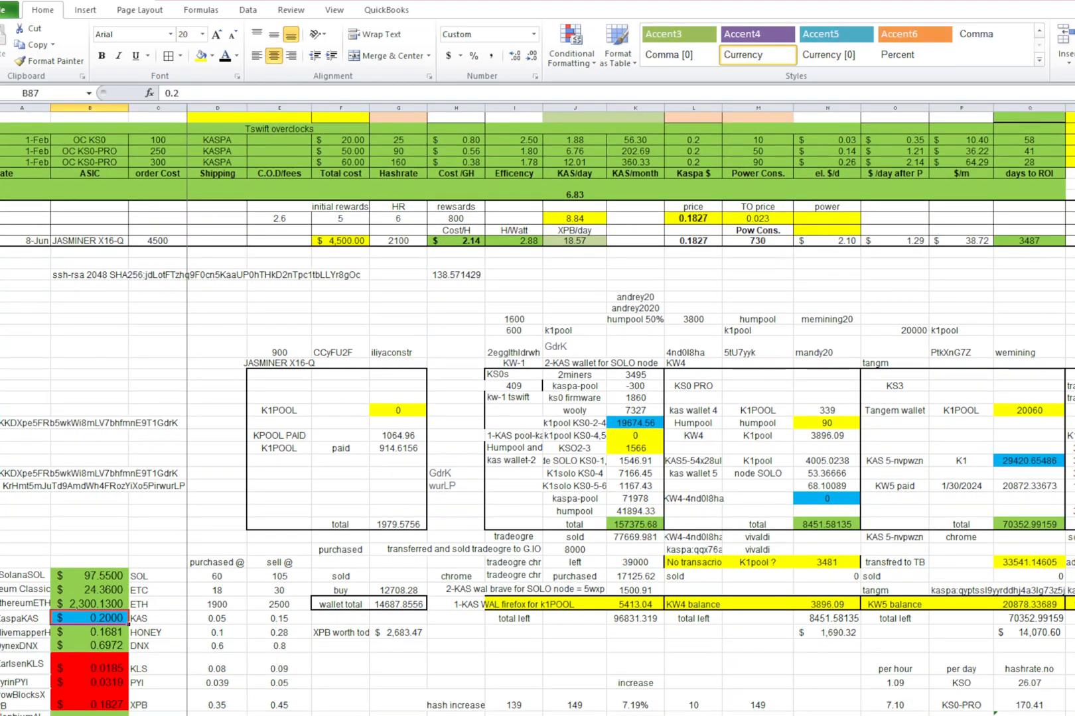
{"action": "left_click", "coordinate": [86, 633]}
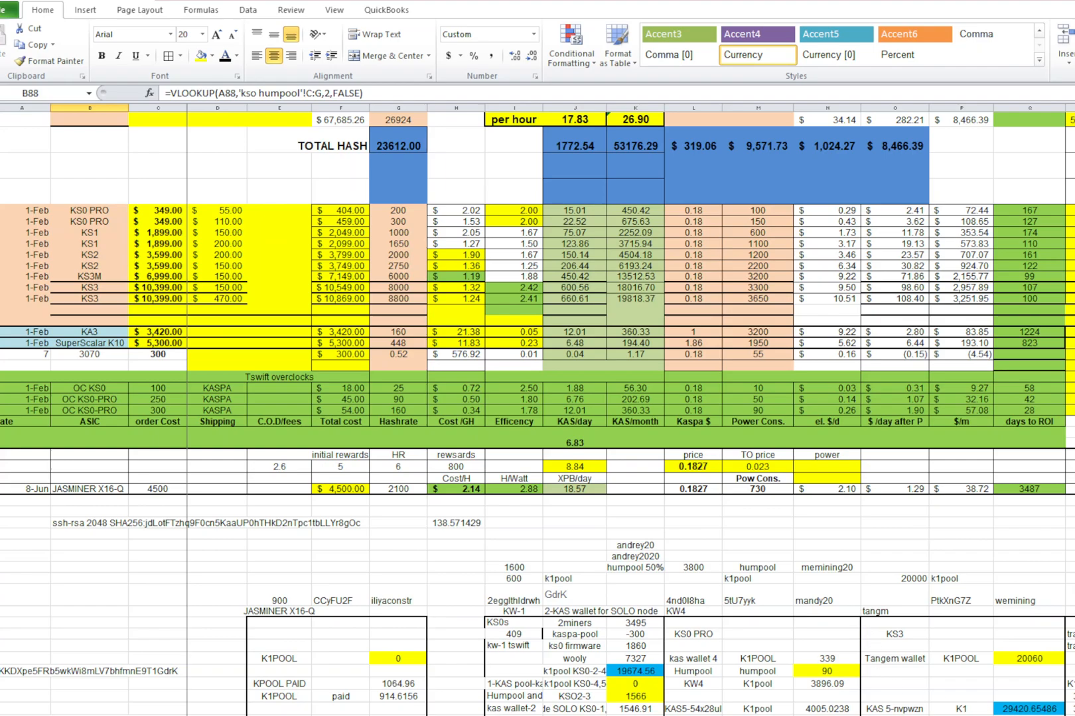
{"action": "scroll", "scroll_direction": "right", "scroll_amount": 3}
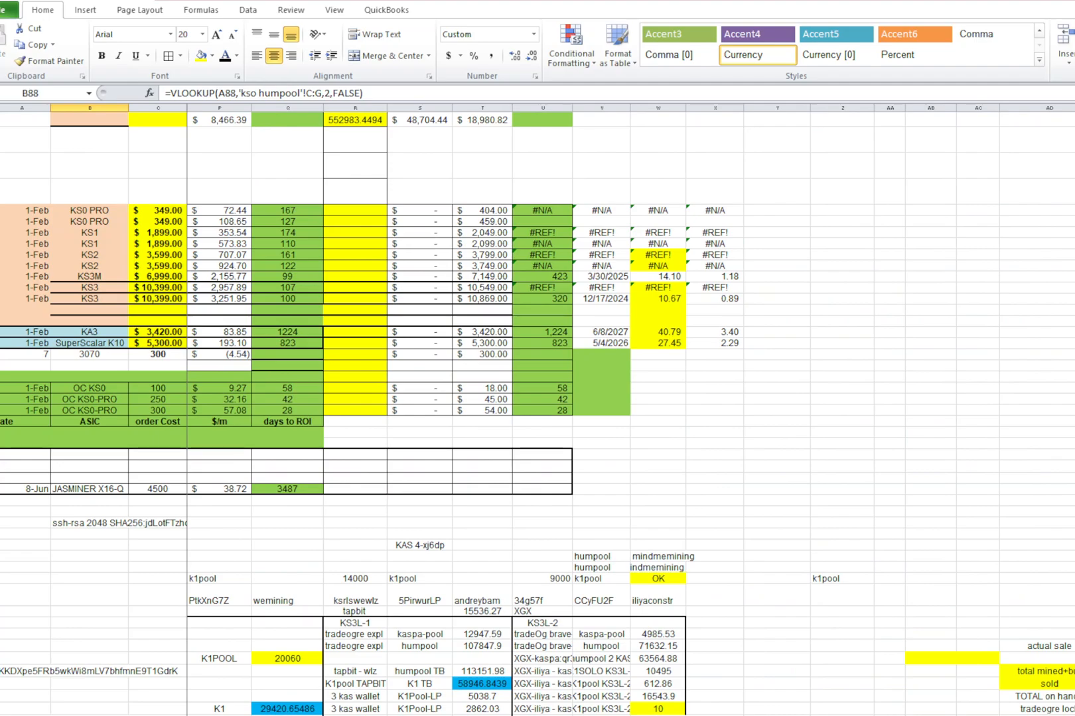
{"action": "mouse_move", "coordinate": [601, 288]}
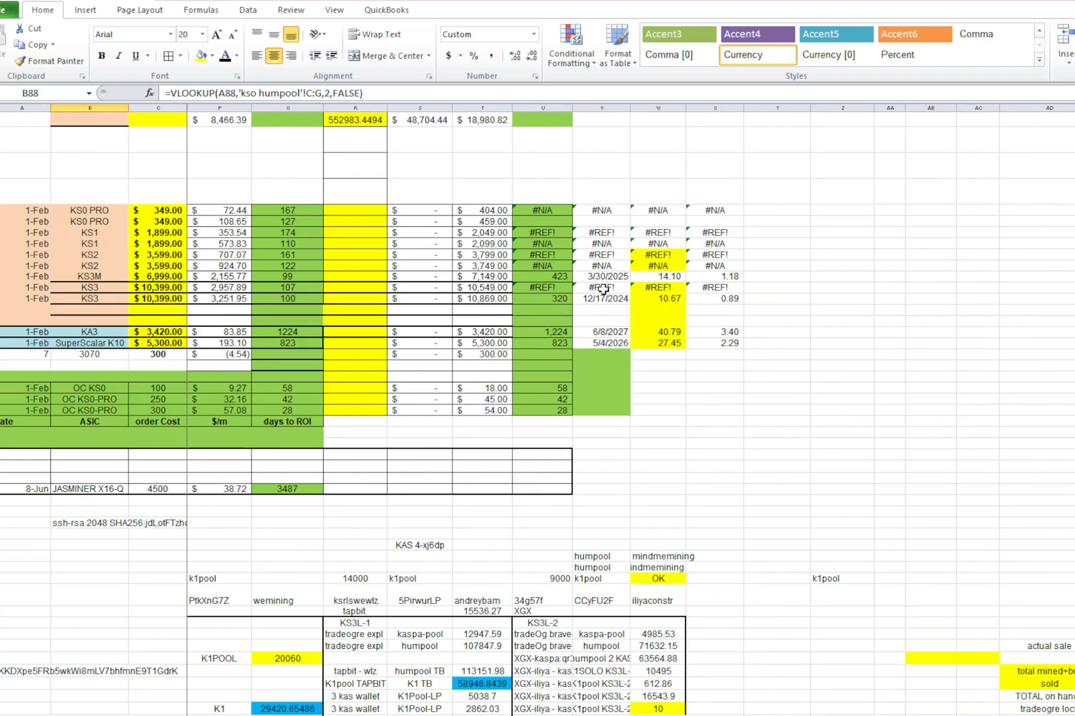
{"action": "mouse_move", "coordinate": [620, 276]}
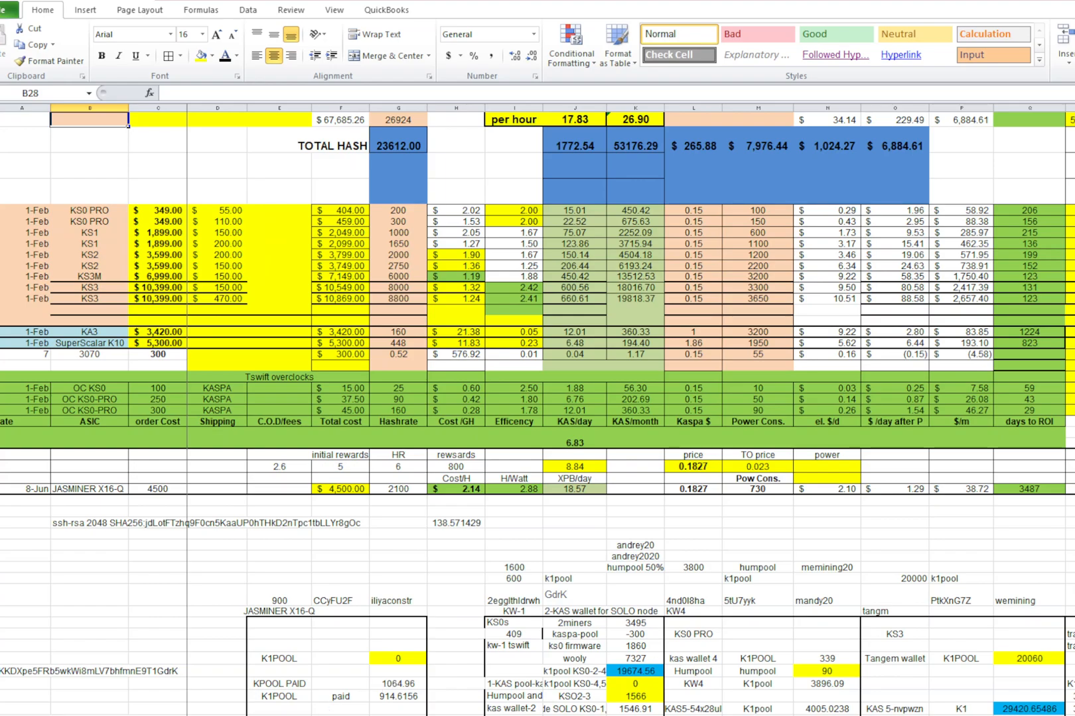
{"action": "scroll", "scroll_direction": "down", "scroll_amount": 3}
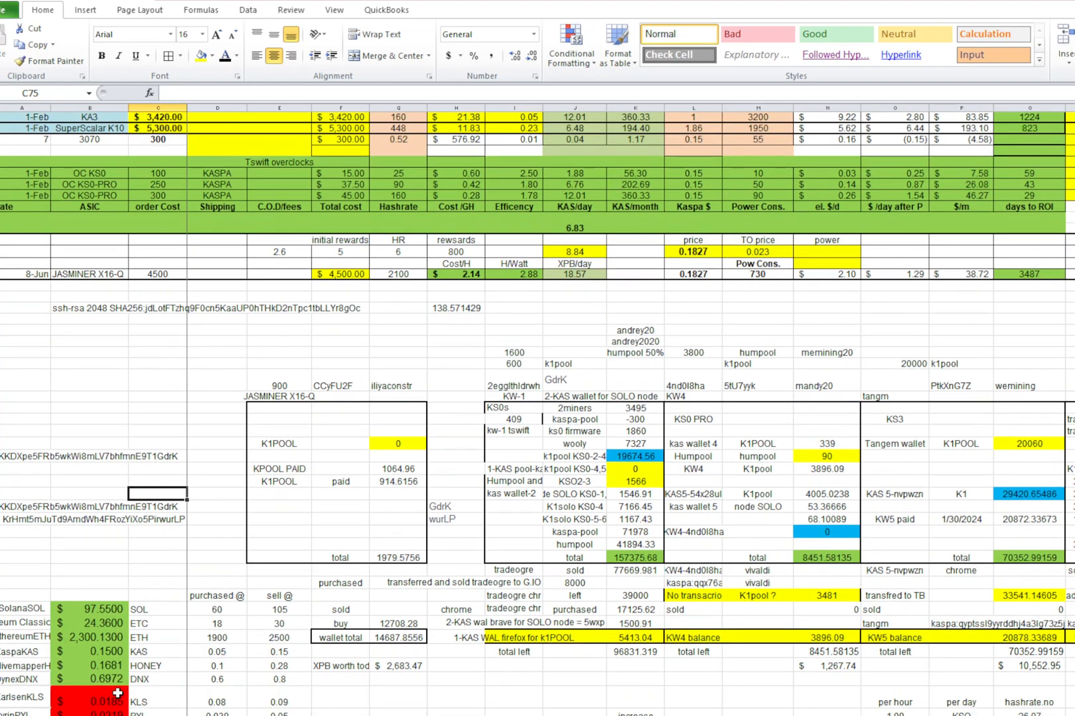
{"action": "left_click", "coordinate": [86, 654]}
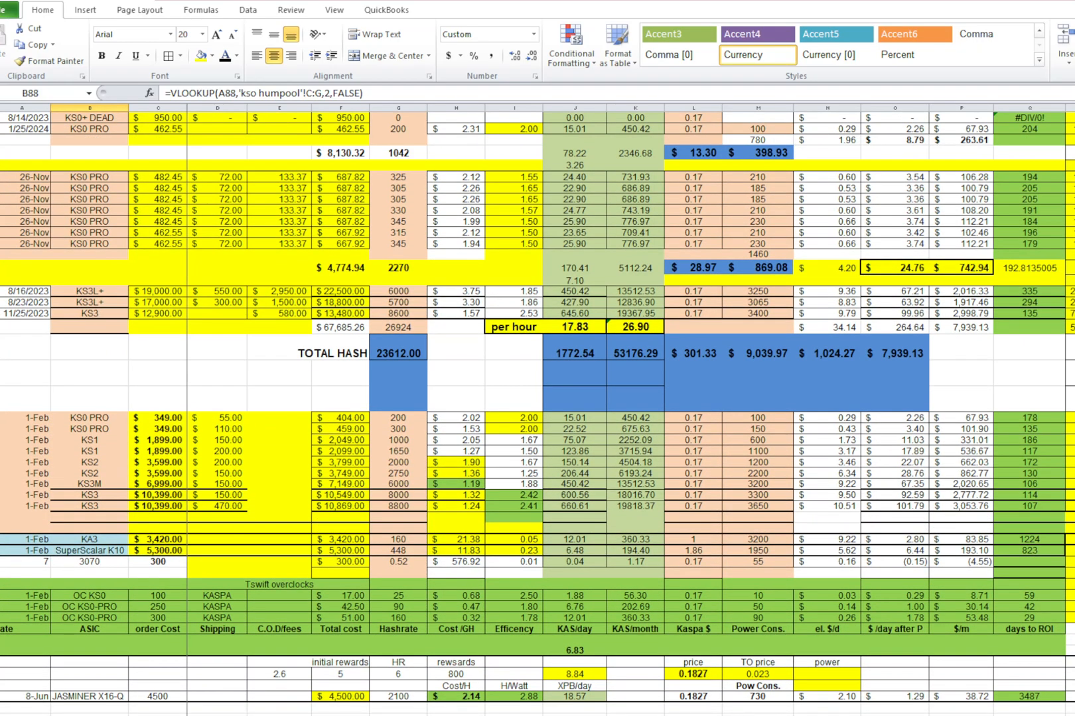
{"action": "scroll", "scroll_direction": "down", "scroll_amount": 3}
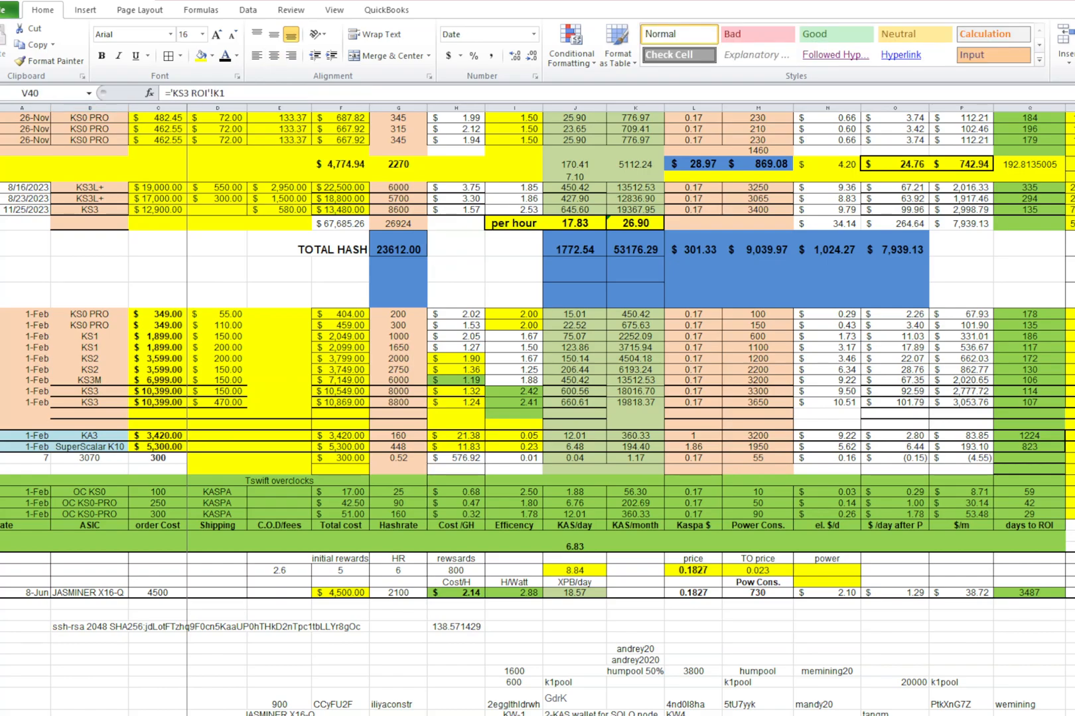
{"action": "mouse_move", "coordinate": [483, 549]}
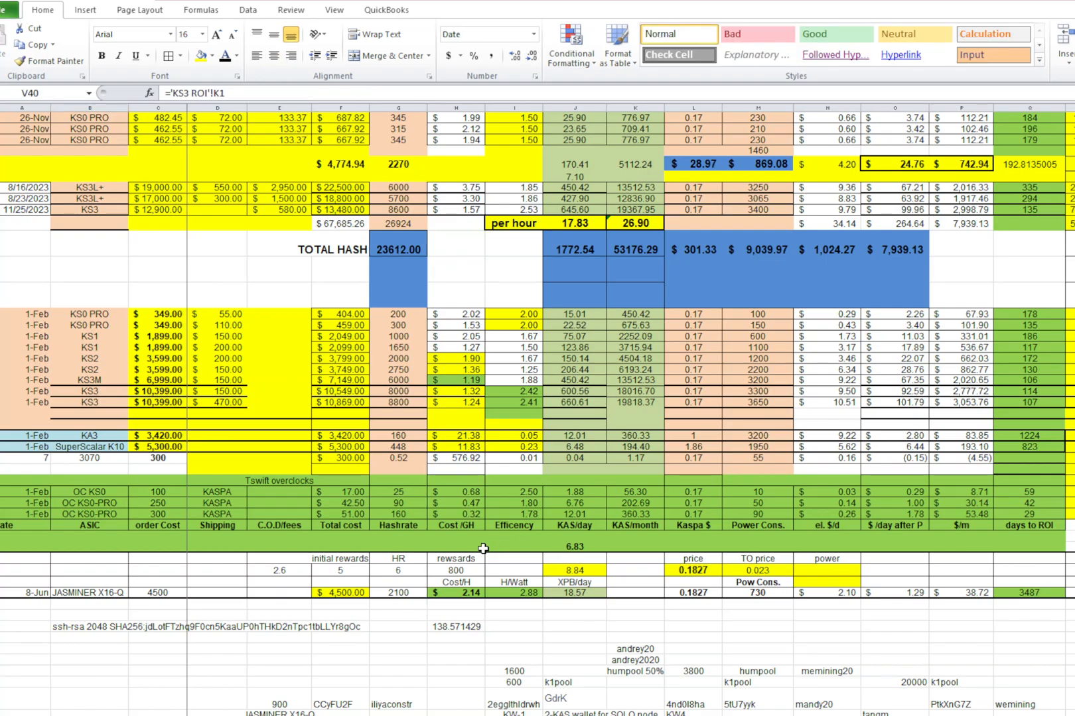
{"action": "mouse_move", "coordinate": [308, 493]}
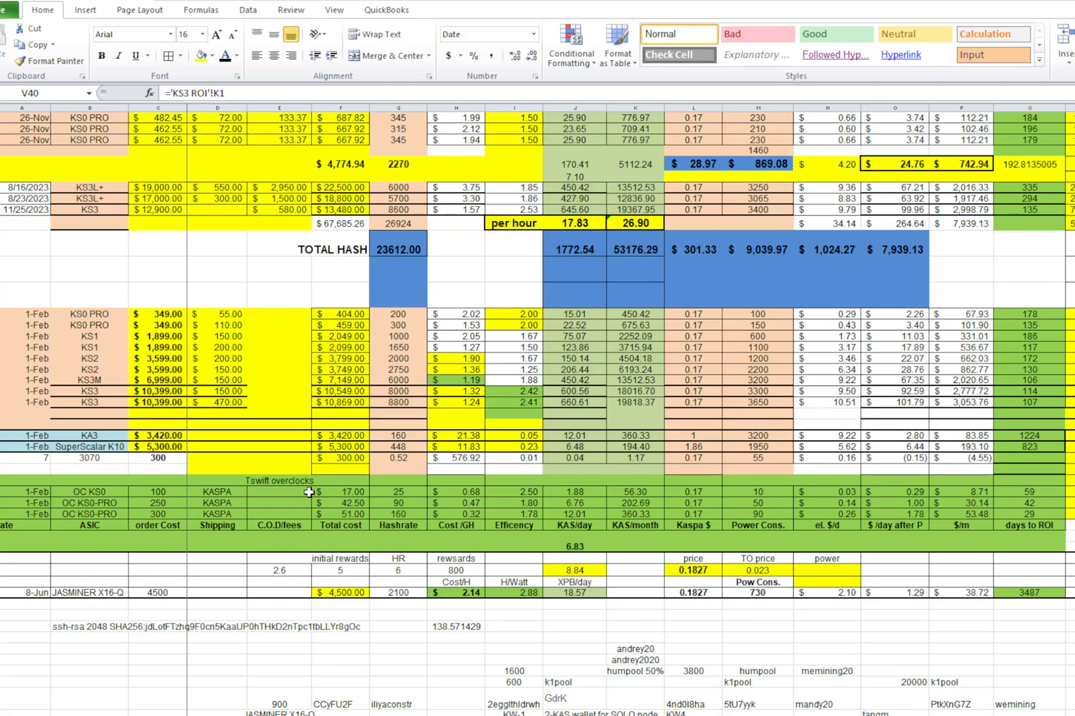
{"action": "scroll", "scroll_direction": "down", "scroll_amount": 3}
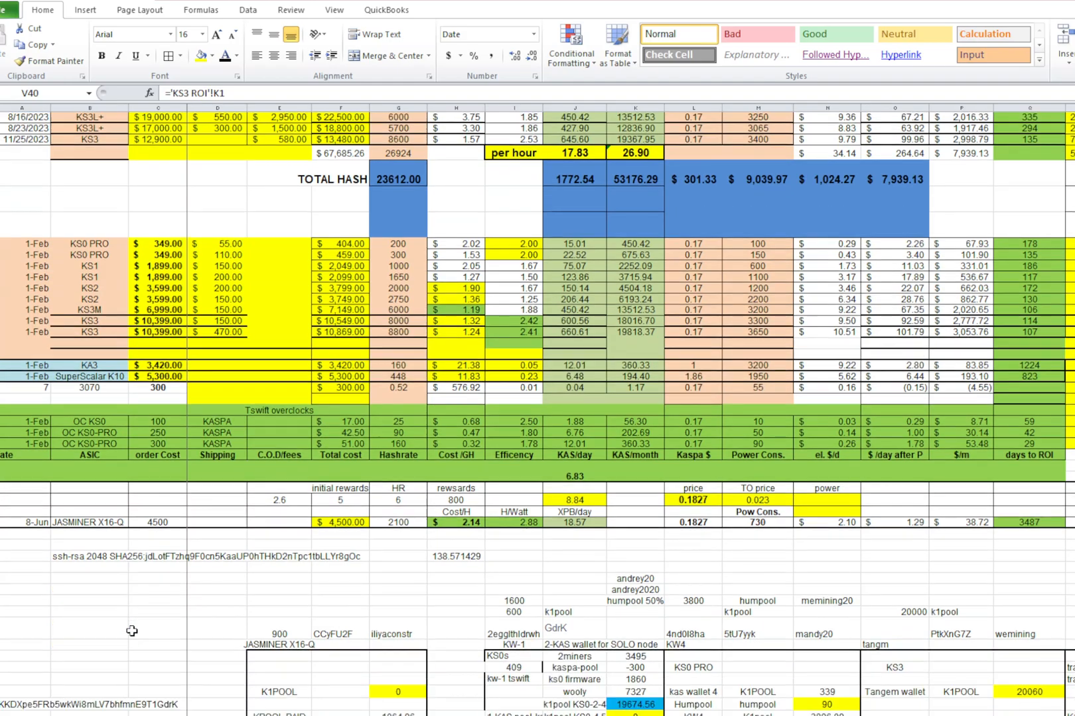
{"action": "scroll", "scroll_direction": "down", "scroll_amount": 3}
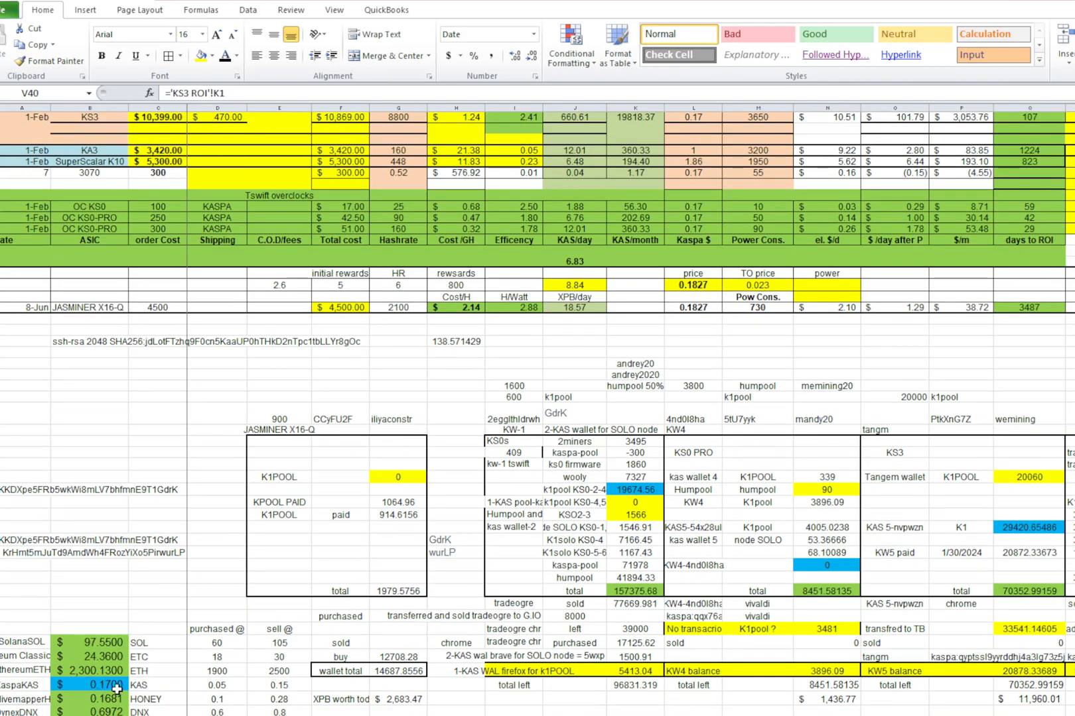
{"action": "left_click", "coordinate": [100, 682]}
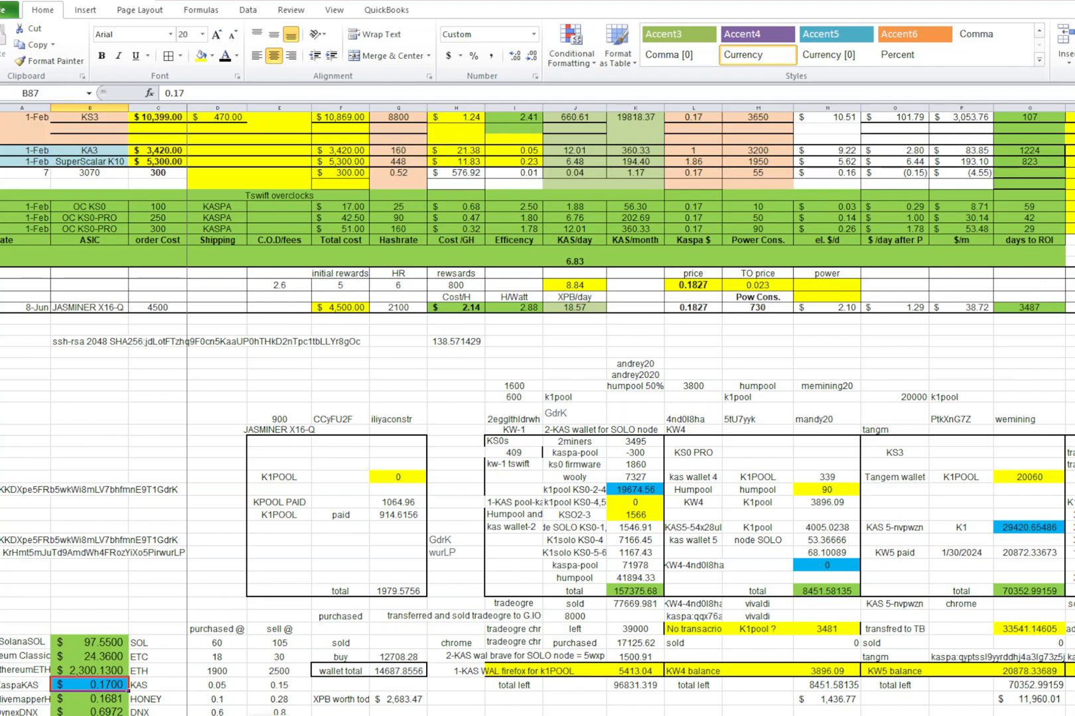
{"action": "mouse_move", "coordinate": [171, 582]}
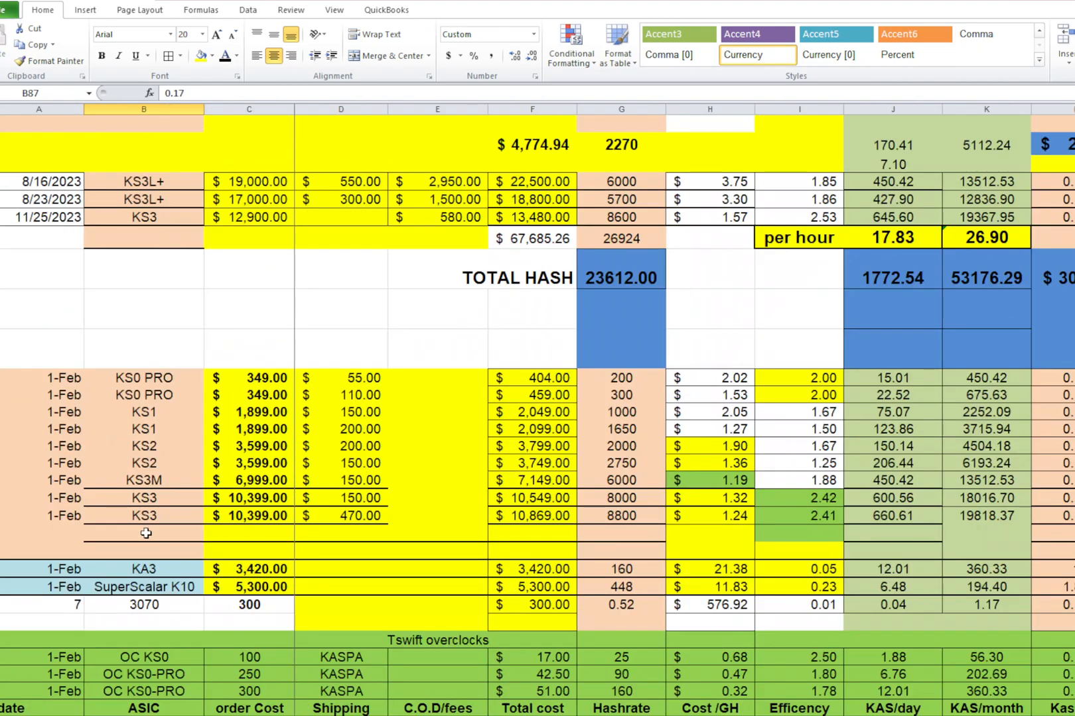
{"action": "mouse_move", "coordinate": [537, 441]}
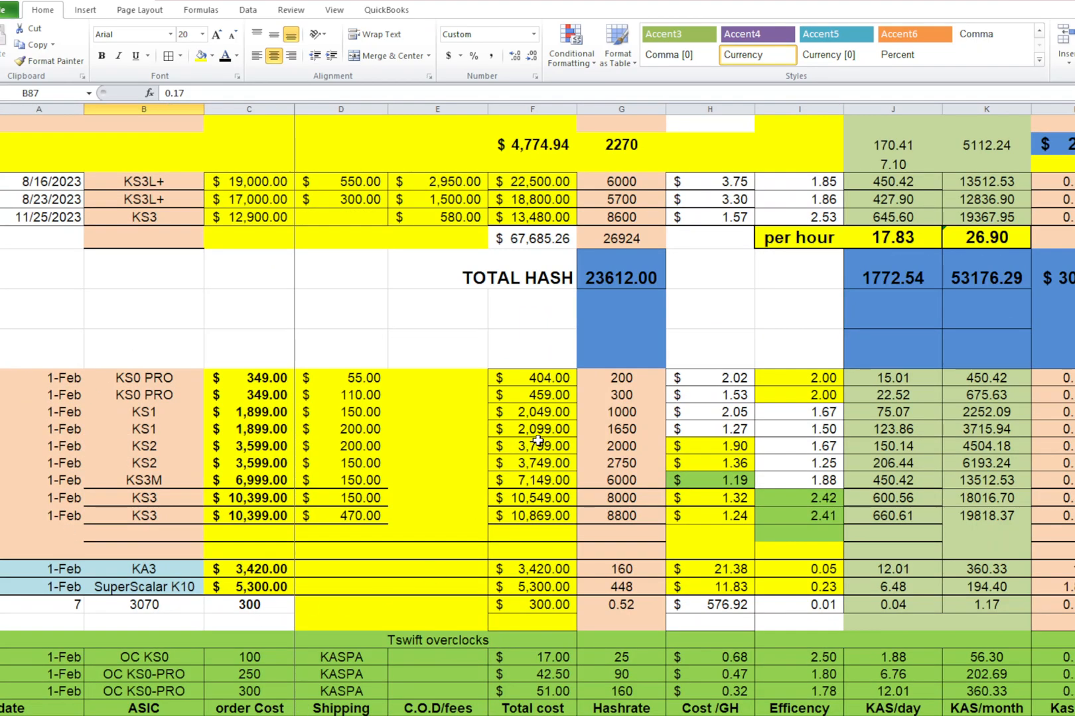
{"action": "mouse_move", "coordinate": [529, 487]}
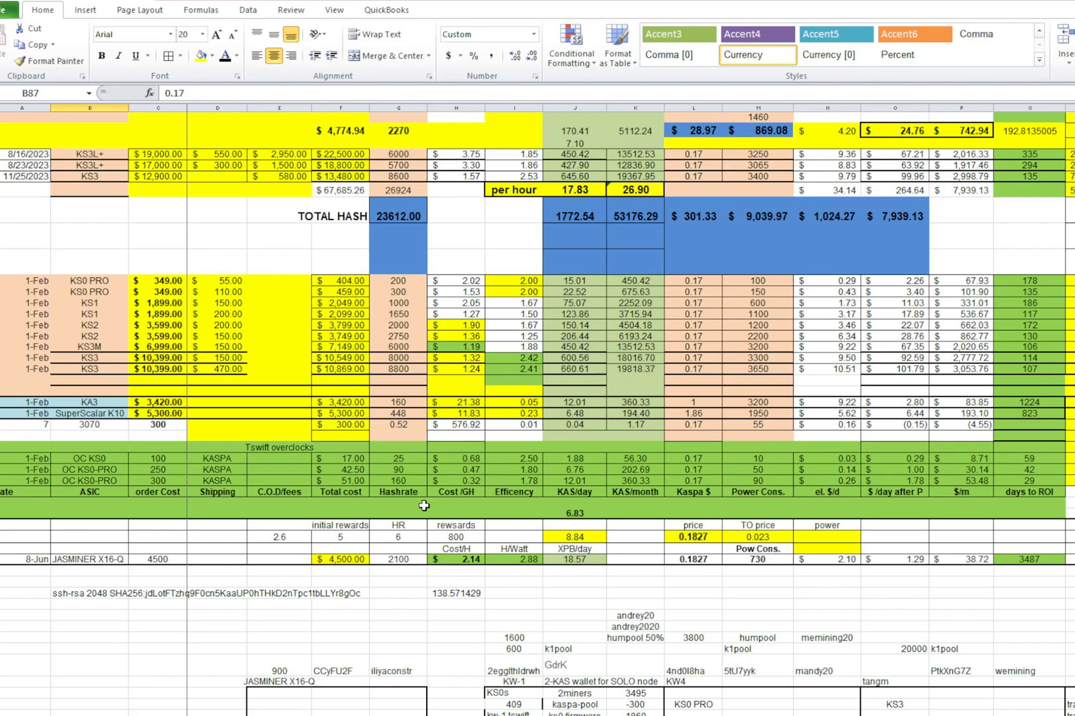
{"action": "mouse_move", "coordinate": [1056, 364]}
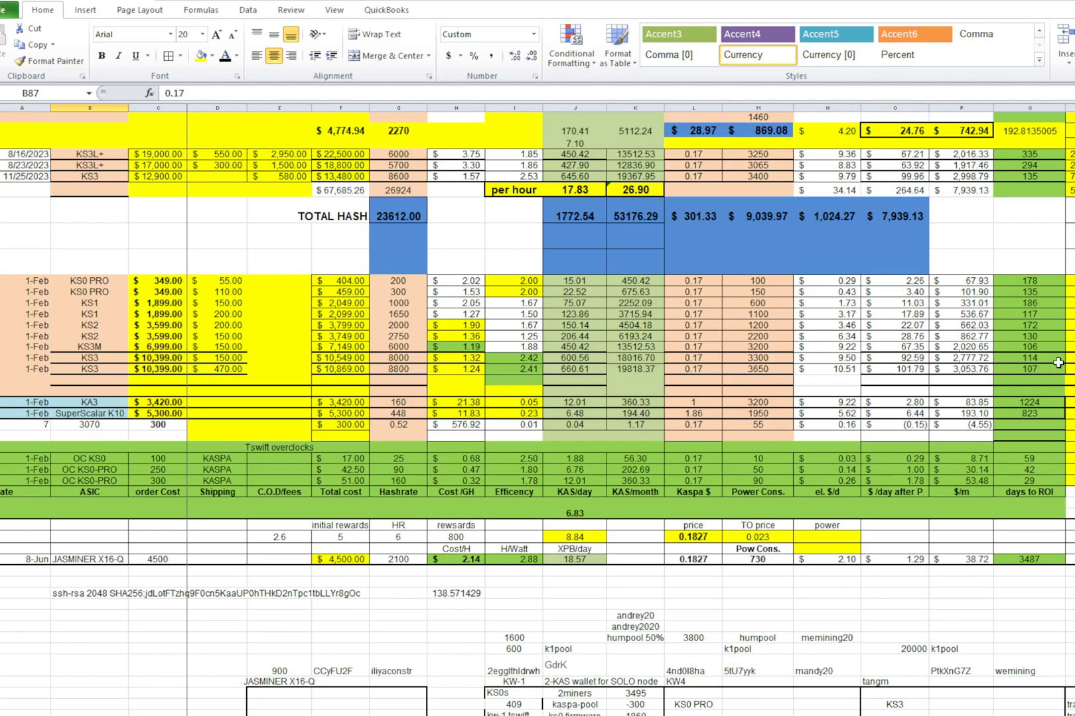
{"action": "mouse_move", "coordinate": [294, 424]}
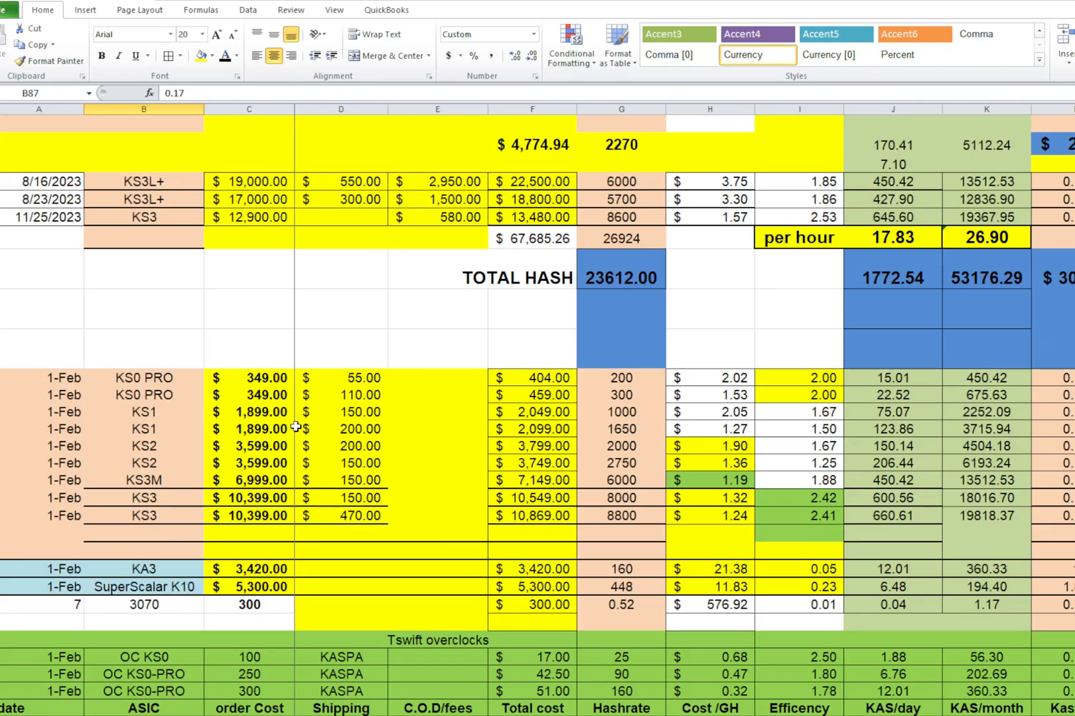
{"action": "scroll", "scroll_direction": "down", "scroll_amount": 3}
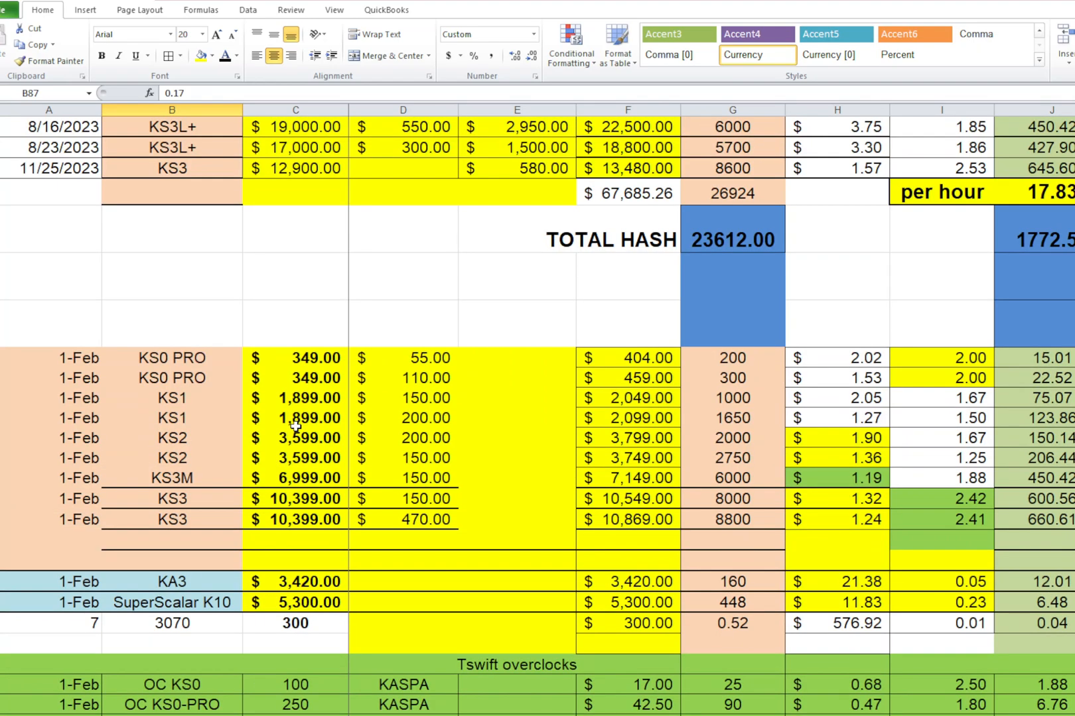
{"action": "scroll", "scroll_direction": "down", "scroll_amount": 3}
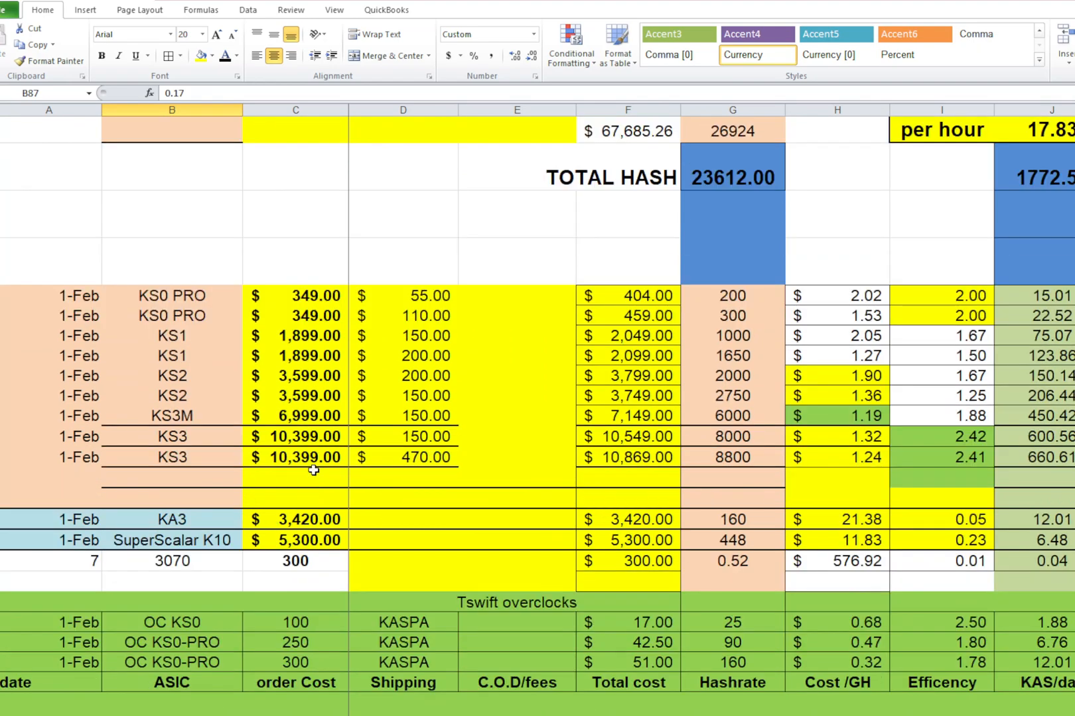
{"action": "mouse_move", "coordinate": [571, 471]}
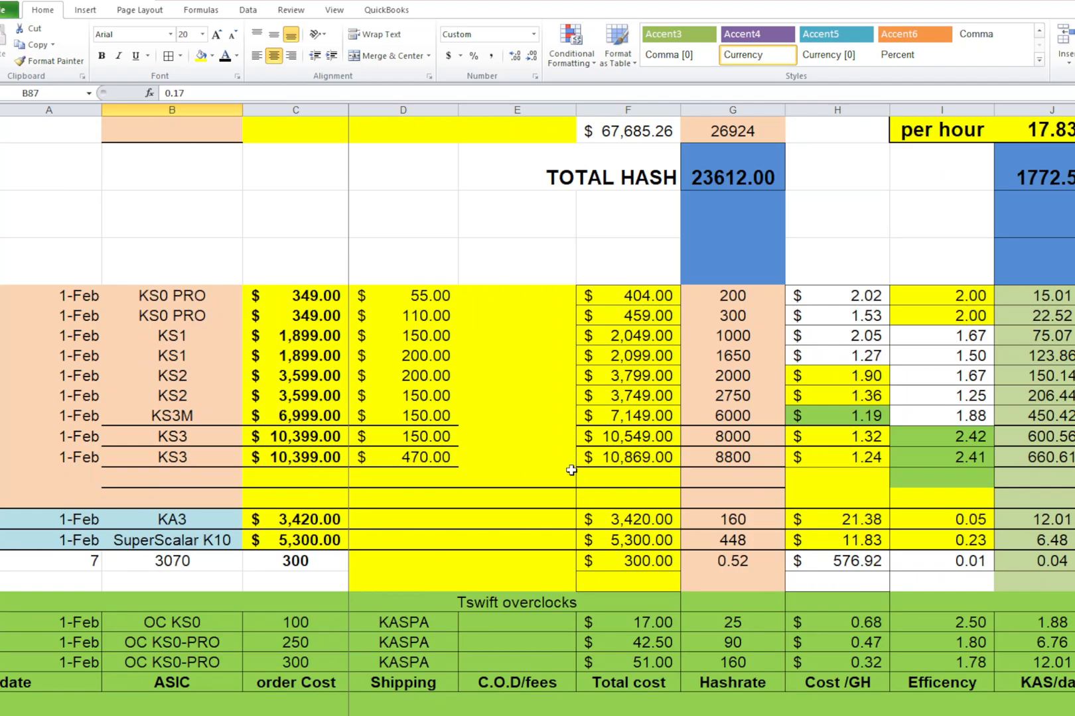
{"action": "mouse_move", "coordinate": [568, 468]}
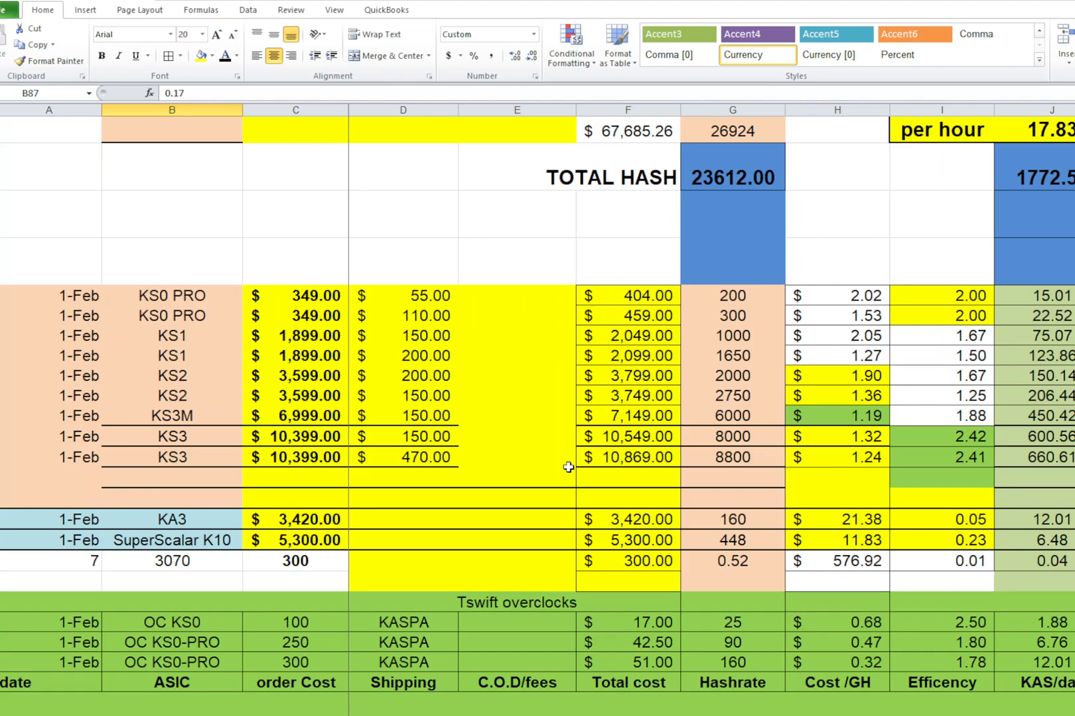
{"action": "mouse_move", "coordinate": [596, 466]}
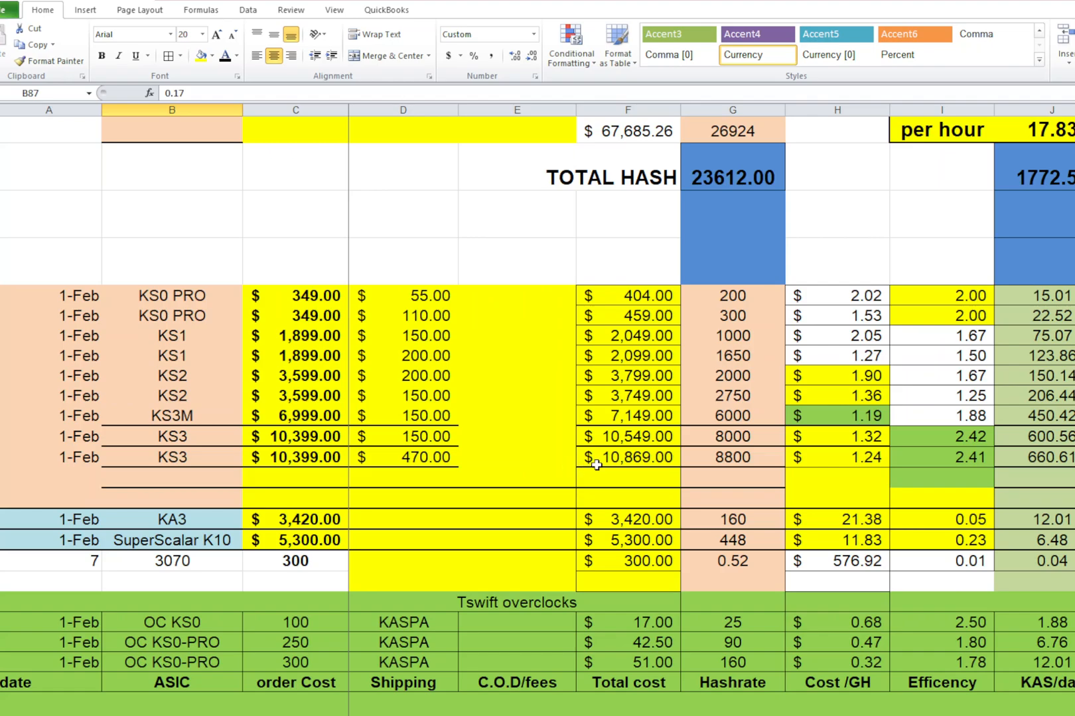
{"action": "scroll", "scroll_direction": "down", "scroll_amount": 3}
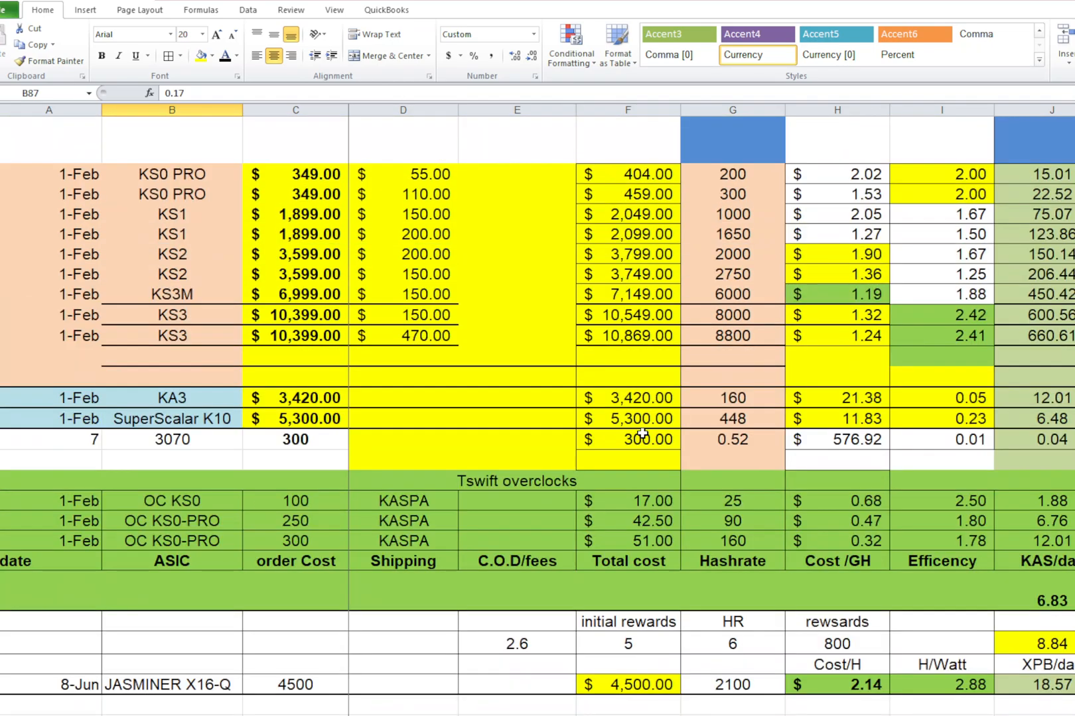
{"action": "mouse_move", "coordinate": [824, 255]}
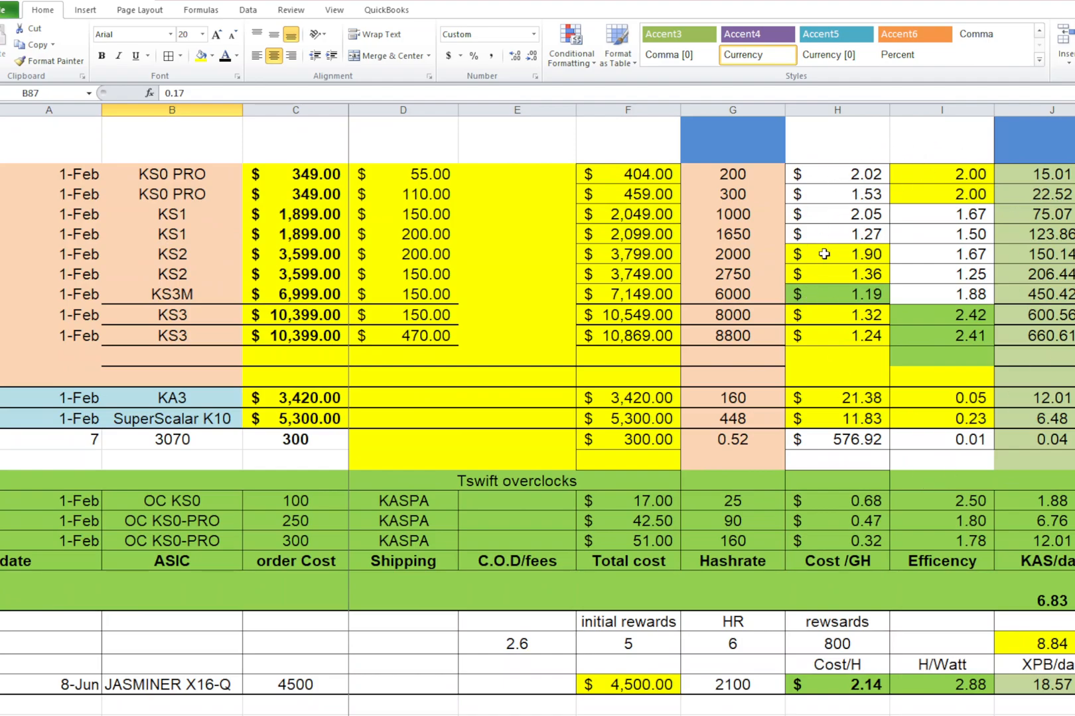
{"action": "mouse_move", "coordinate": [1021, 665]}
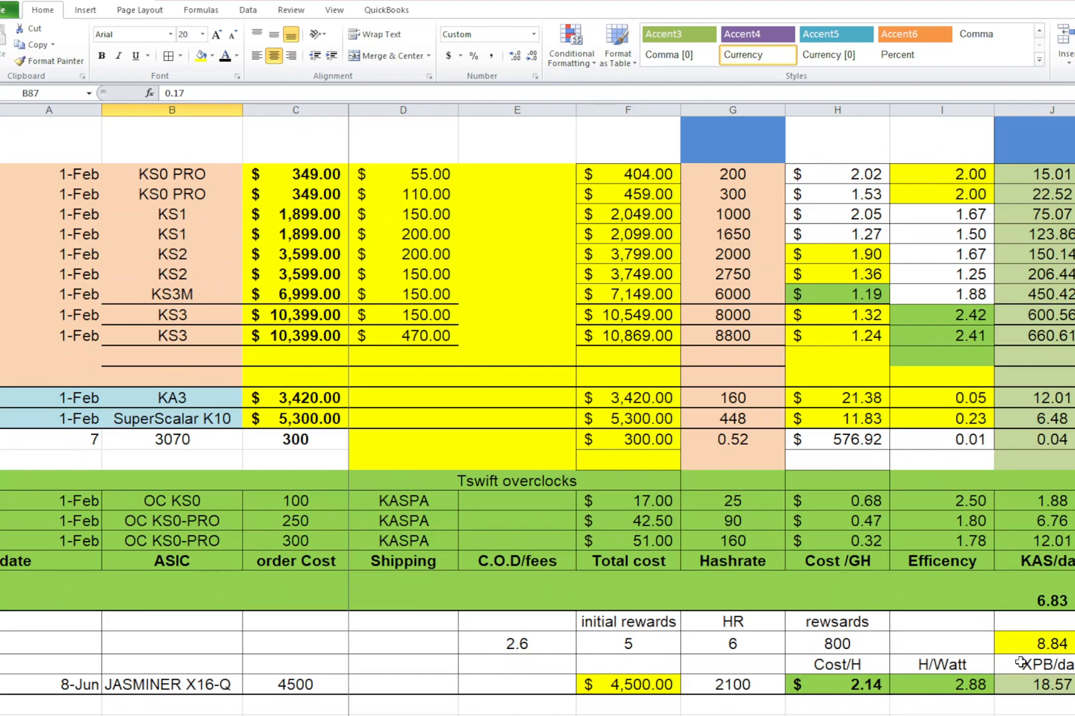